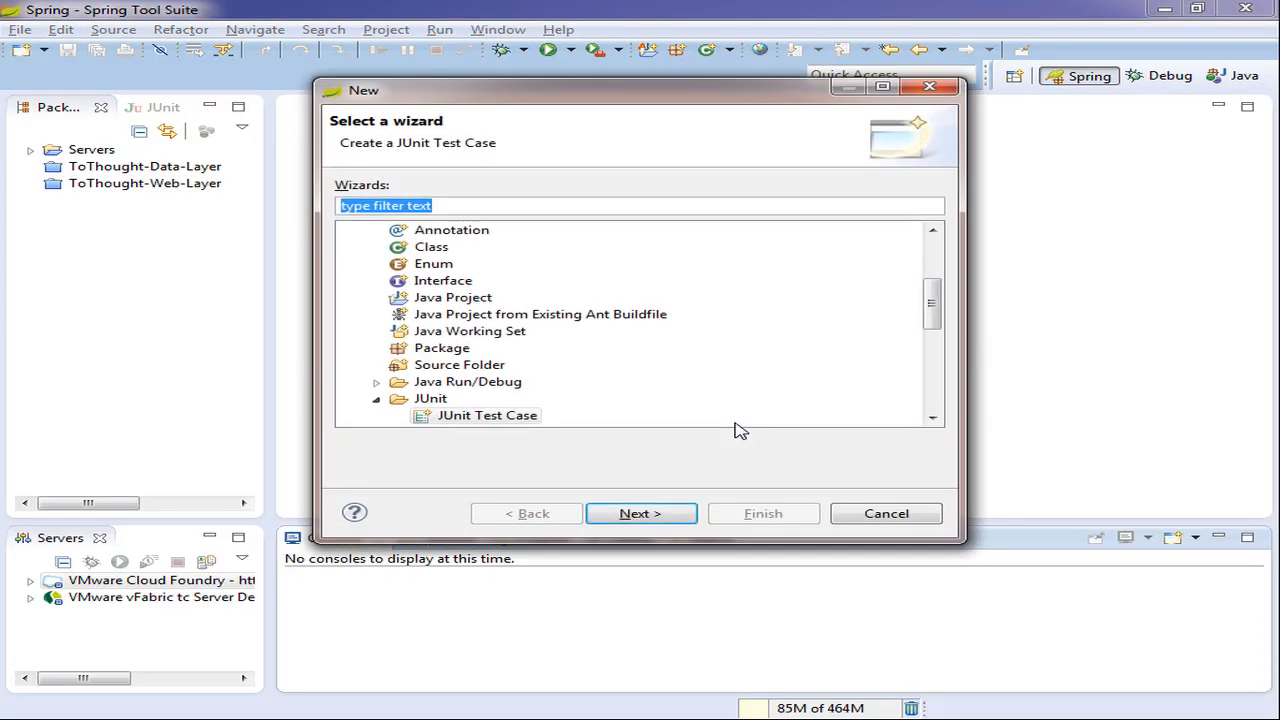
Create the Java project ToThought-Tutorial-Data and accept opening the Java perspective
text(java project)
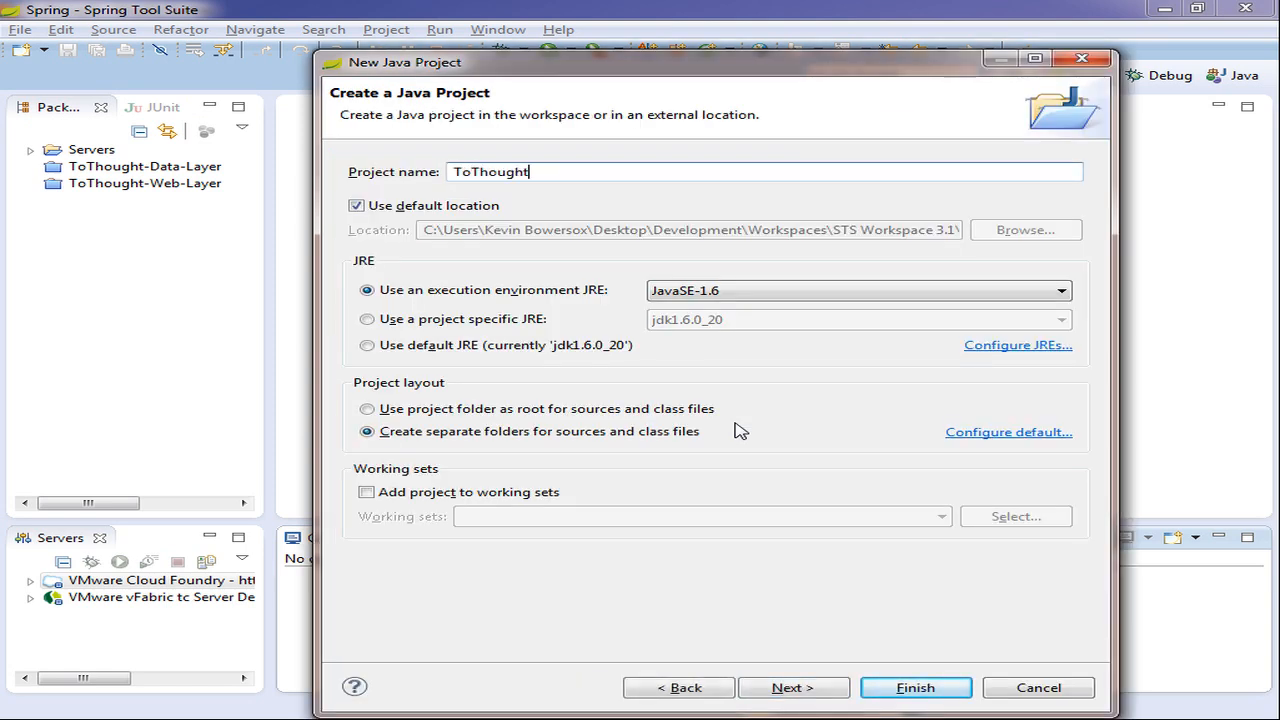
text(-Tutorial)
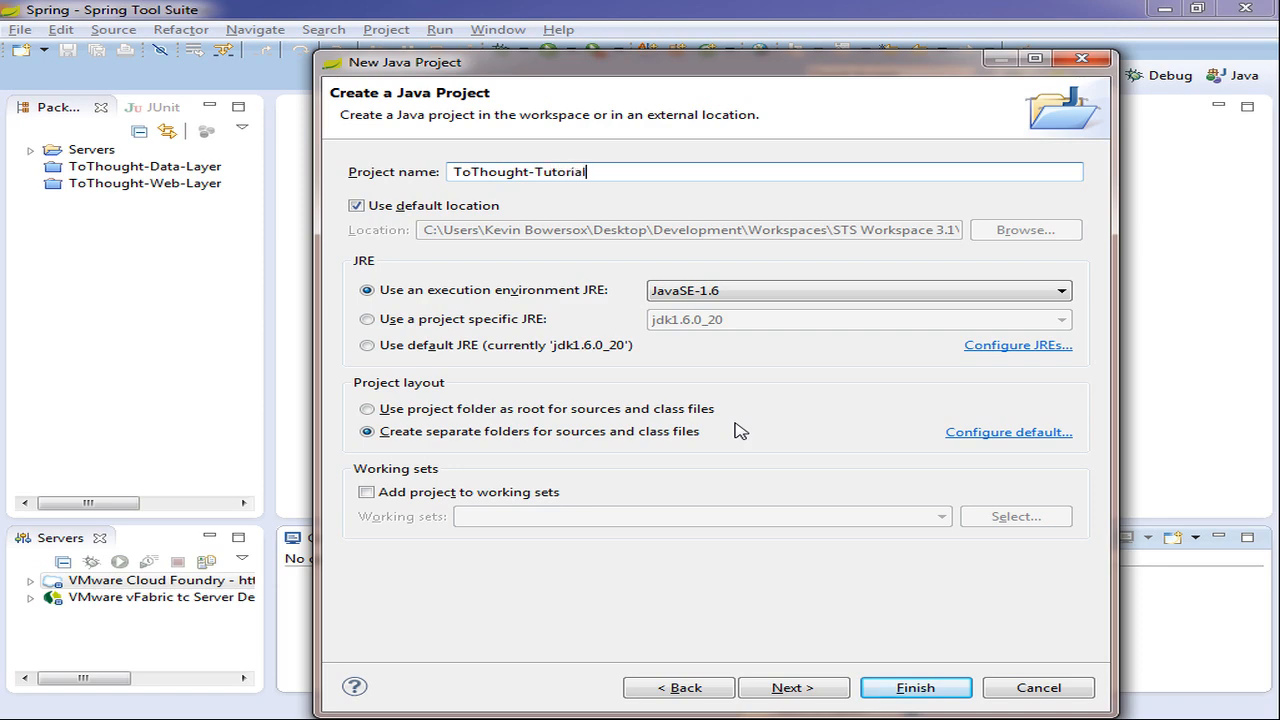
text(-Data)
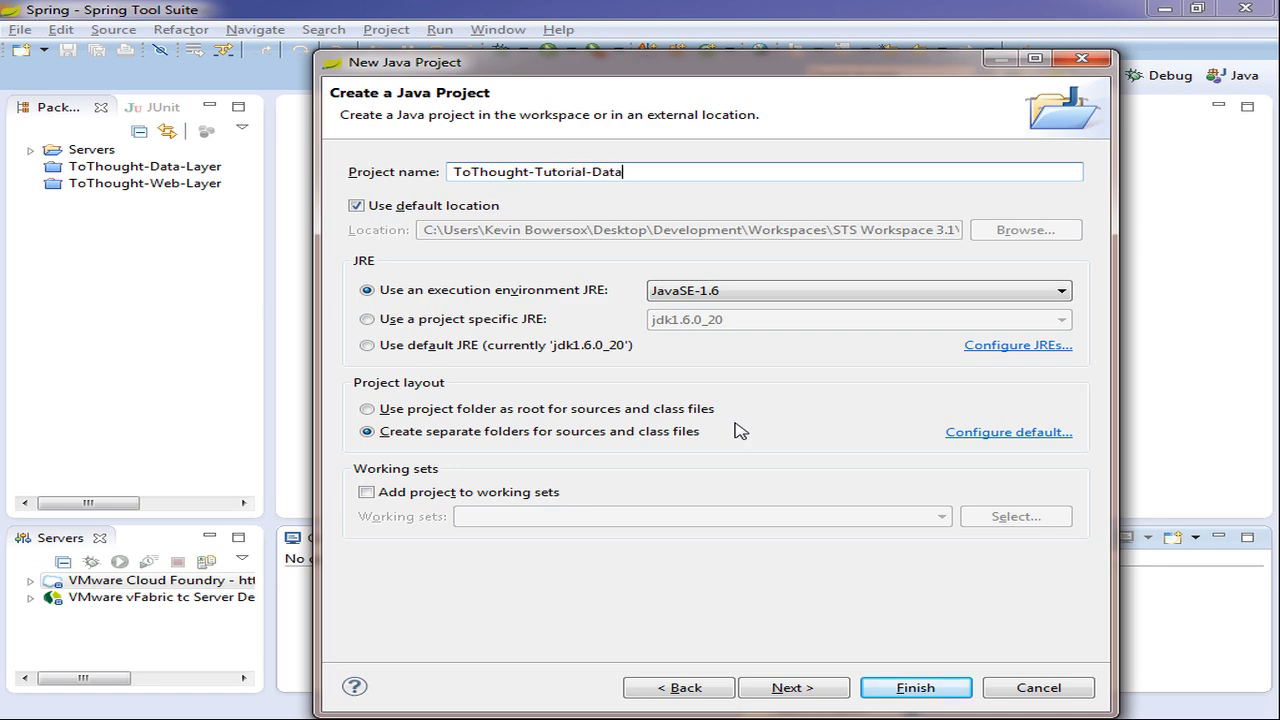
click(920, 688)
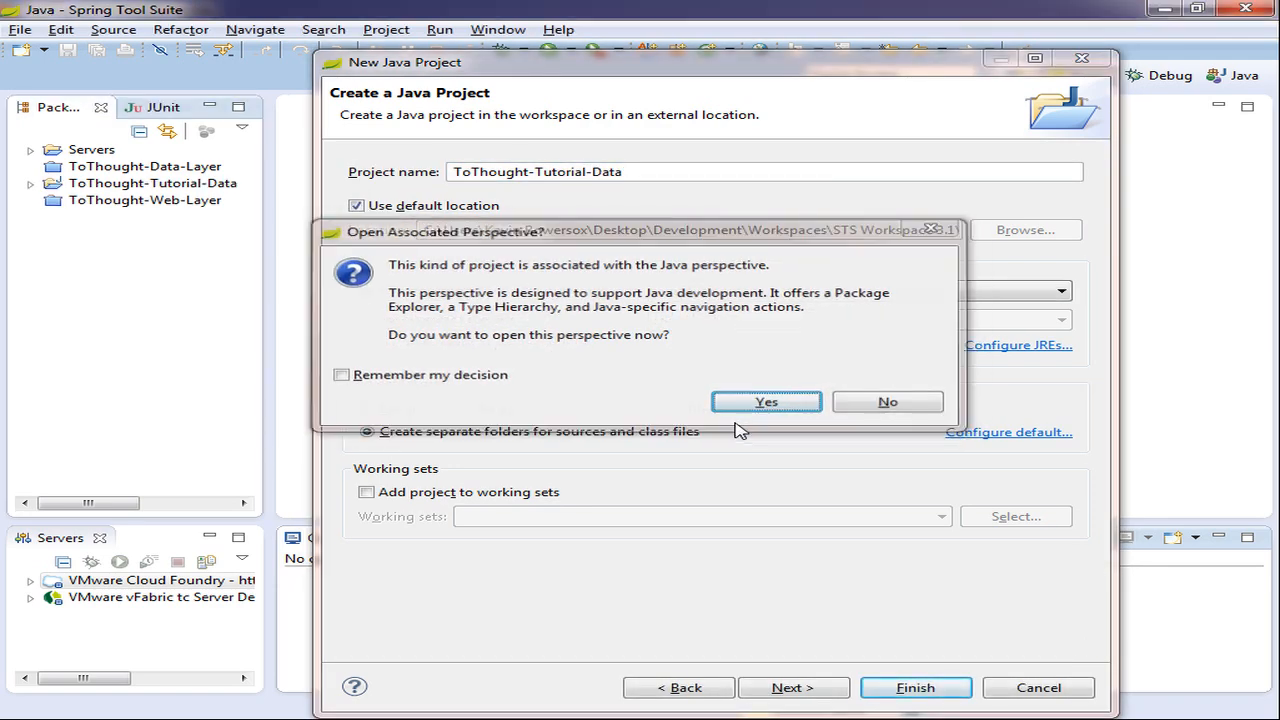
click(766, 400)
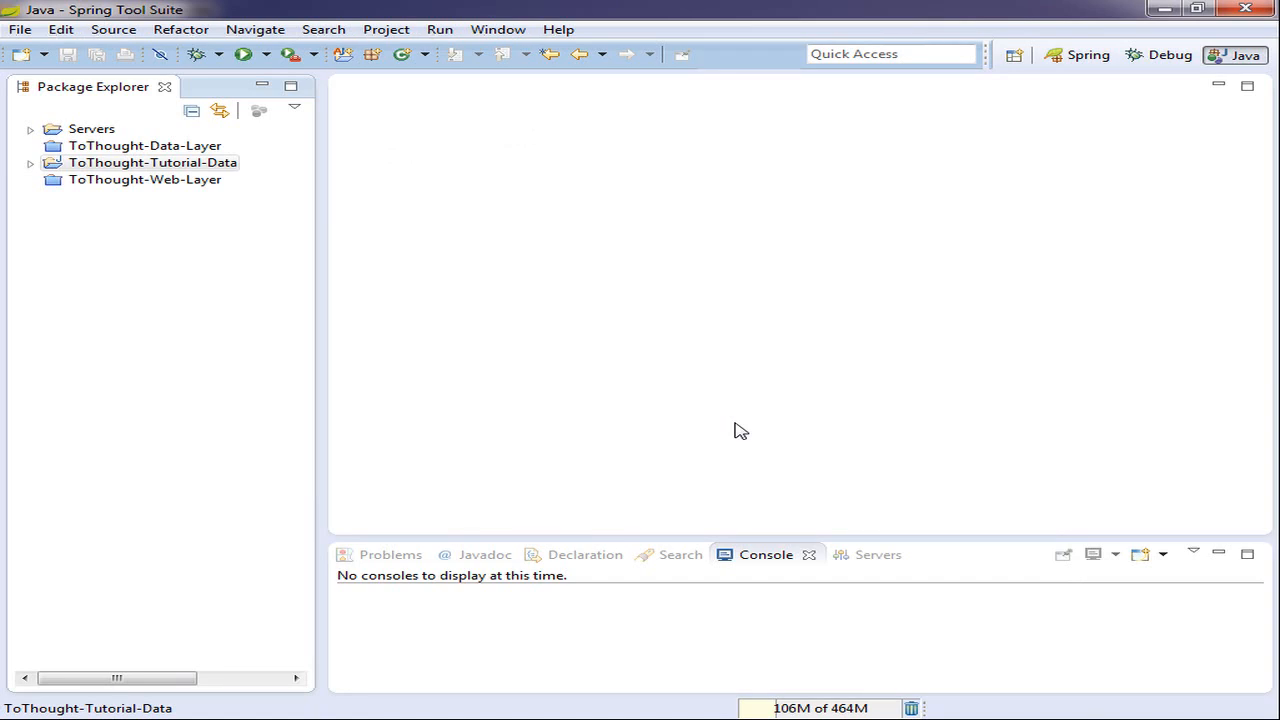
mouse_move(284, 238)
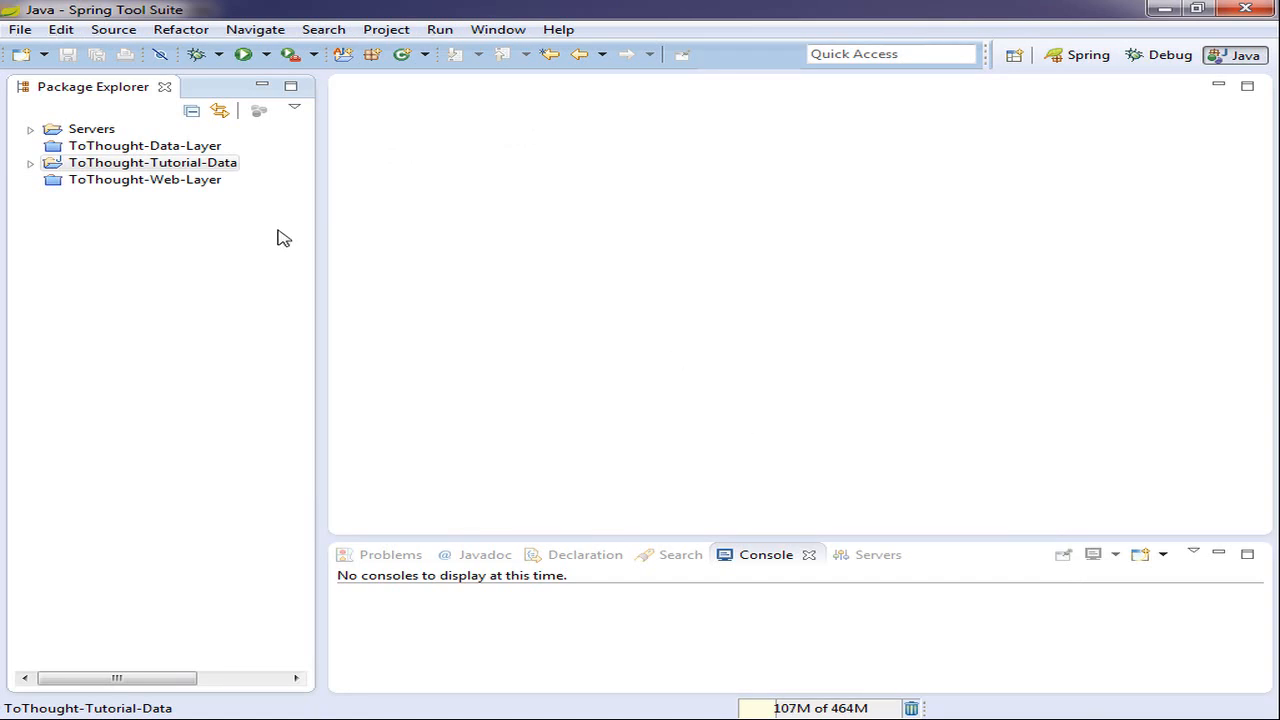
Search Google in Firefox for 'maven standard directory layout' to reach the Maven guide
click(30, 162)
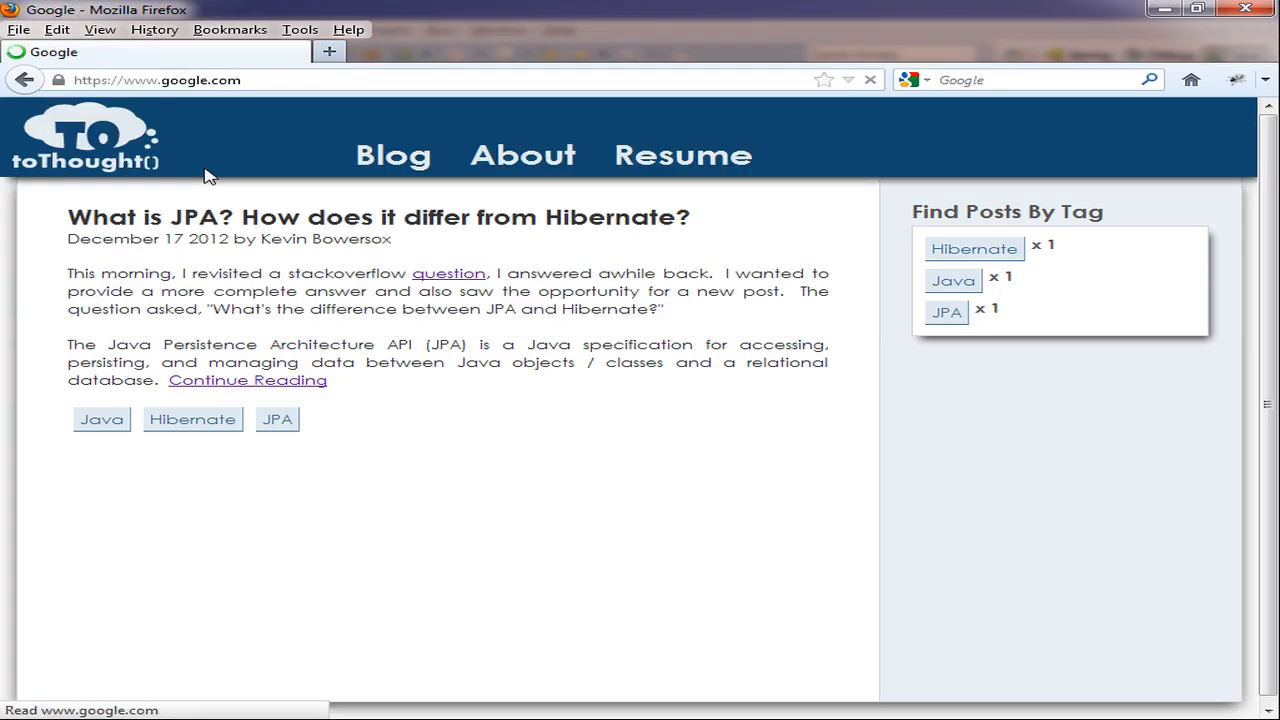
text(maven standa)
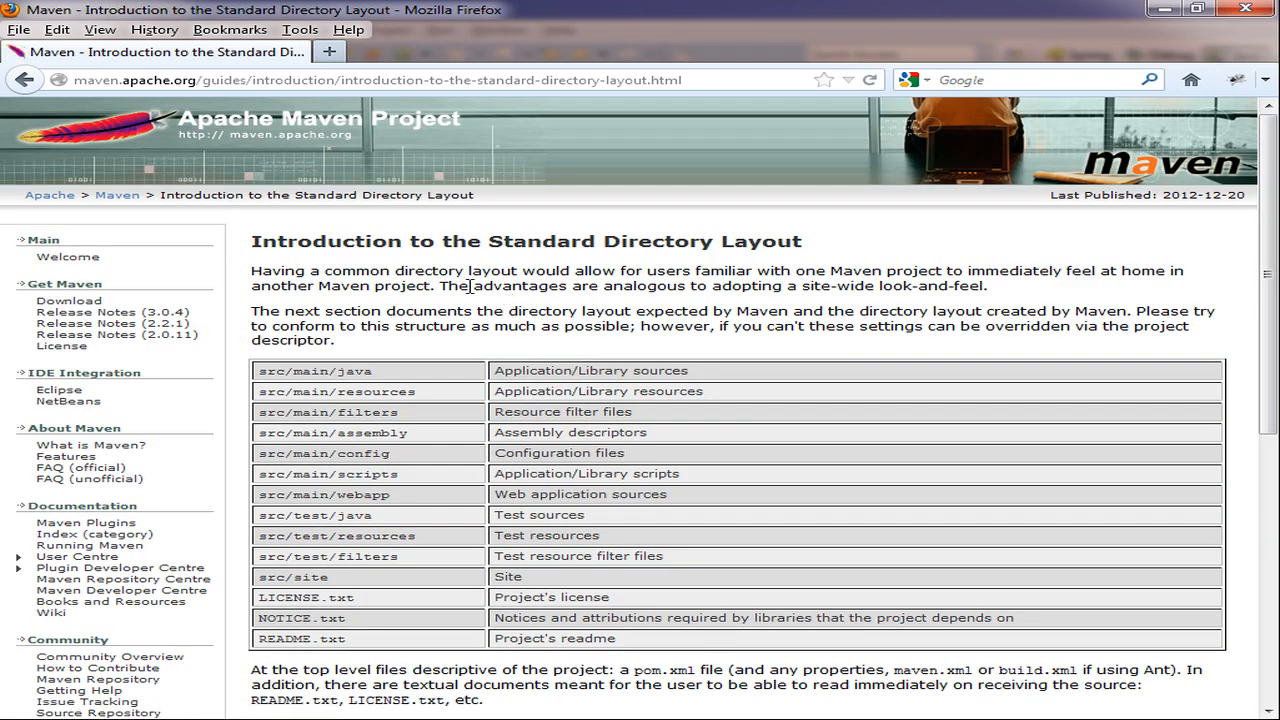
mouse_move(430, 492)
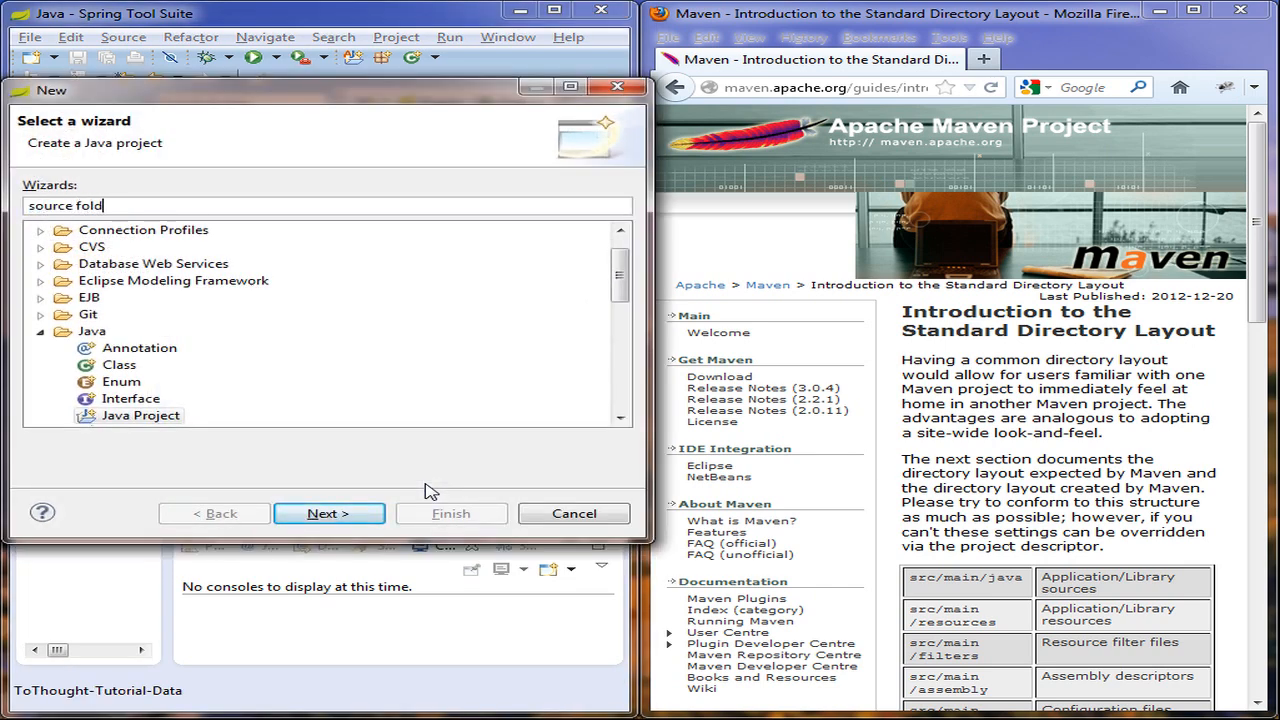
Add the source folders src/main/java and src/main/resources to the project
click(328, 512)
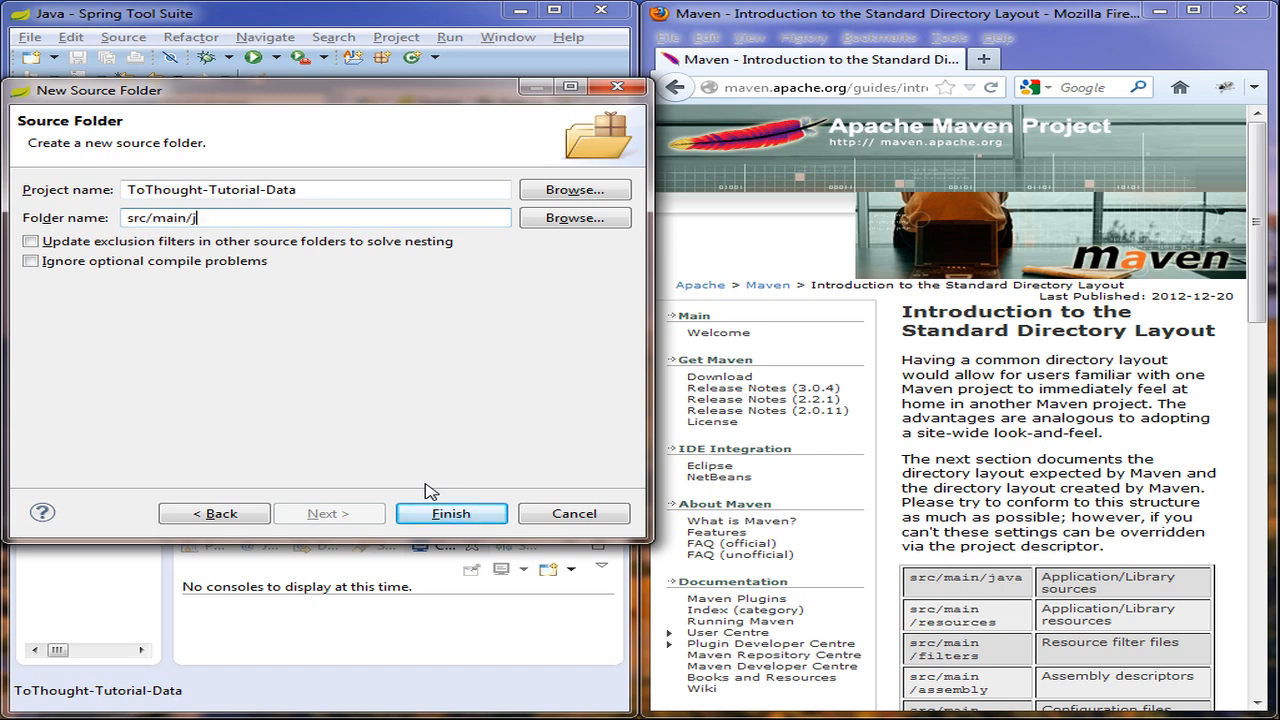
click(452, 512)
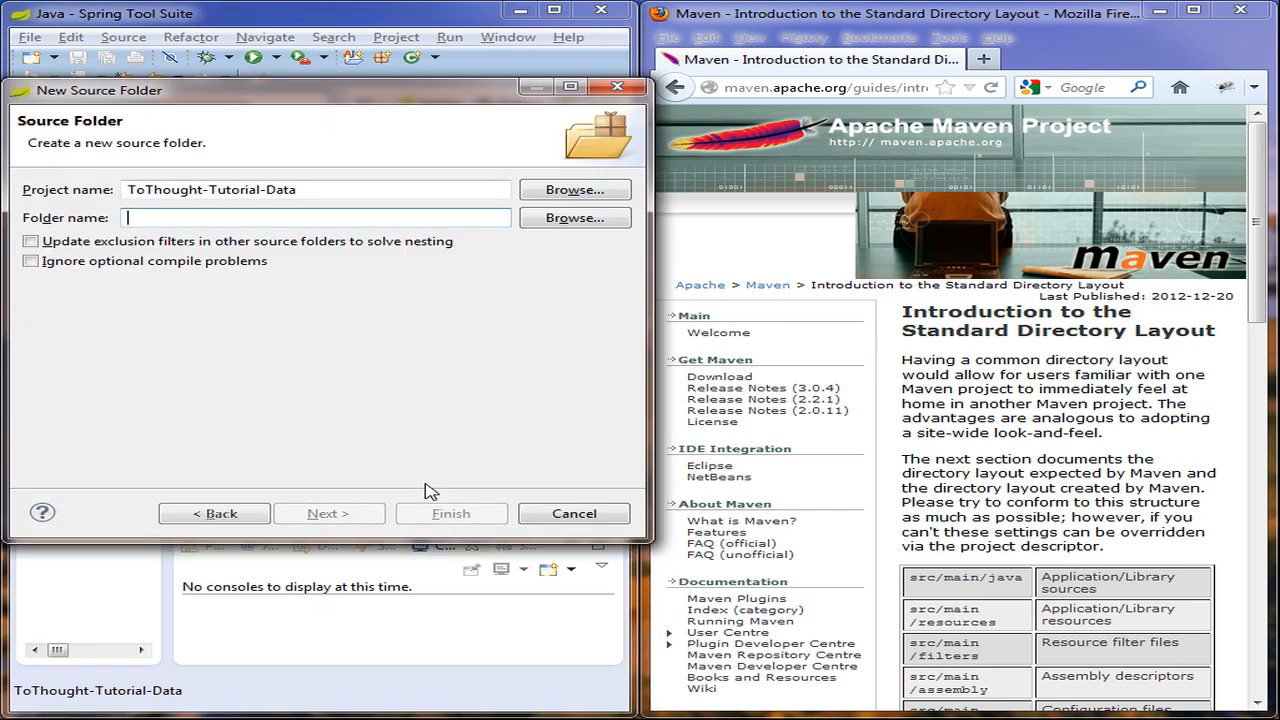
text(src/mai)
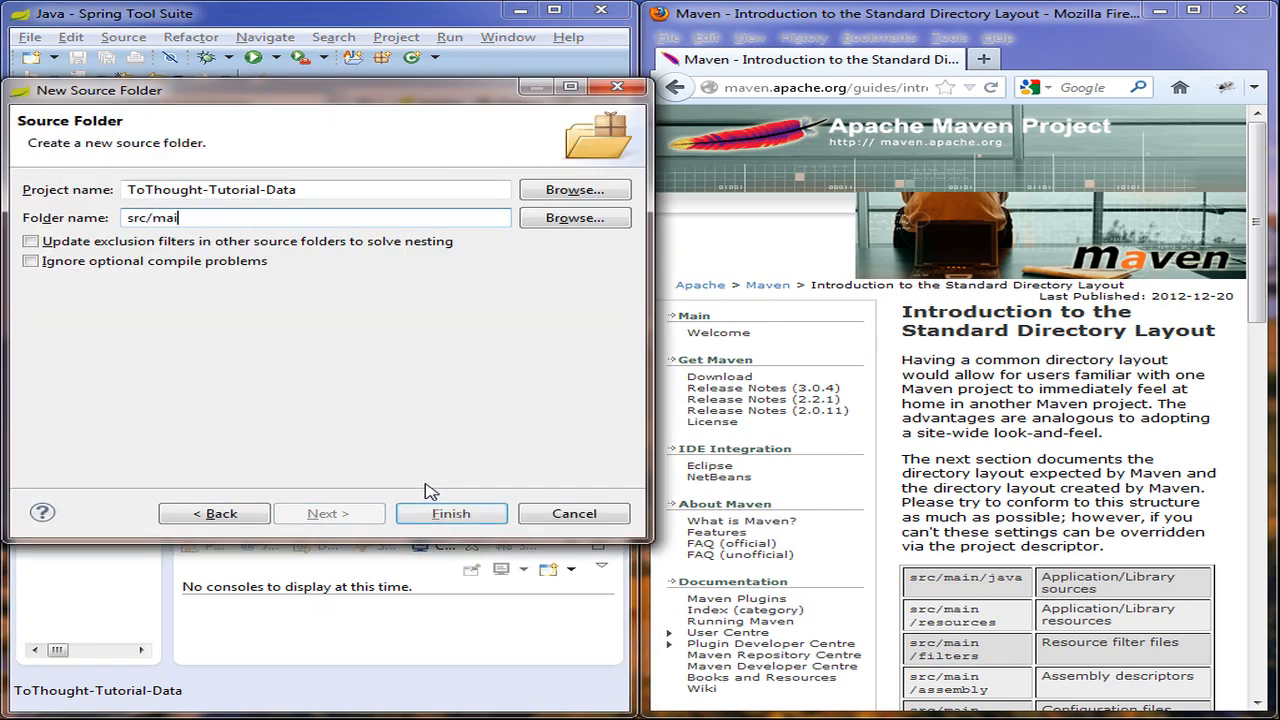
text(n/resources)
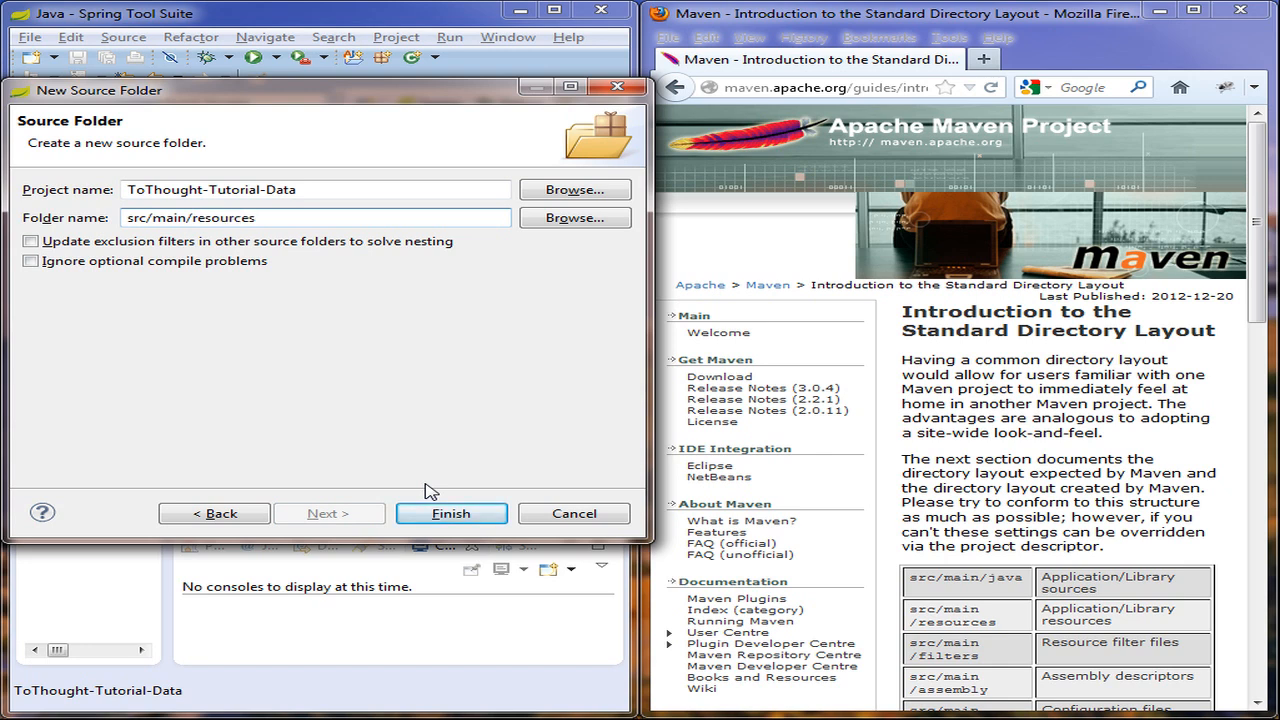
click(452, 512)
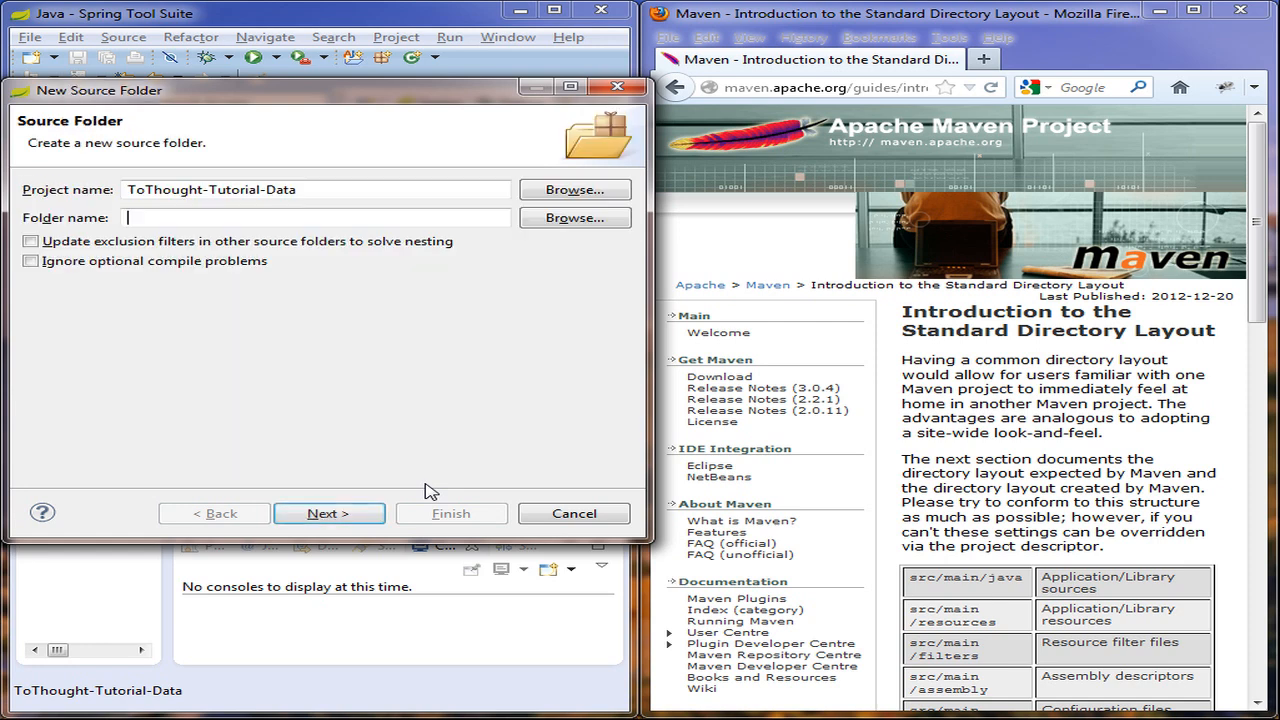
Add the source folders src/test/java and src/test/resources to the project
text(src/test/)
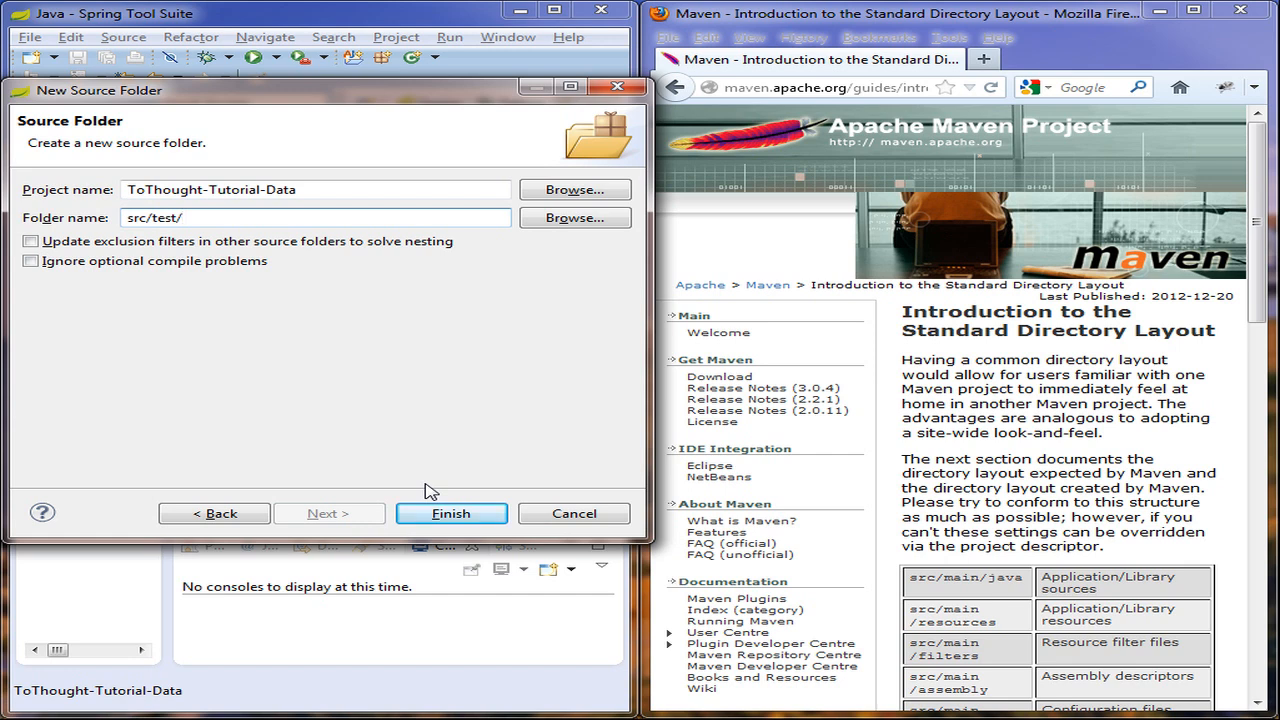
click(452, 512)
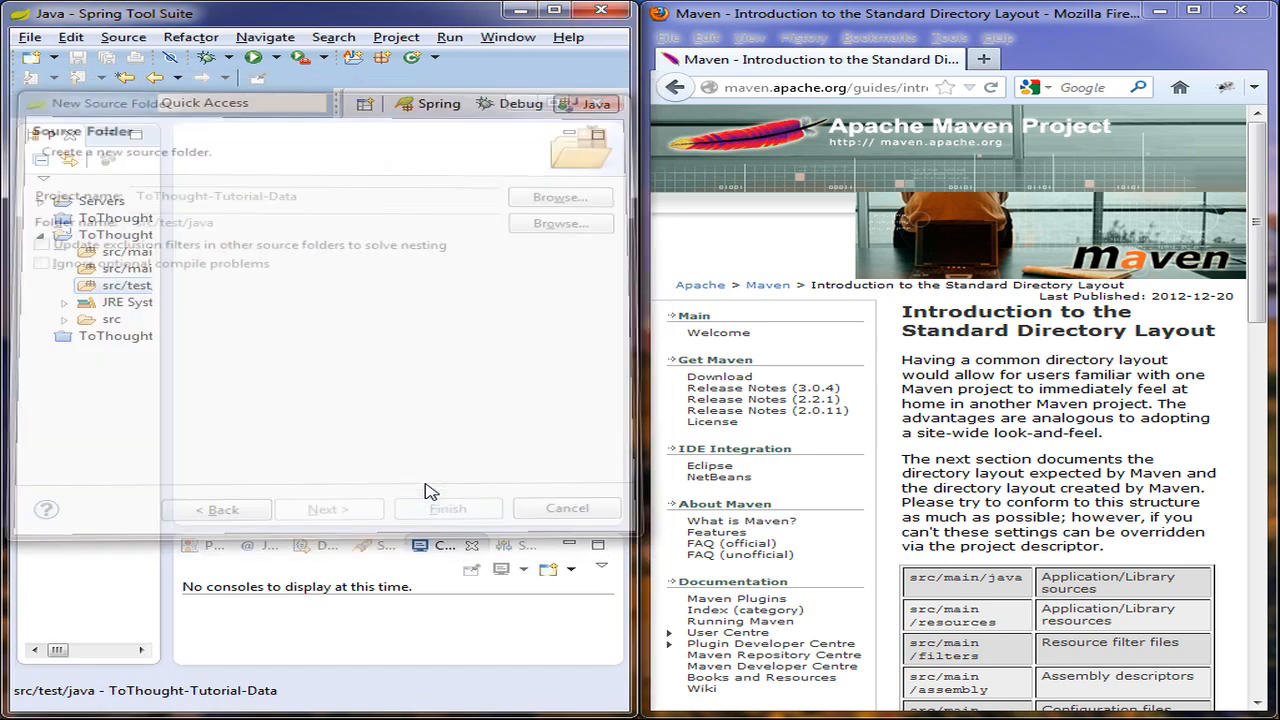
click(568, 508)
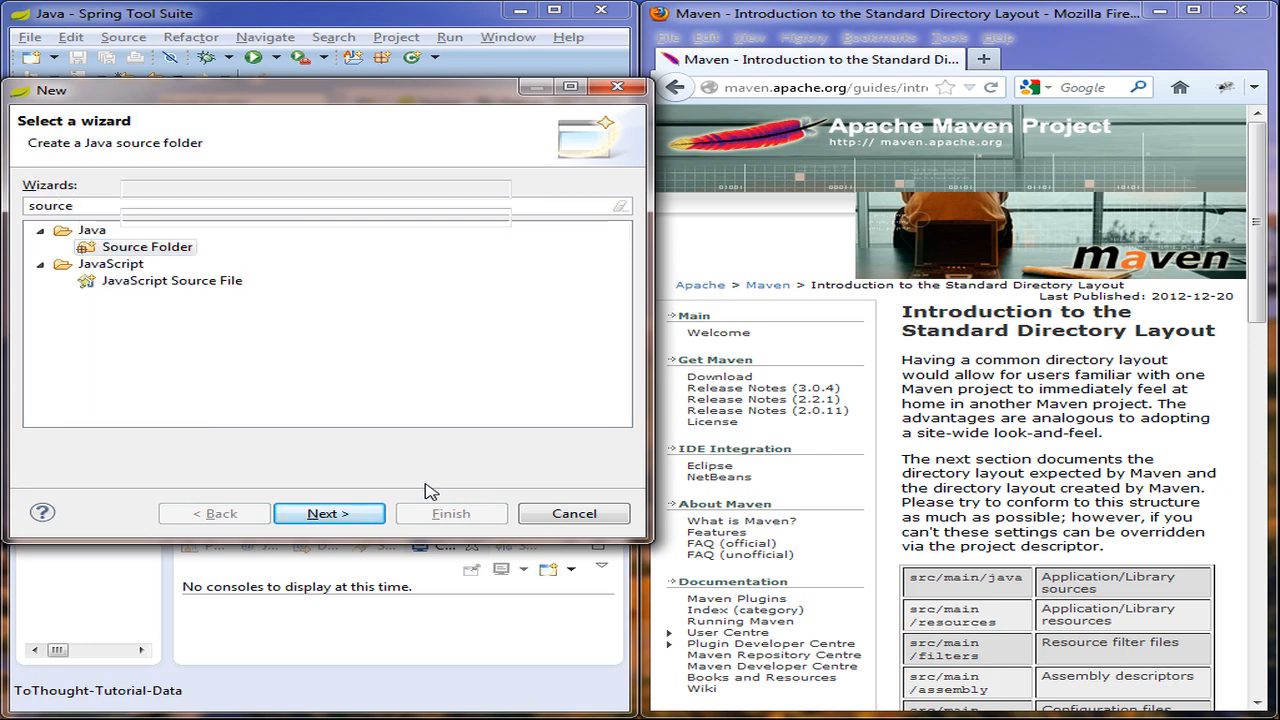
click(328, 512)
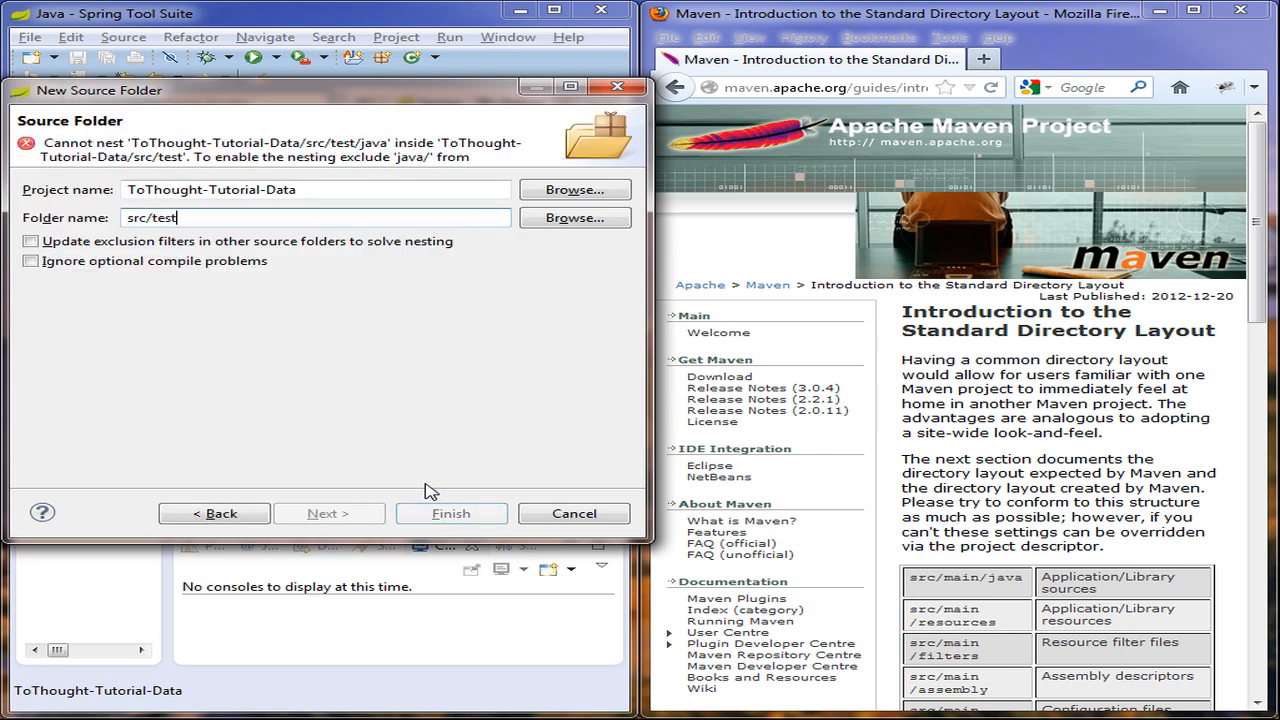
text(/resources)
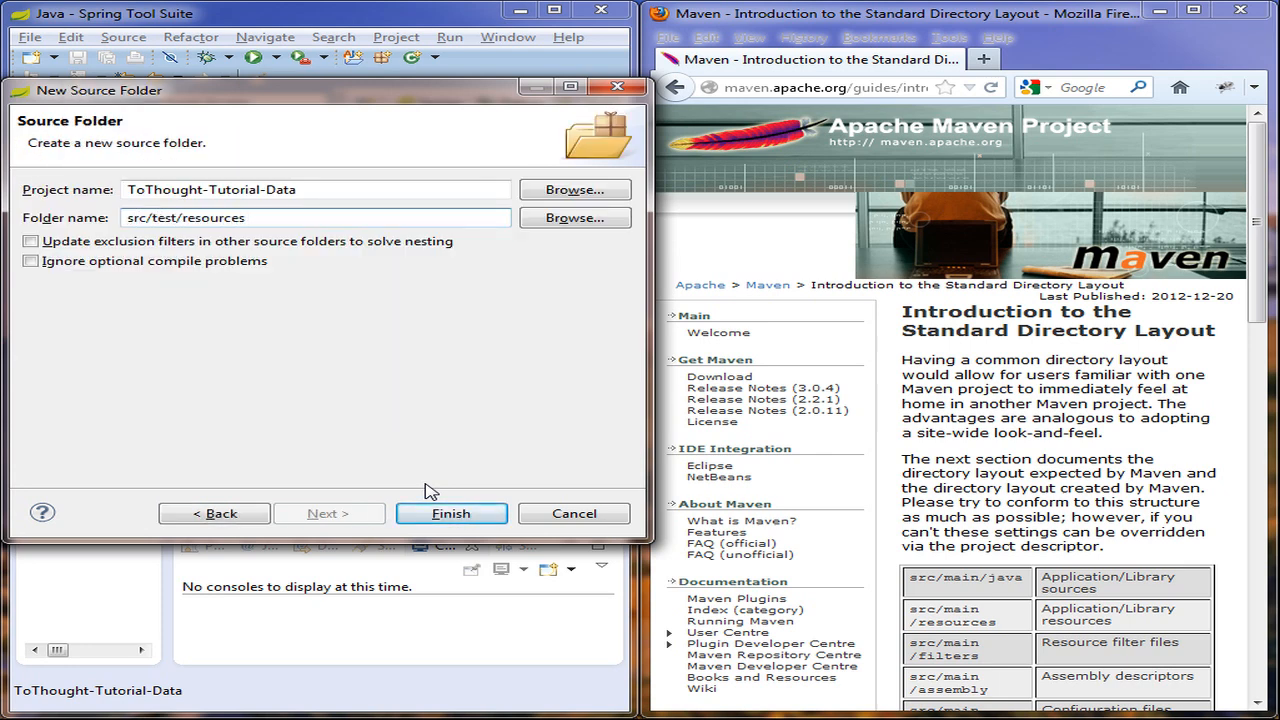
click(452, 512)
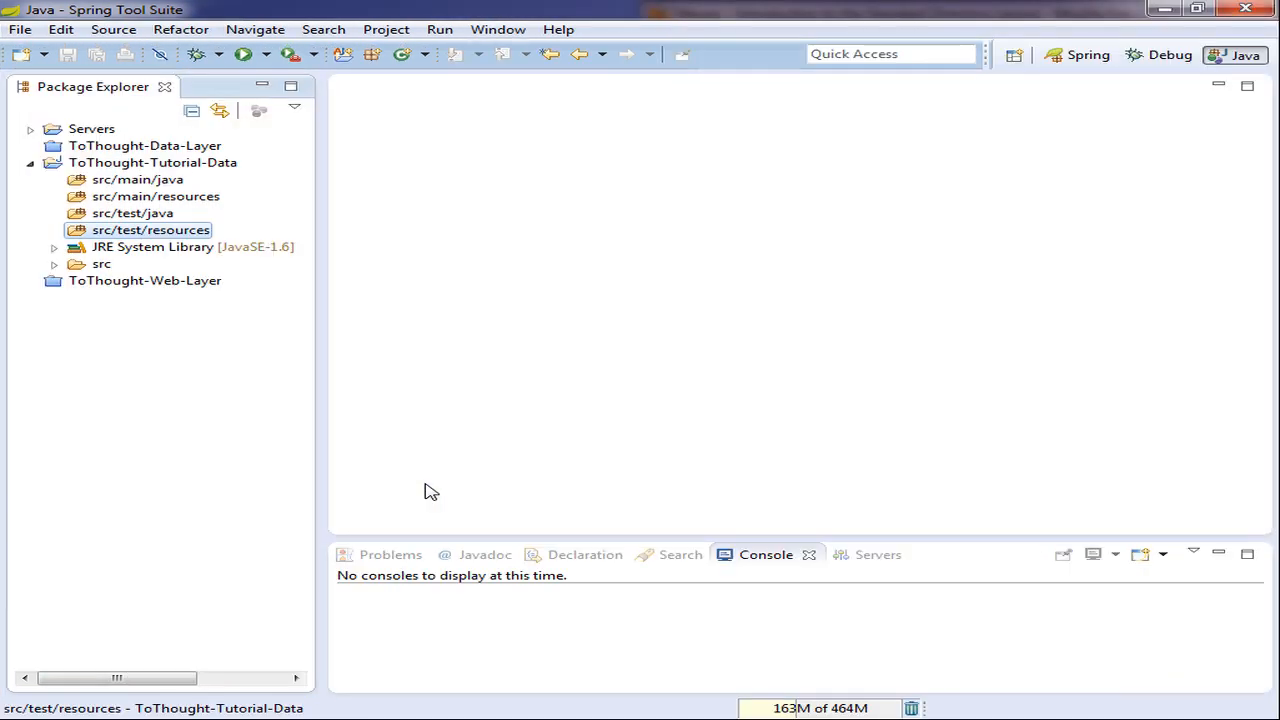
Convert ToThought-Tutorial-Data to a Maven project, generating pom.xml with default coordinates
click(152, 162)
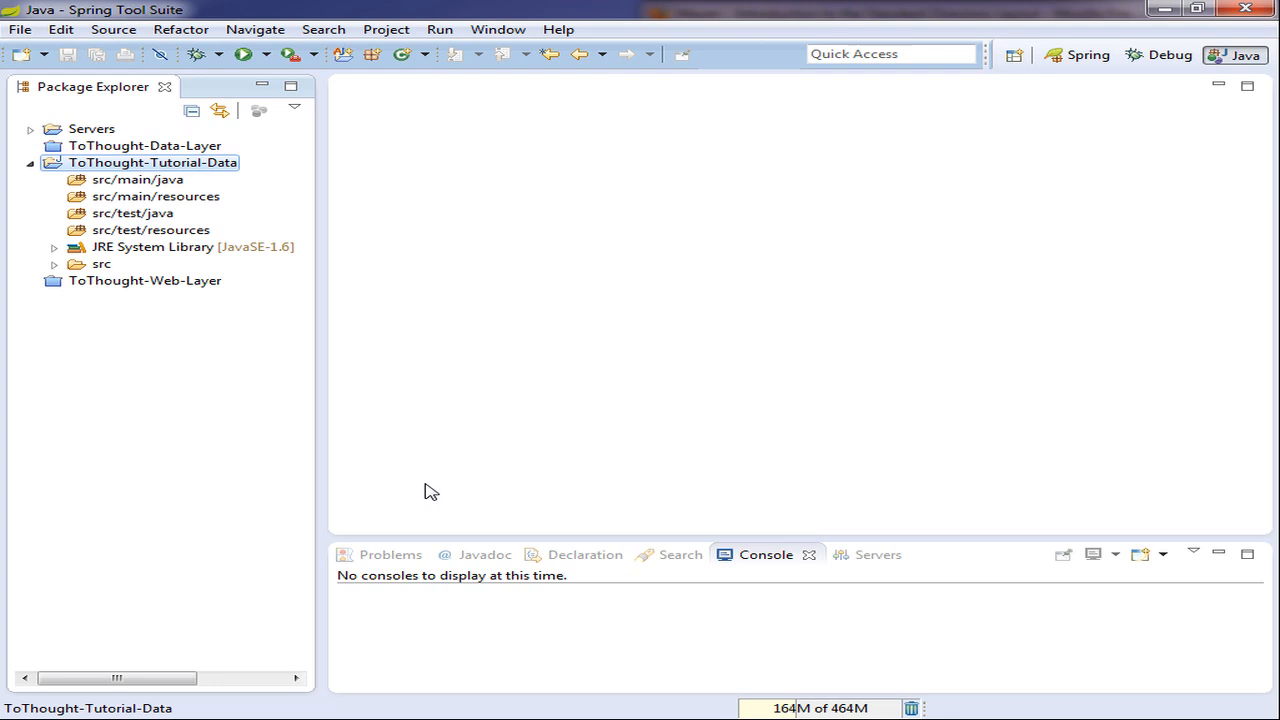
right_click(154, 162)
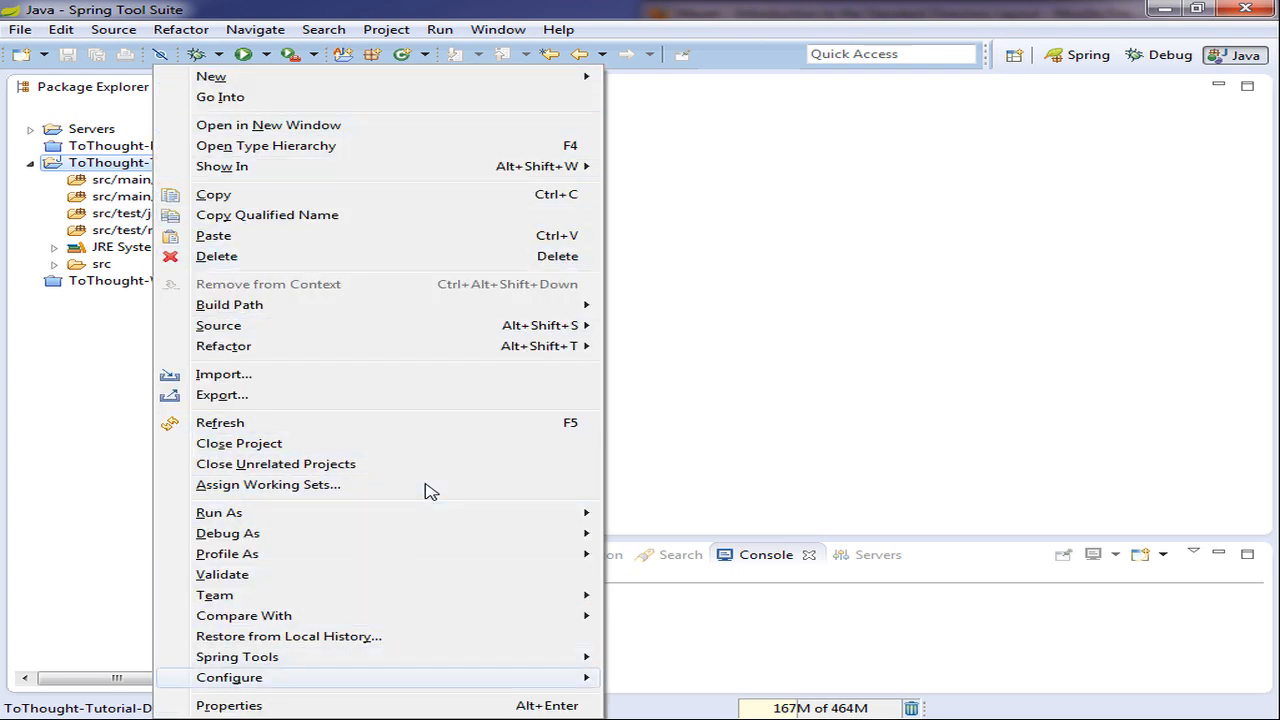
click(228, 676)
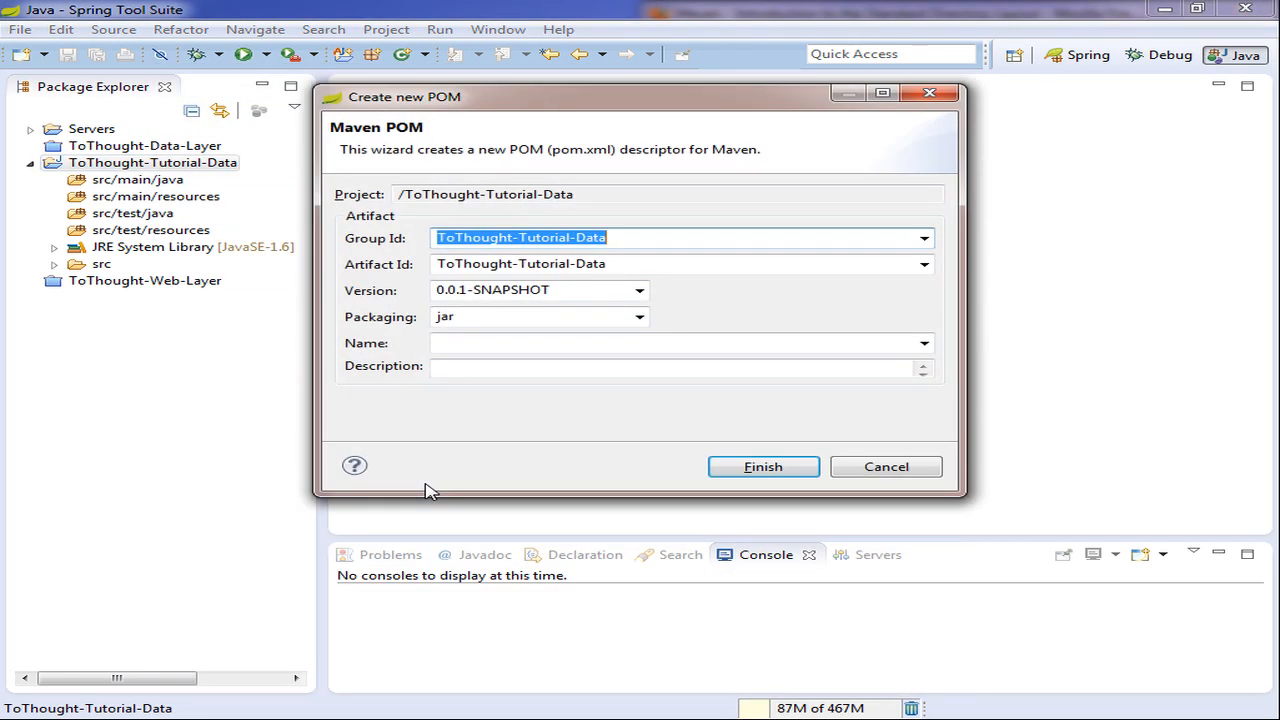
click(764, 466)
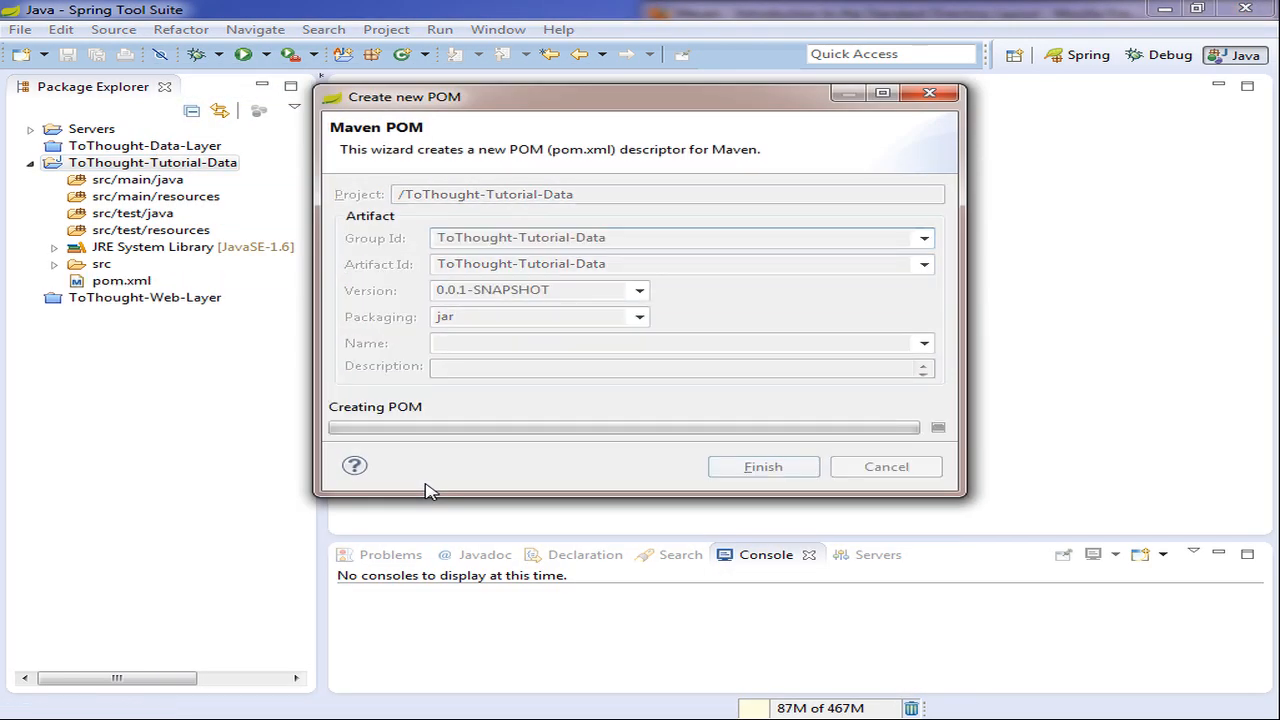
click(764, 466)
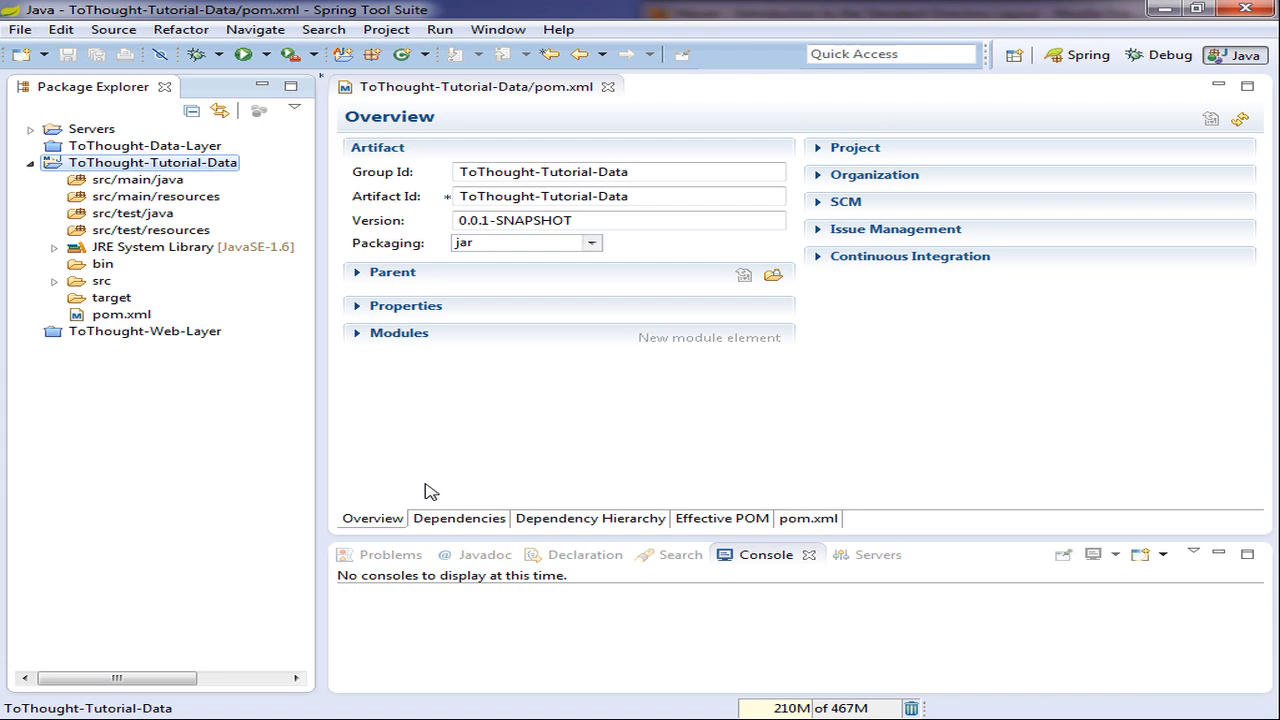
right_click(152, 162)
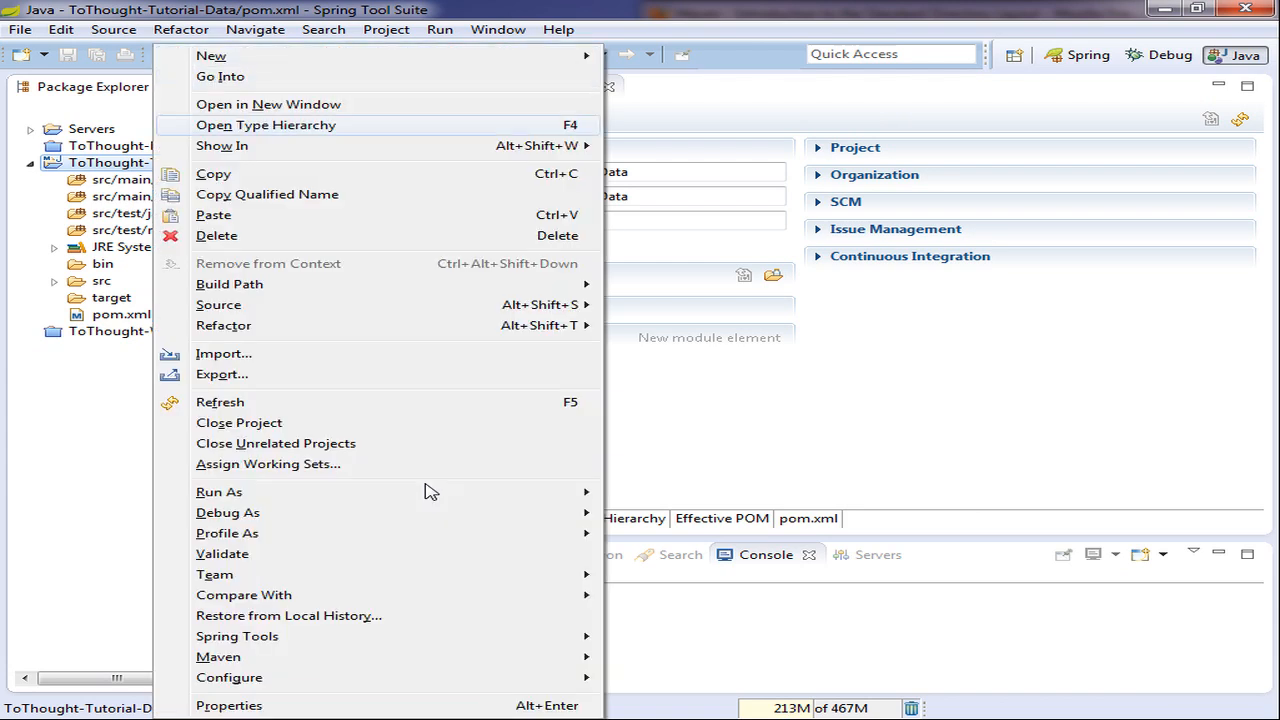
mouse_move(236, 636)
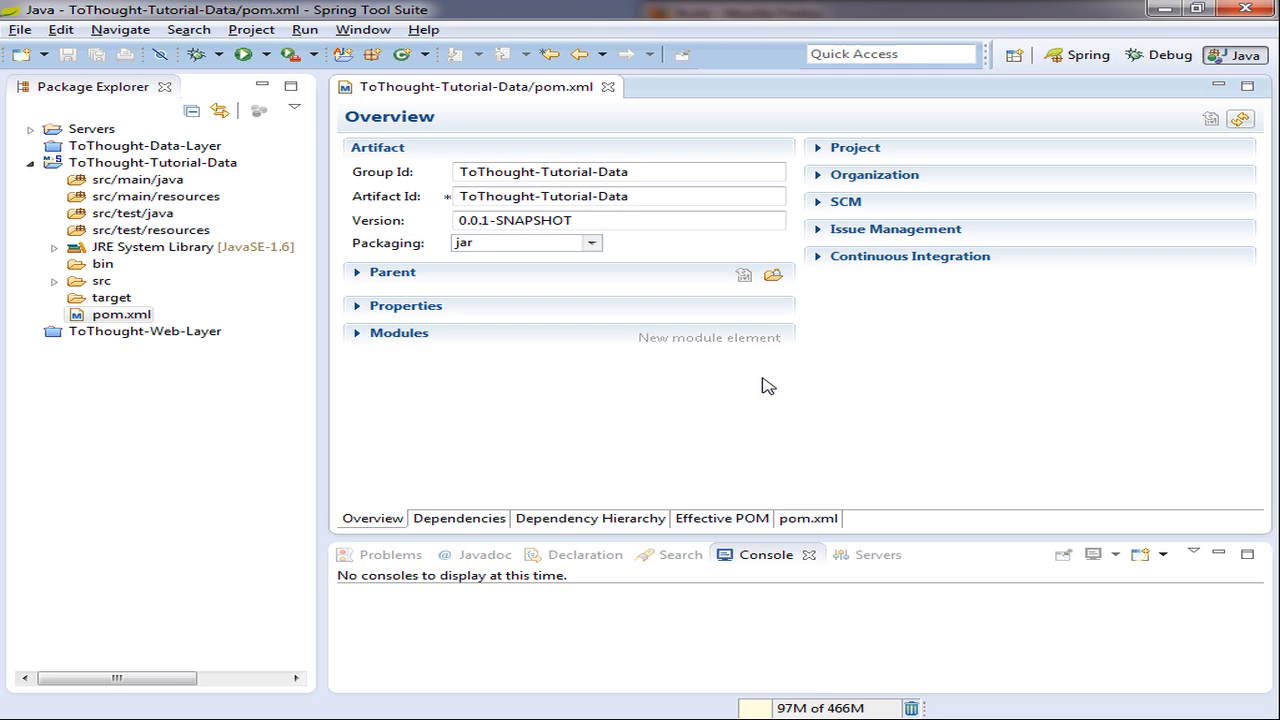
Add the hibernate-entitymanager 4.1.9.Final dependency from the pom's Dependencies page
click(460, 518)
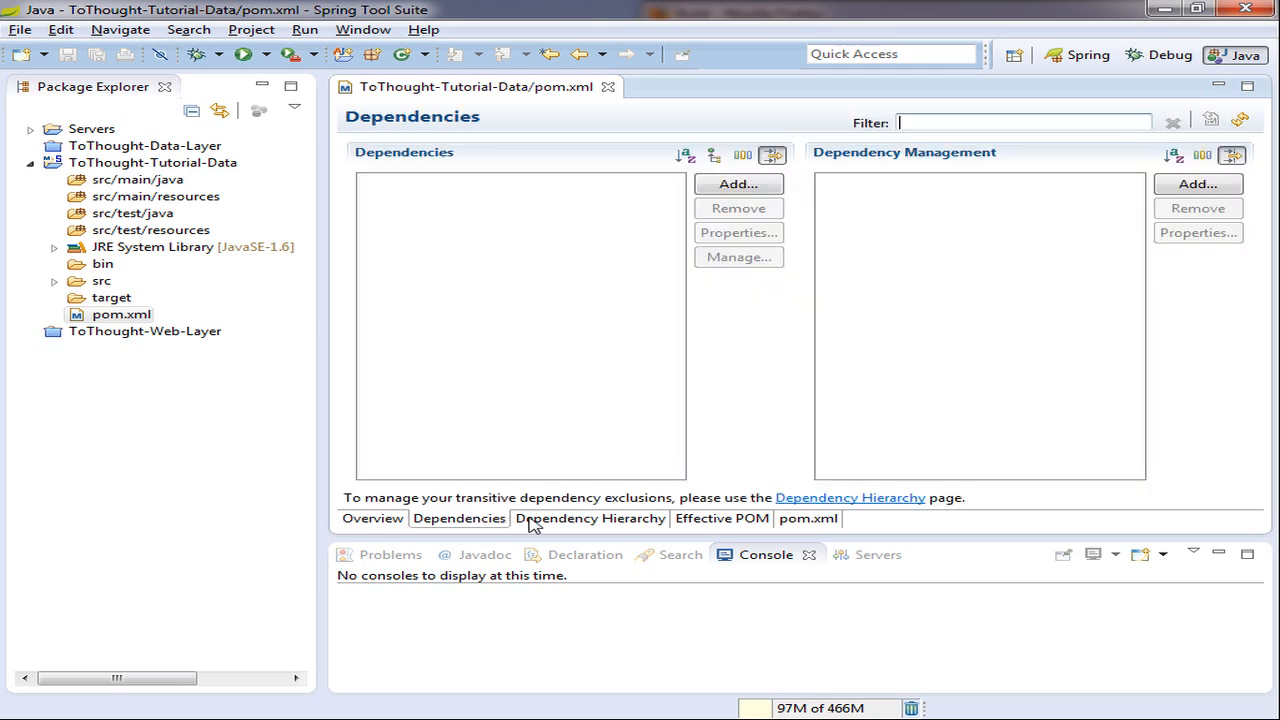
click(738, 184)
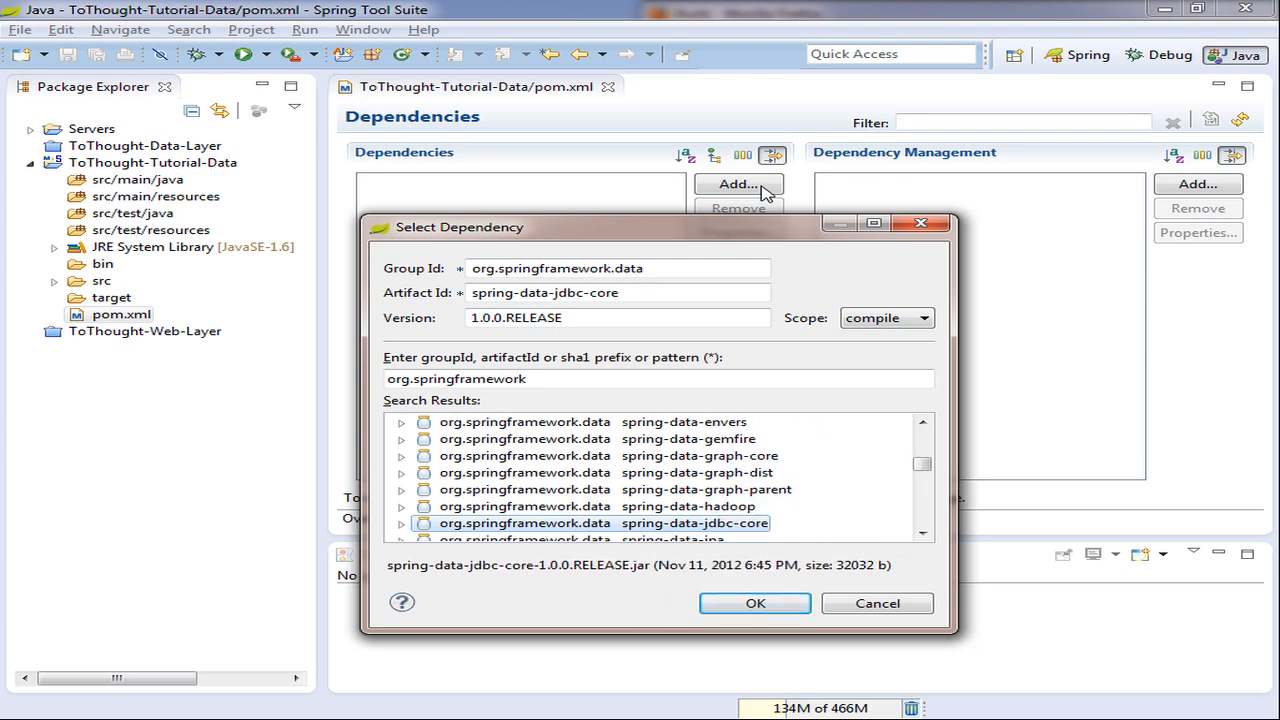
click(754, 604)
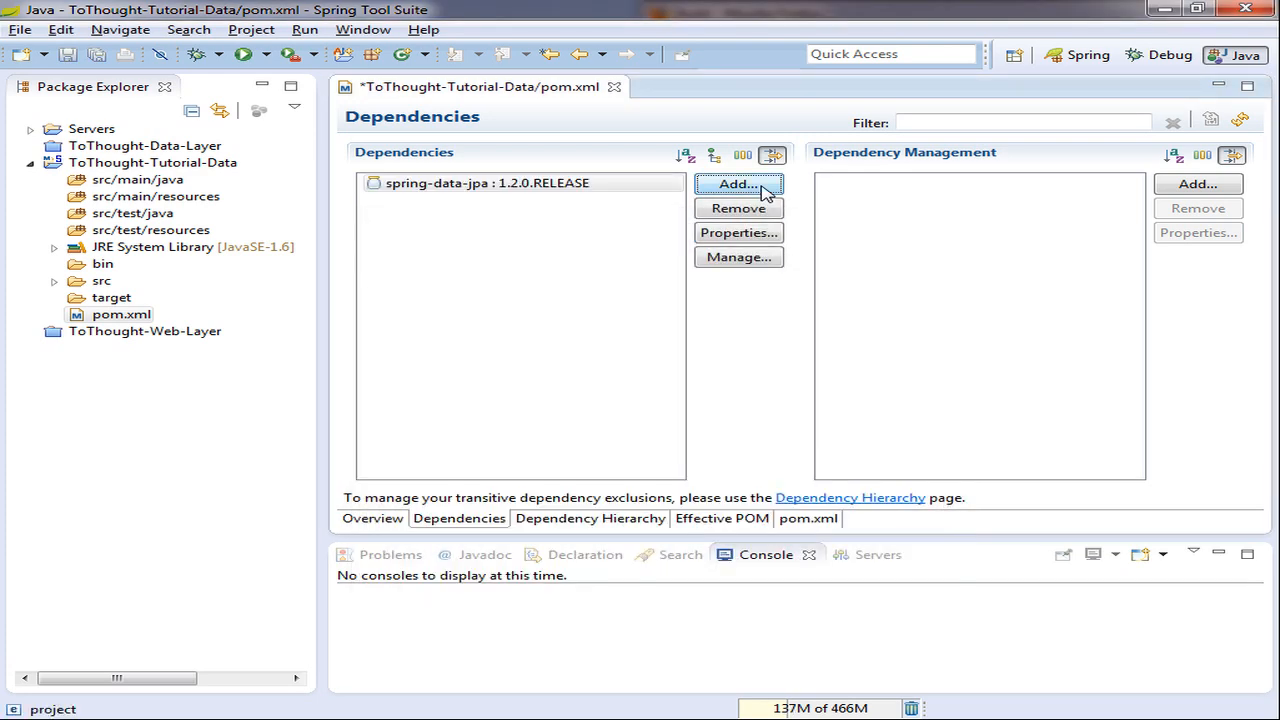
click(738, 184)
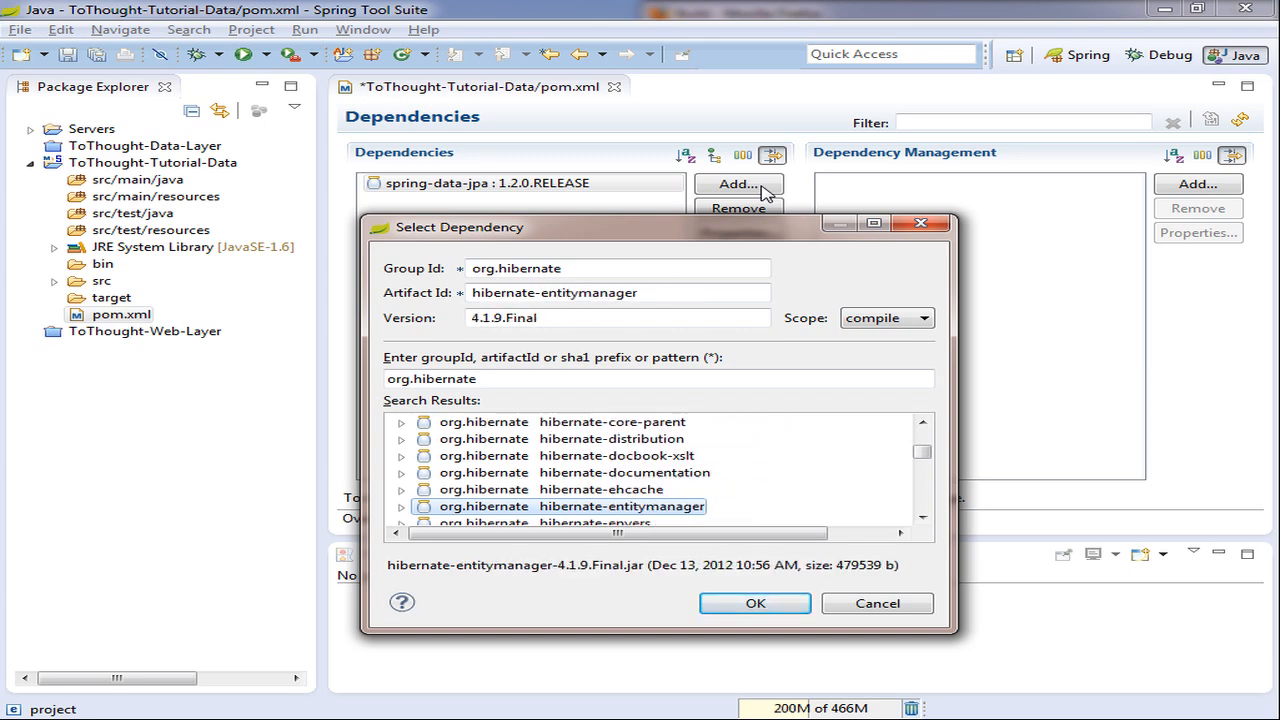
click(756, 604)
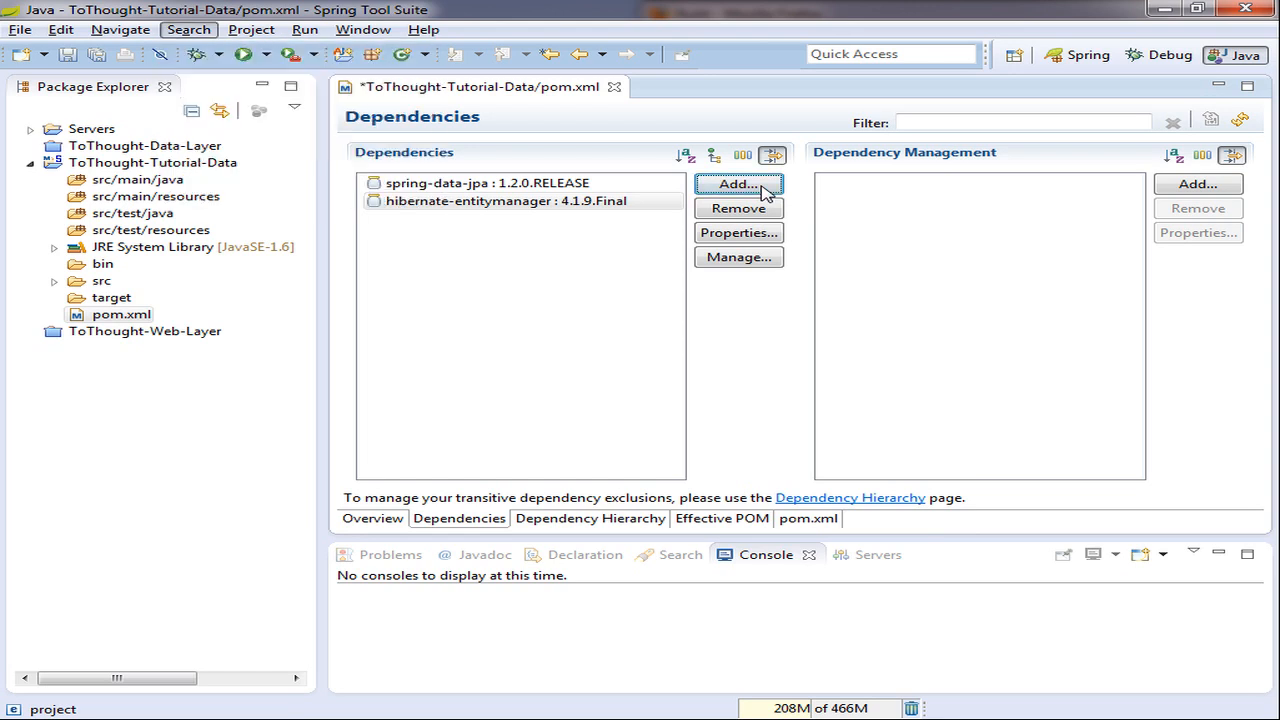
Add the spring-test 3.2.0.RELEASE and h2 1.3.170 dependencies to the pom
click(738, 184)
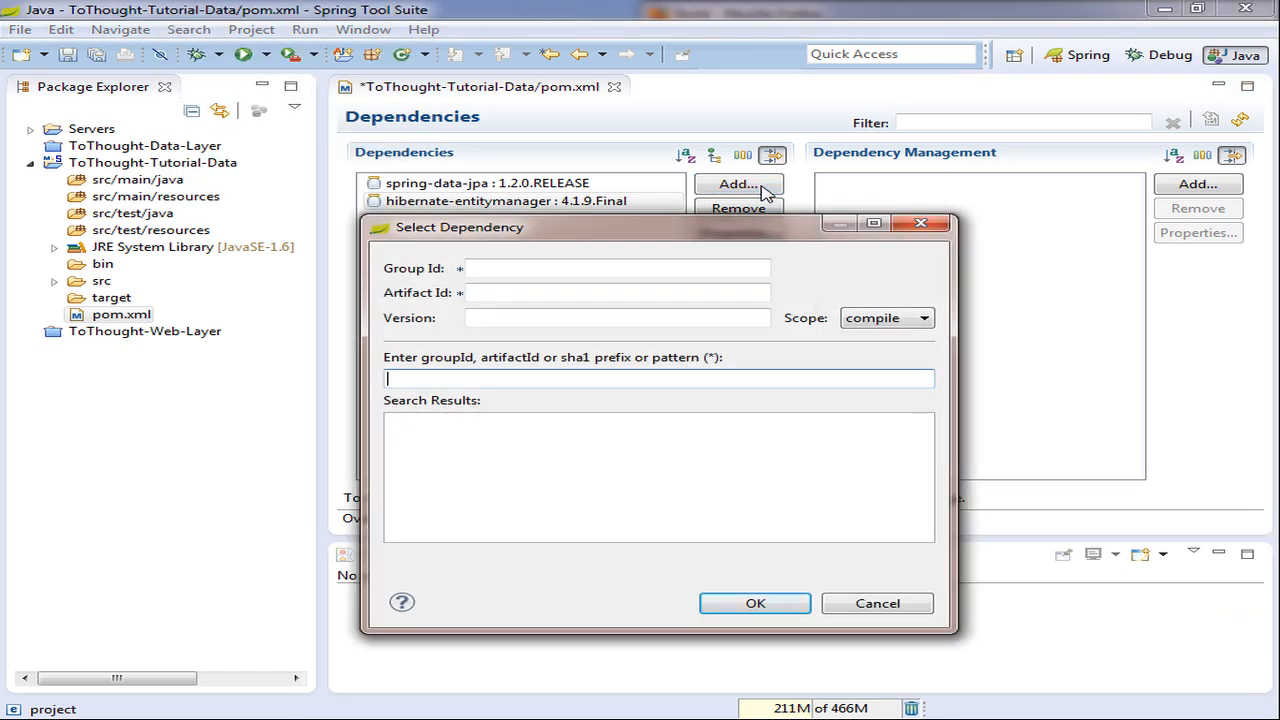
text(org.springframw)
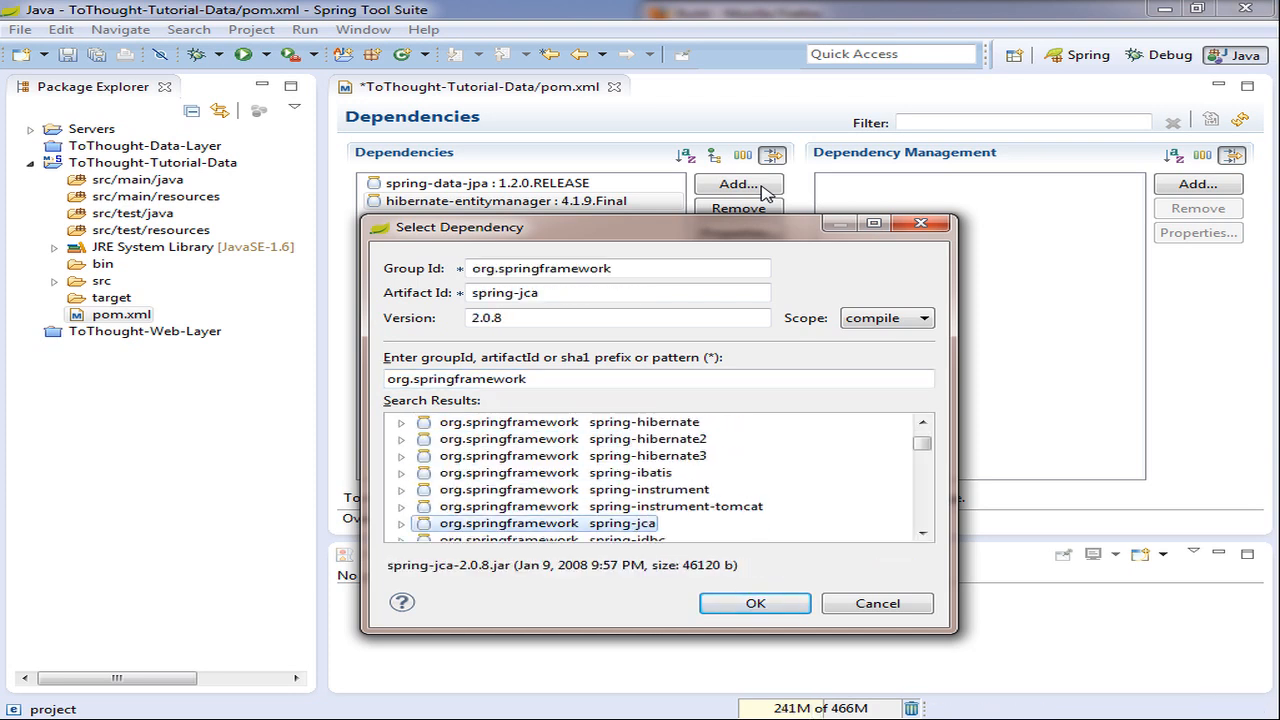
click(632, 522)
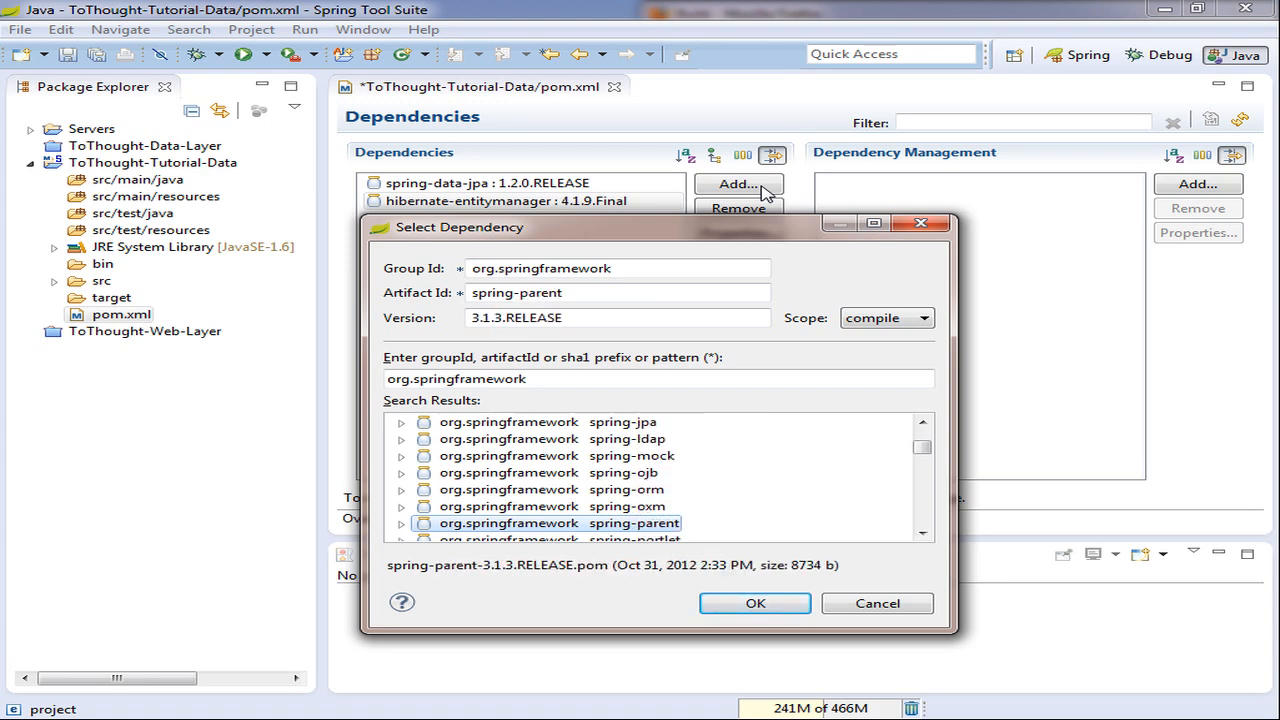
click(756, 604)
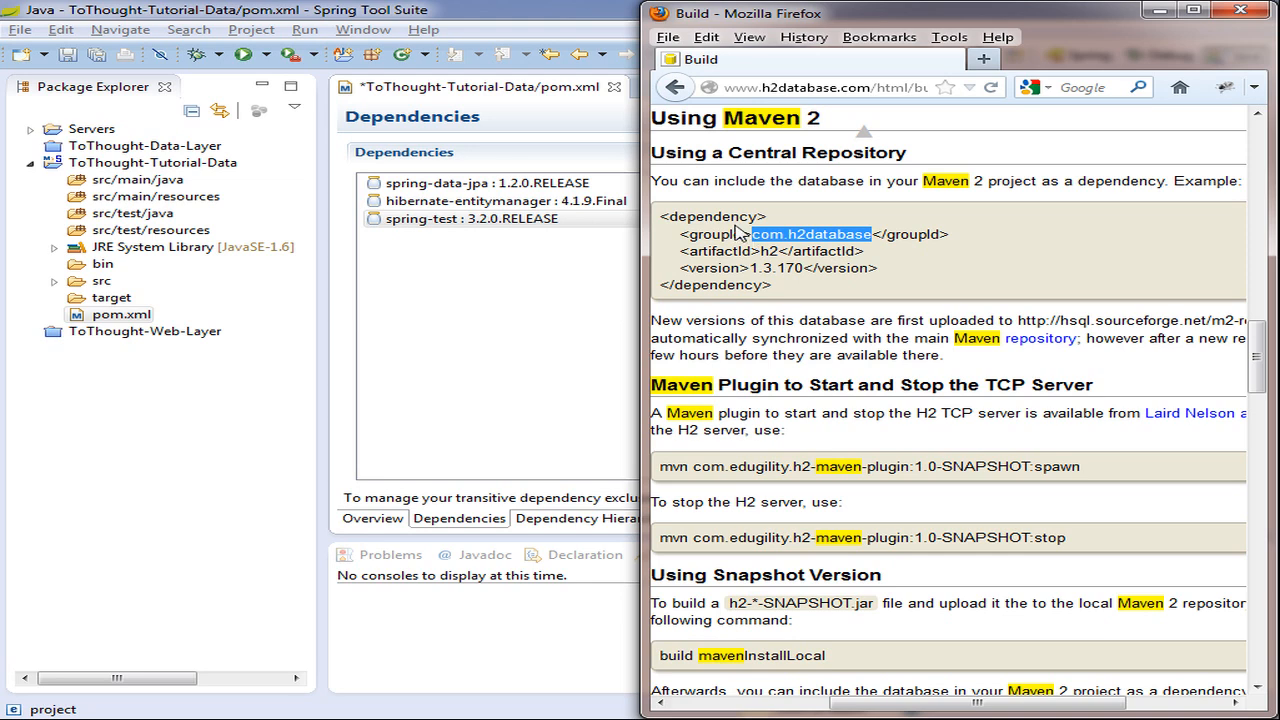
click(738, 184)
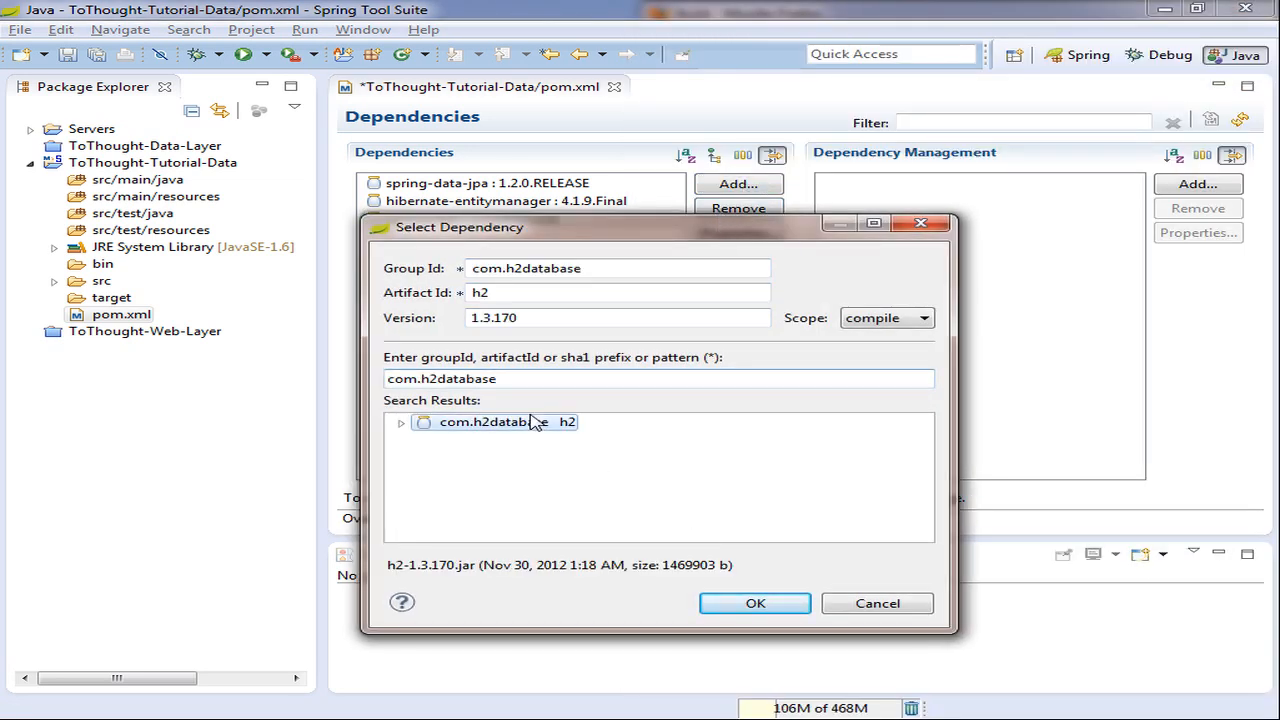
click(754, 604)
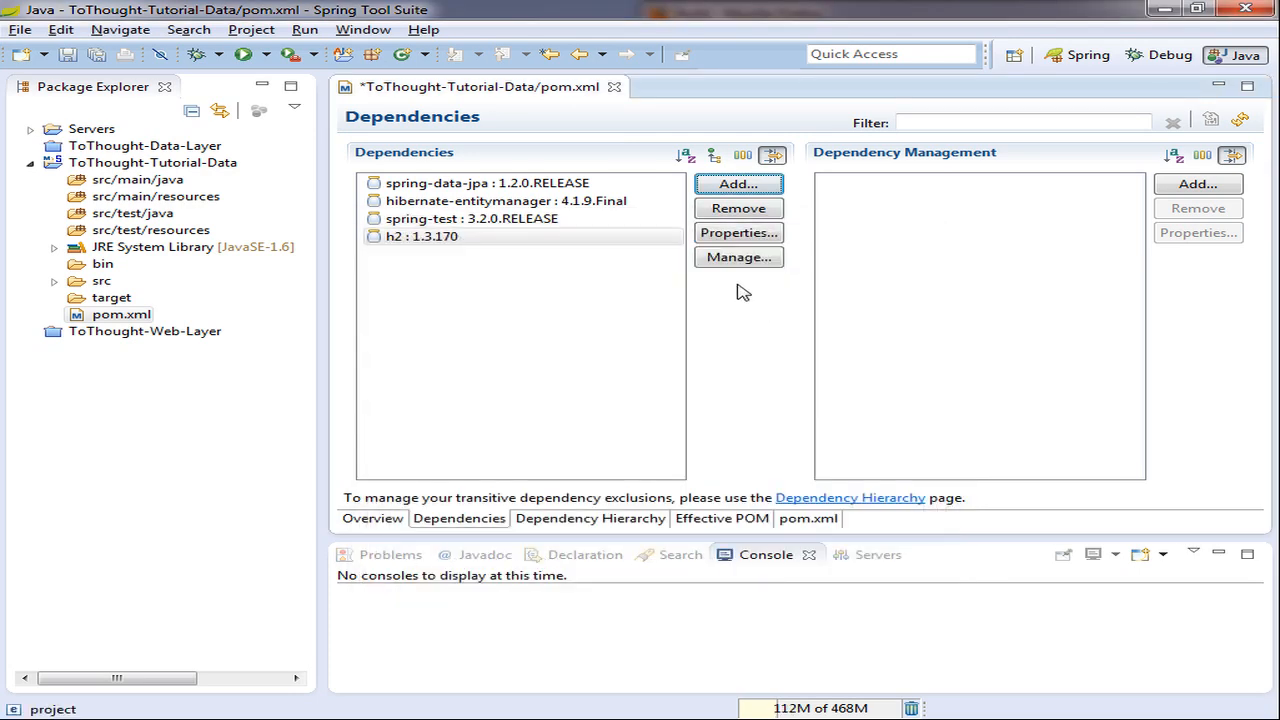
Review the pom's Dependency Hierarchy, locating where spring-beans is resolved
click(590, 518)
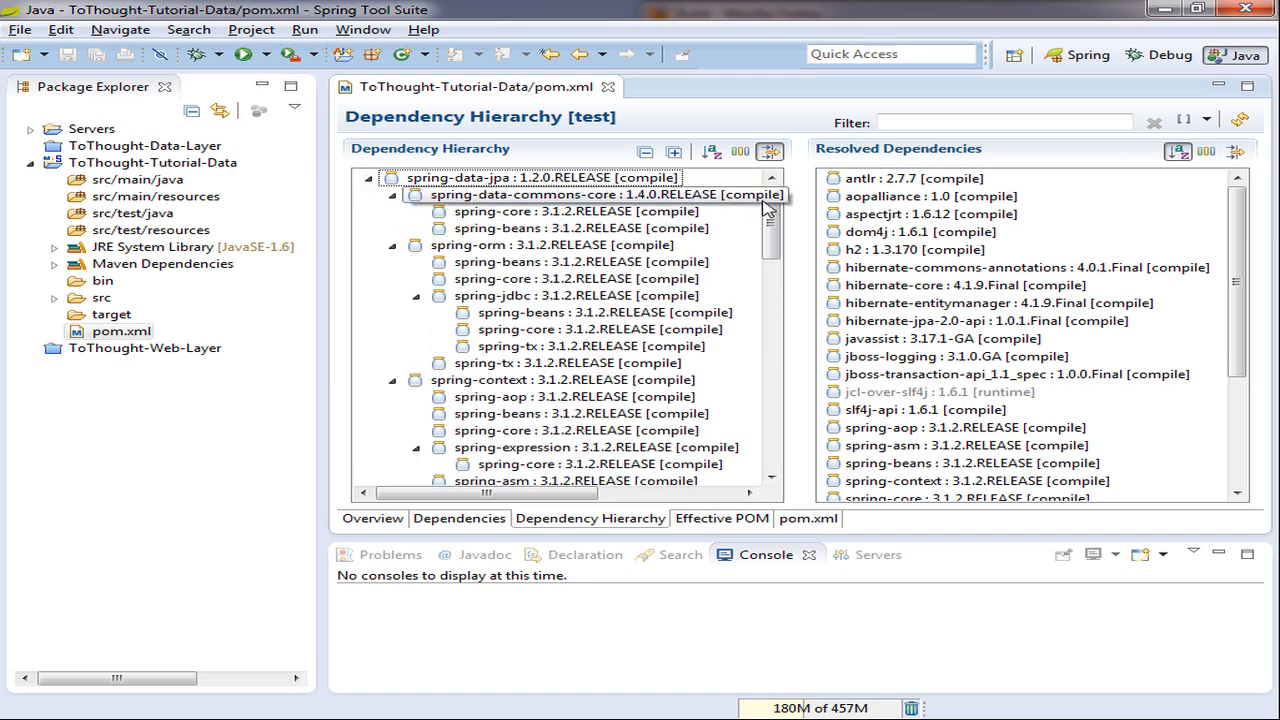
click(528, 312)
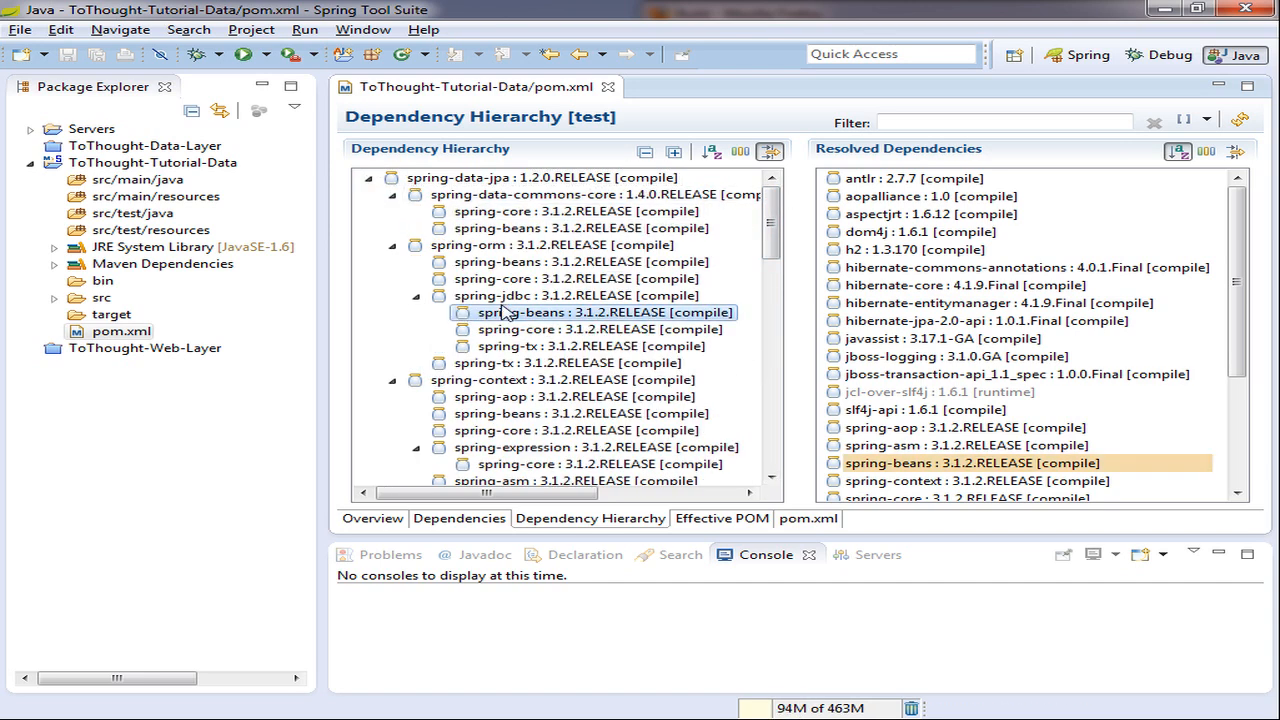
mouse_move(520, 312)
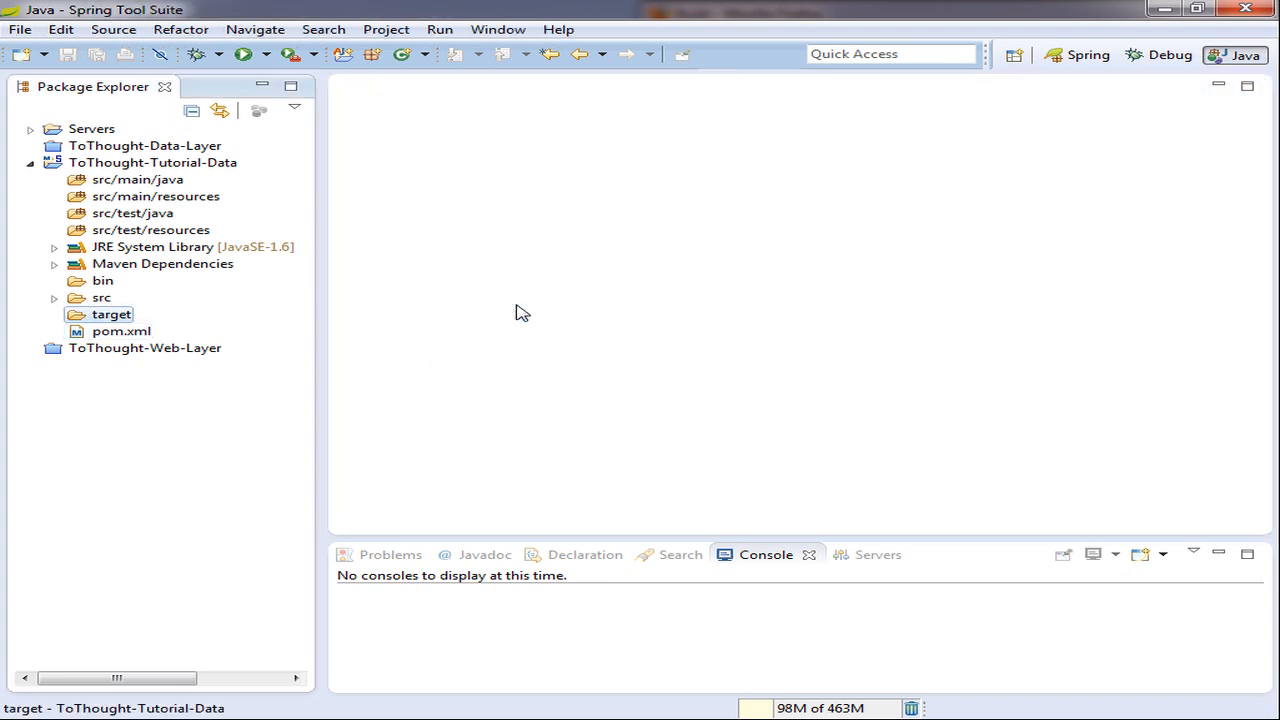
Create a META-INF folder under src/main/resources for the application-context.xml bean file
click(156, 196)
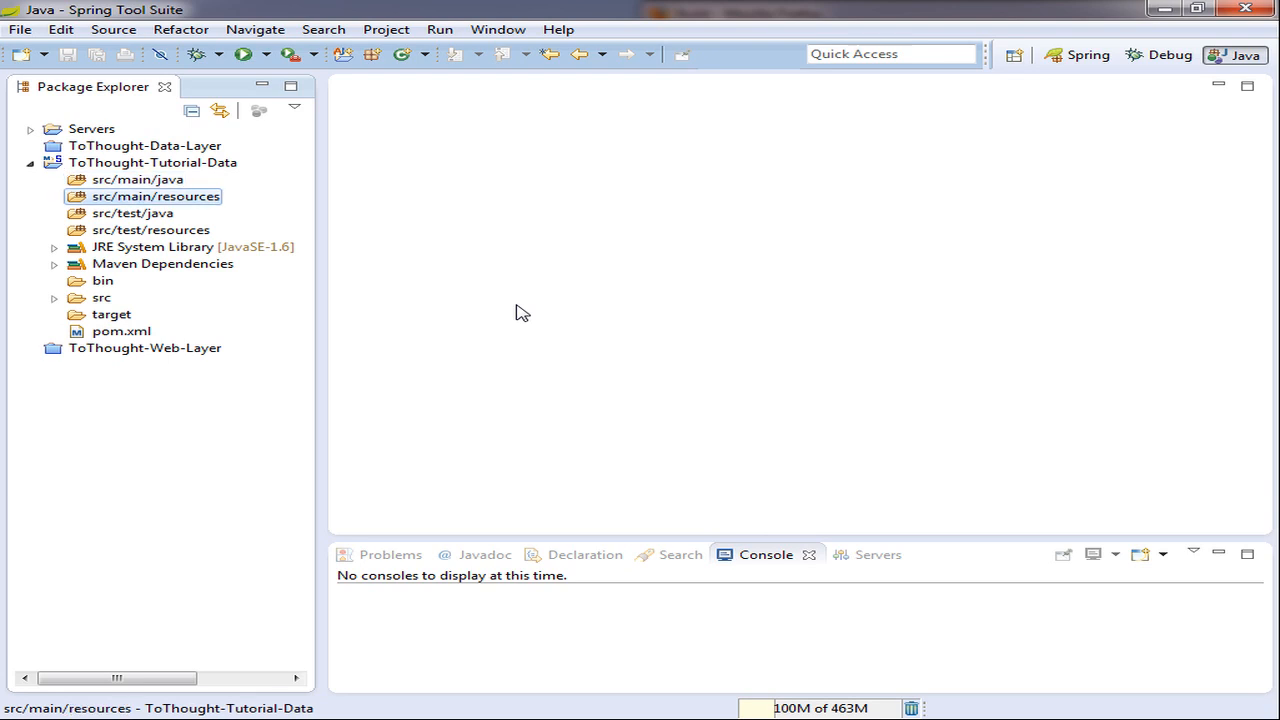
text(folder)
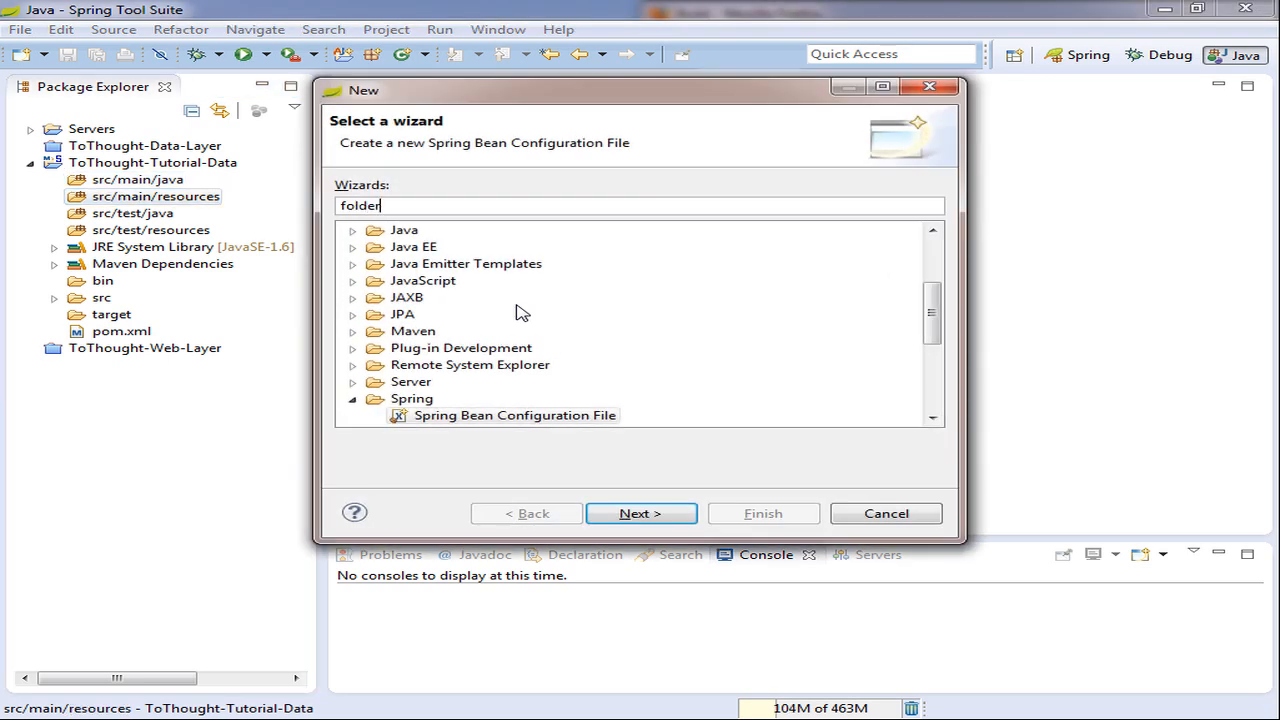
click(640, 512)
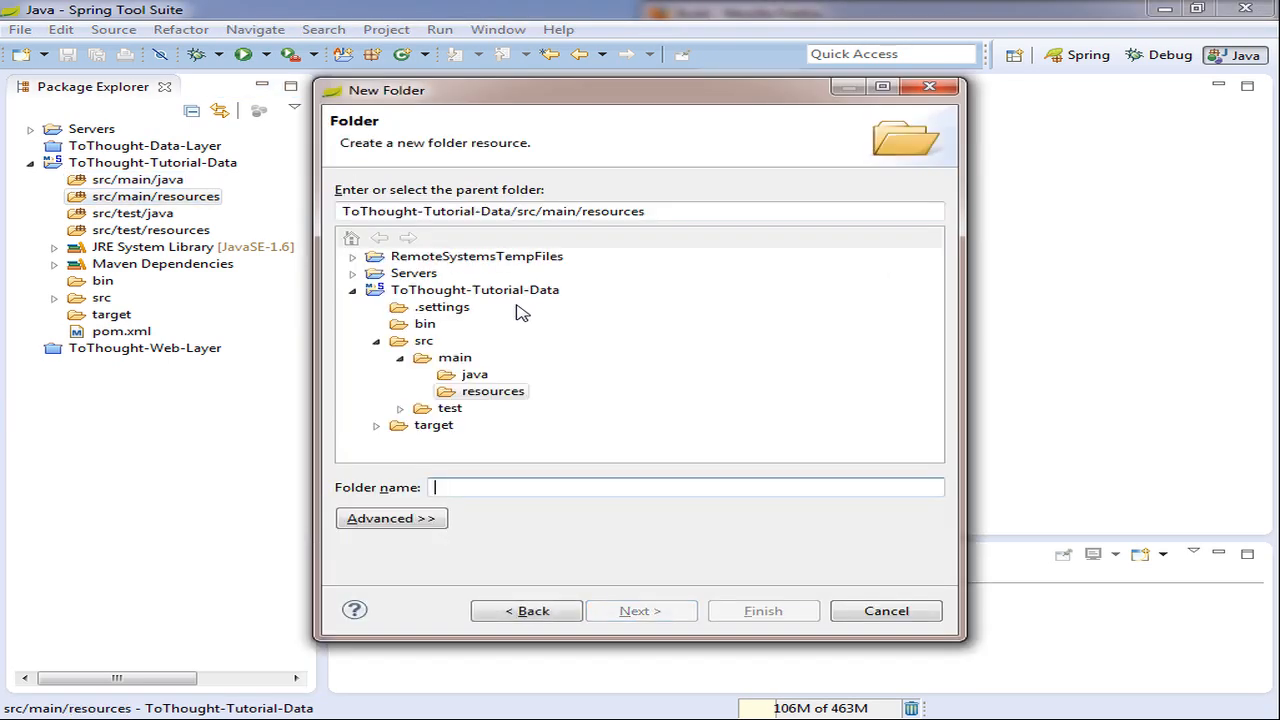
text(META-)
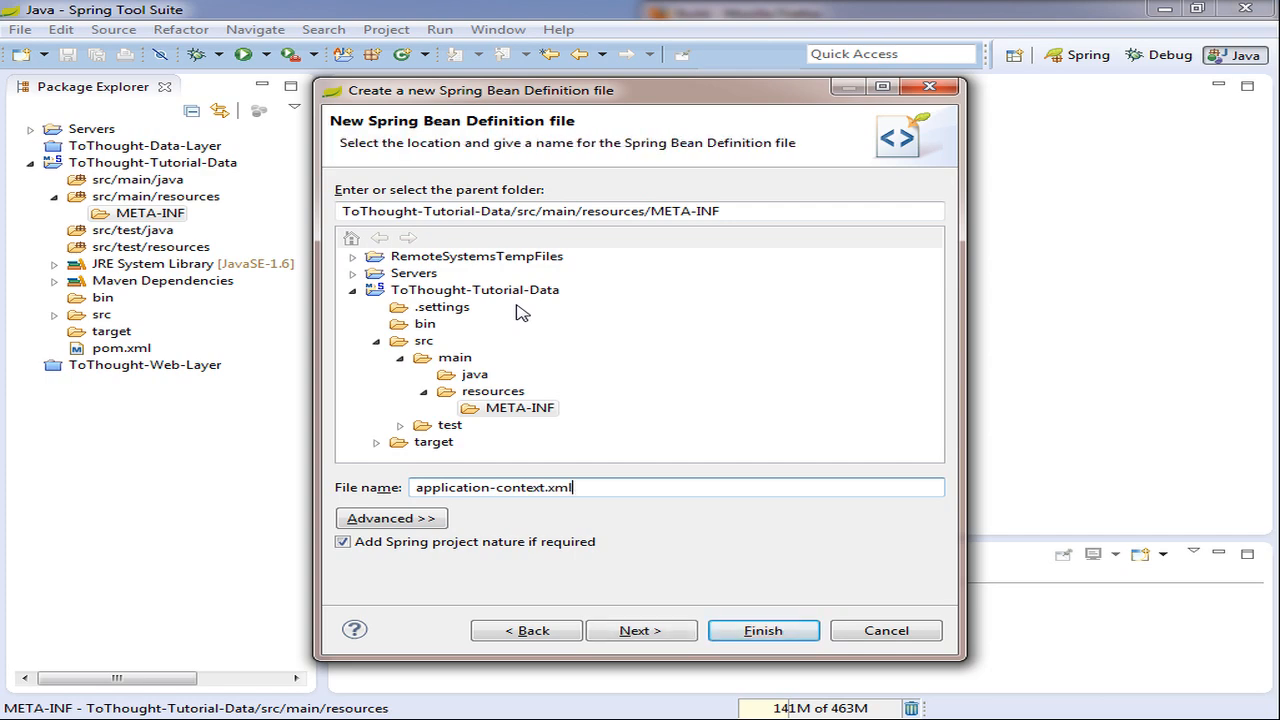
Finish application-context.xml, add a Database comment and enable the jdbc namespace
click(764, 630)
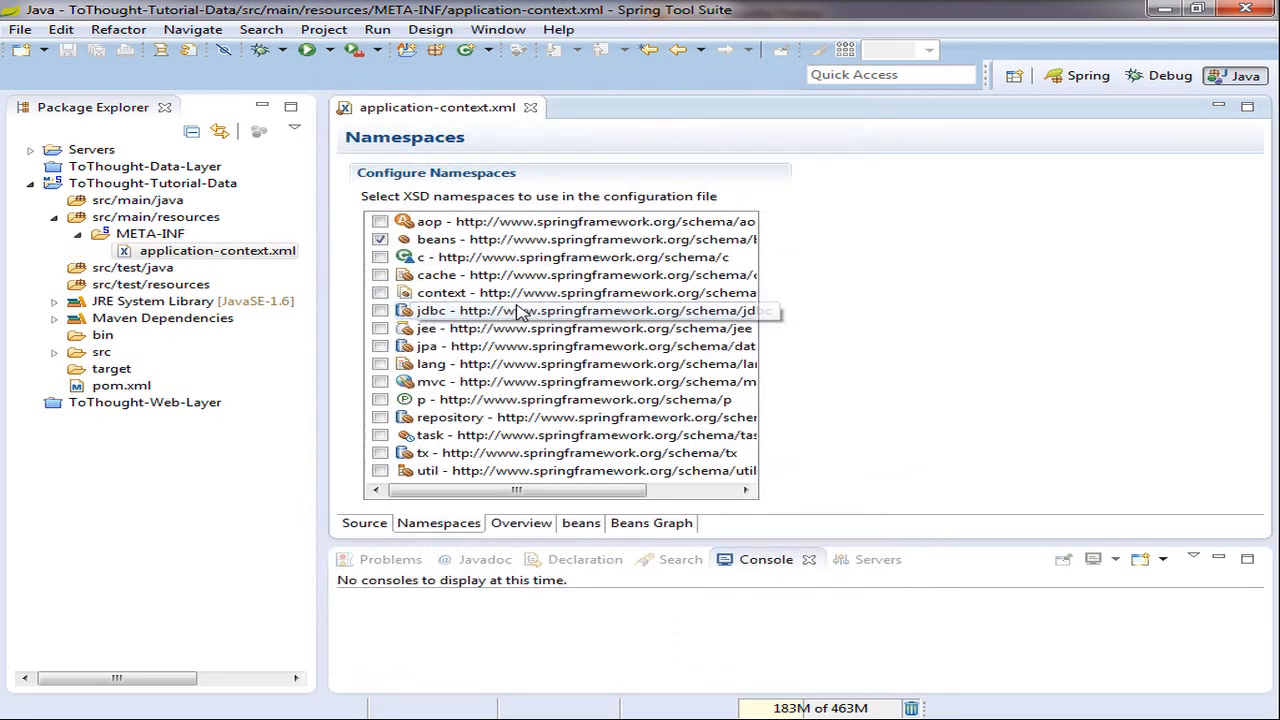
click(364, 524)
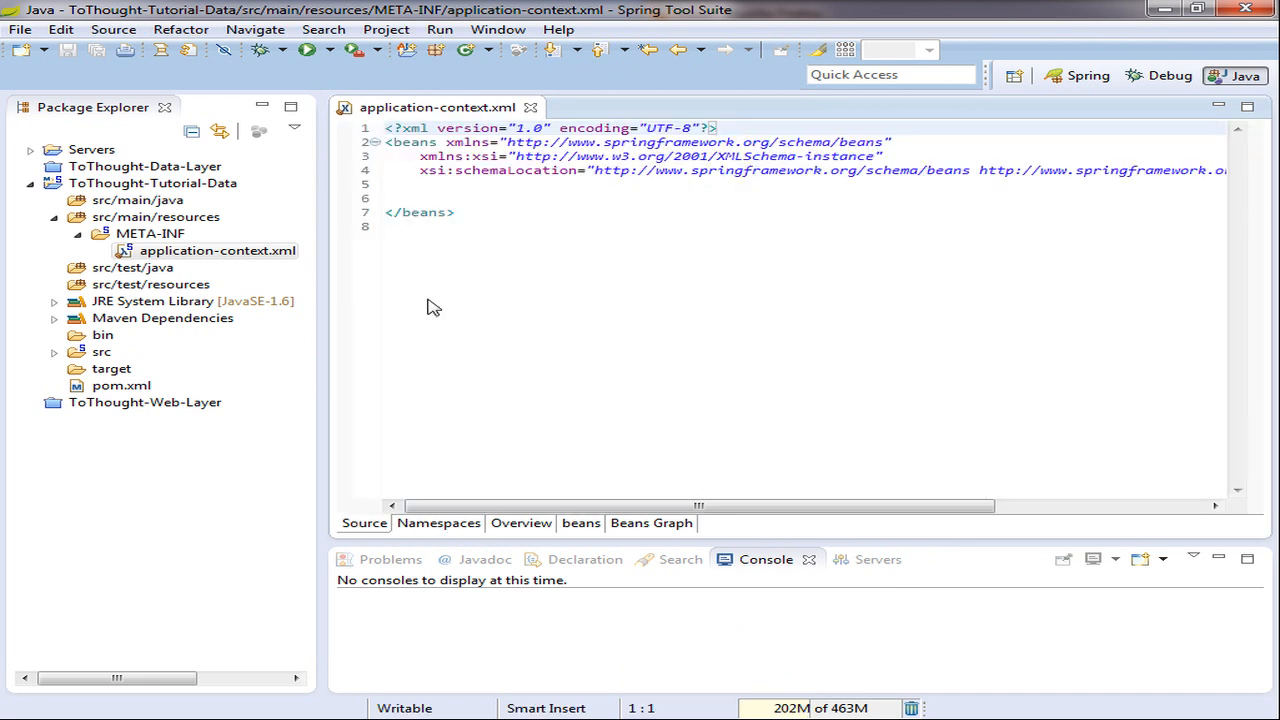
click(480, 198)
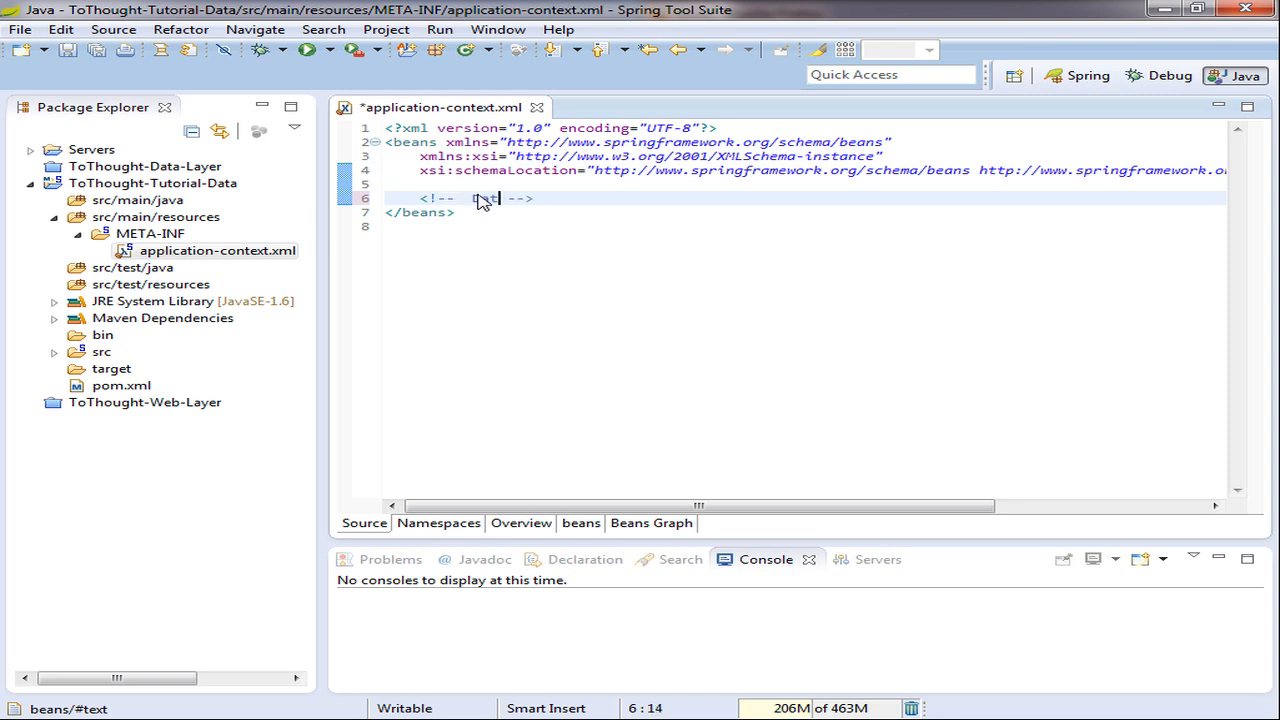
text(Database)
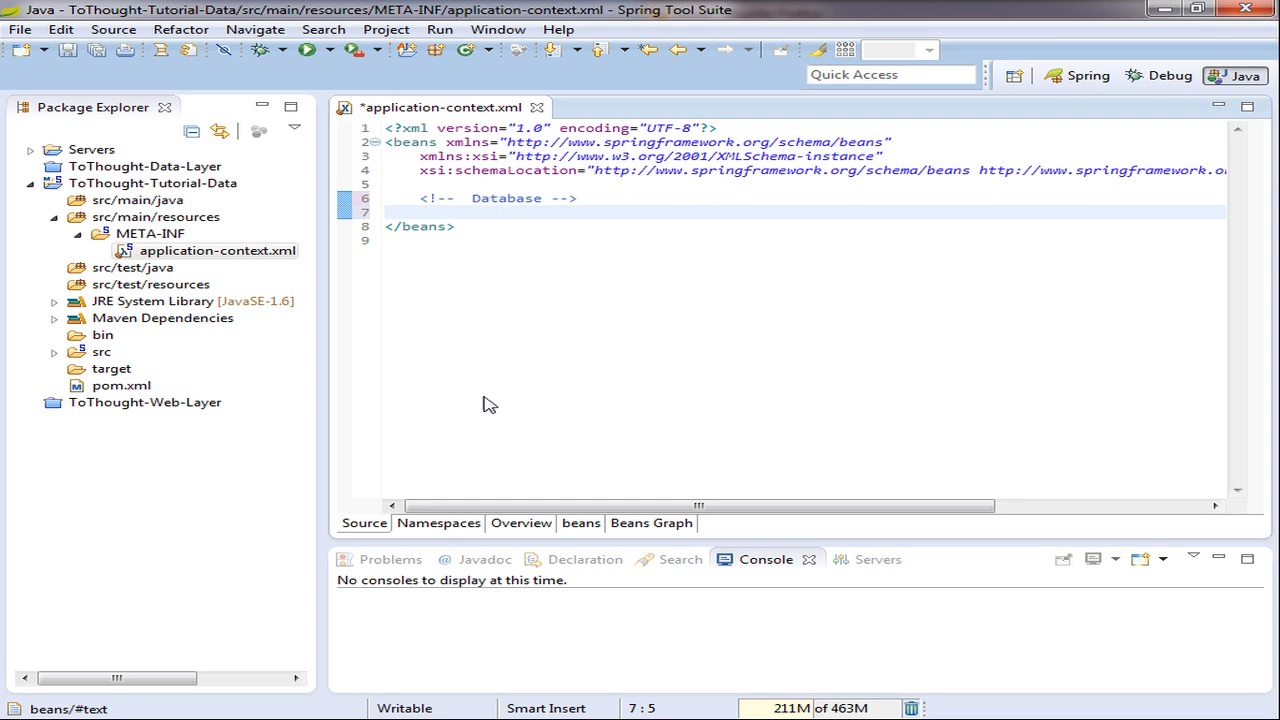
click(438, 524)
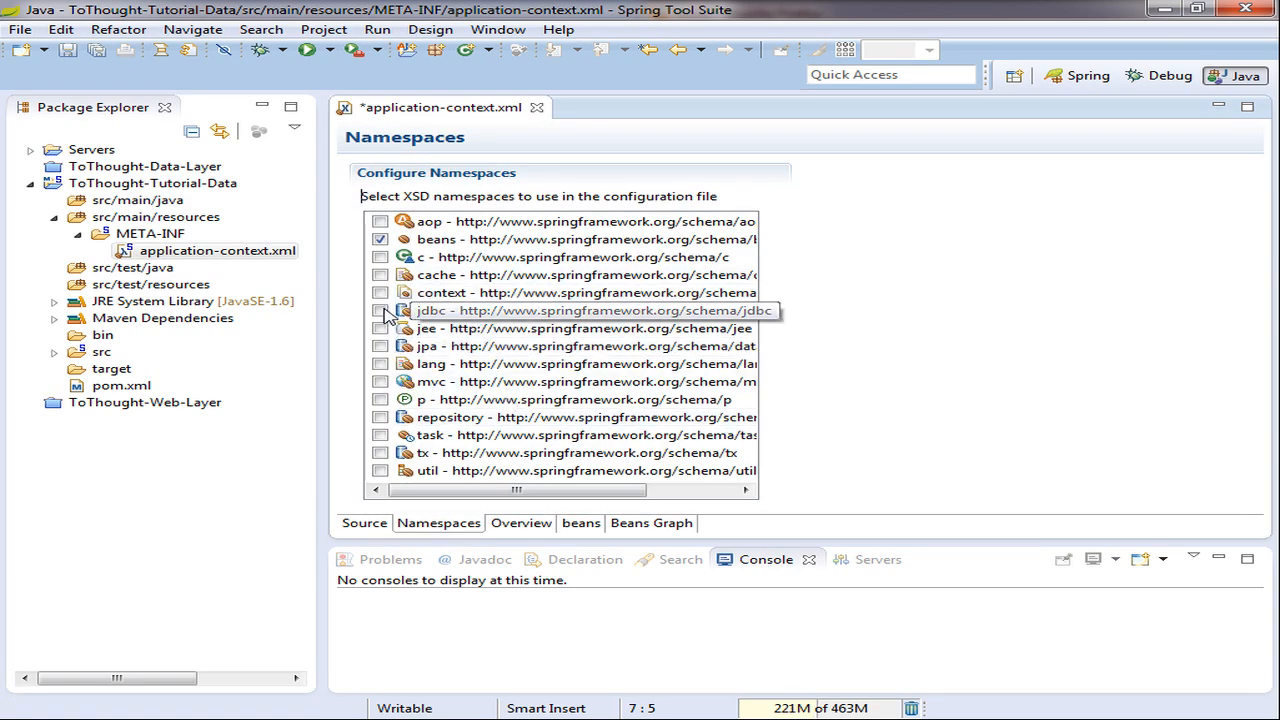
click(380, 310)
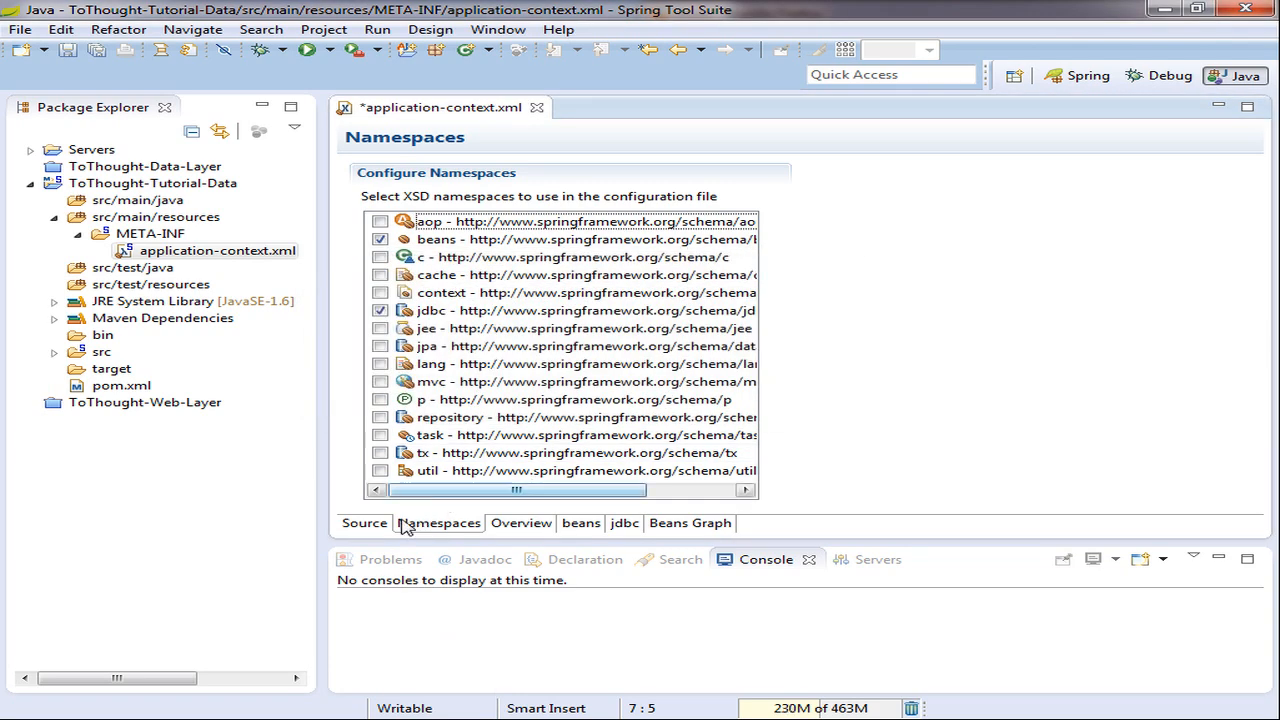
click(364, 524)
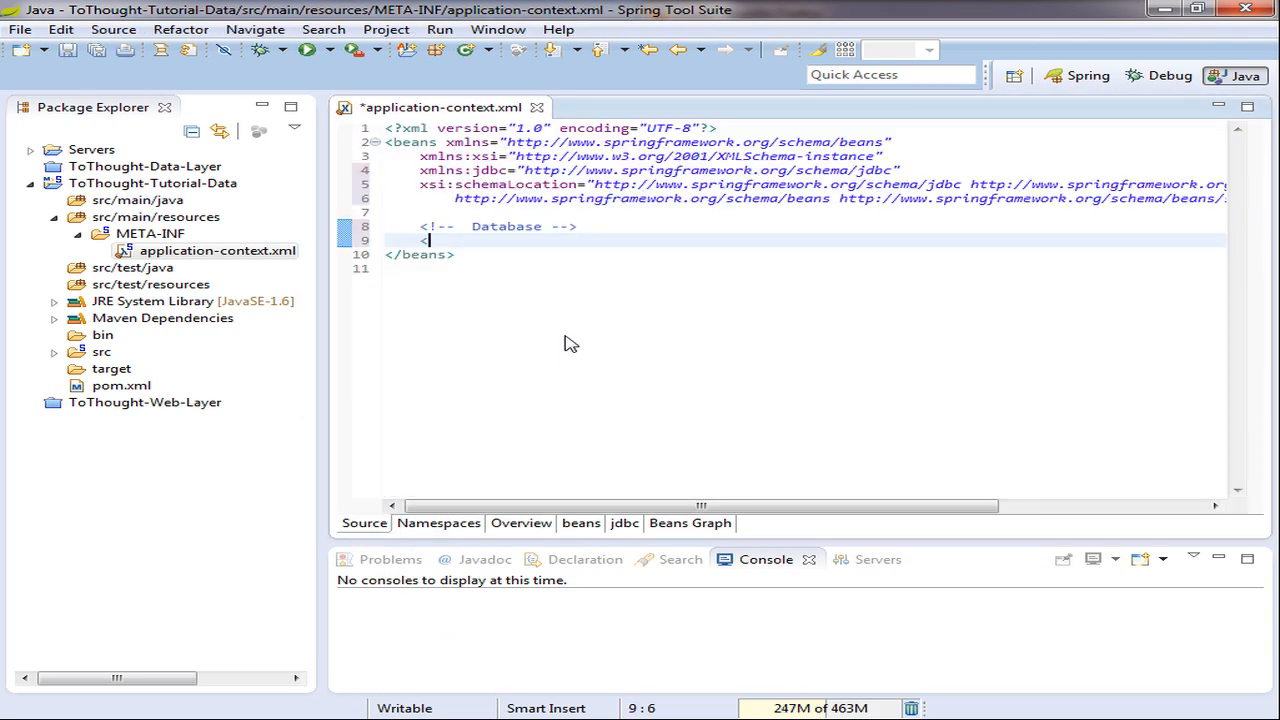
Define <jdbc:embedded-database id="datasource" type="H2"> and save the file
text(jdbc:embedded-database></jdbc:embedded-database>)
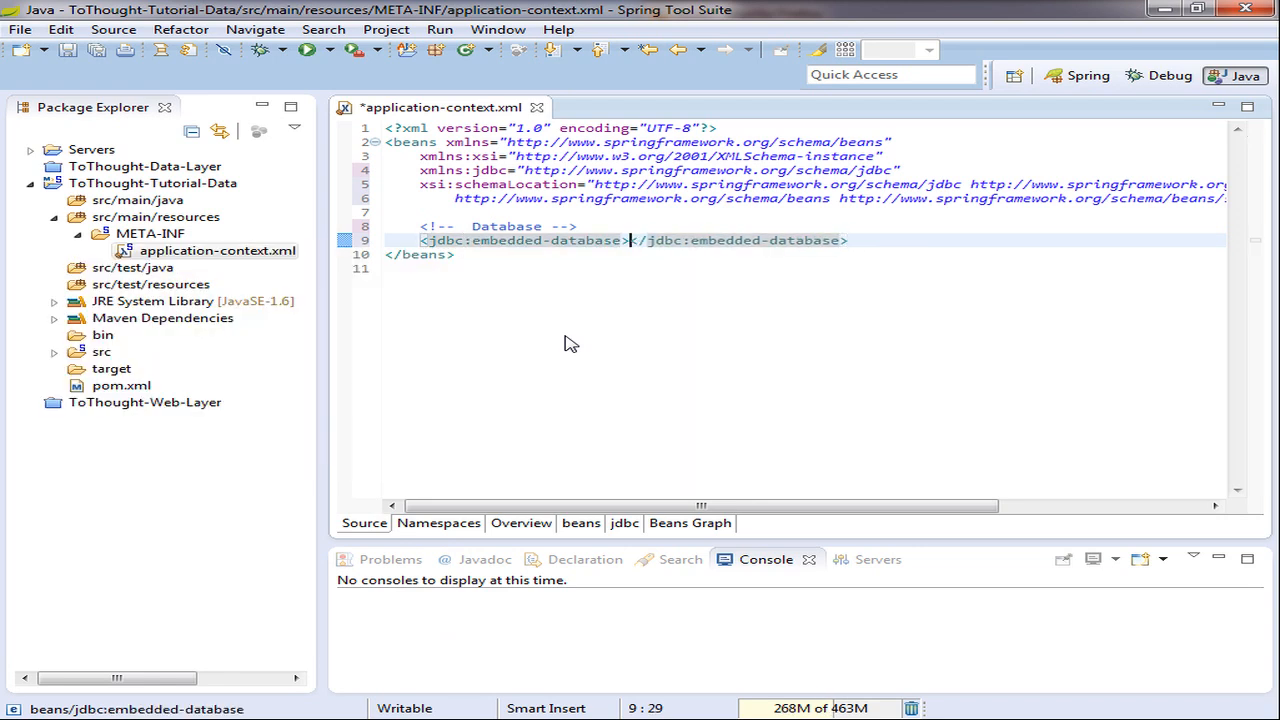
text(type)
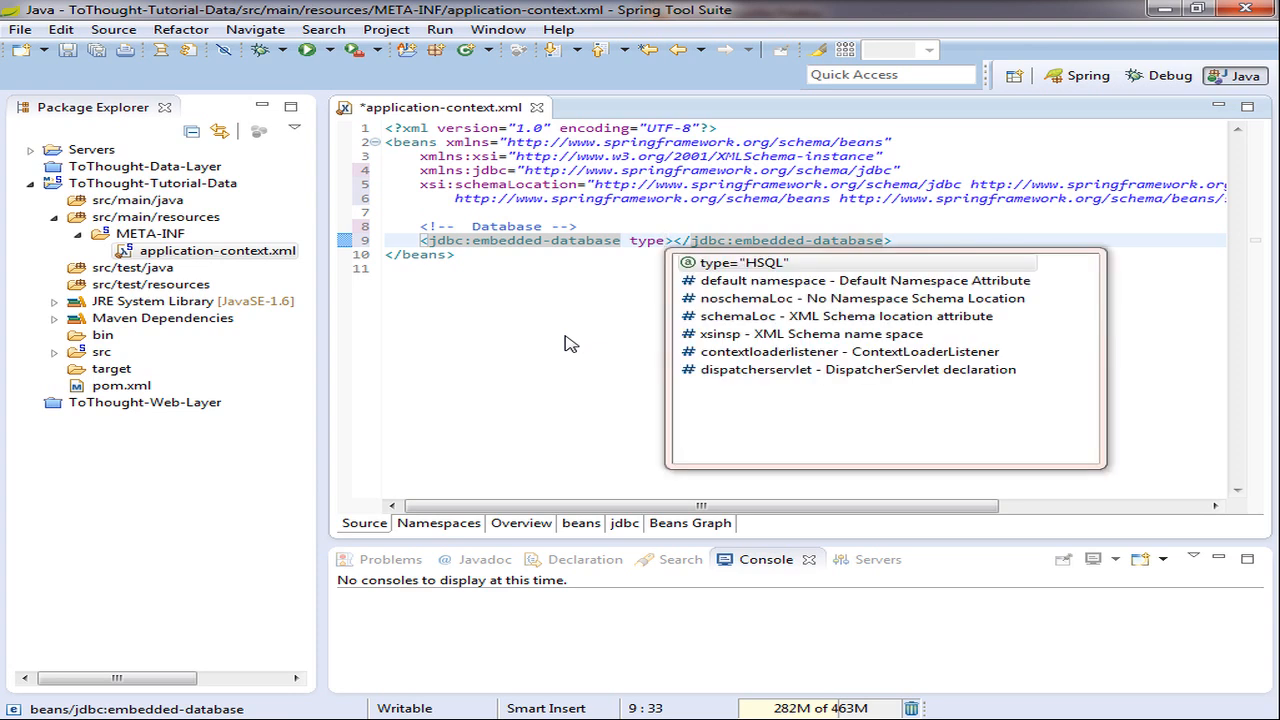
click(748, 262)
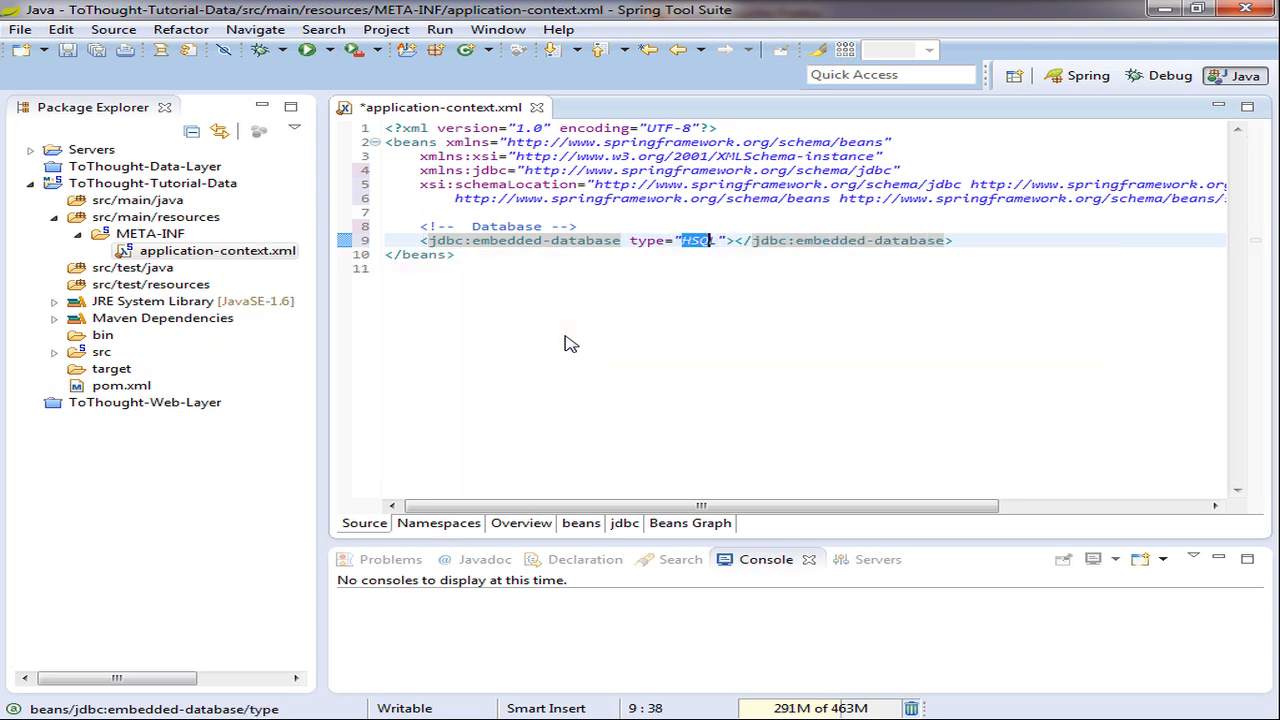
text(H2)
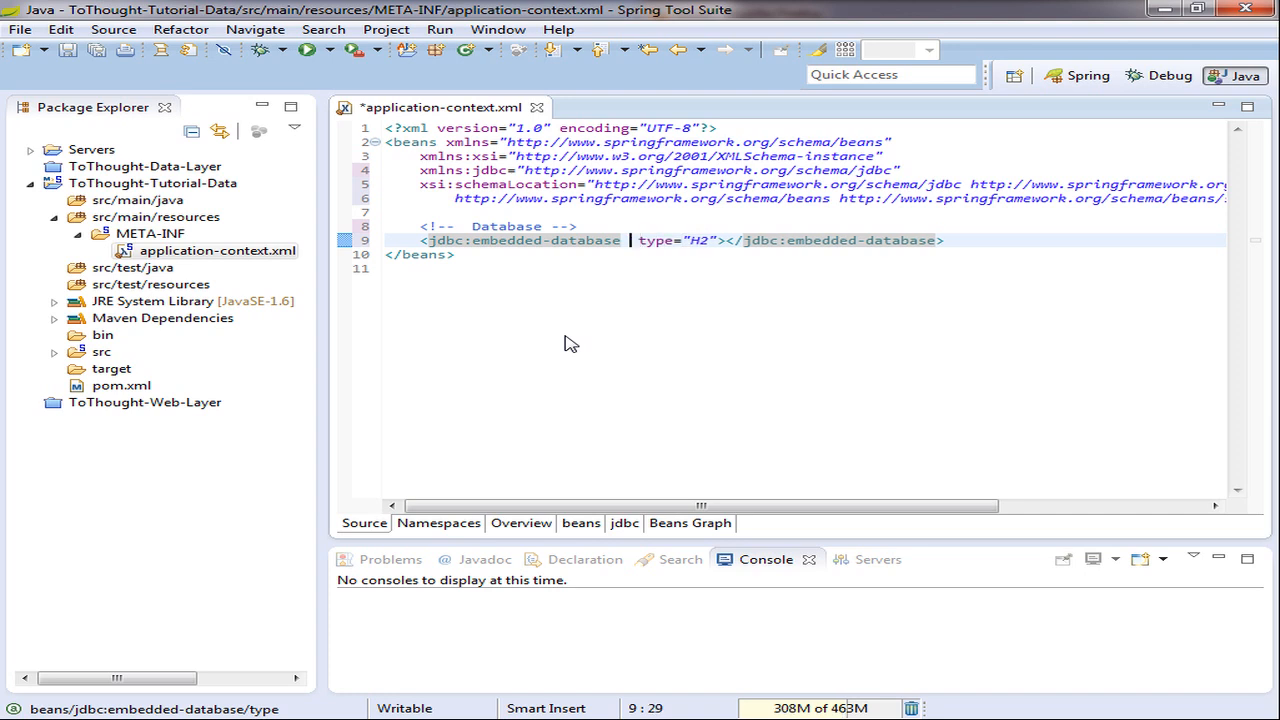
text(id="data")
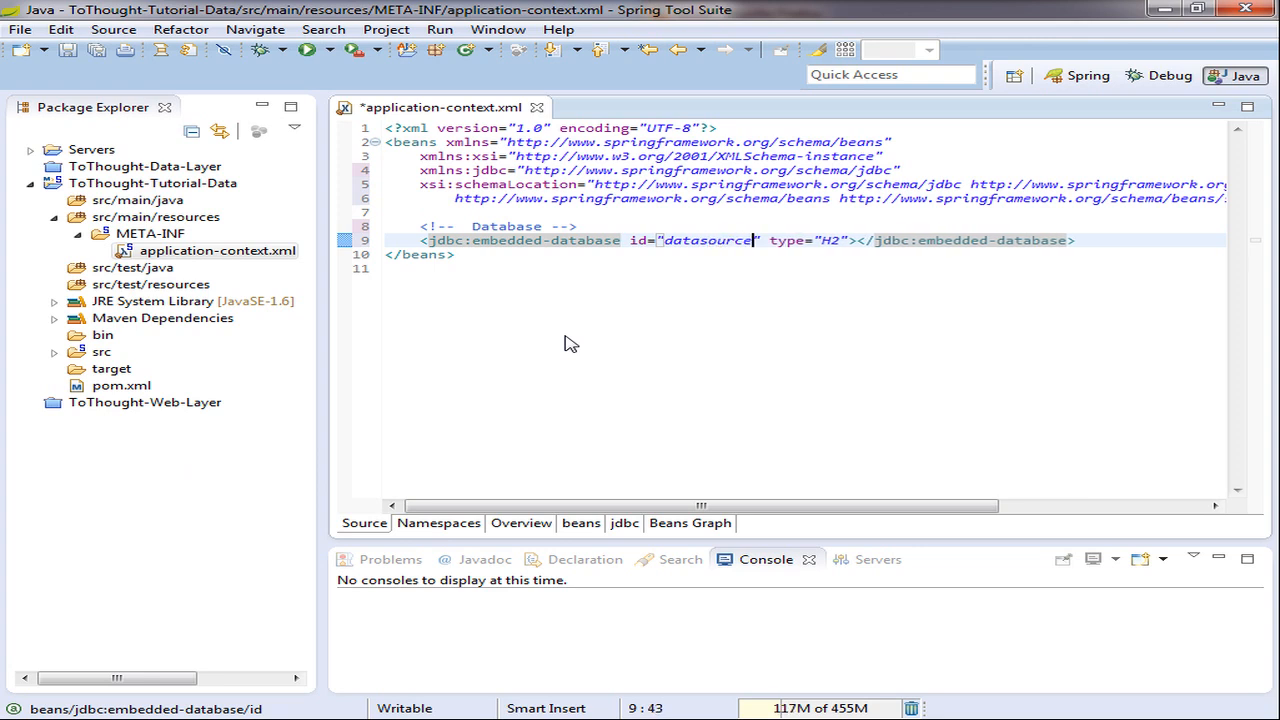
key(ctrl+s)
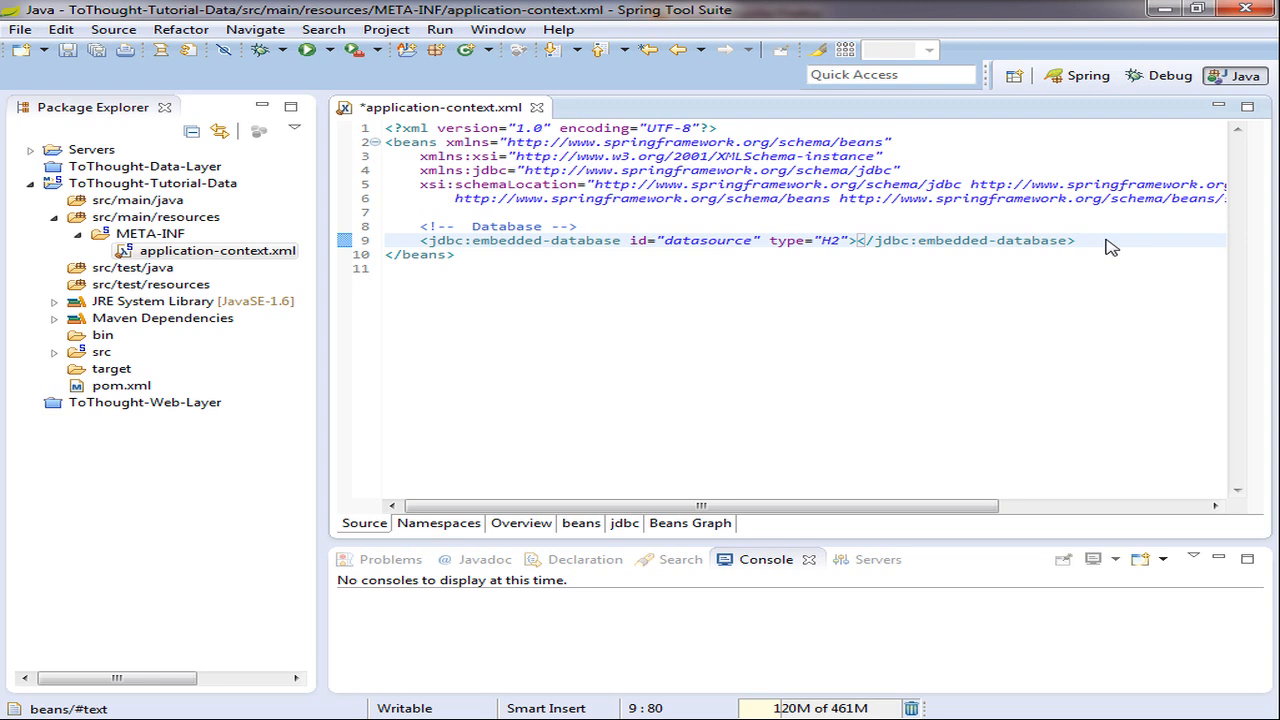
key(Return)
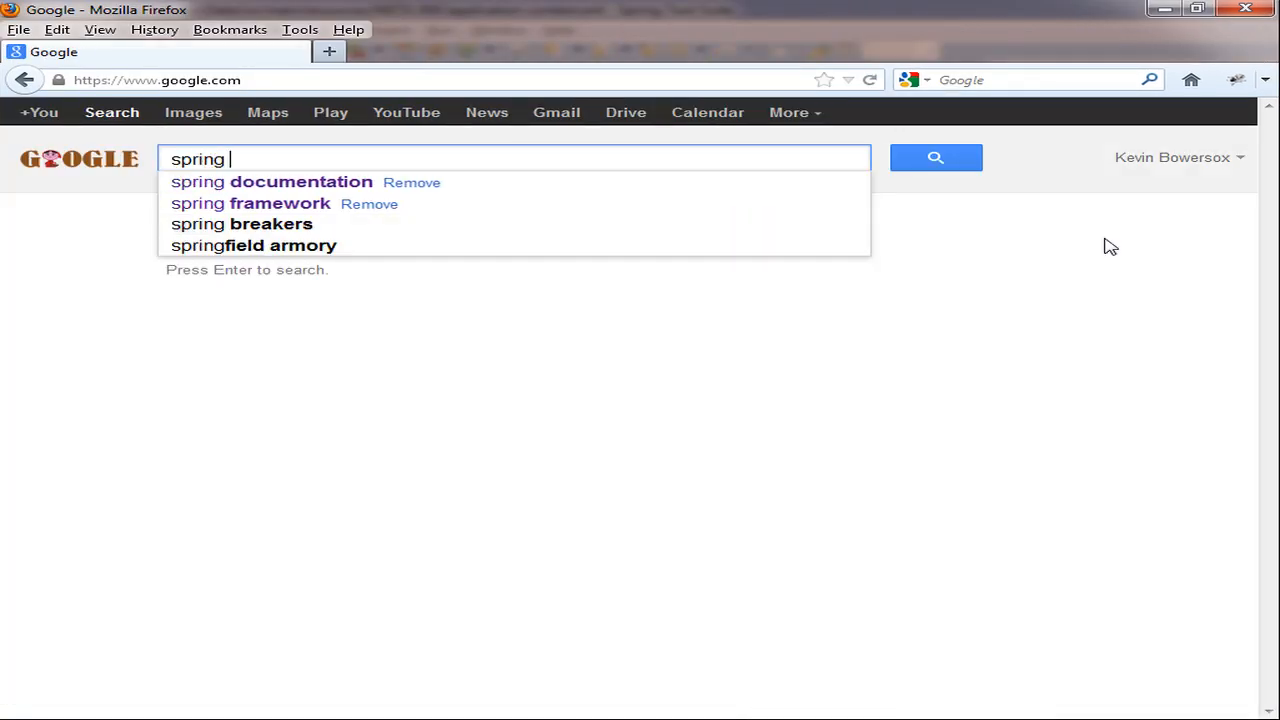
Browse to the Spring Framework reference docs and scroll to the JPA entity manager examples
click(280, 204)
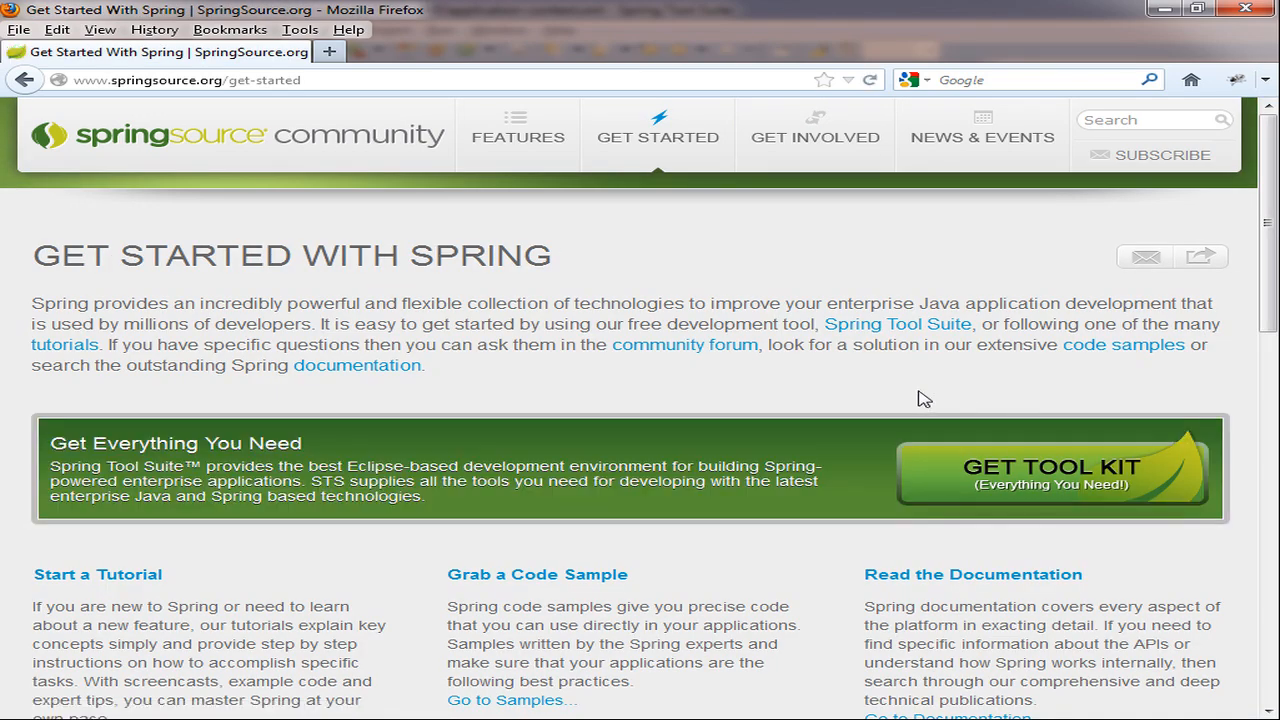
click(356, 364)
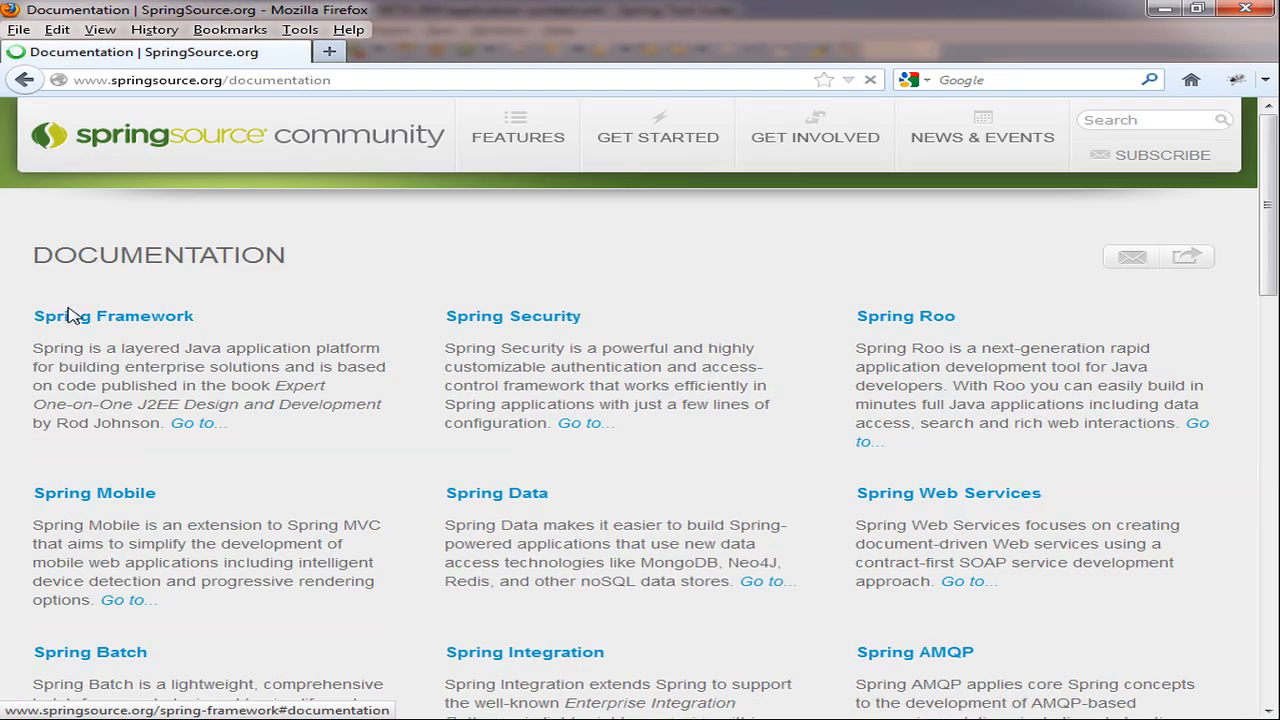
click(112, 316)
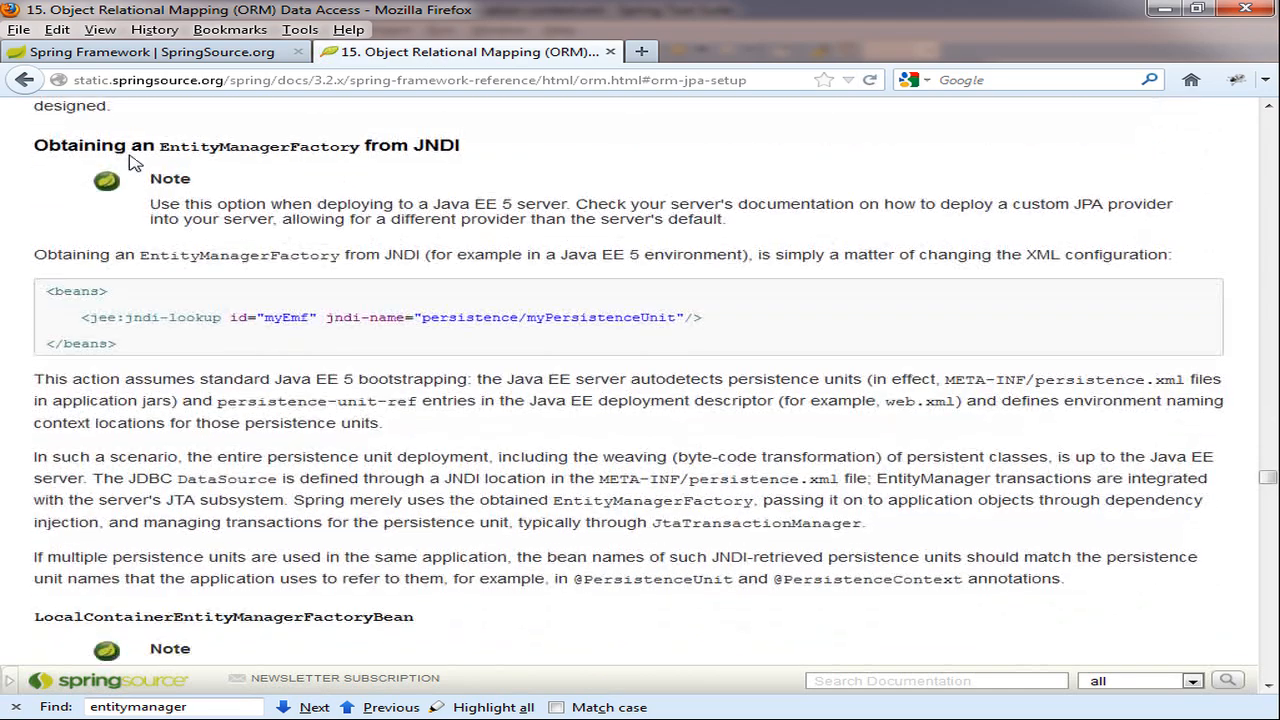
mouse_move(484, 170)
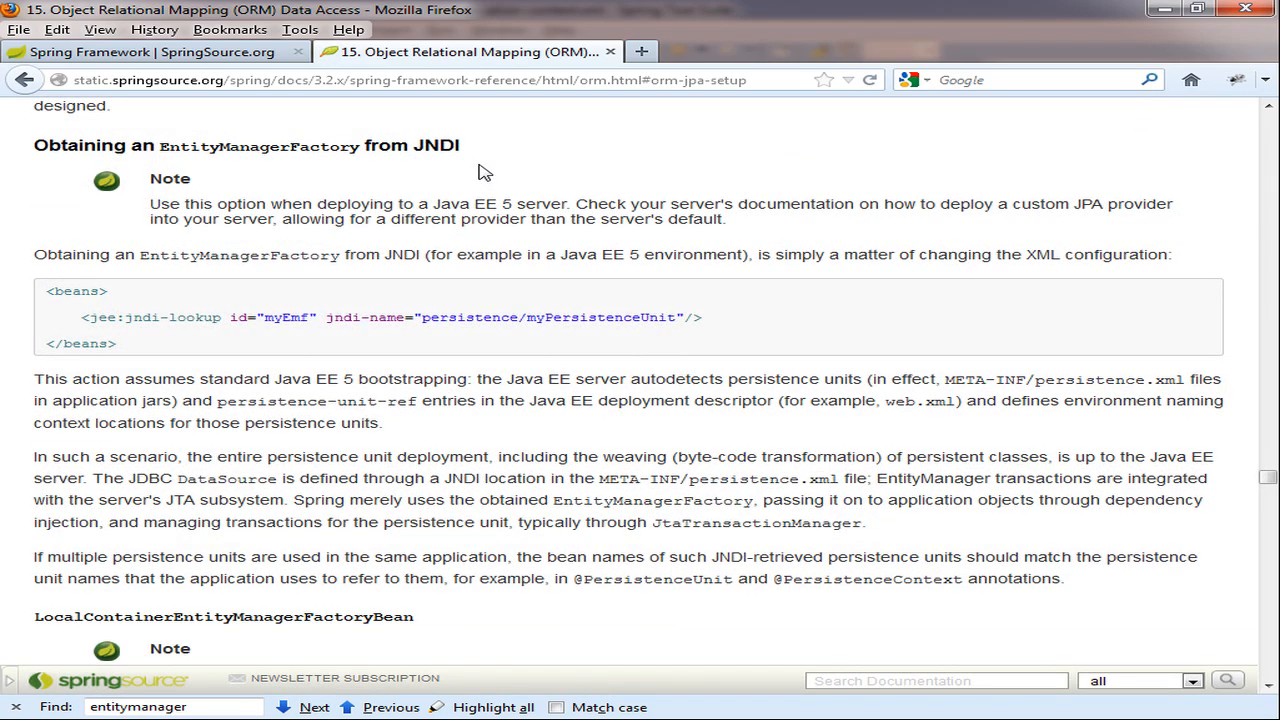
scroll(down, 3)
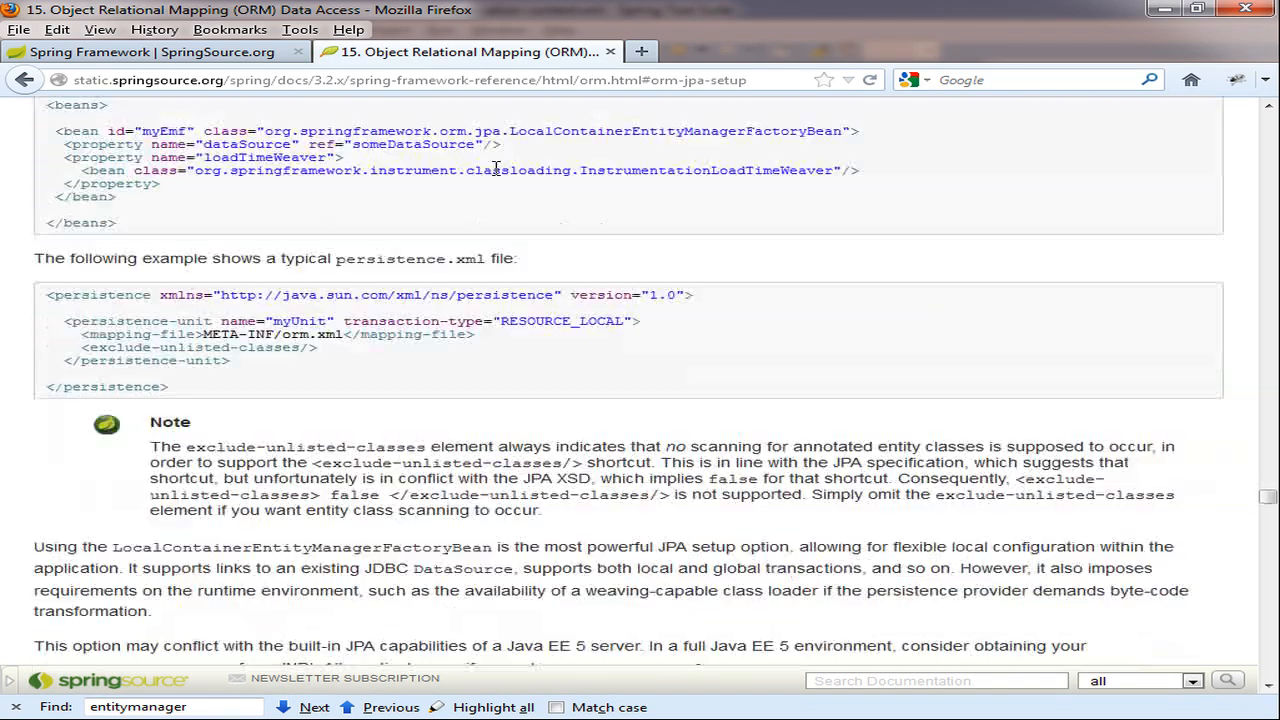
scroll(up, 3)
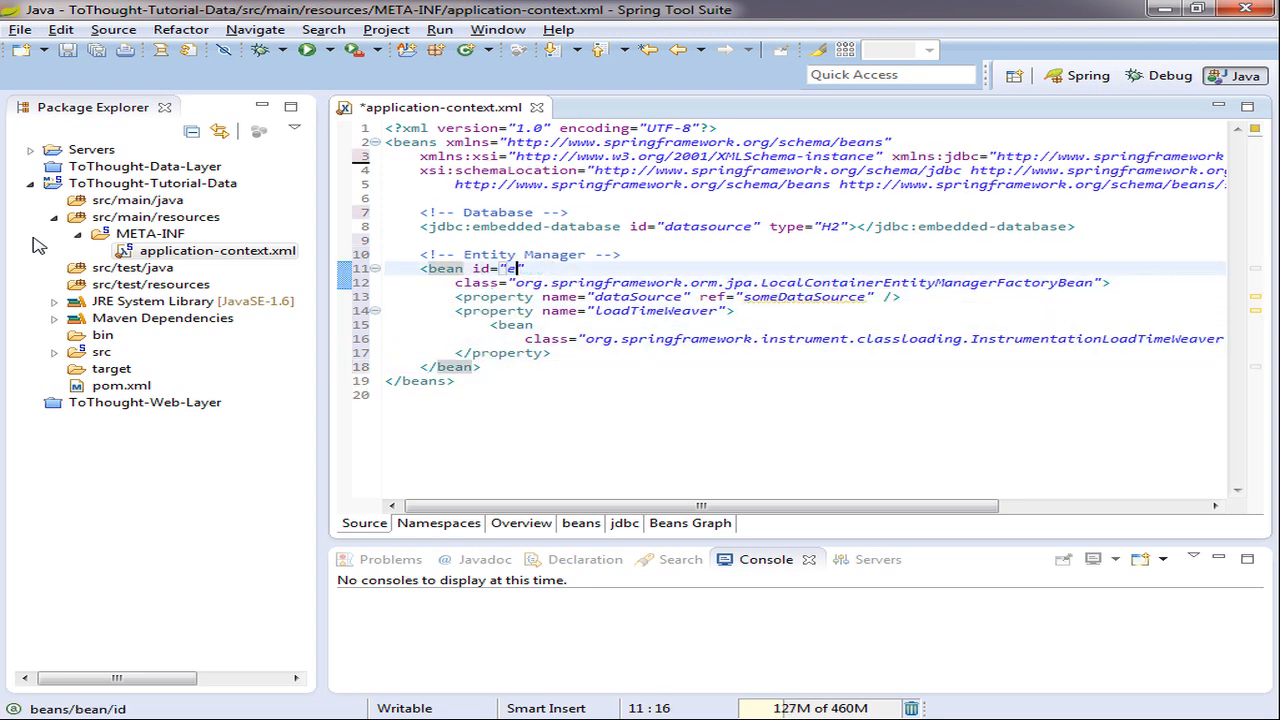
Name the bean entityManagerFactory, point its dataSource ref to datasource and remove loadTimeWeaver
text(ntityManagerFactory)
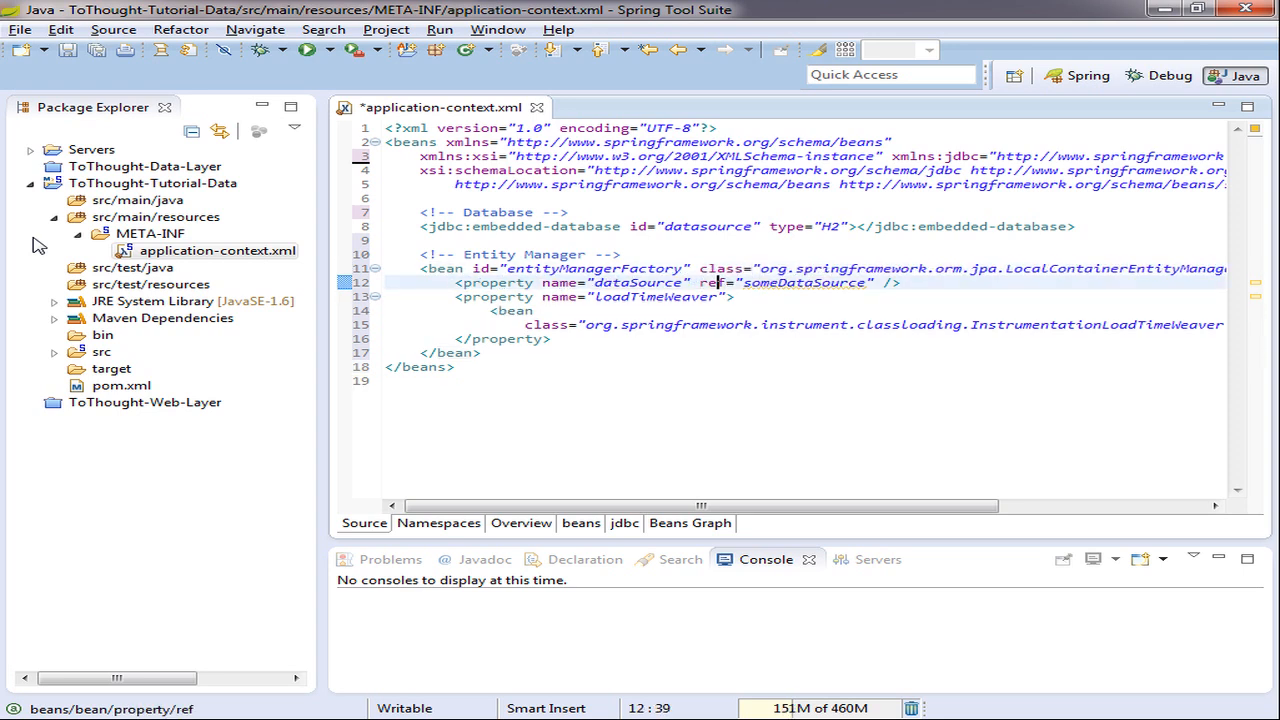
double_click(770, 282)
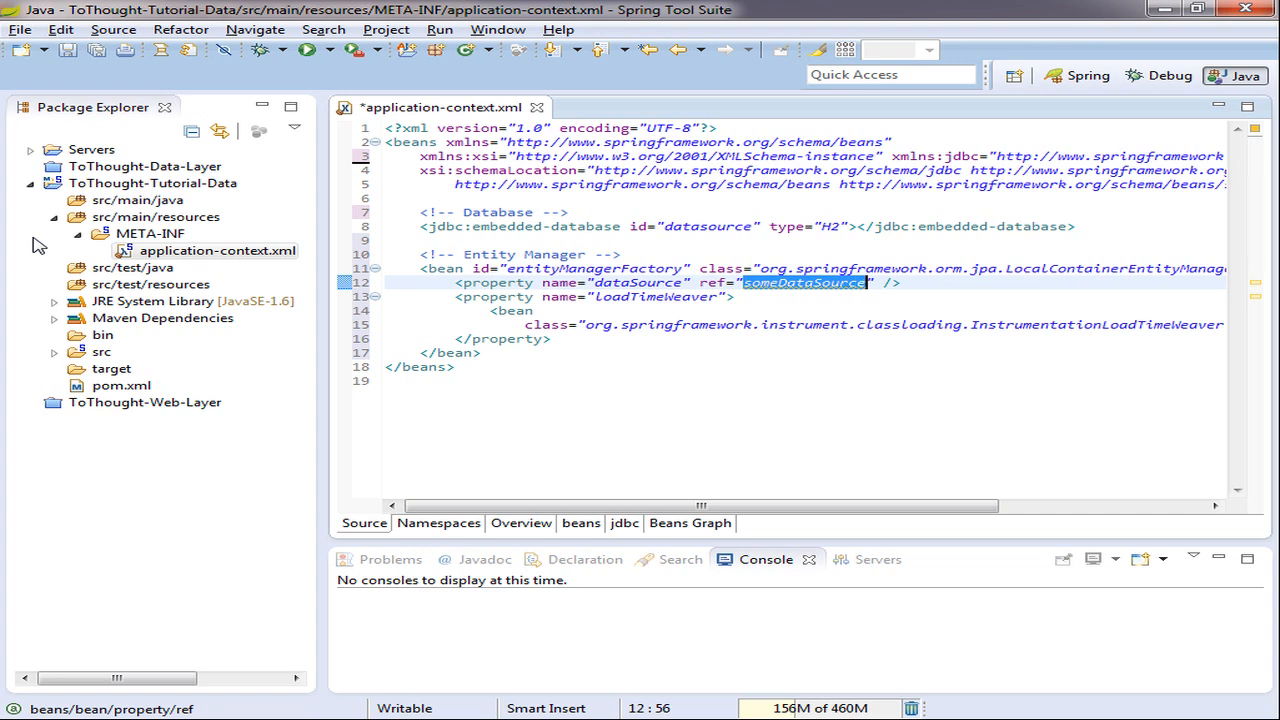
text(datasource)
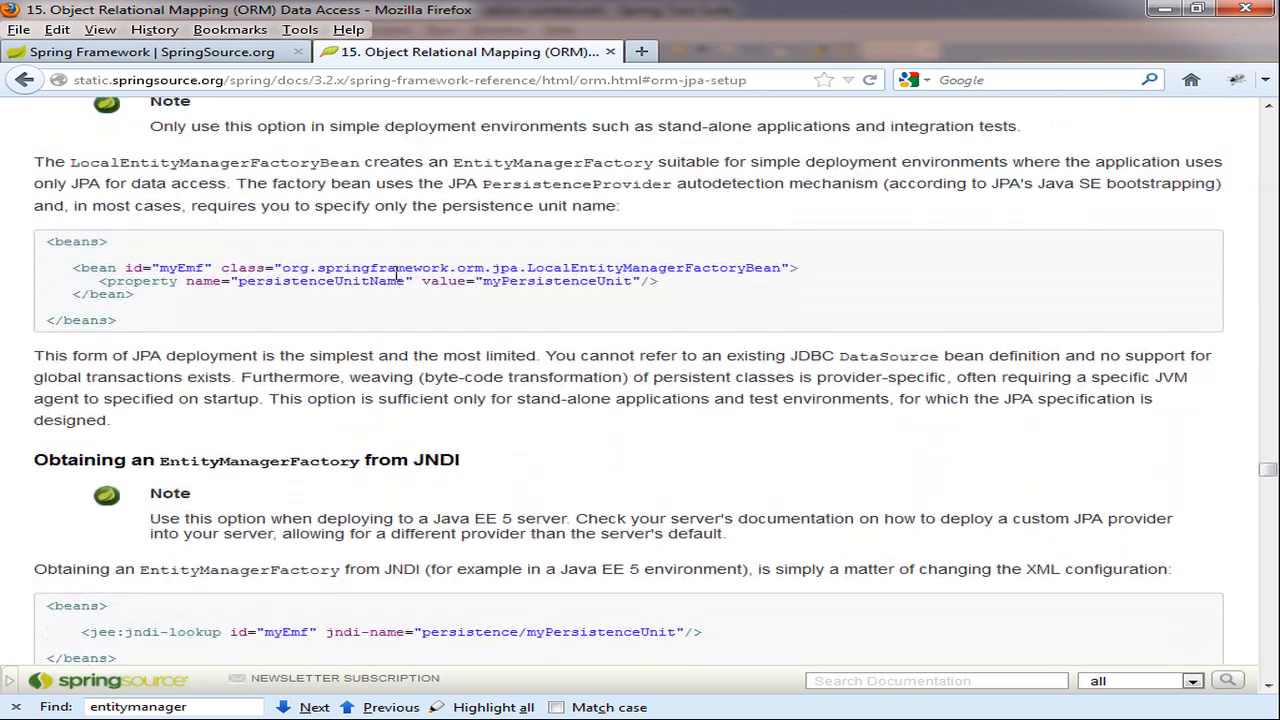
drag(130, 280, 658, 280)
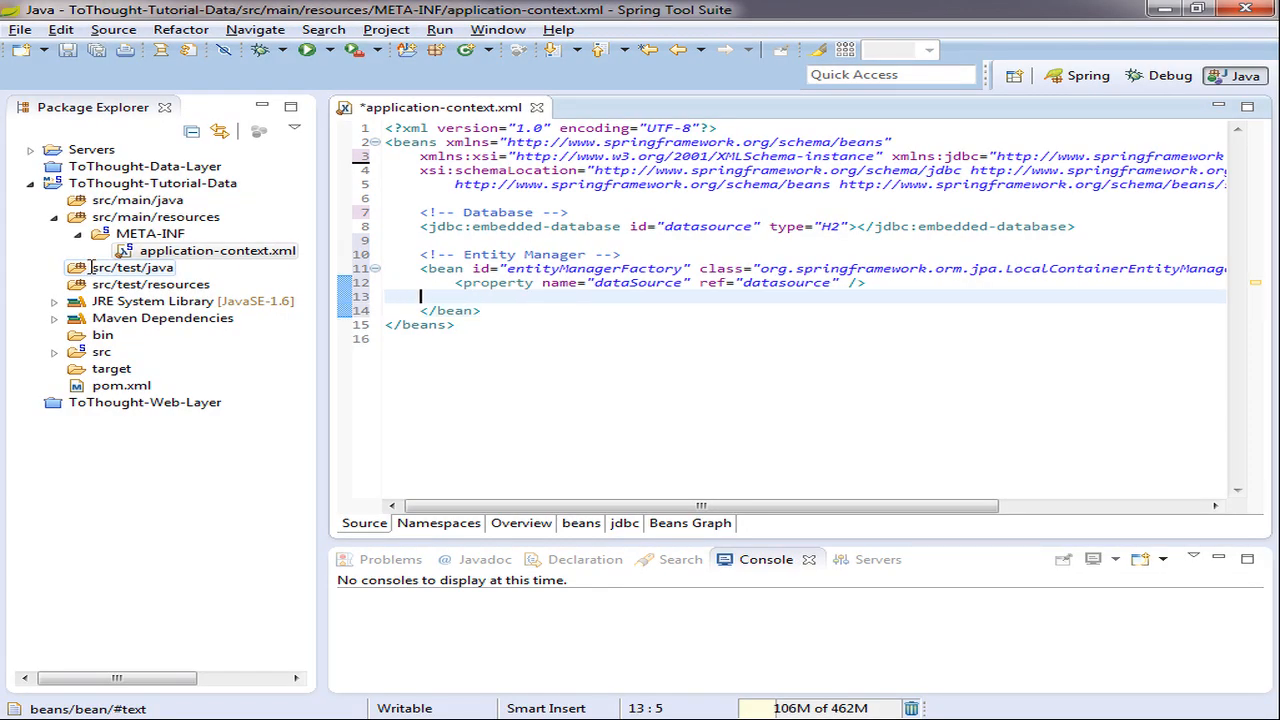
Add a persistenceUnitName property with value myPersistenceUnit and tidy the blank line
text(<property name="persistenceUnitName" value="myPersistenceUnit"/>)
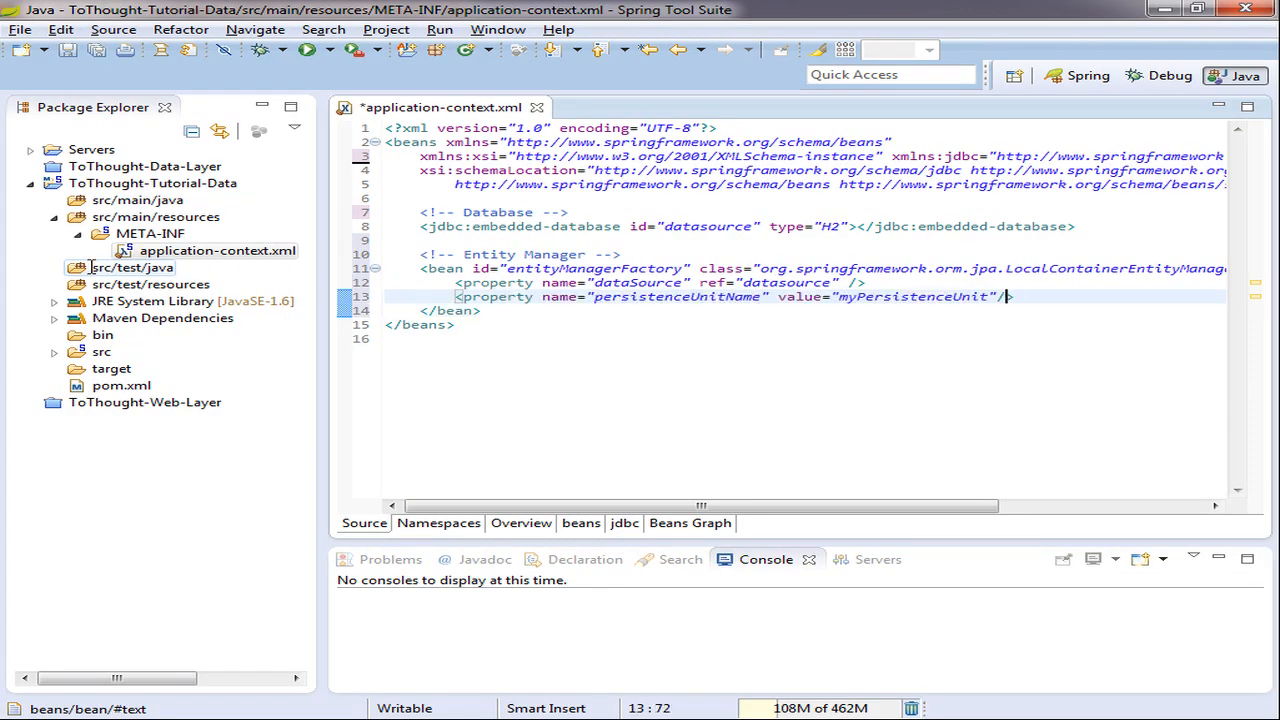
double_click(924, 296)
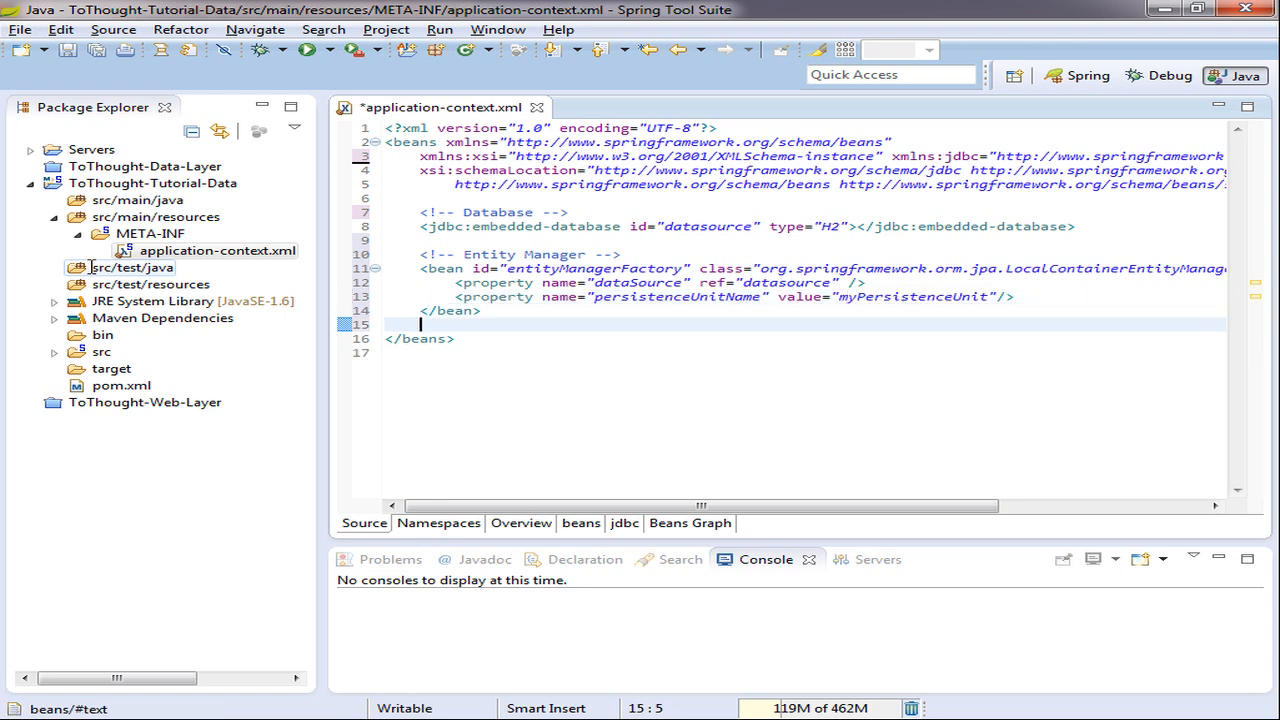
key(Return)
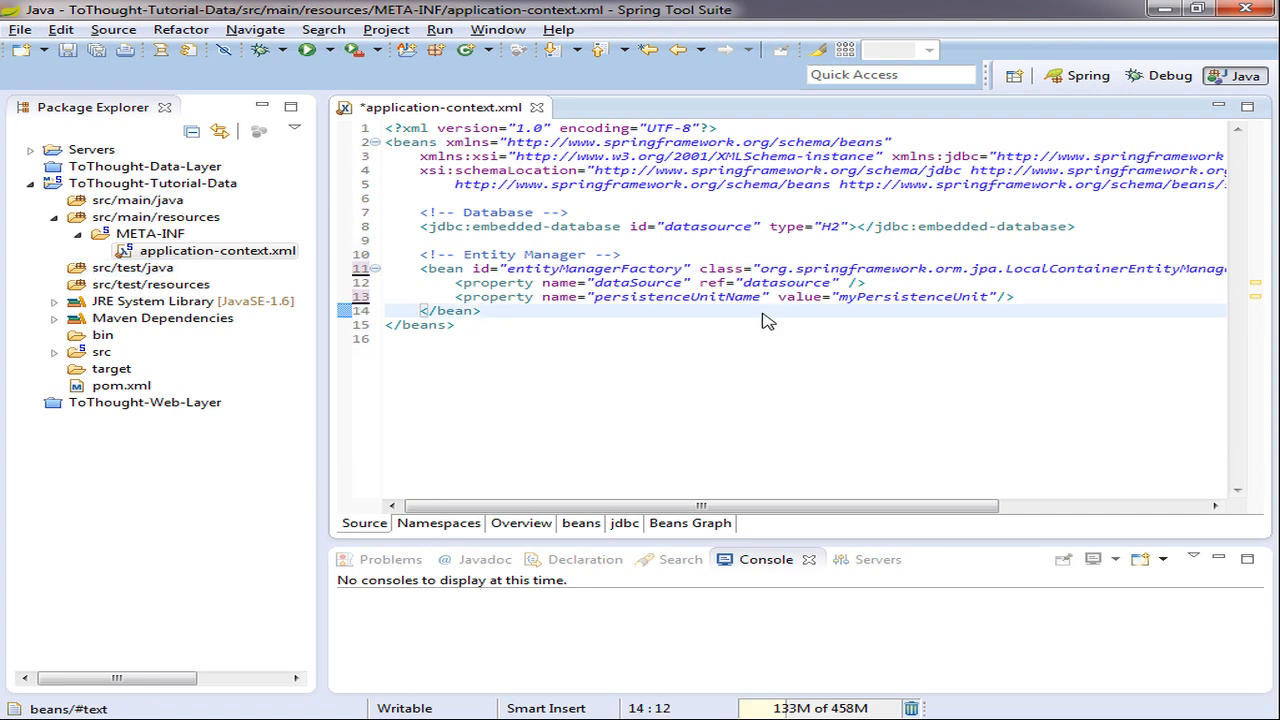
Add a Transaction Manager comment and start a transactionManager JpaTransactionManager bean
key(Enter)
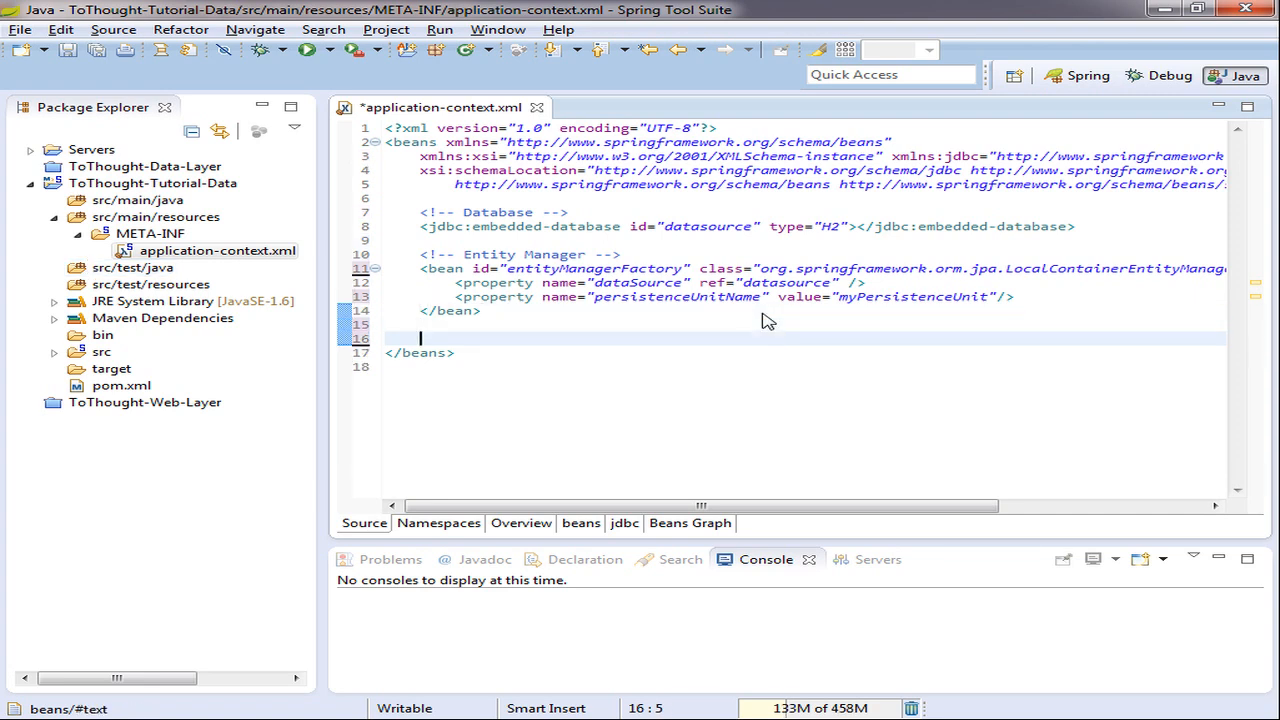
text(<!-- Tr -->)
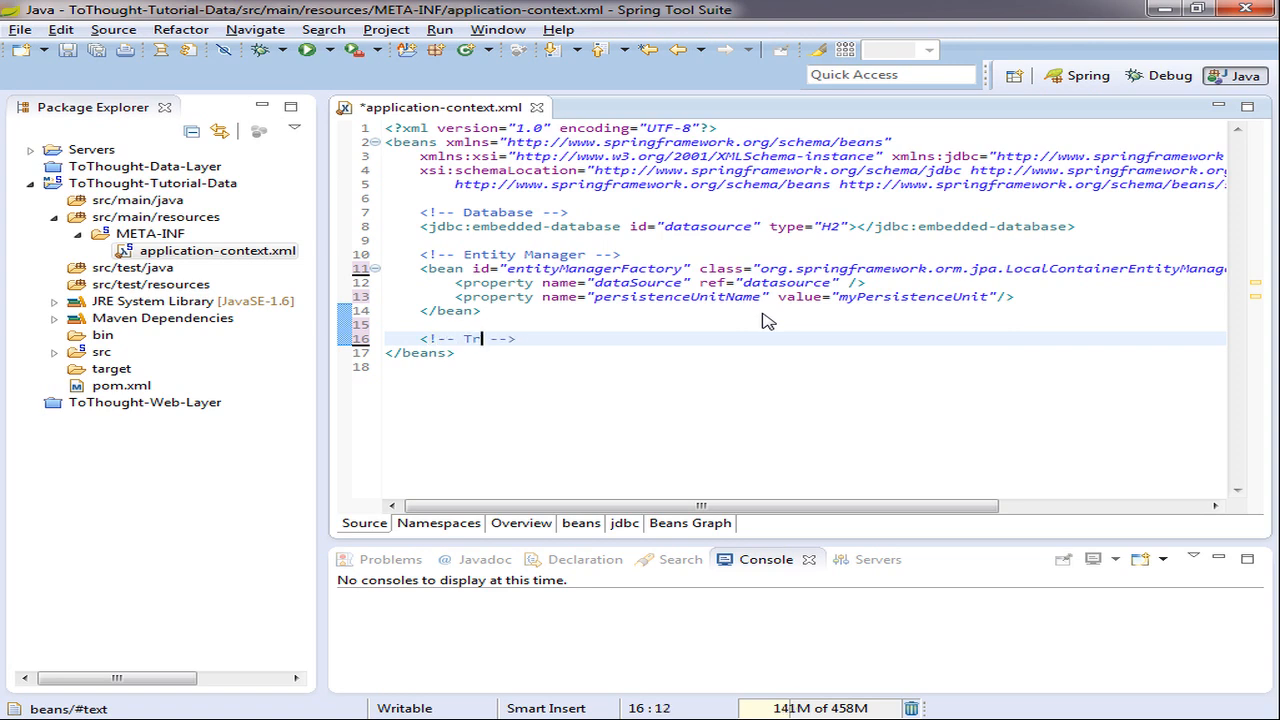
text(ansaction Manager)
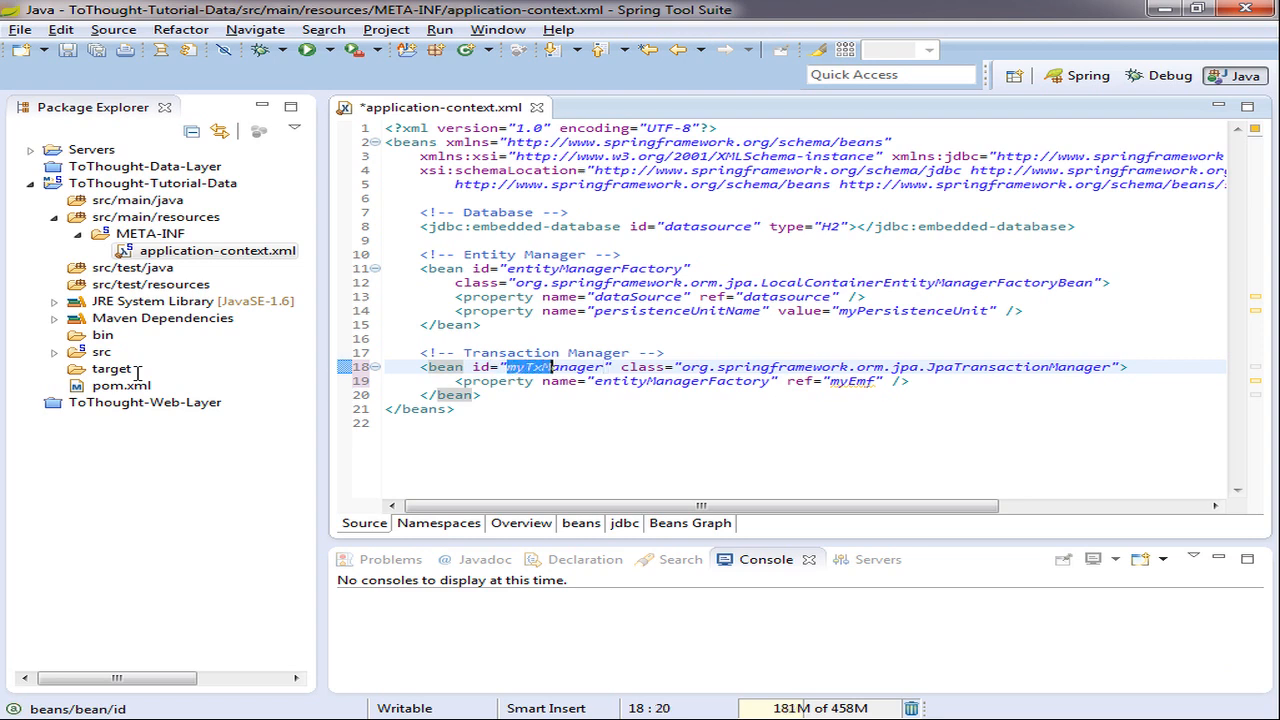
text(transaction)
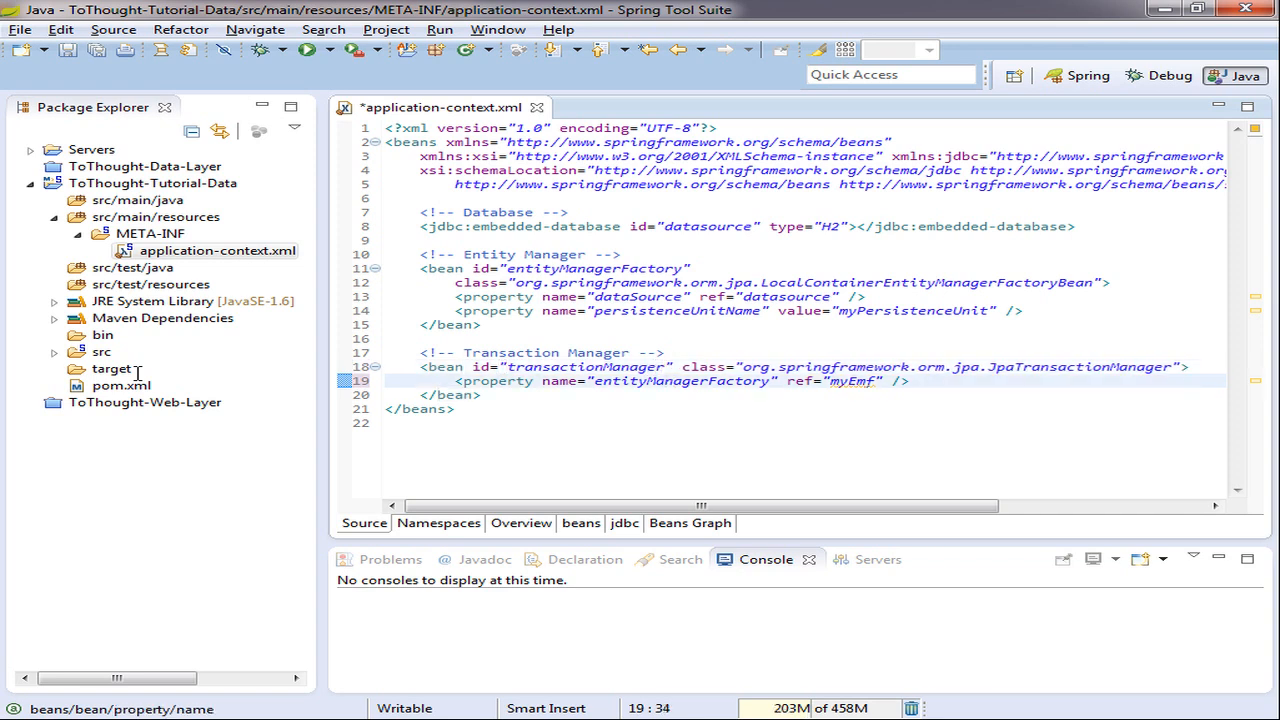
Point the bean's entityManagerFactory property at ref="entityManagerFactory" instead of myEmf
click(764, 380)
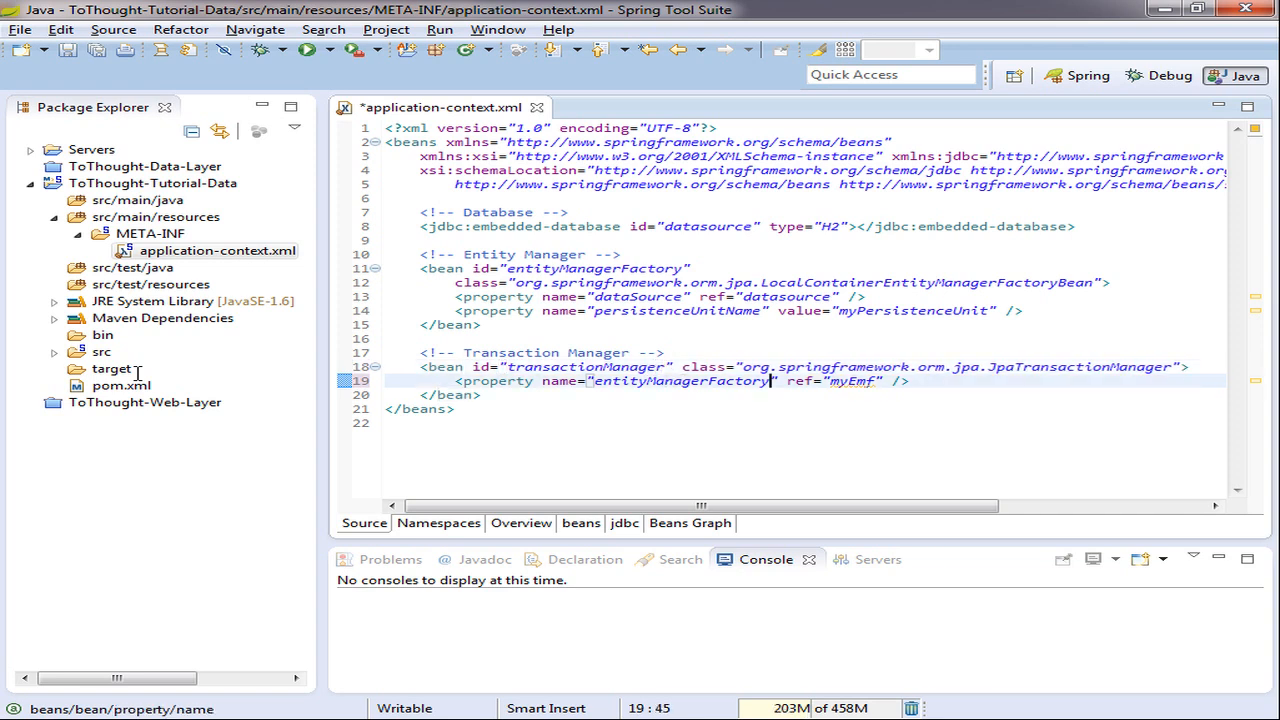
double_click(850, 380)
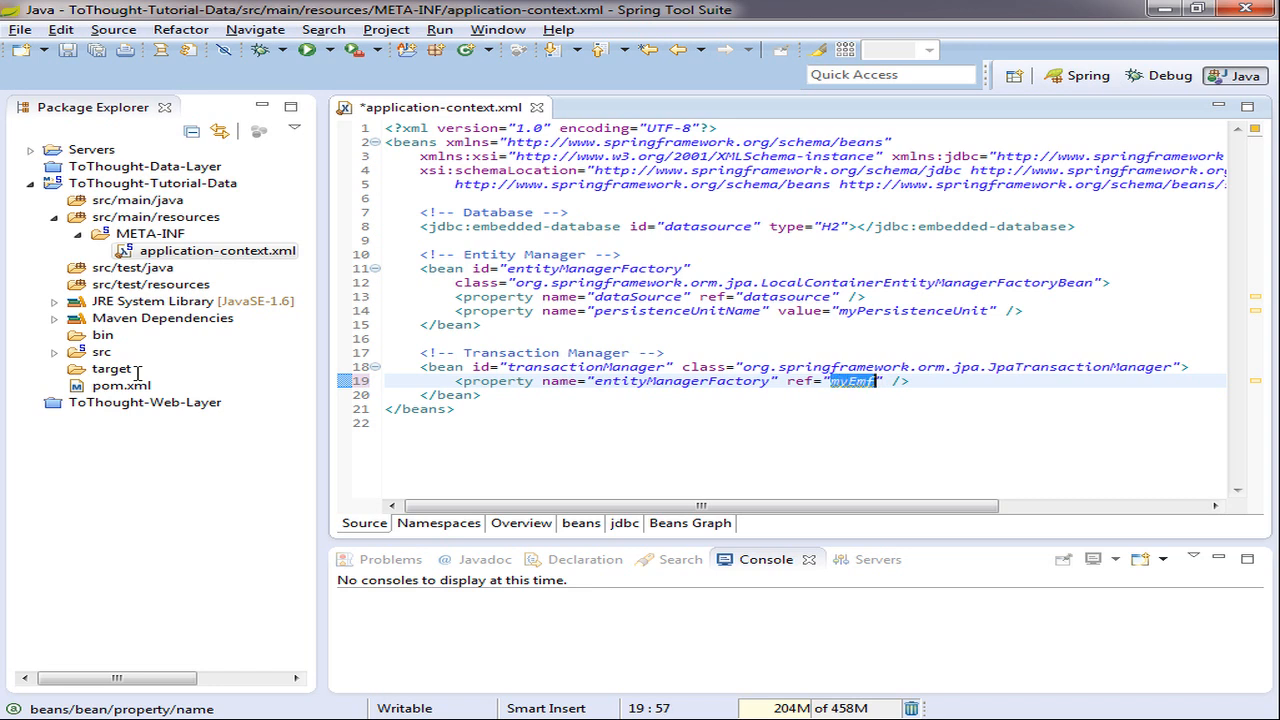
text(entityManagerFa)
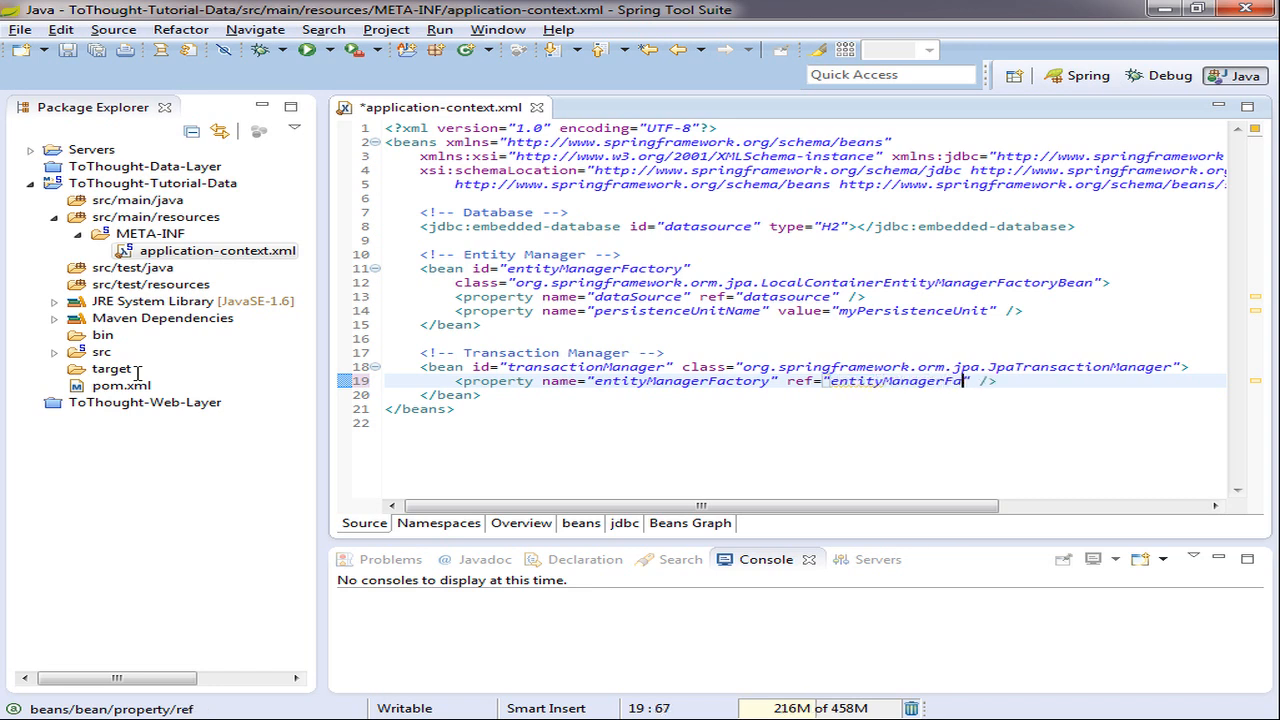
text(ctory)
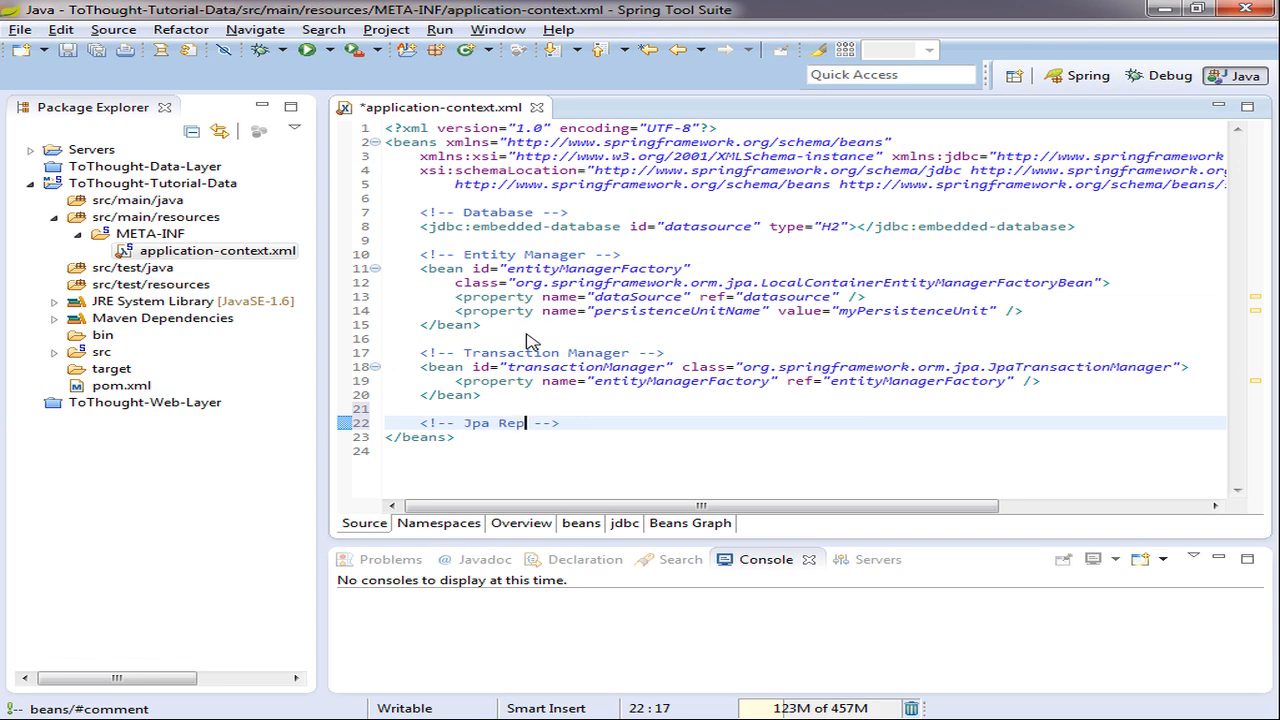
Finish the Jpa Repositories comment, enable the jpa namespace and insert a jpa:repositories element
text(ositories)
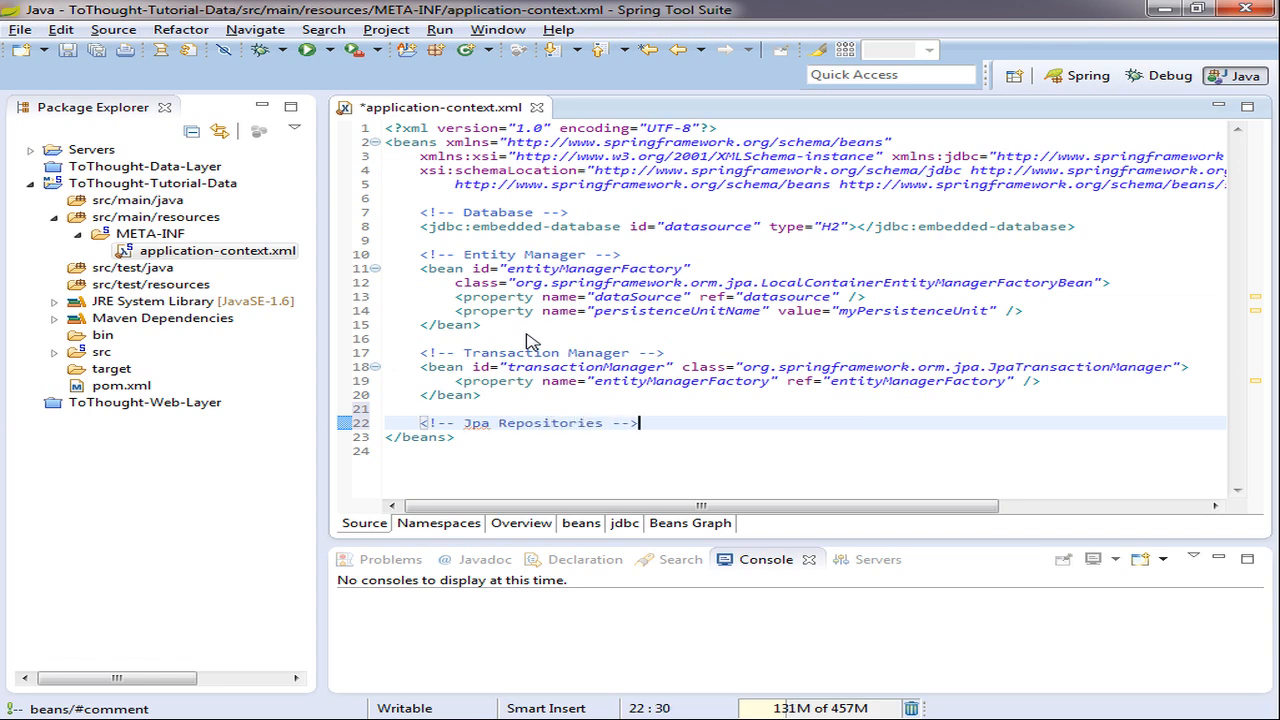
click(438, 524)
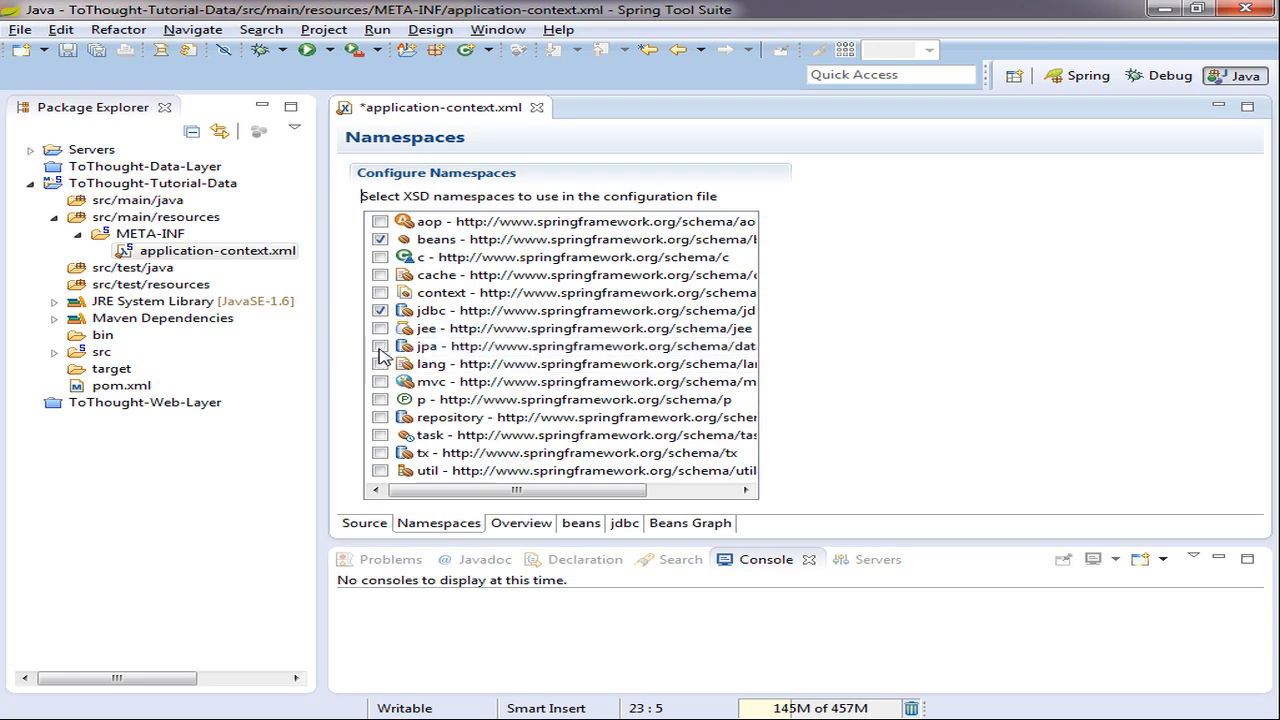
click(380, 344)
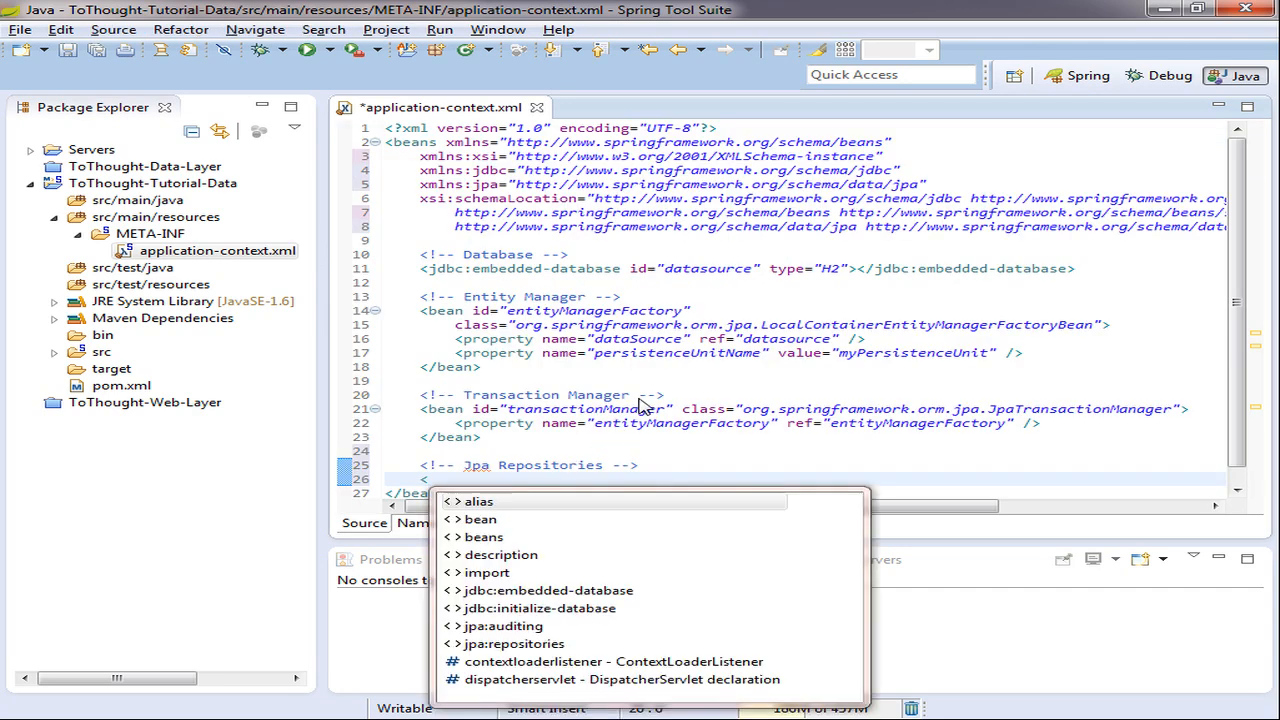
text(jpa)
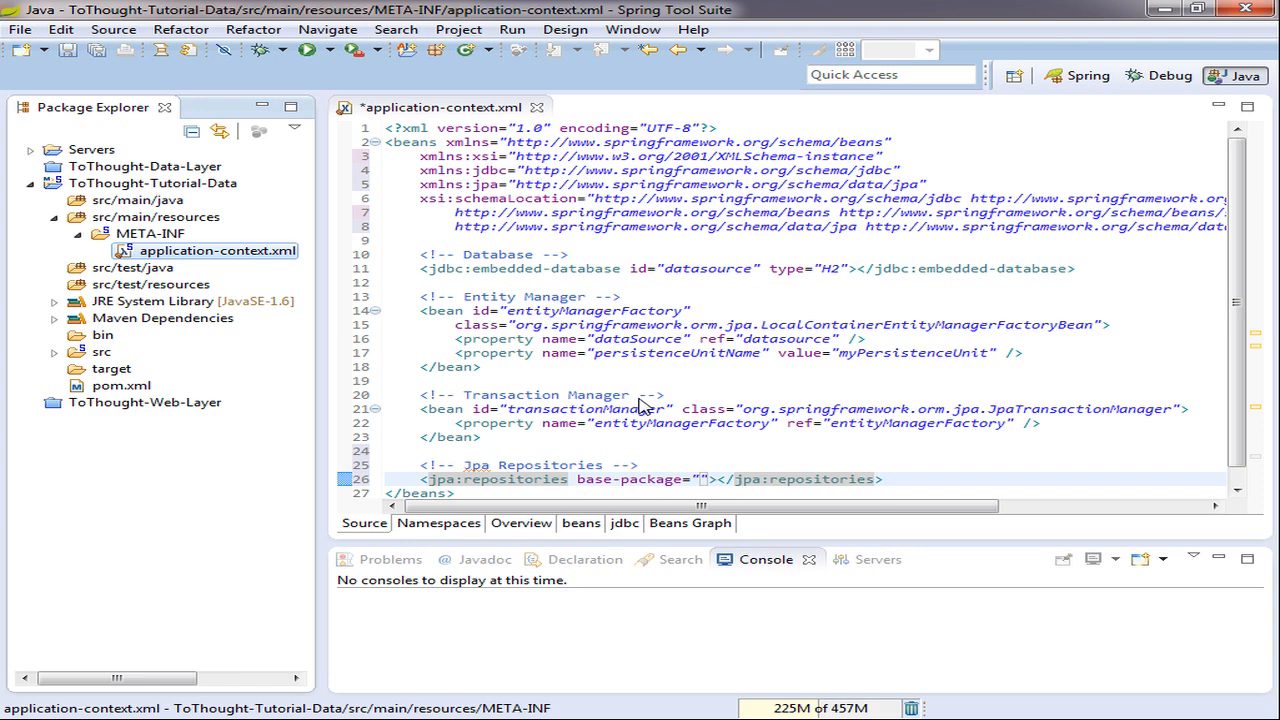
Create the com.cloudfoundry.tothought.repositories package under src/main/java
click(136, 200)
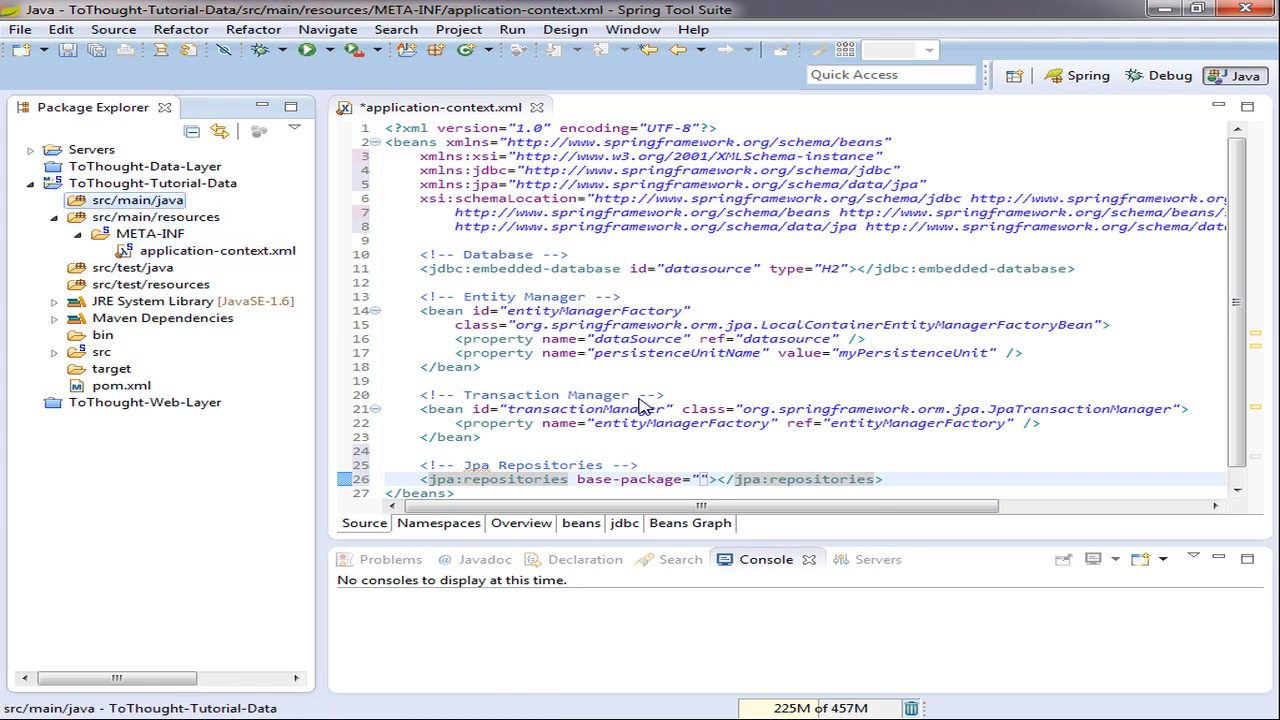
text(packa)
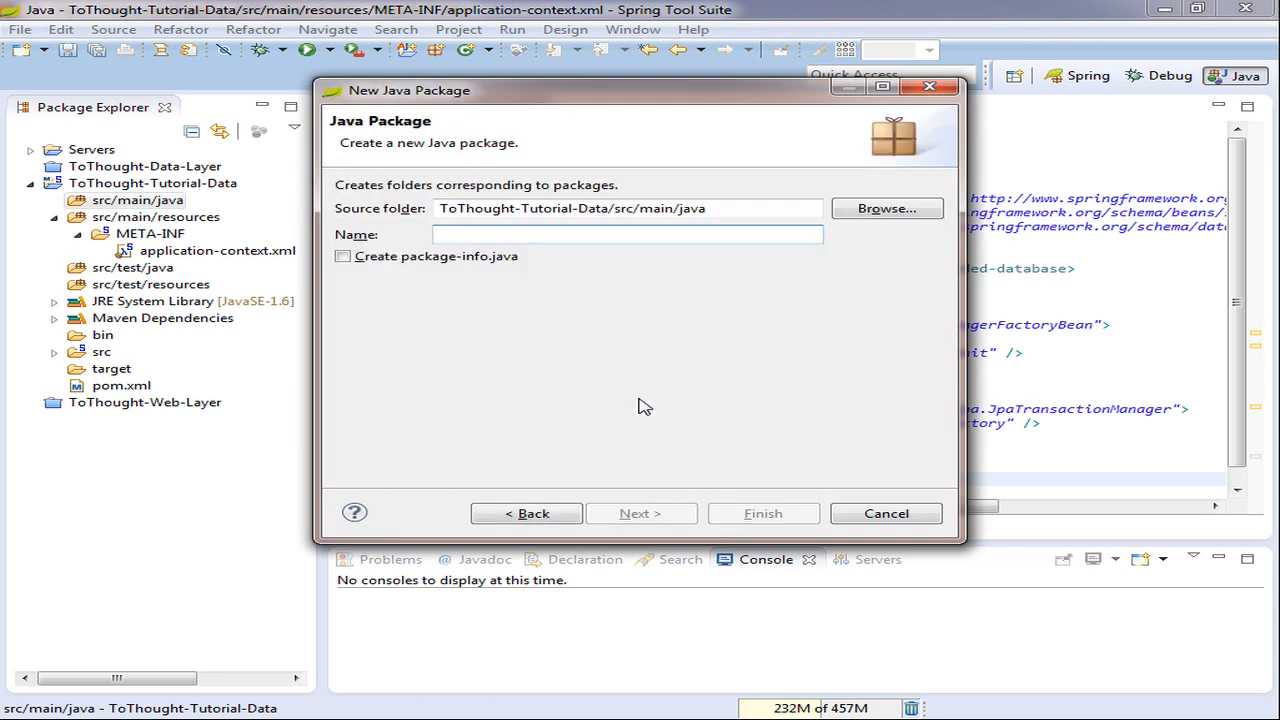
text(com.cloud)
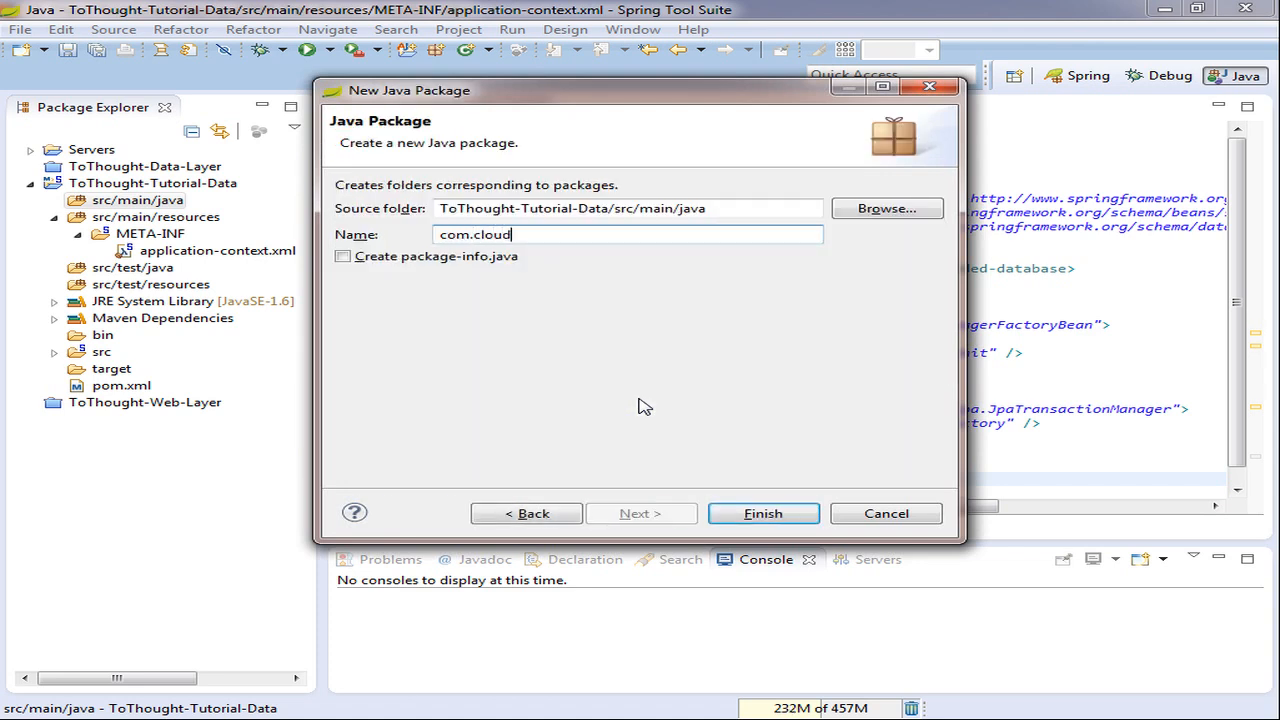
text(foundry.tothought.)
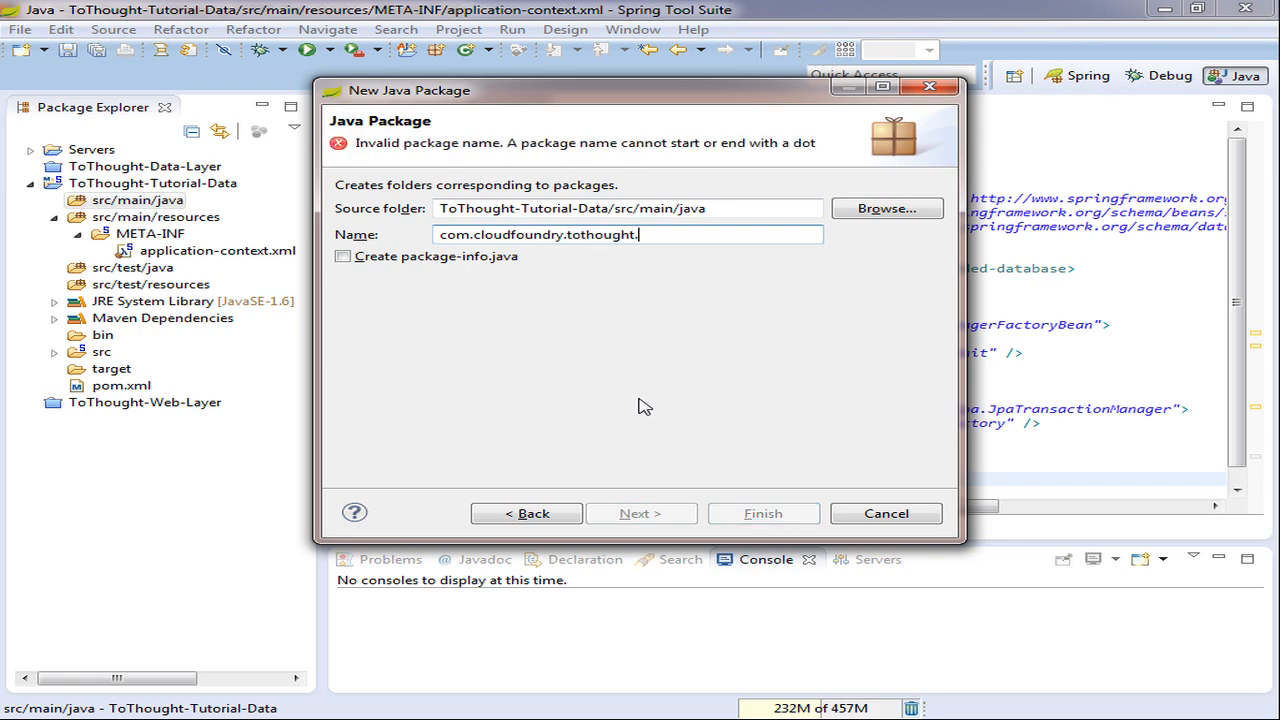
text(repositories)
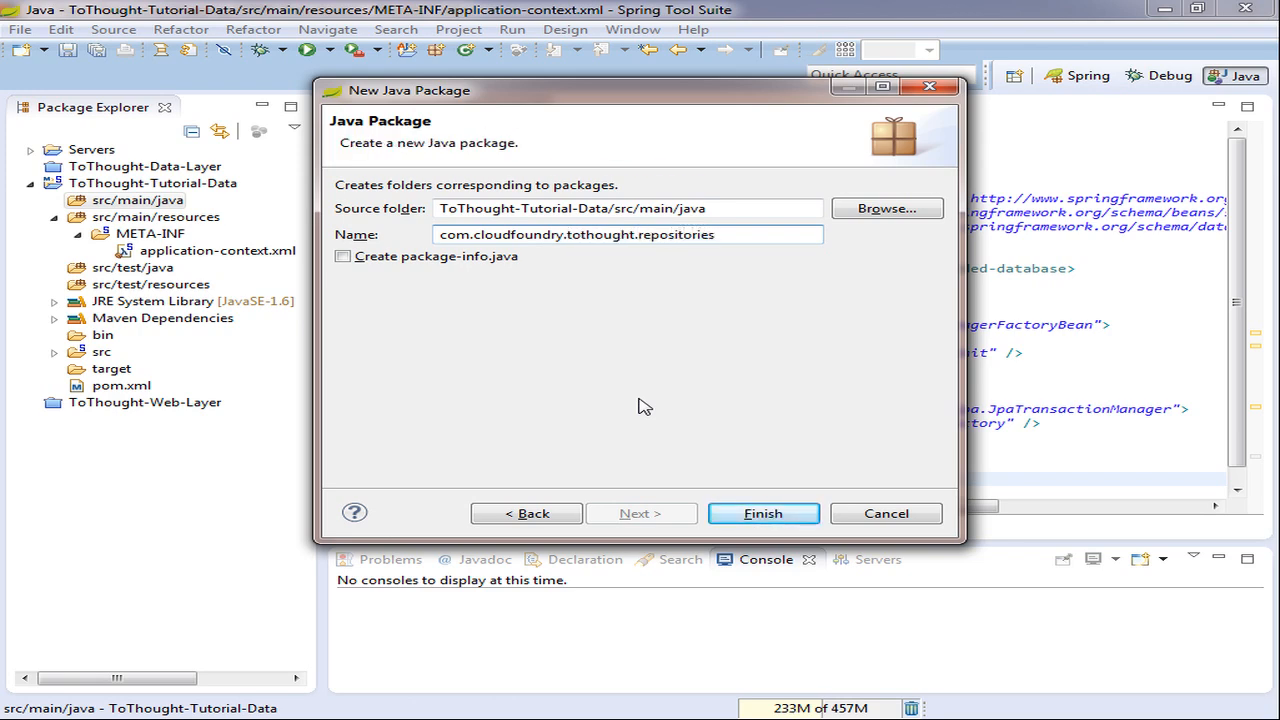
click(764, 512)
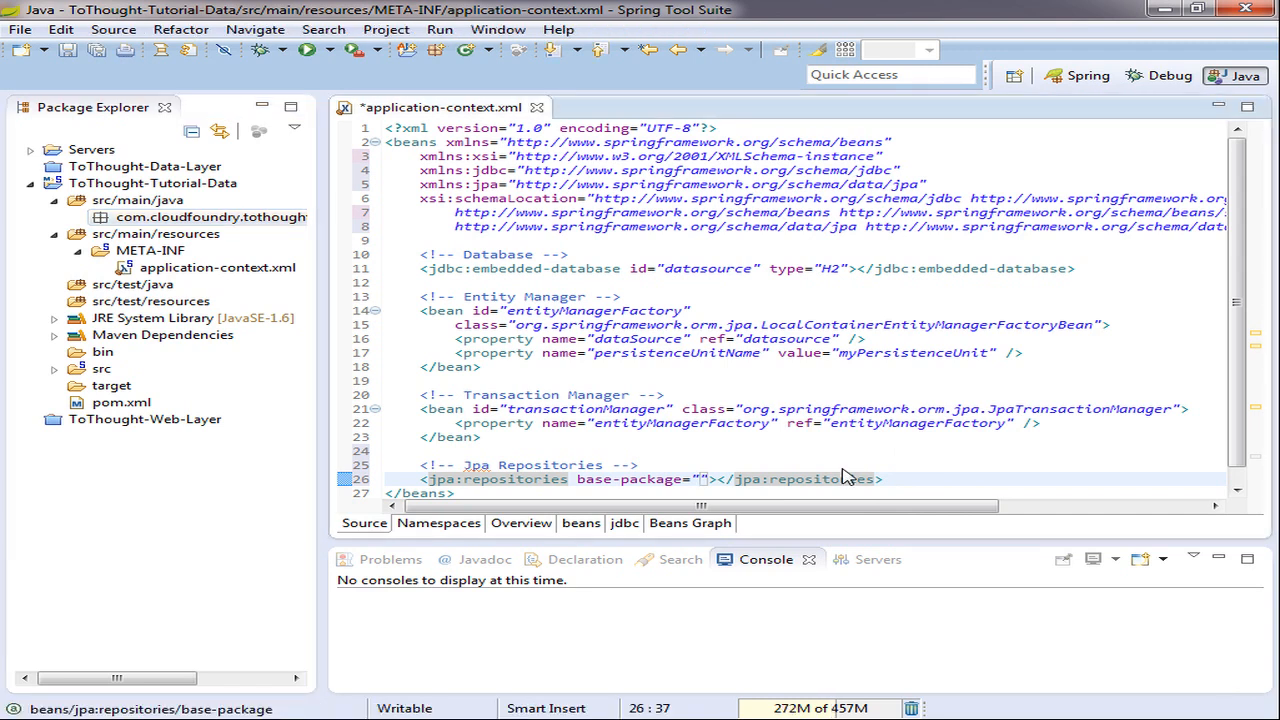
Set jpa:repositories base-package to com.cloudfoundry.tothought.repositories
text(com.cloudfoundry.tothought.repositories)
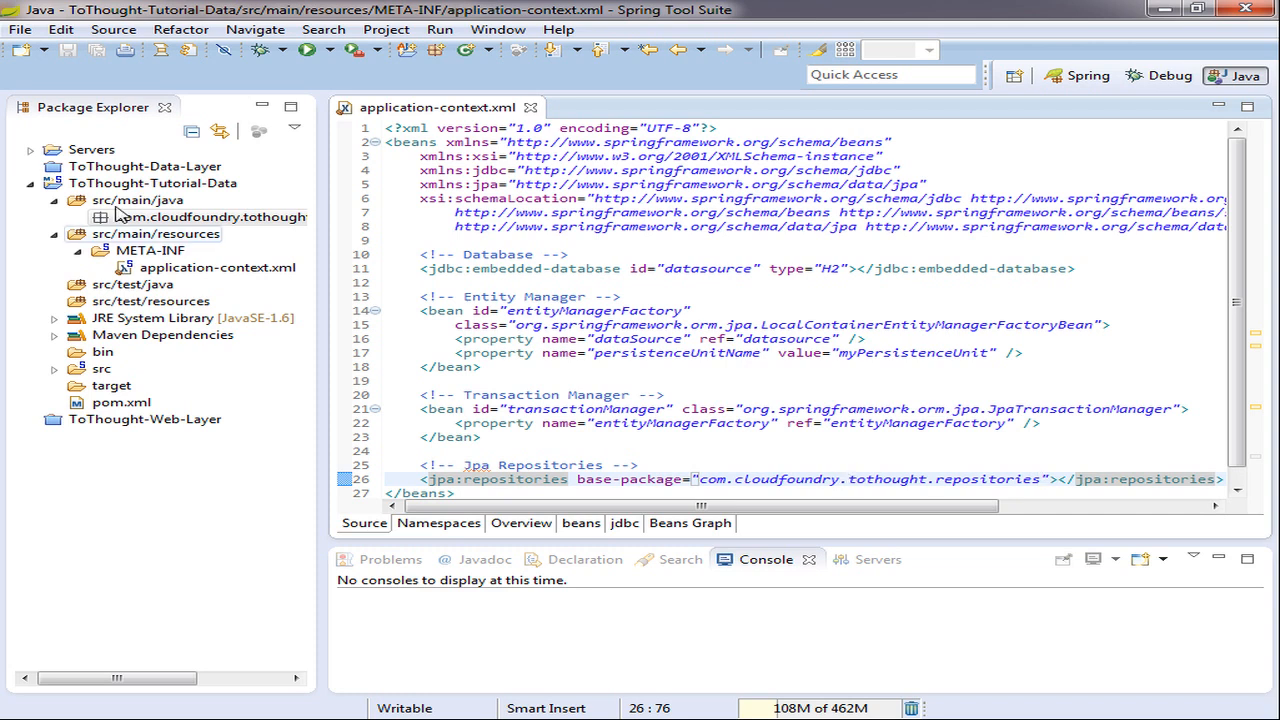
mouse_move(648, 324)
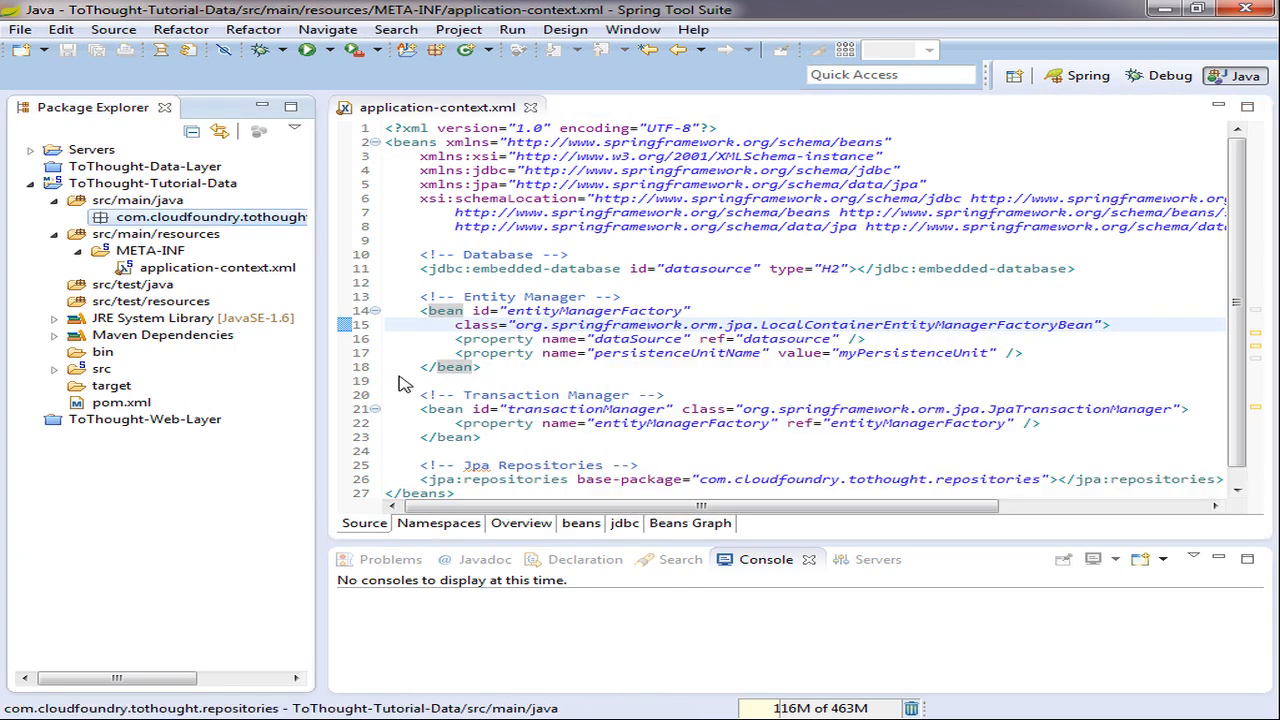
Create persistence.xml in src/main/resources/META-INF
click(150, 250)
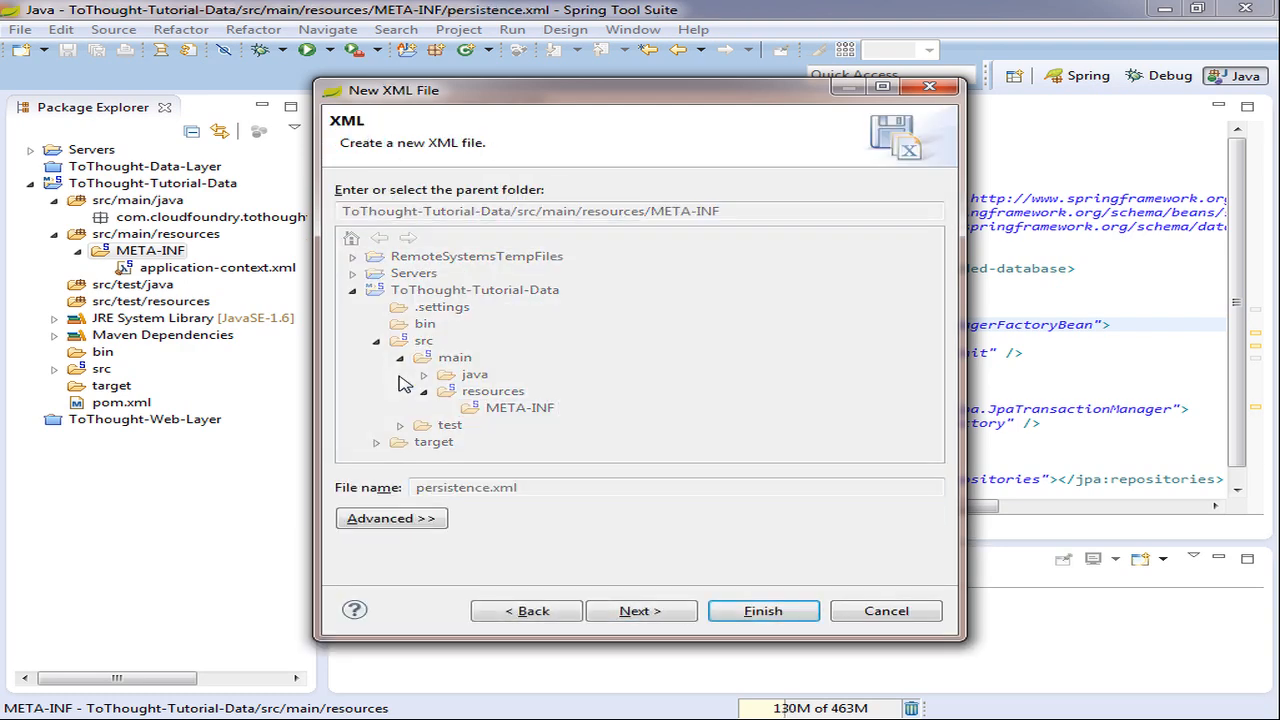
click(764, 610)
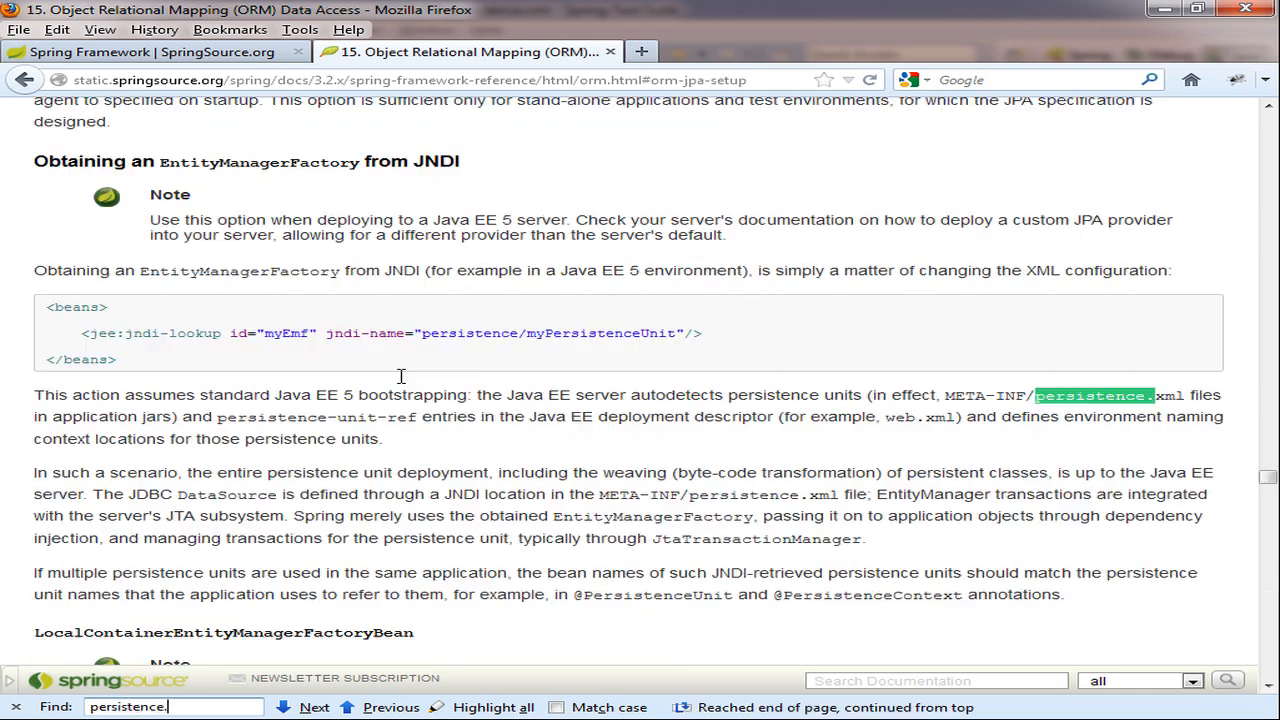
Step through persistence.xml matches in the Spring ORM reference to reach the entity manager factory section
click(320, 708)
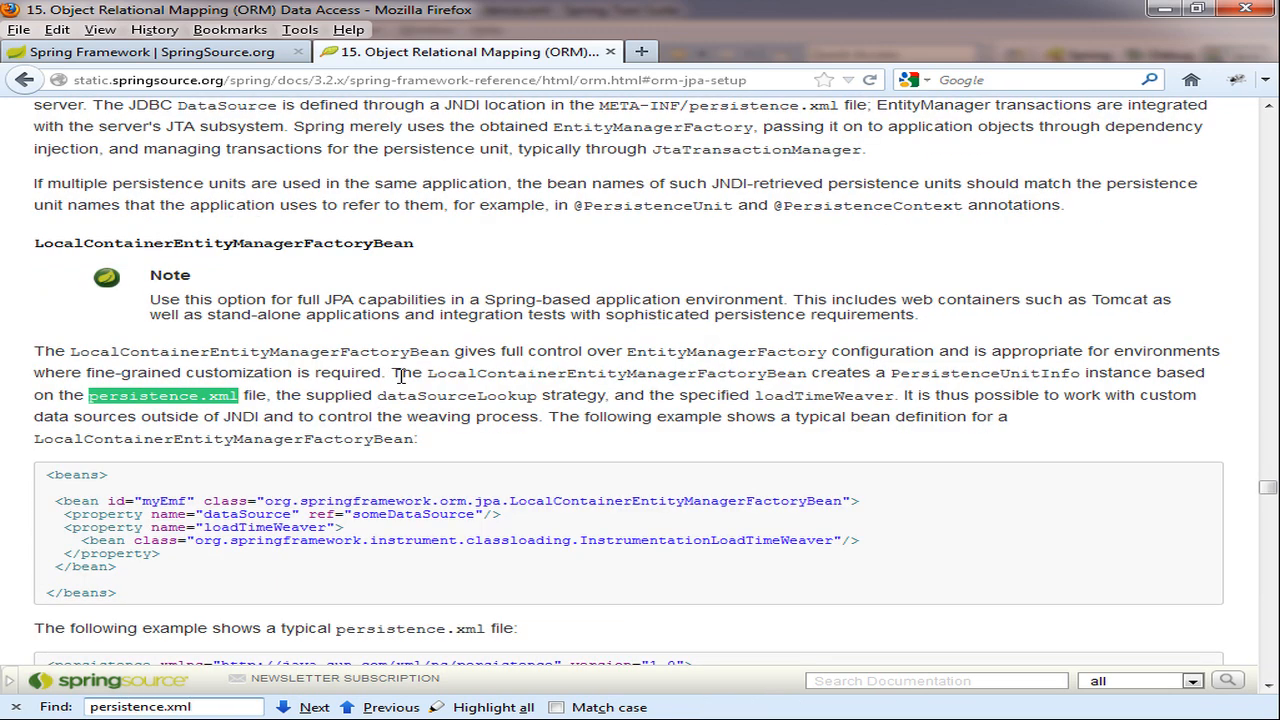
click(310, 708)
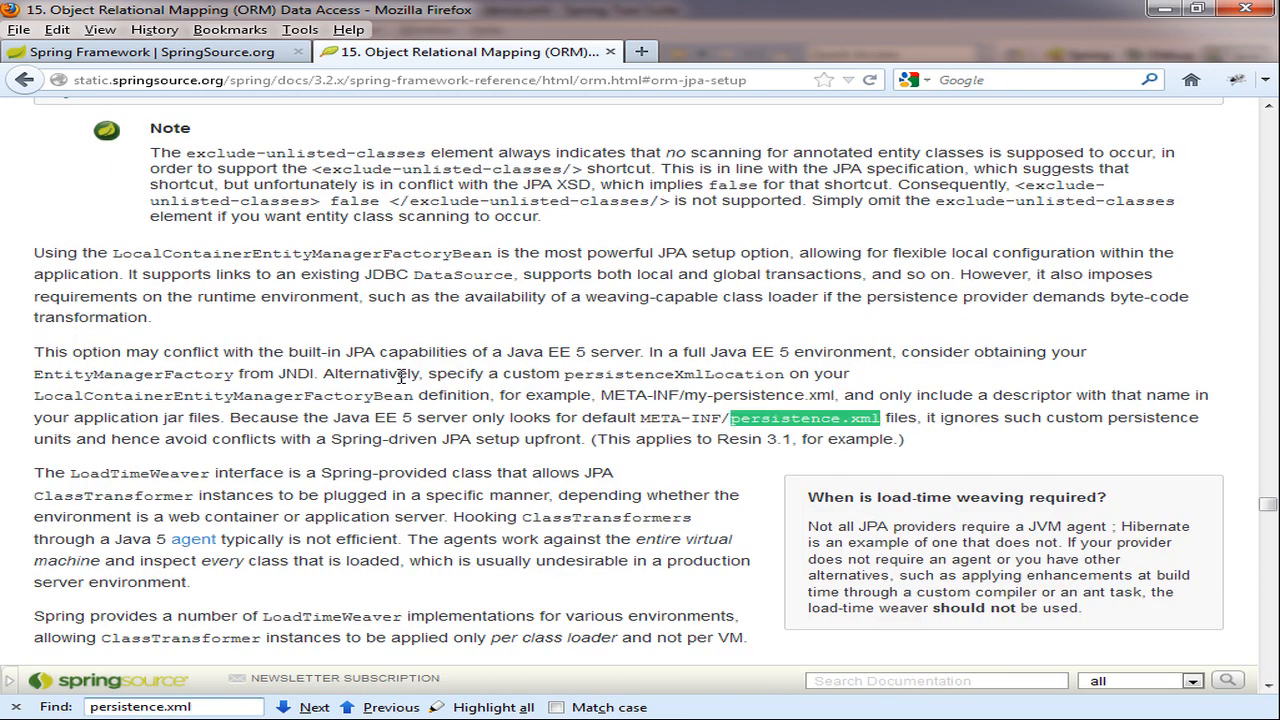
click(308, 708)
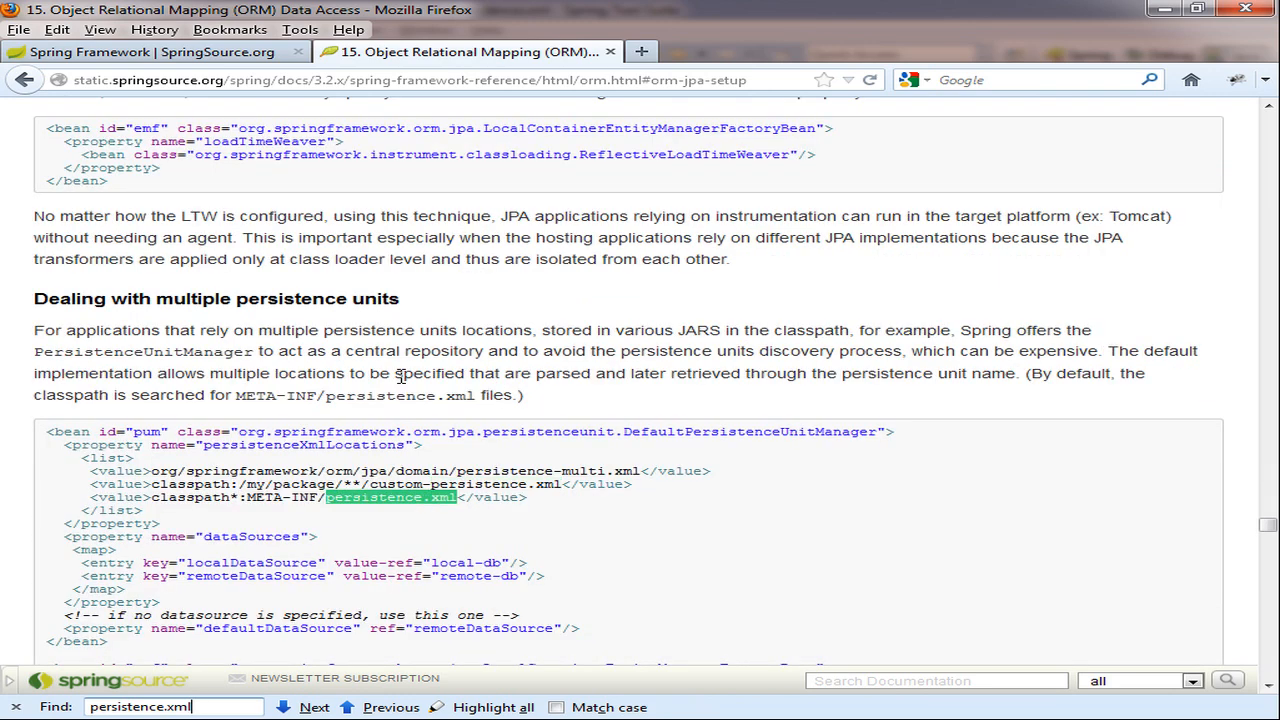
click(314, 708)
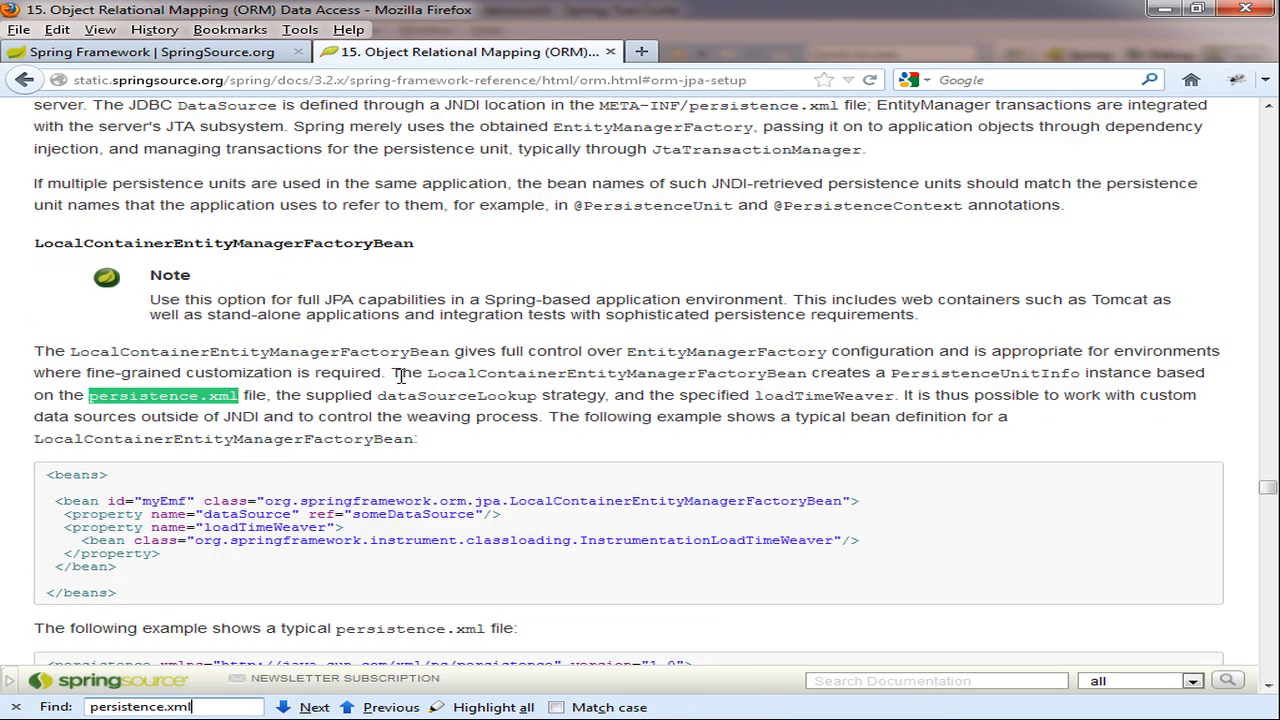
click(316, 708)
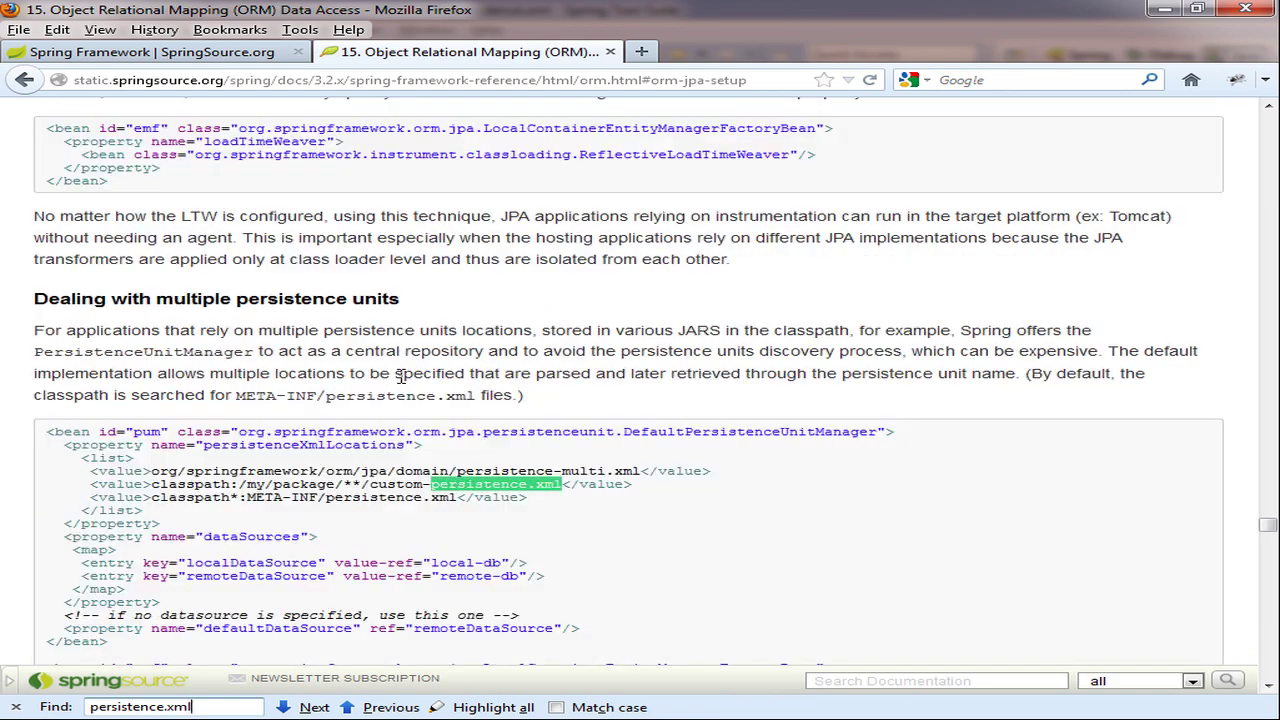
click(314, 708)
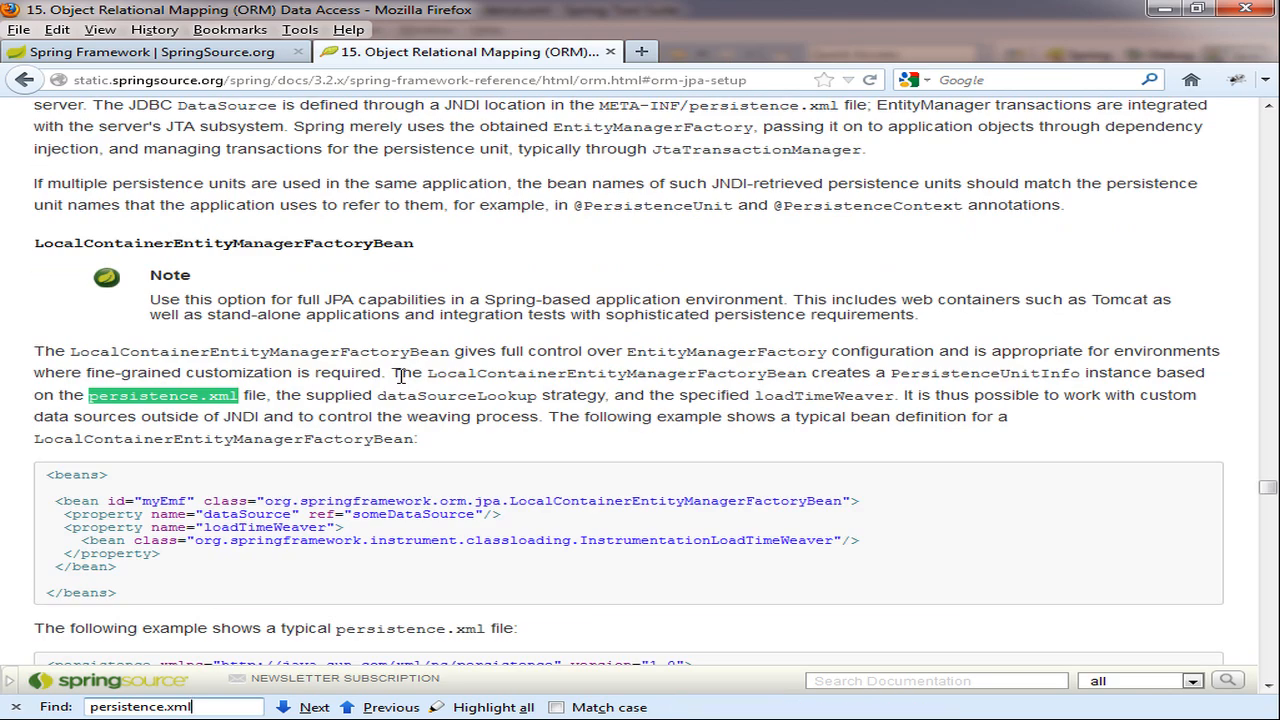
click(316, 708)
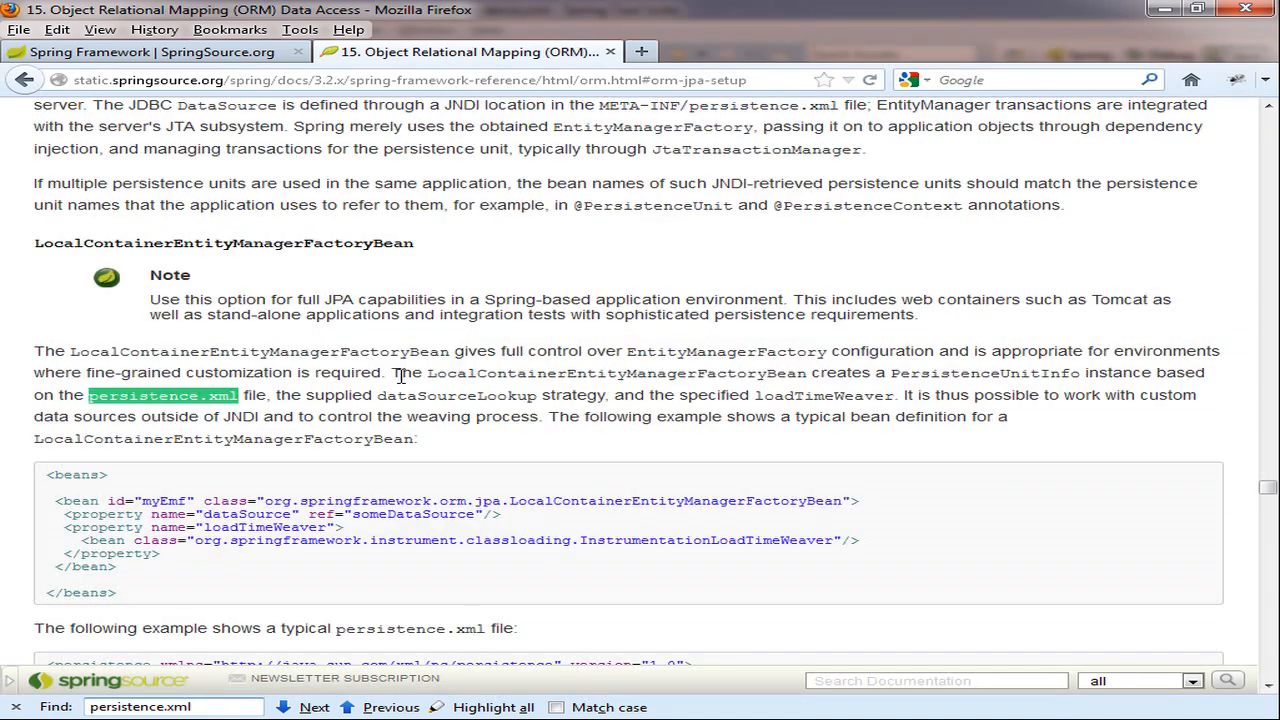
scroll(down, 3)
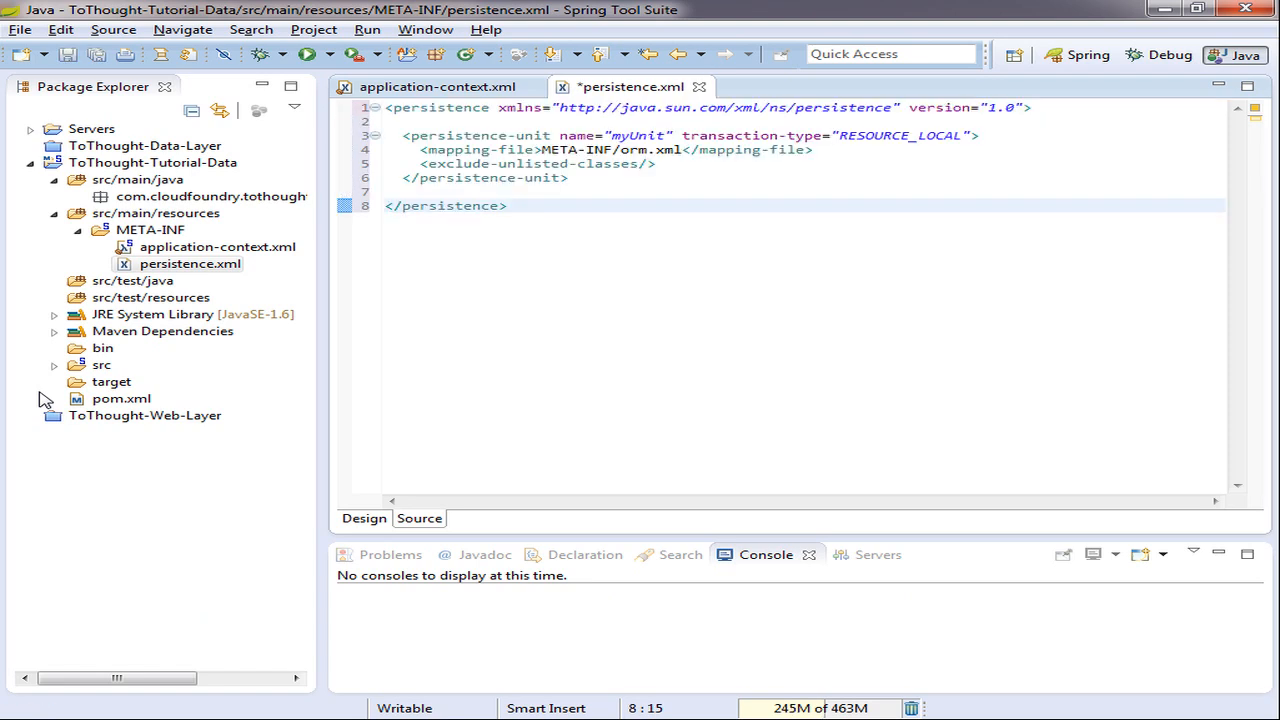
mouse_move(918, 244)
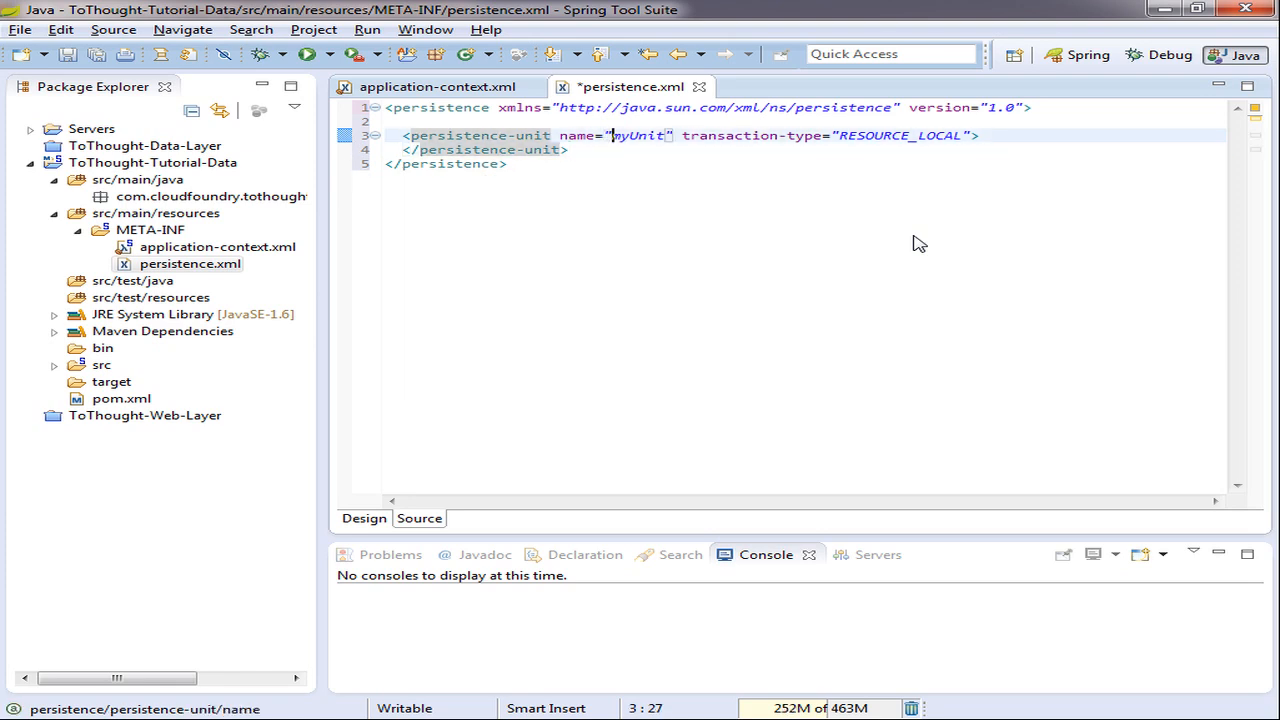
Rename the persistence unit from myUnit to tothought-tutorial in persistence.xml
double_click(640, 136)
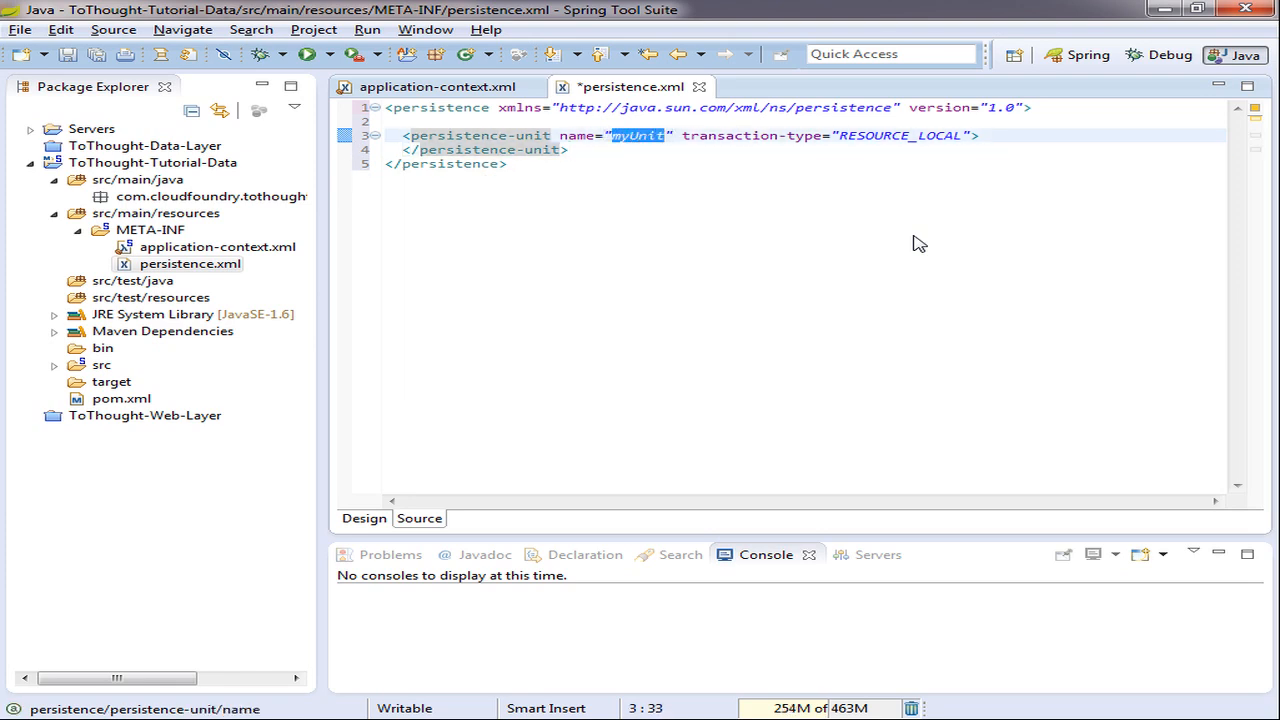
text(to)
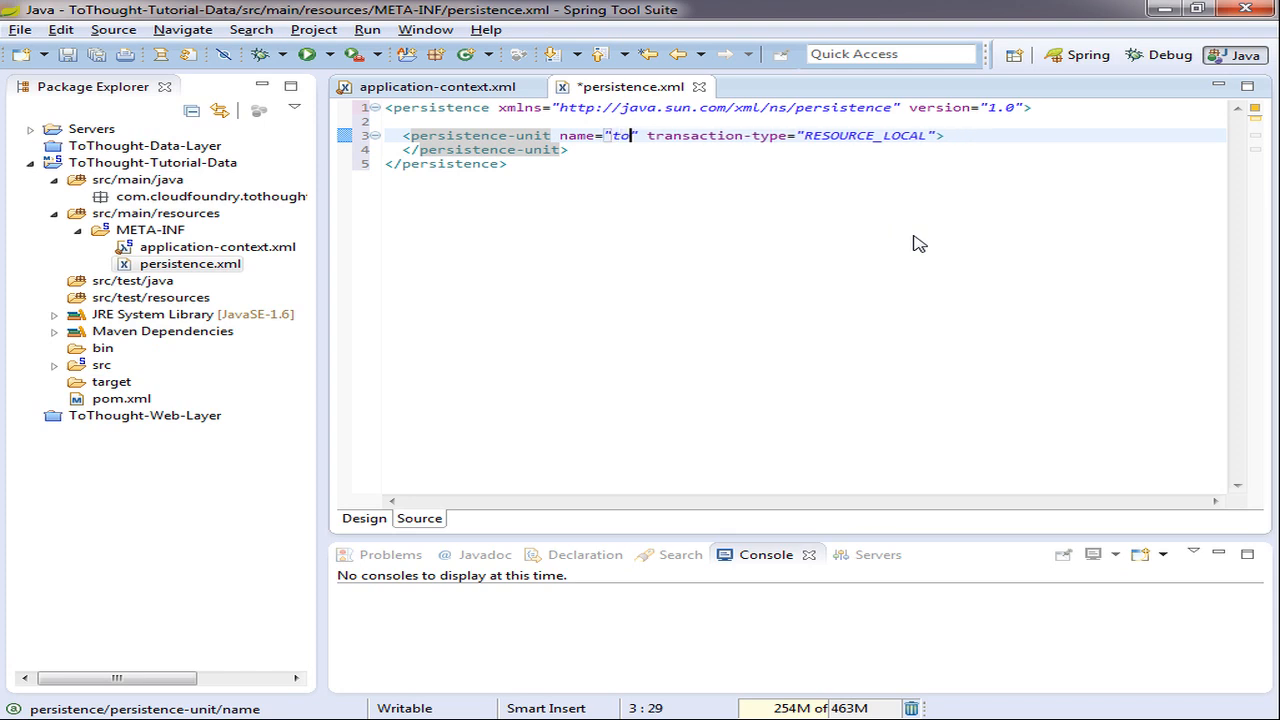
text(thought-tutorial)
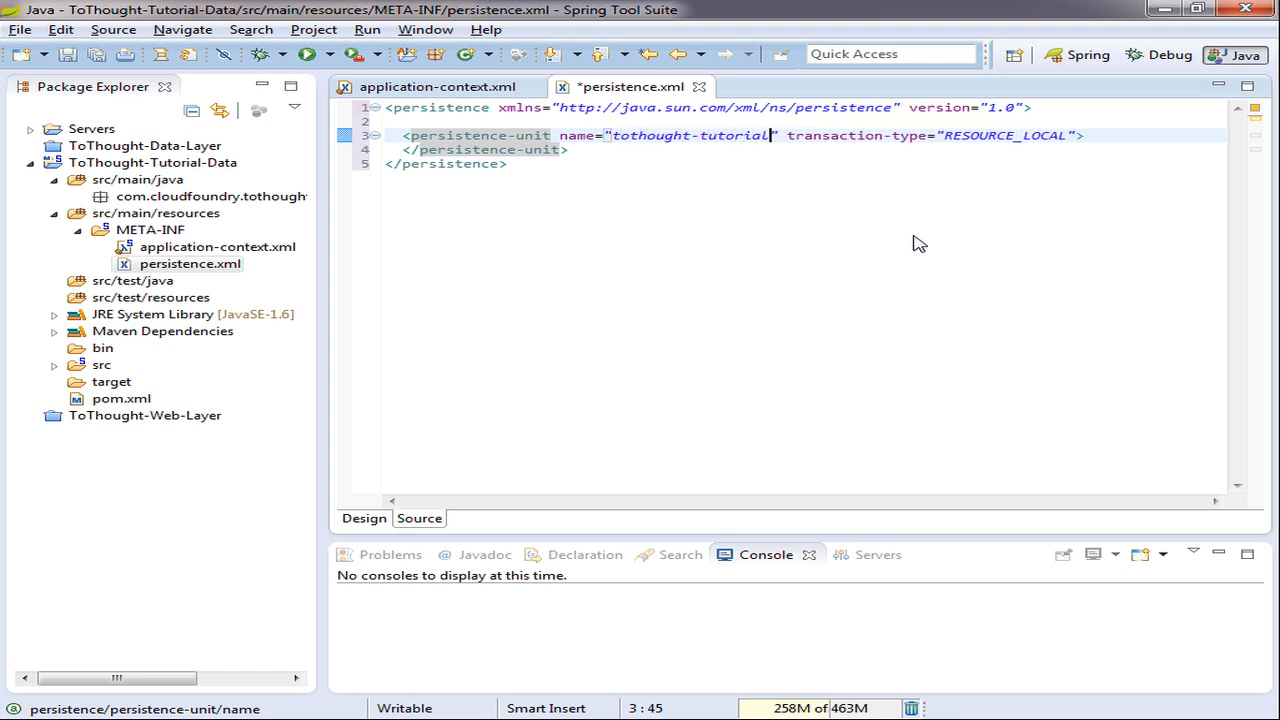
double_click(684, 136)
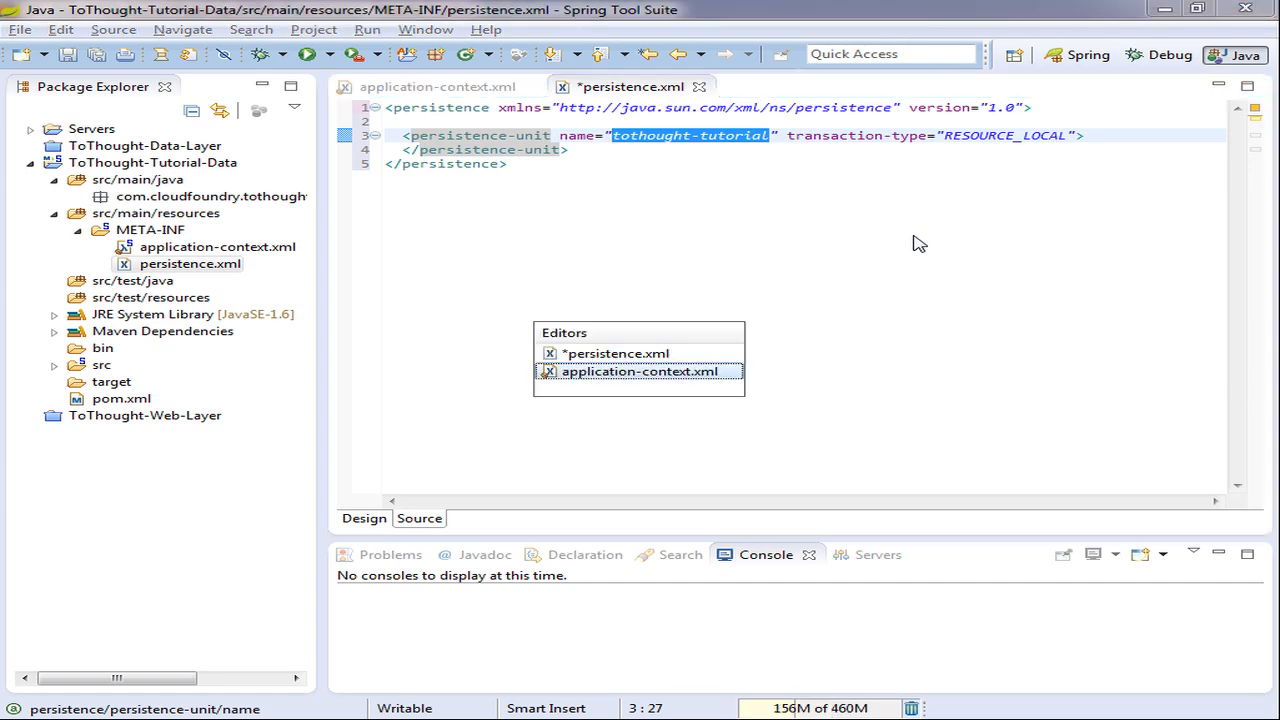
Set persistenceUnitName to tothought-tutorial in application-context.xml
click(638, 370)
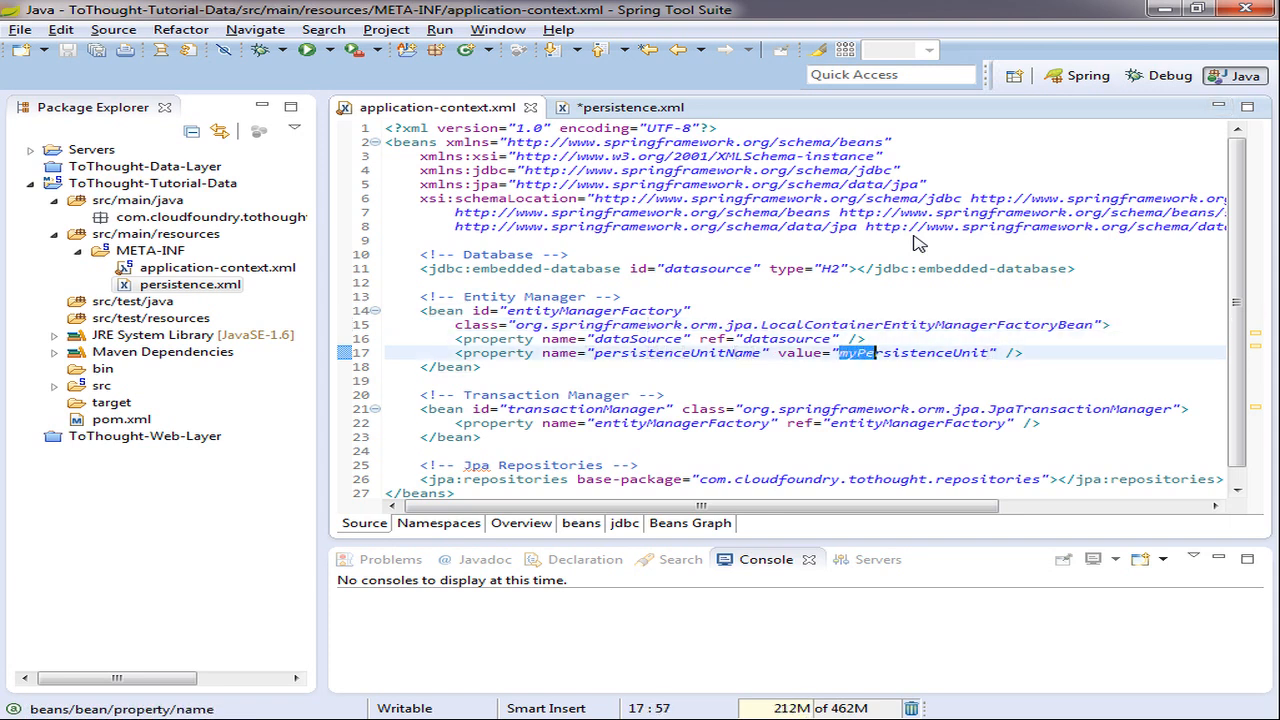
text(tothought-tutorial)
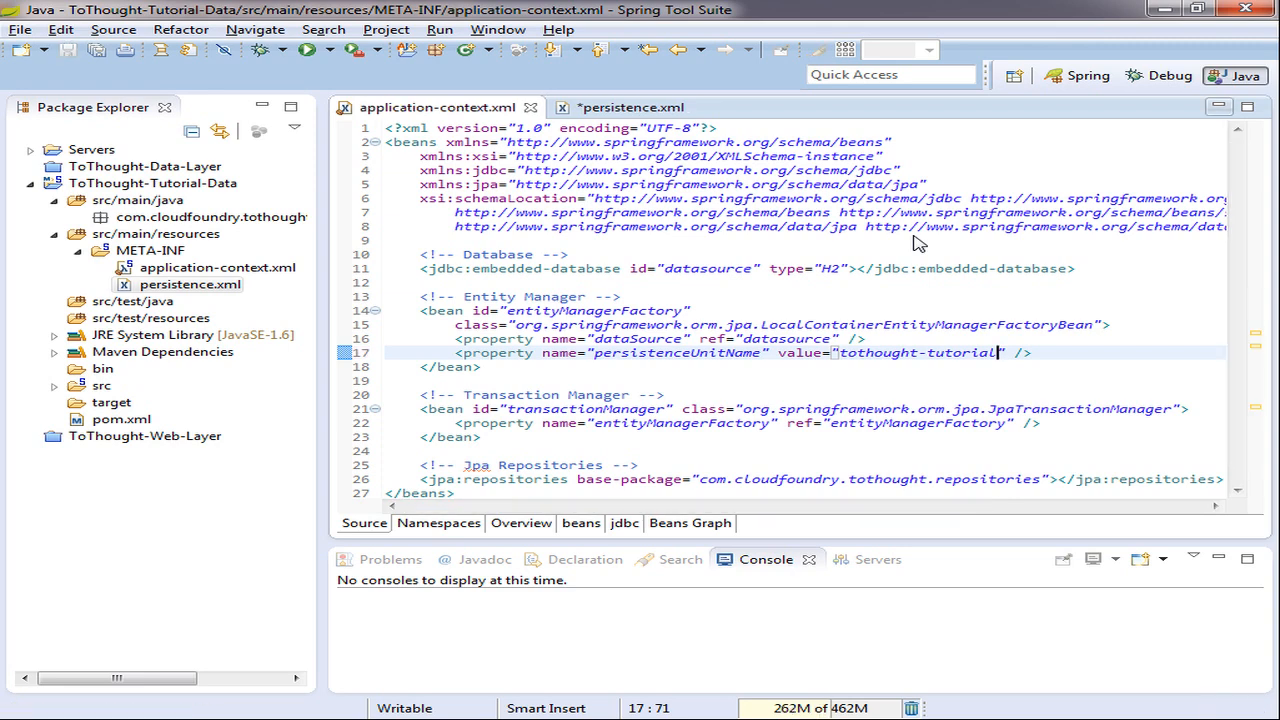
click(596, 108)
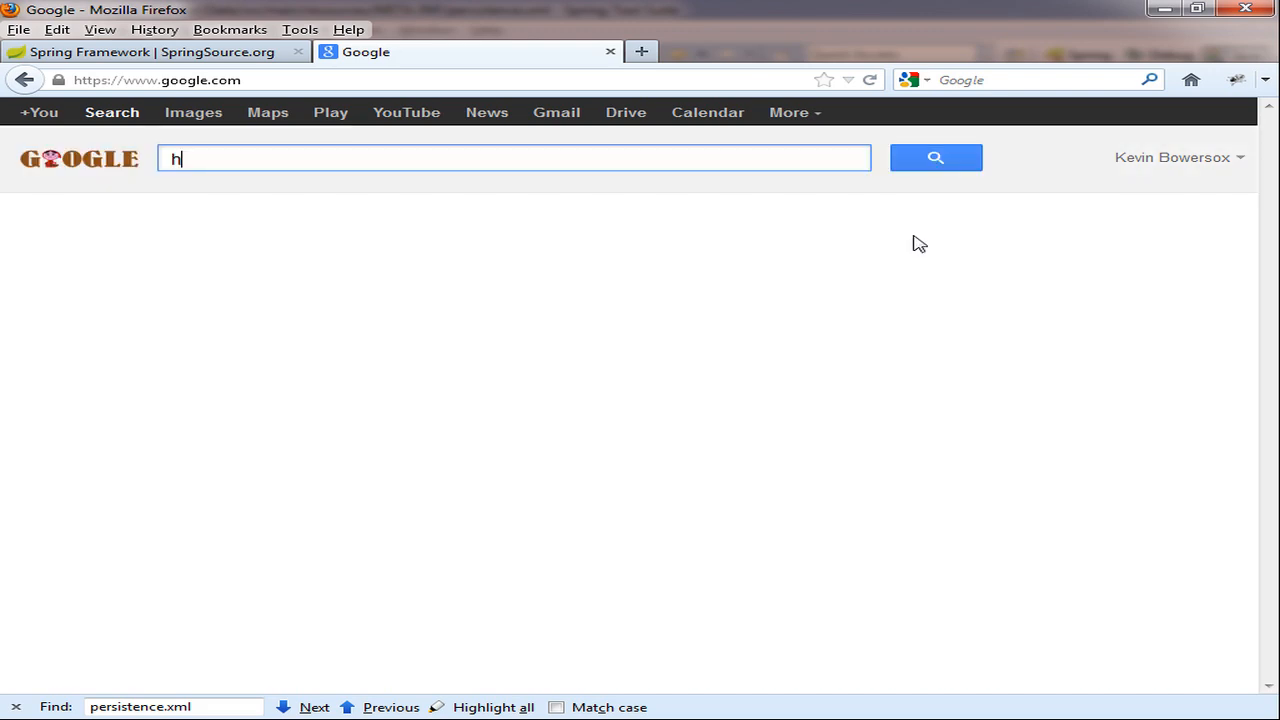
Search Google for hibernate persistence.xml and open a result
text(ibernate per)
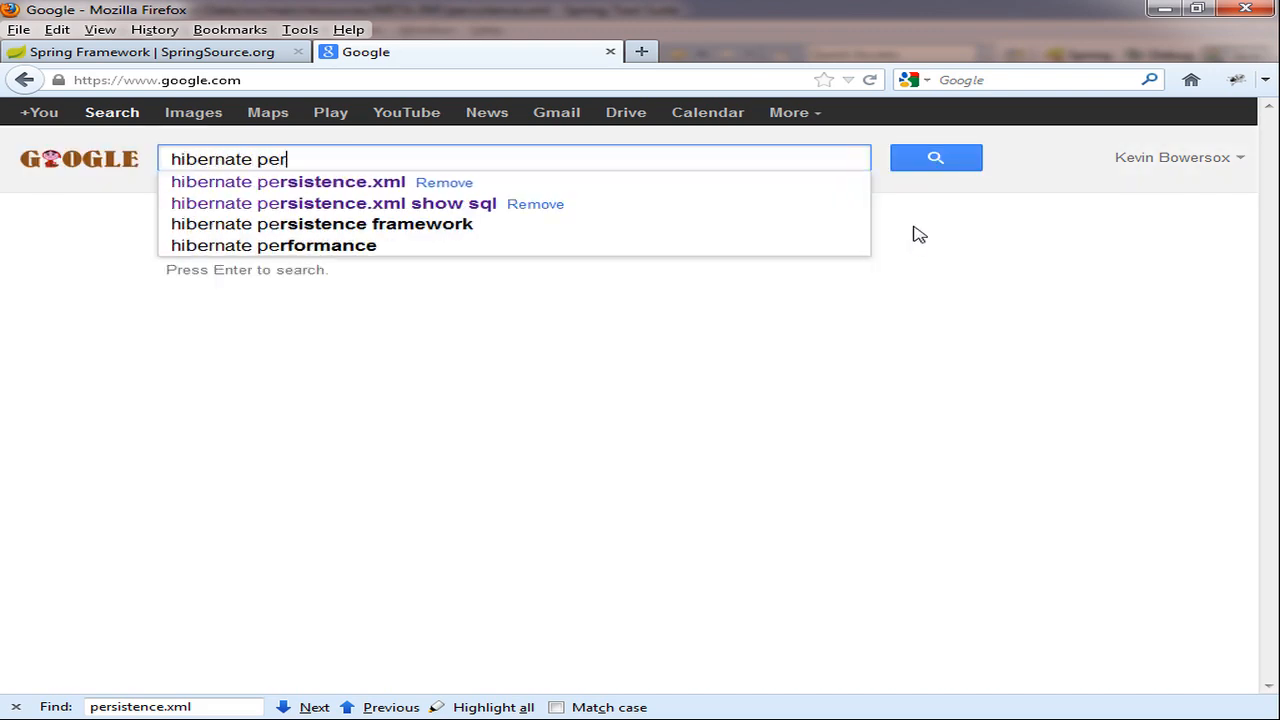
click(290, 180)
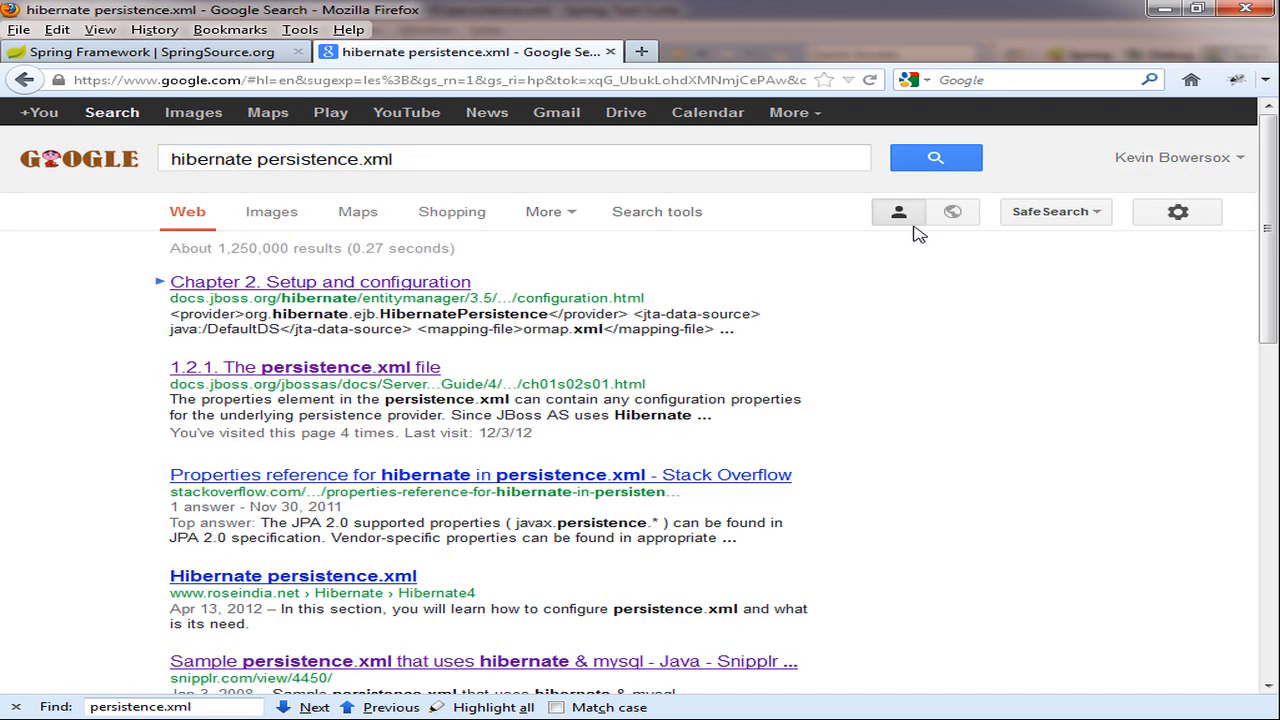
click(316, 280)
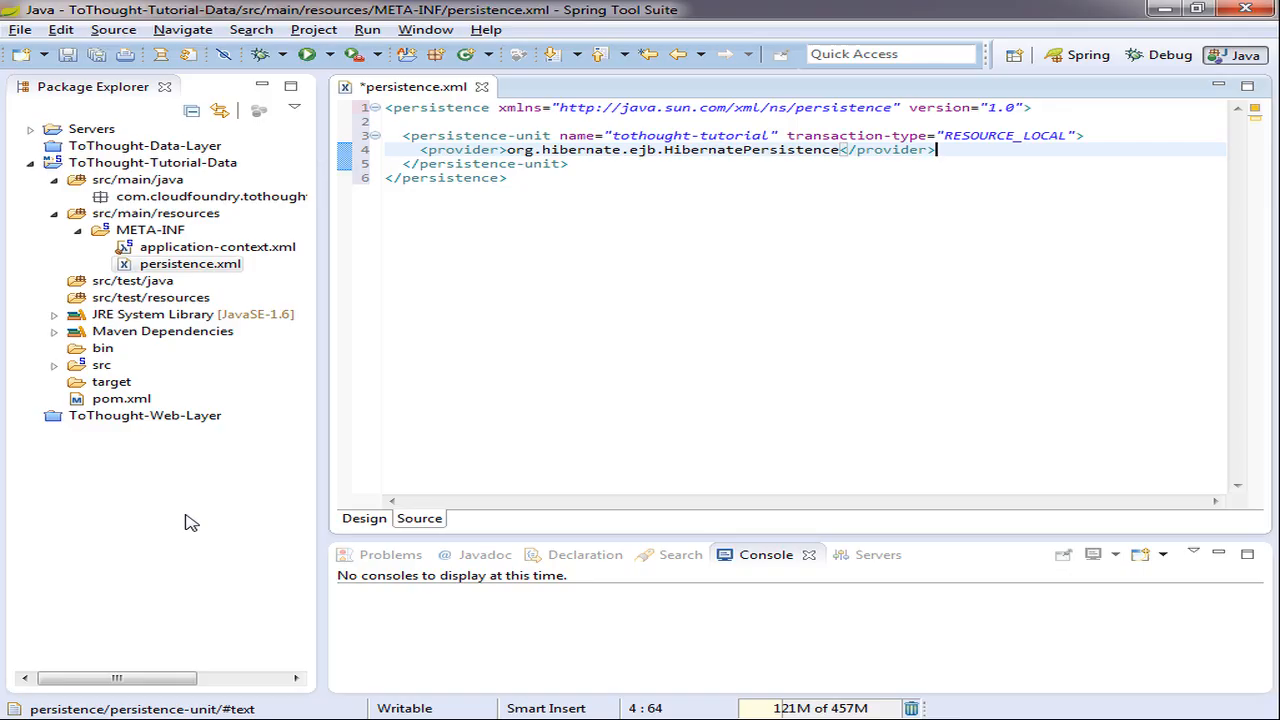
Add Hibernate properties for H2 dialect, create-drop hbm2ddl and show_sql true, then save persistence.xml
text(<properties>)
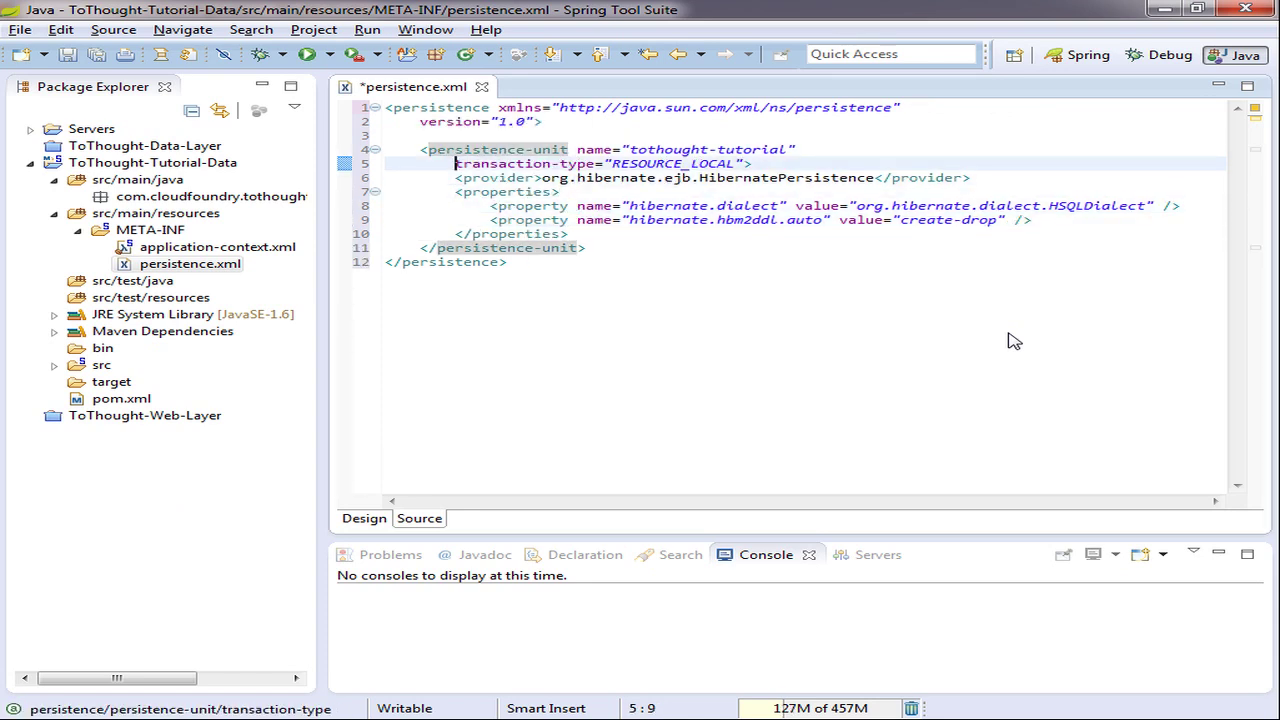
key(Delete)
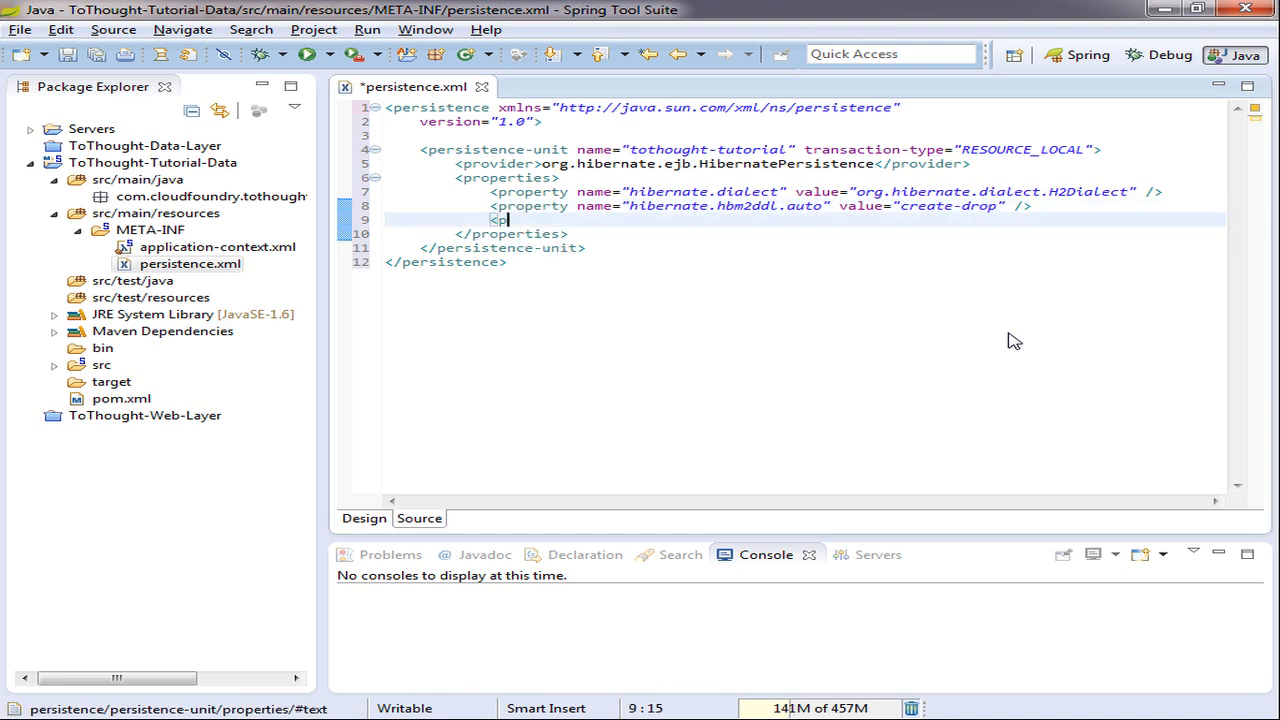
text(property name=)
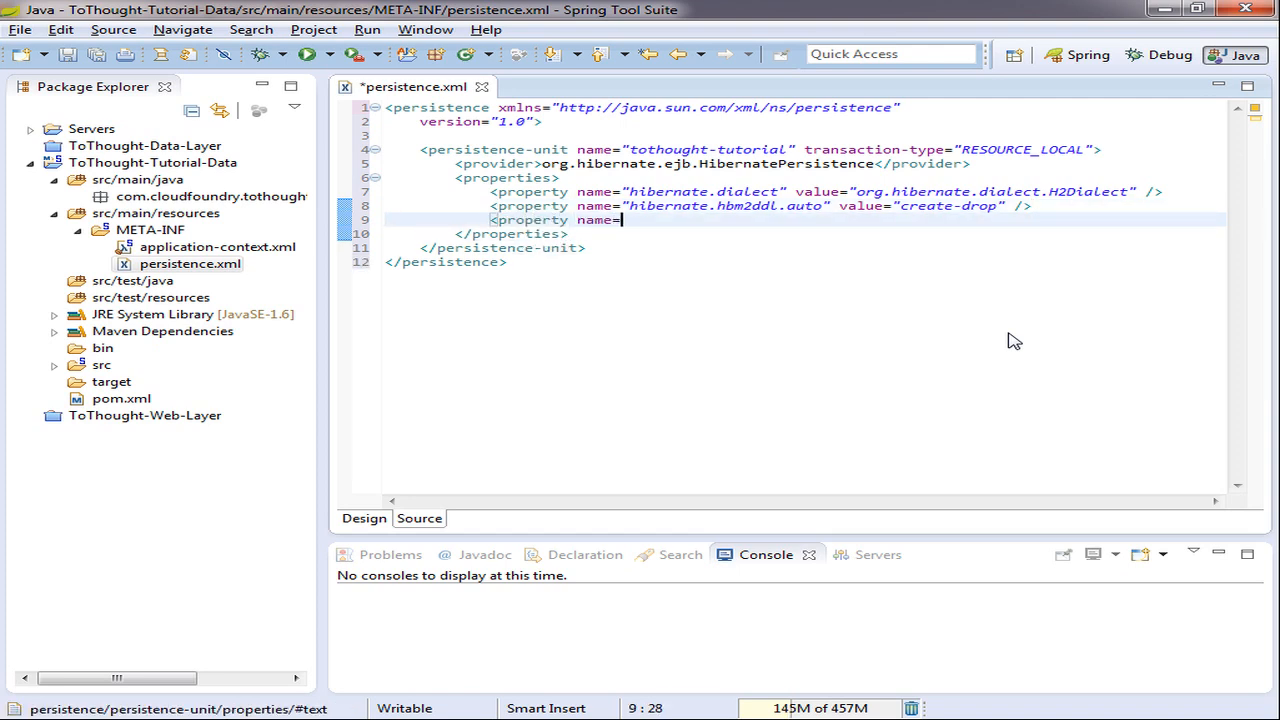
text("hibernate")
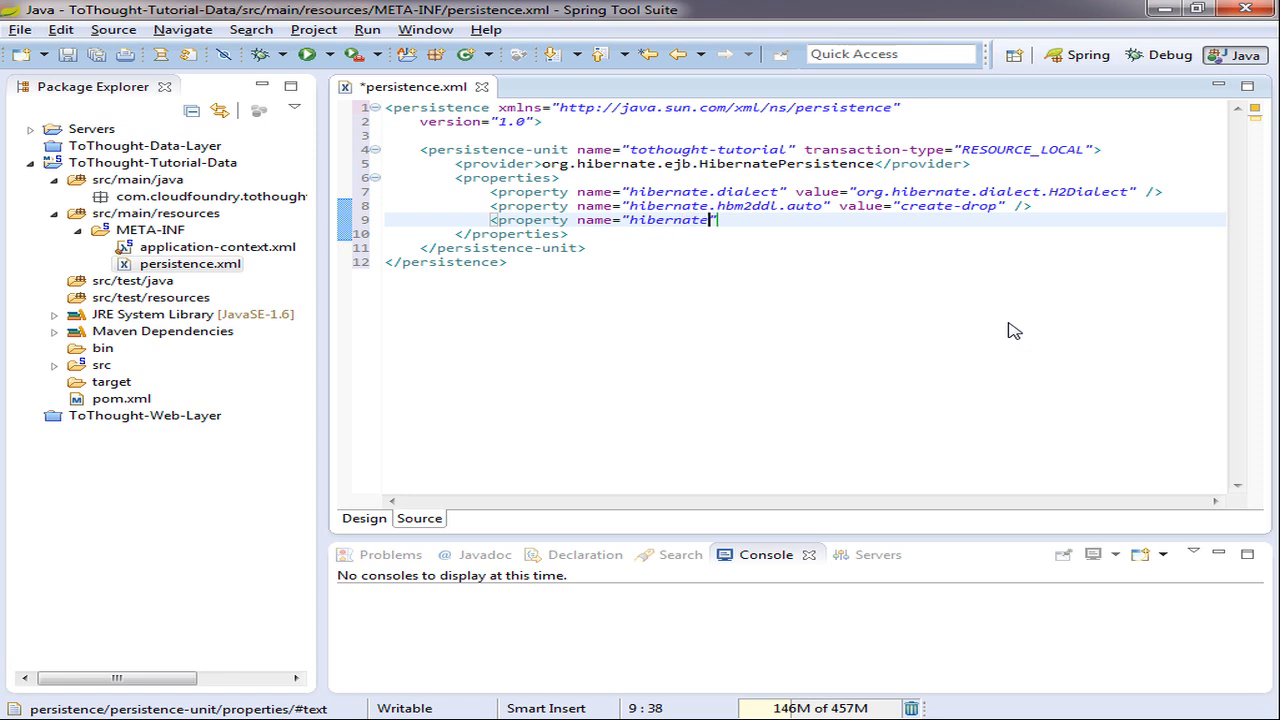
text(.show_)
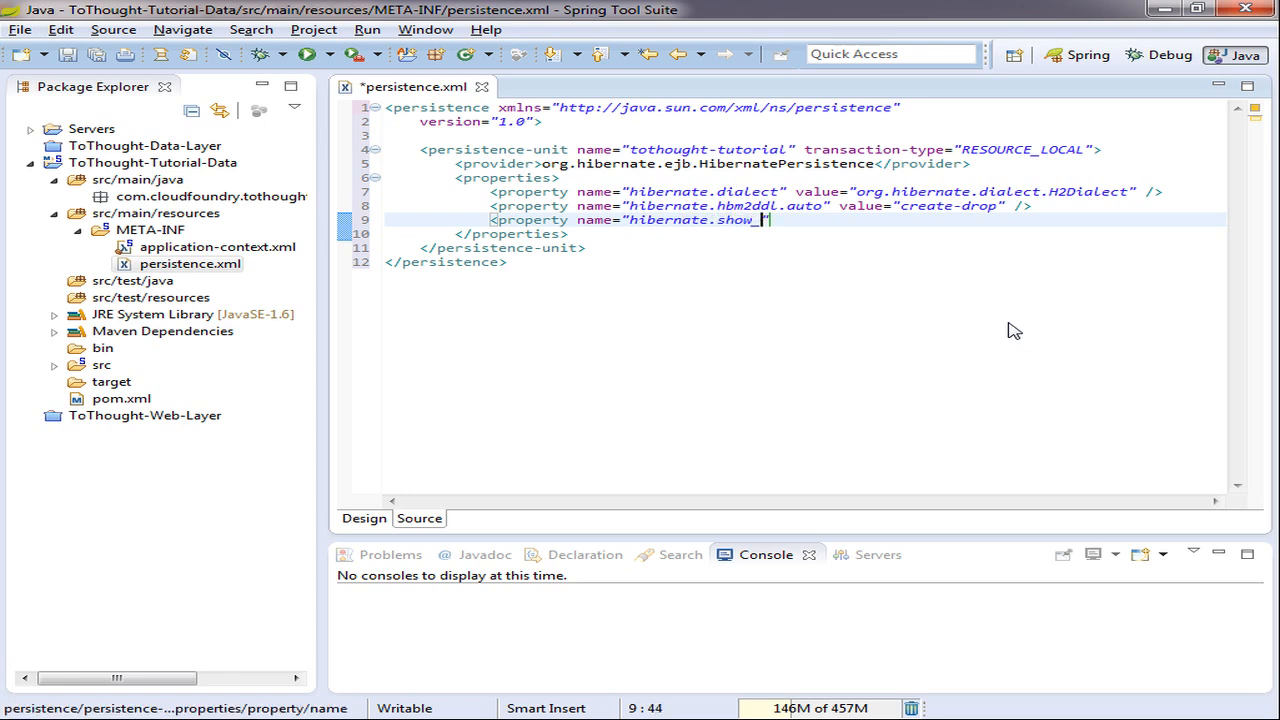
text(sql" value="")
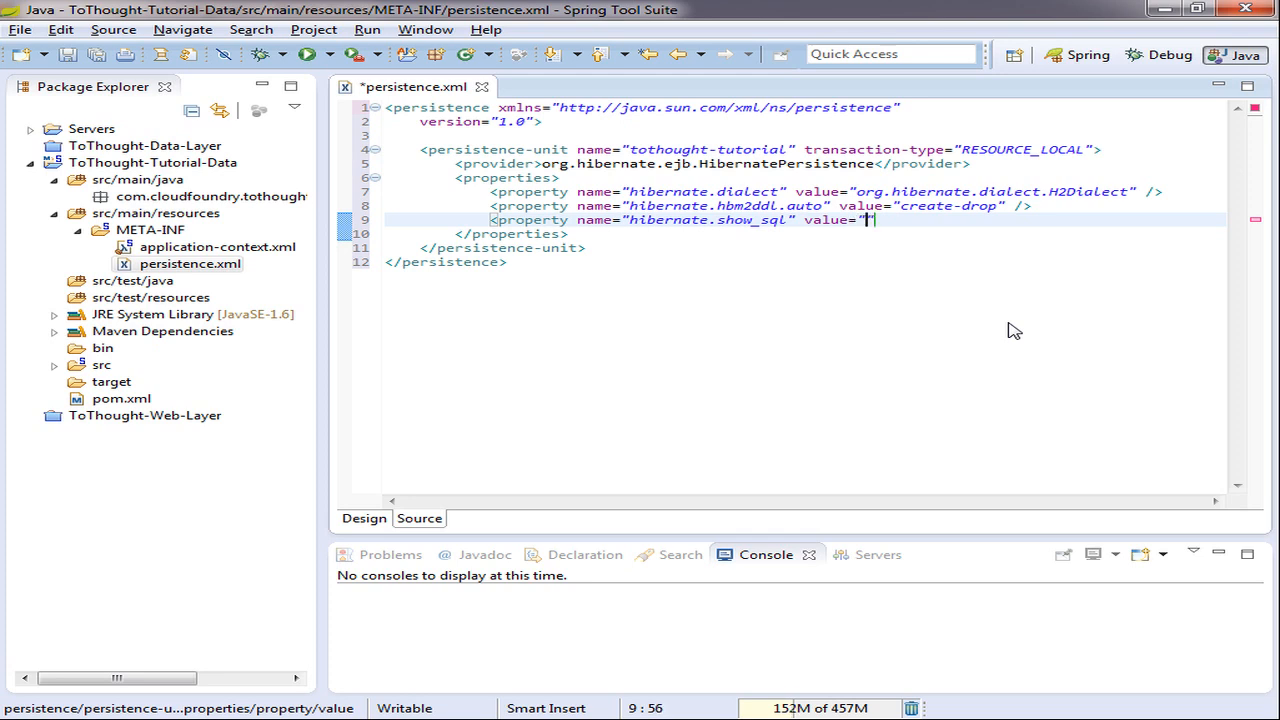
text(true)
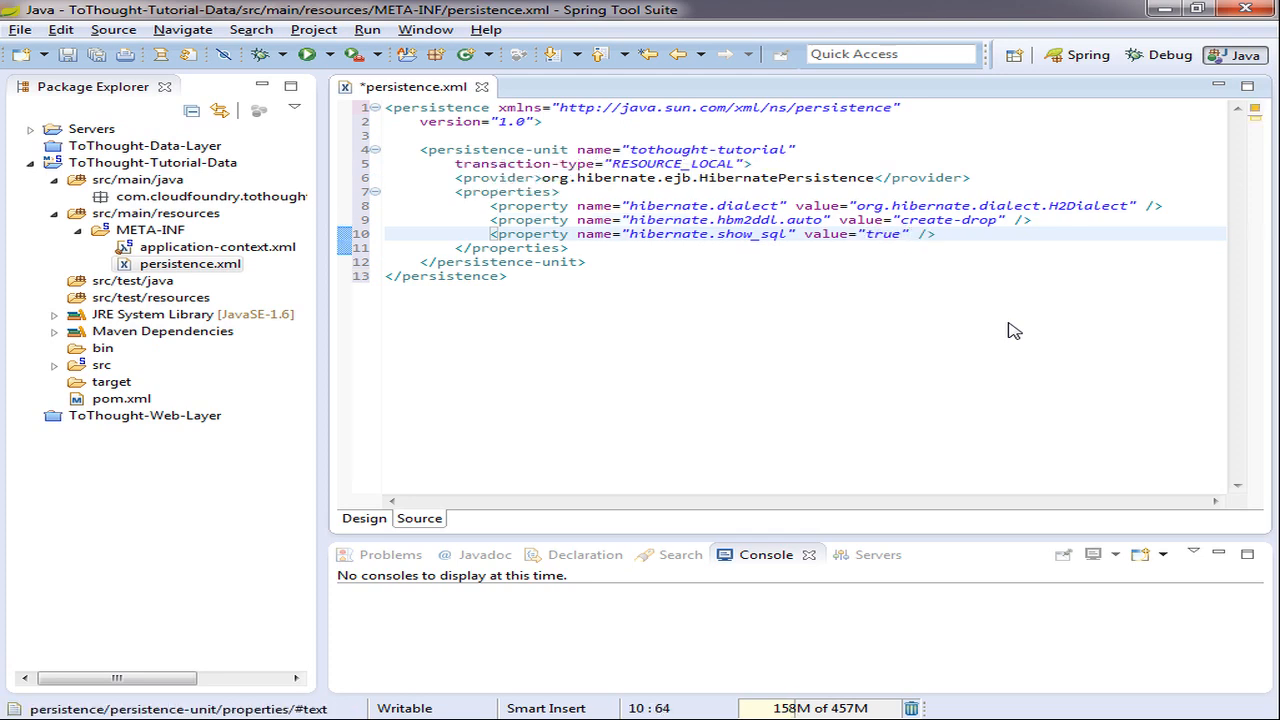
key(Ctrl+s)
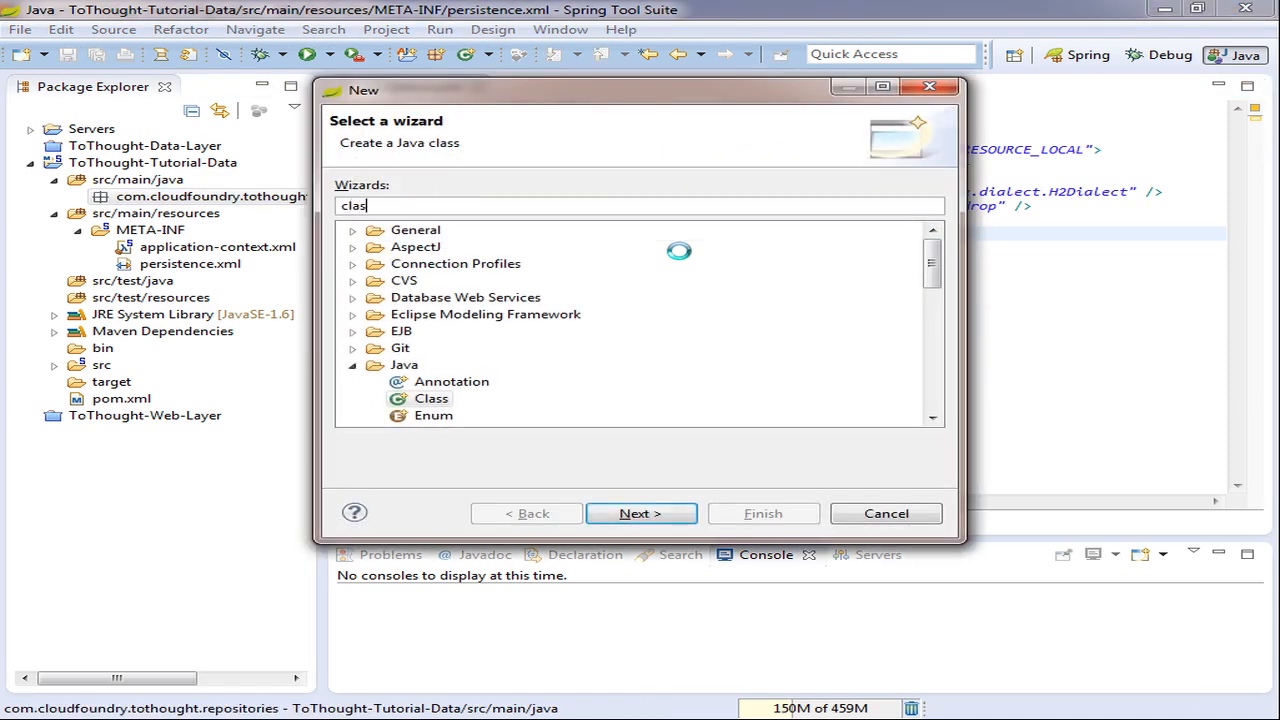
Create class Post in com.cloudfoundry.tothought.entities and start an Integer postId field
click(640, 512)
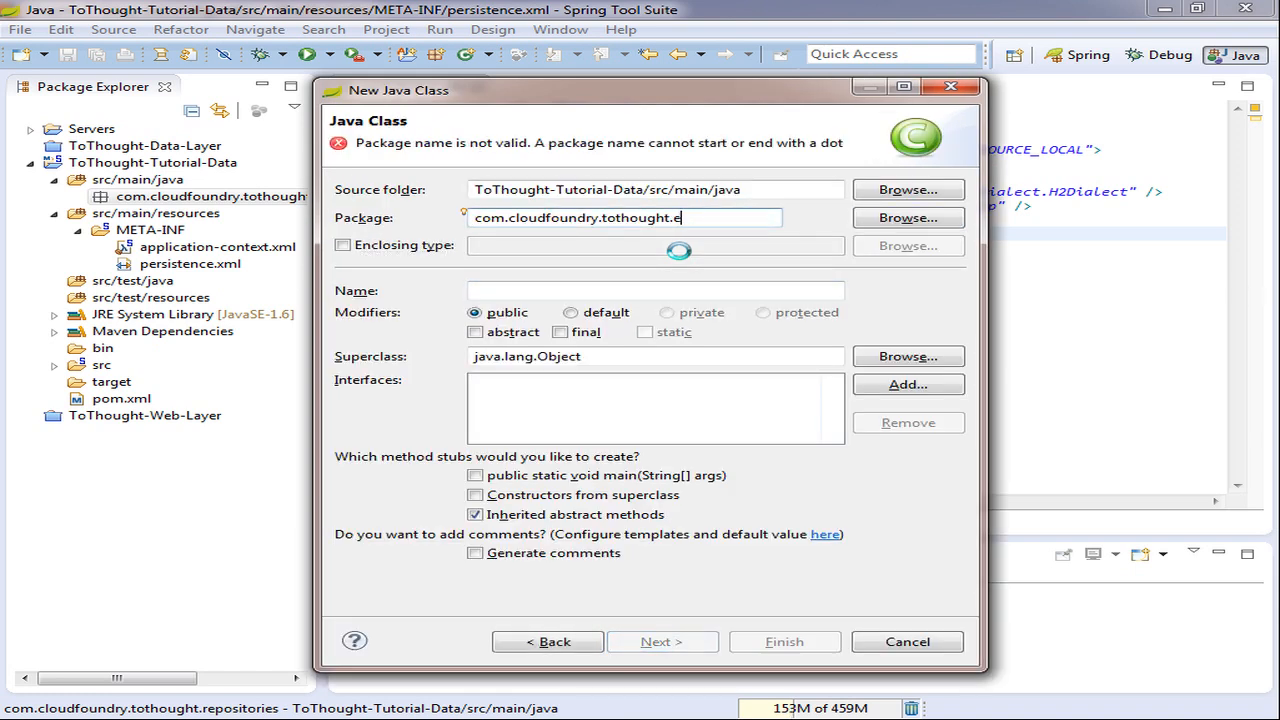
text(ntities)
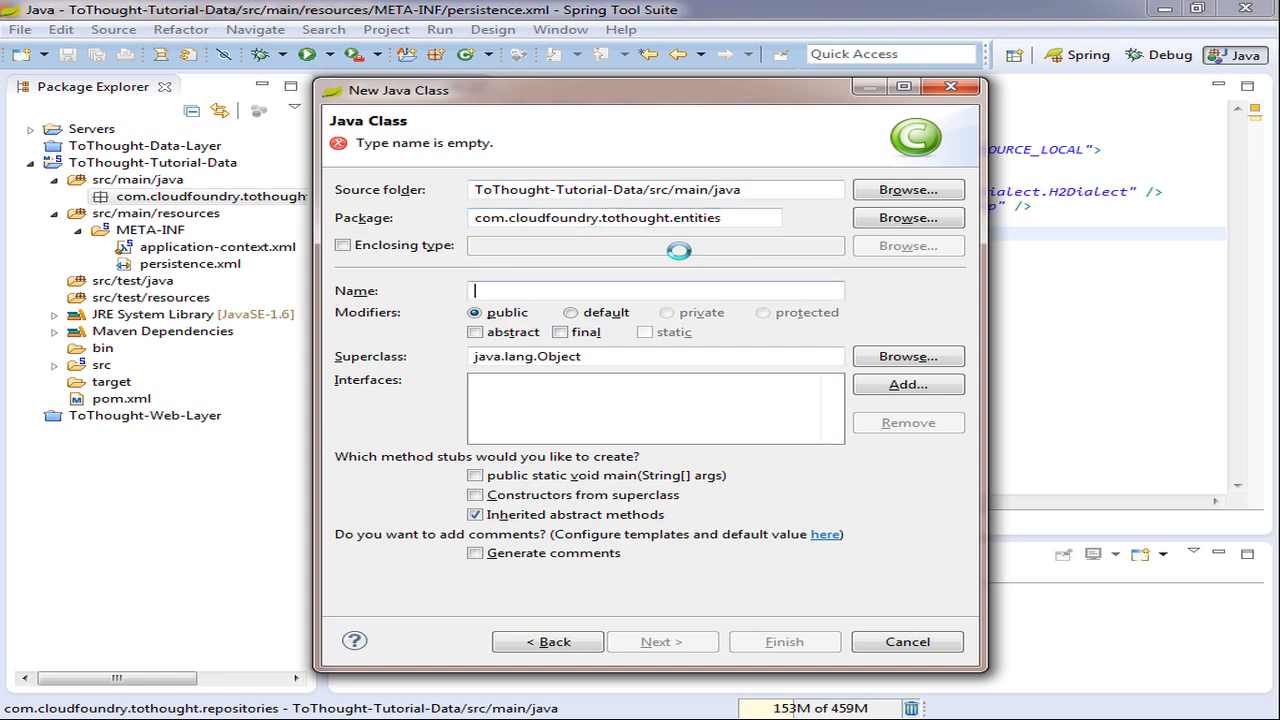
text(Post)
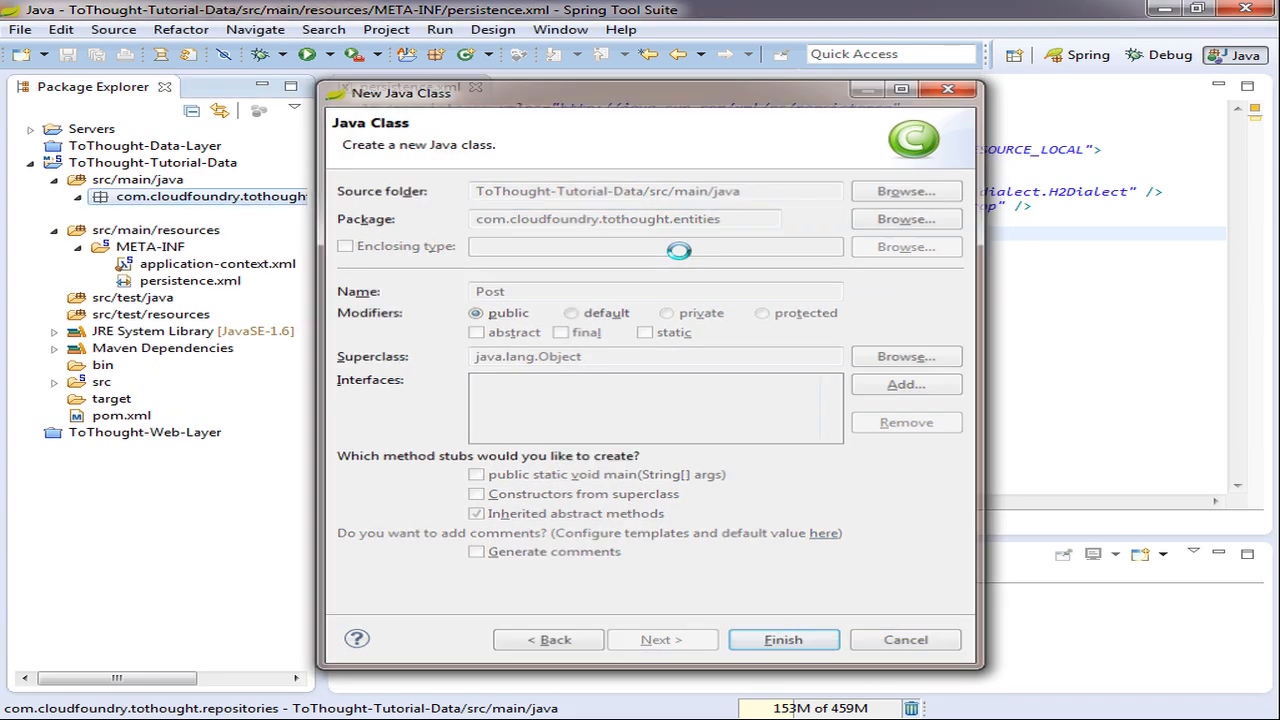
click(796, 640)
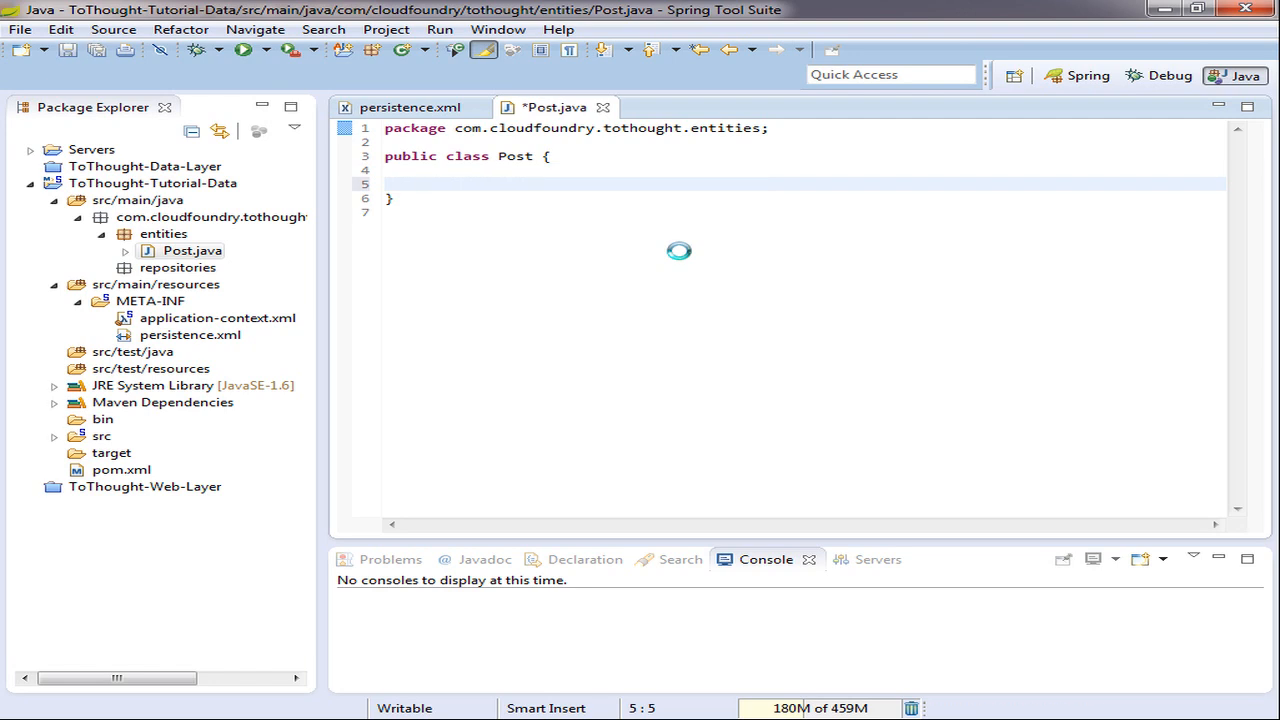
text(Integer postId;)
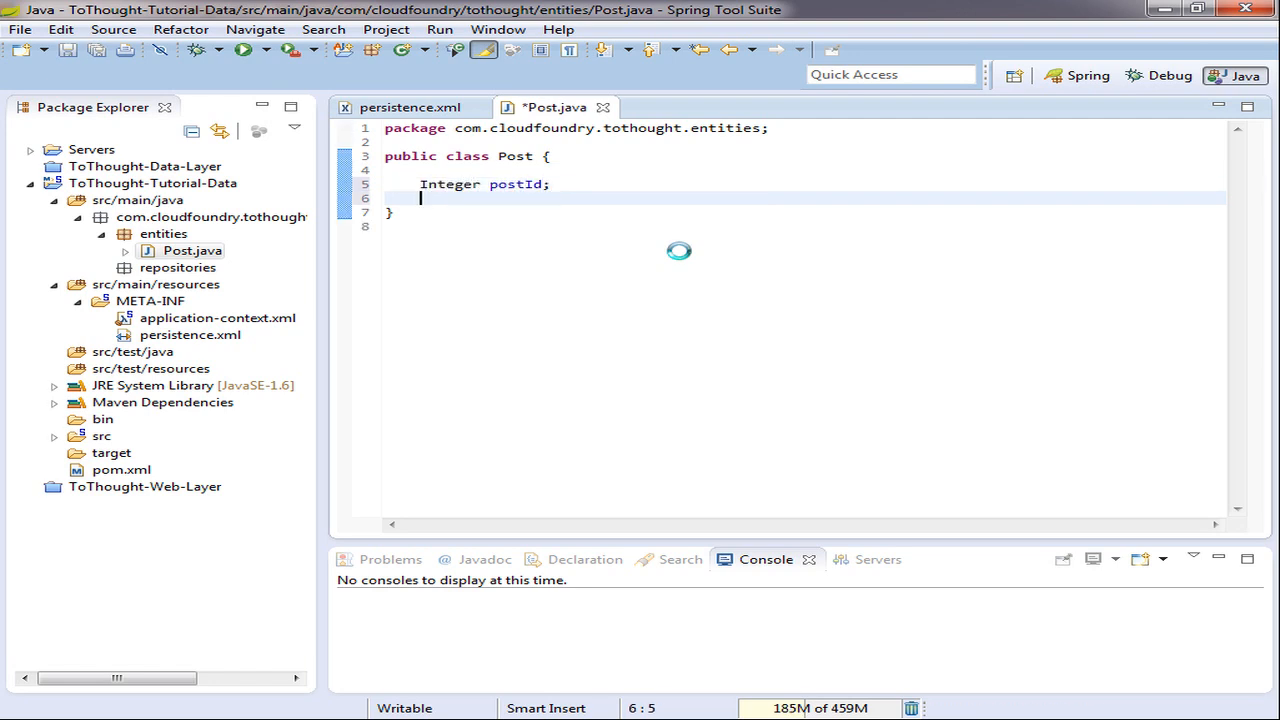
Add String title and Date postDate fields to Post
text(String title;)
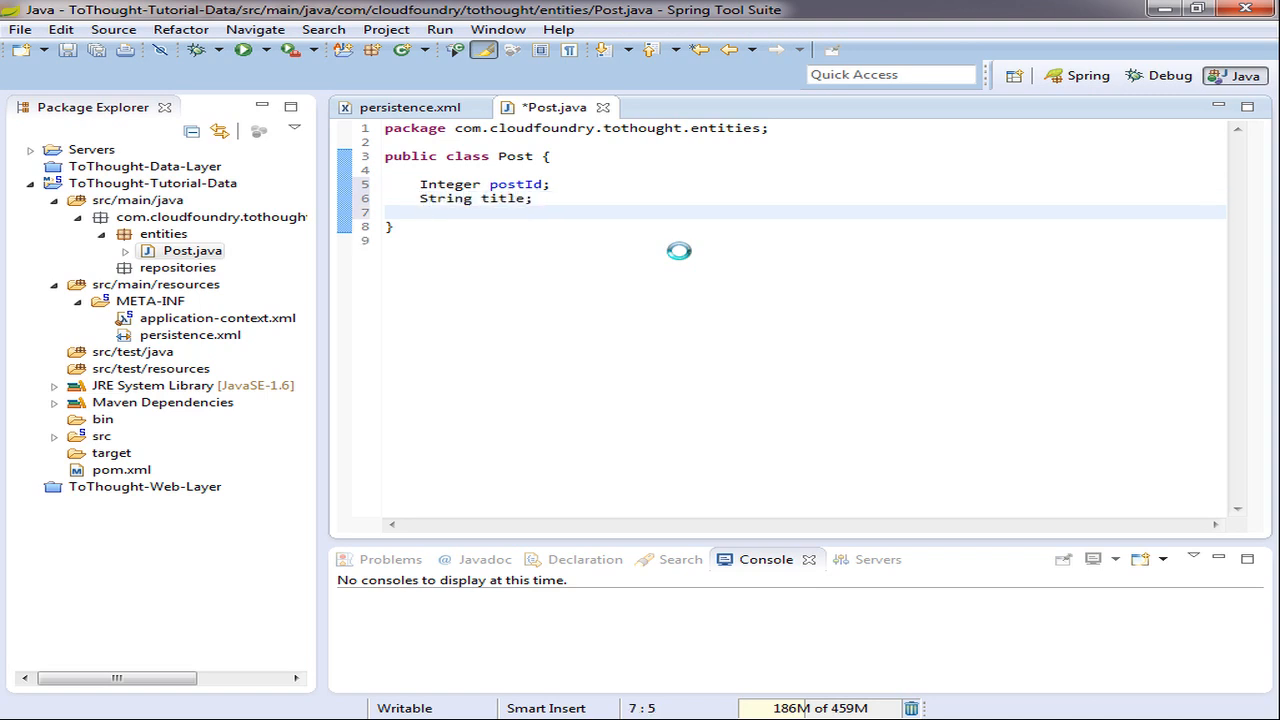
text(Date postD)
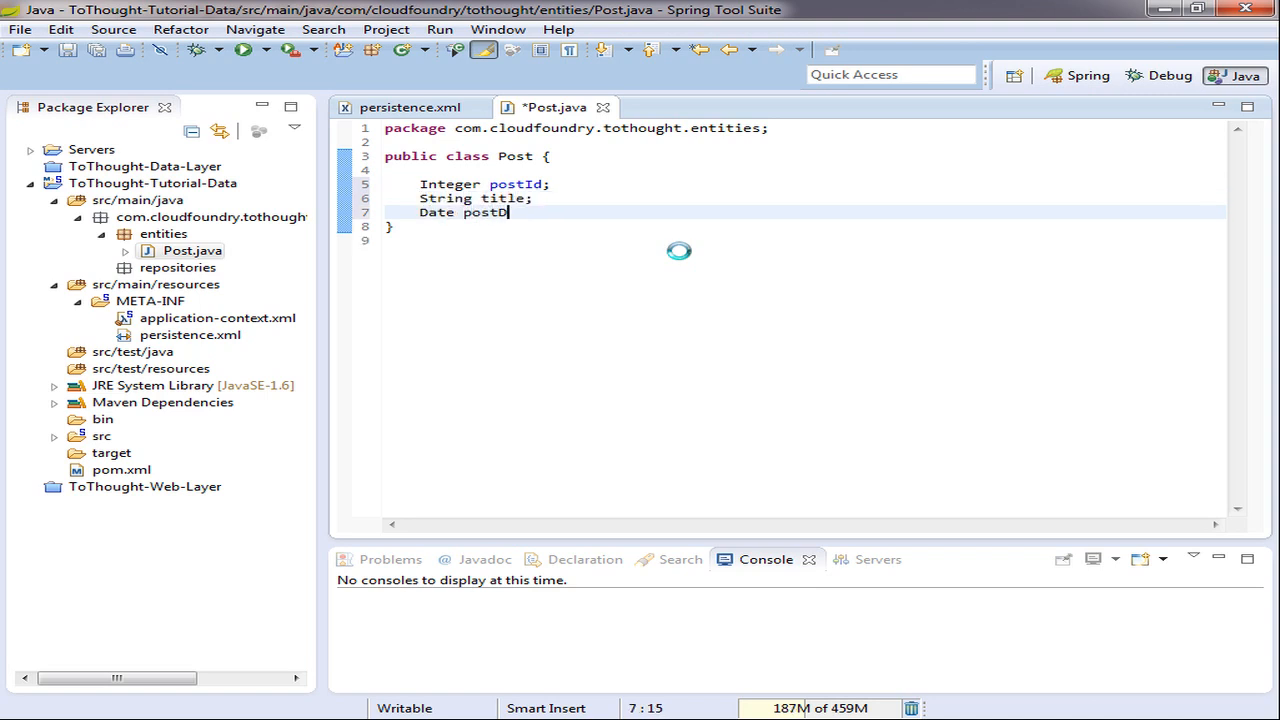
text(ate;)
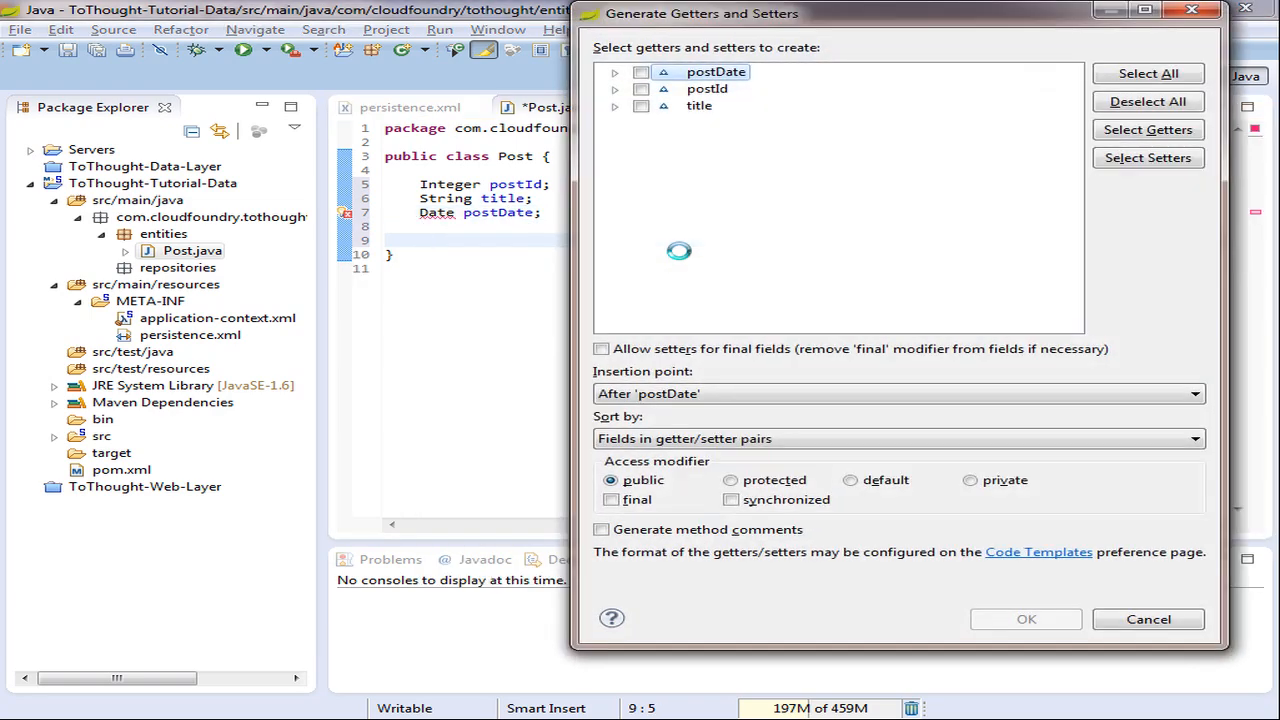
Generate getters and setters for all fields and import java.util.Date
click(1156, 72)
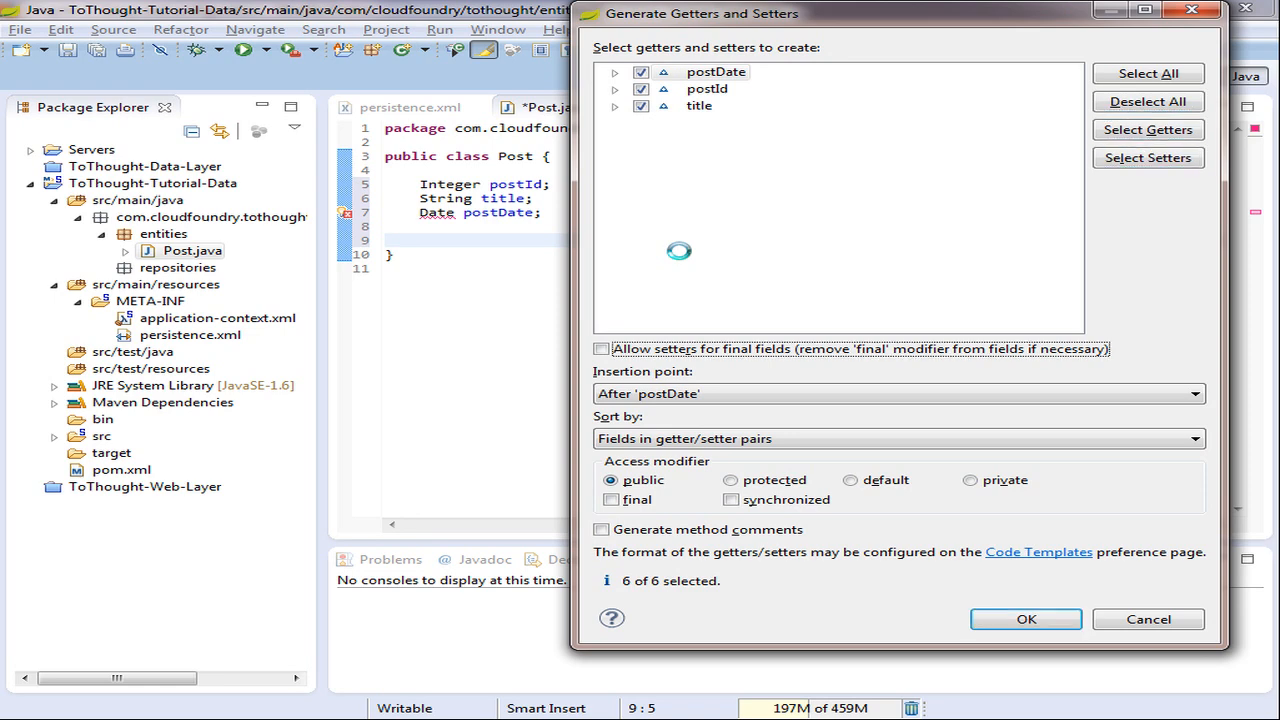
click(1028, 620)
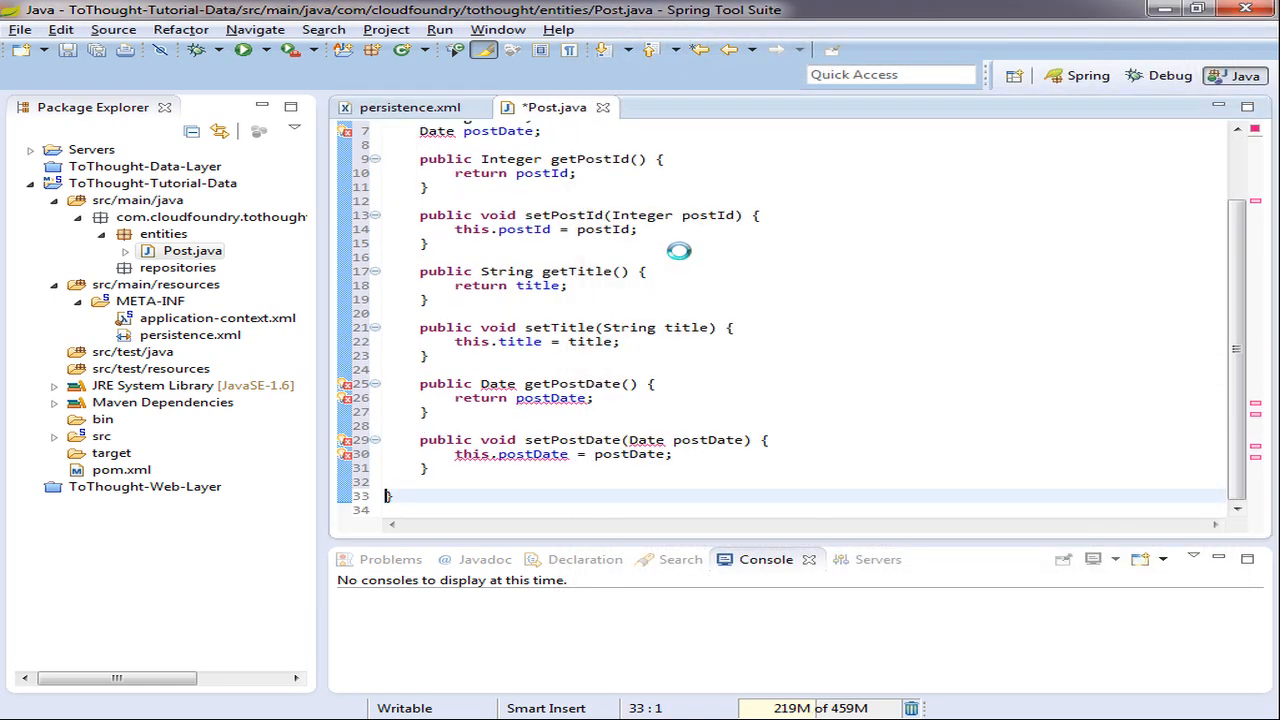
key(Ctrl+Shift+o)
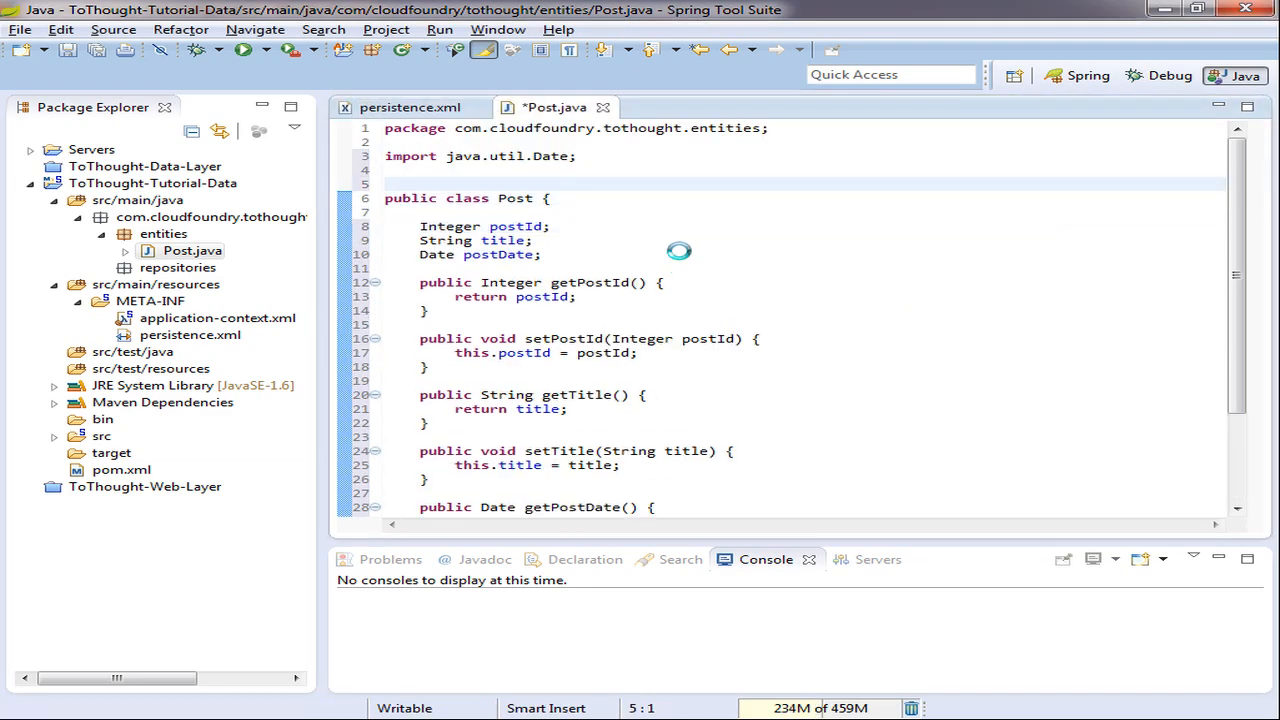
text(@)
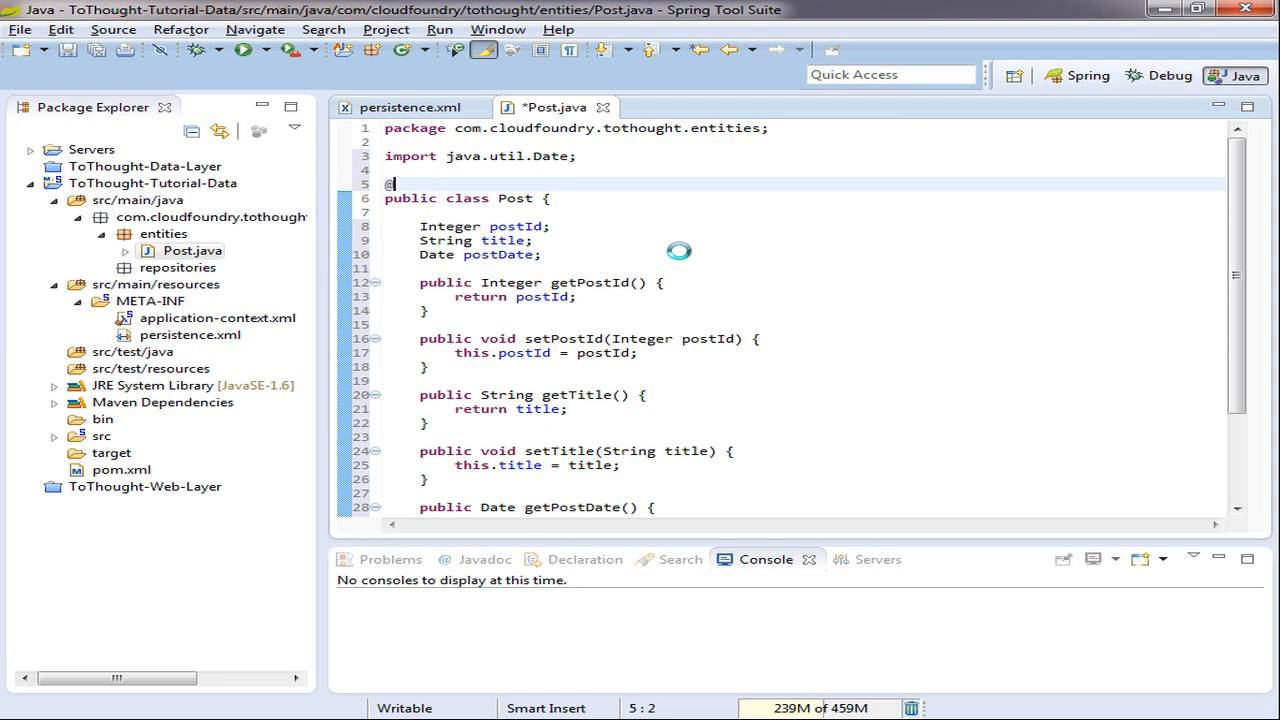
text(Entity)
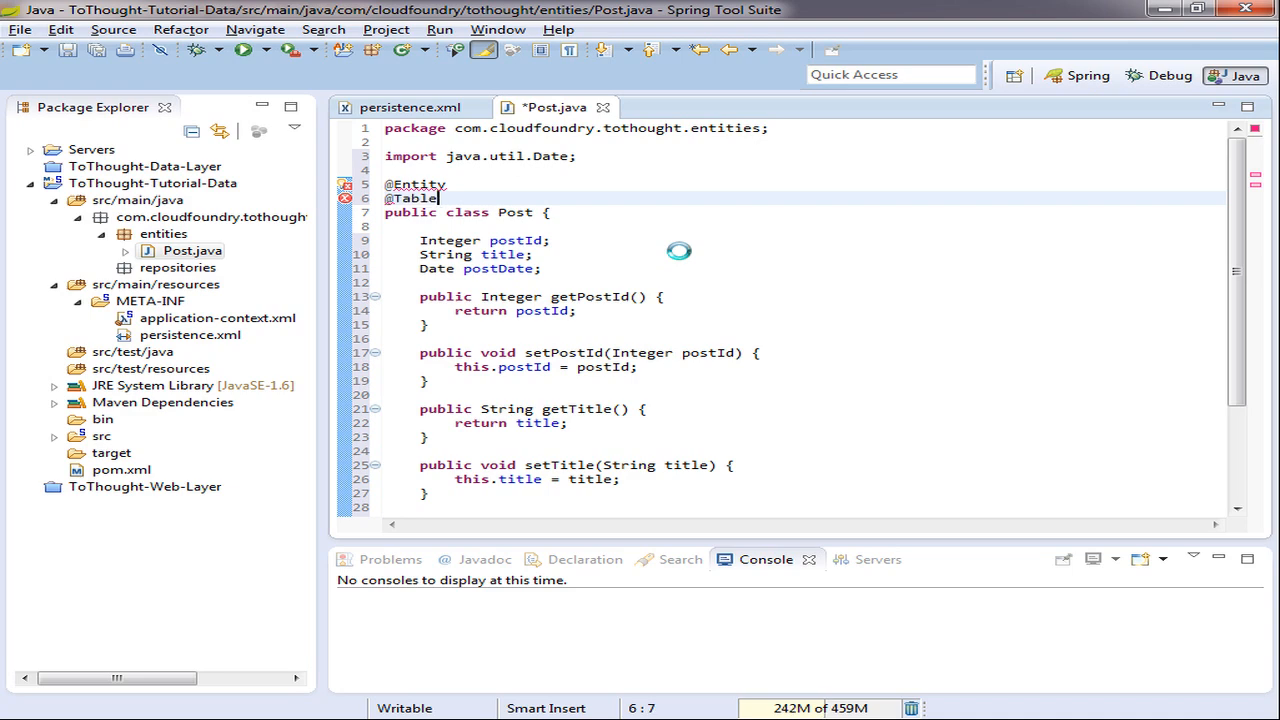
text((name=""))
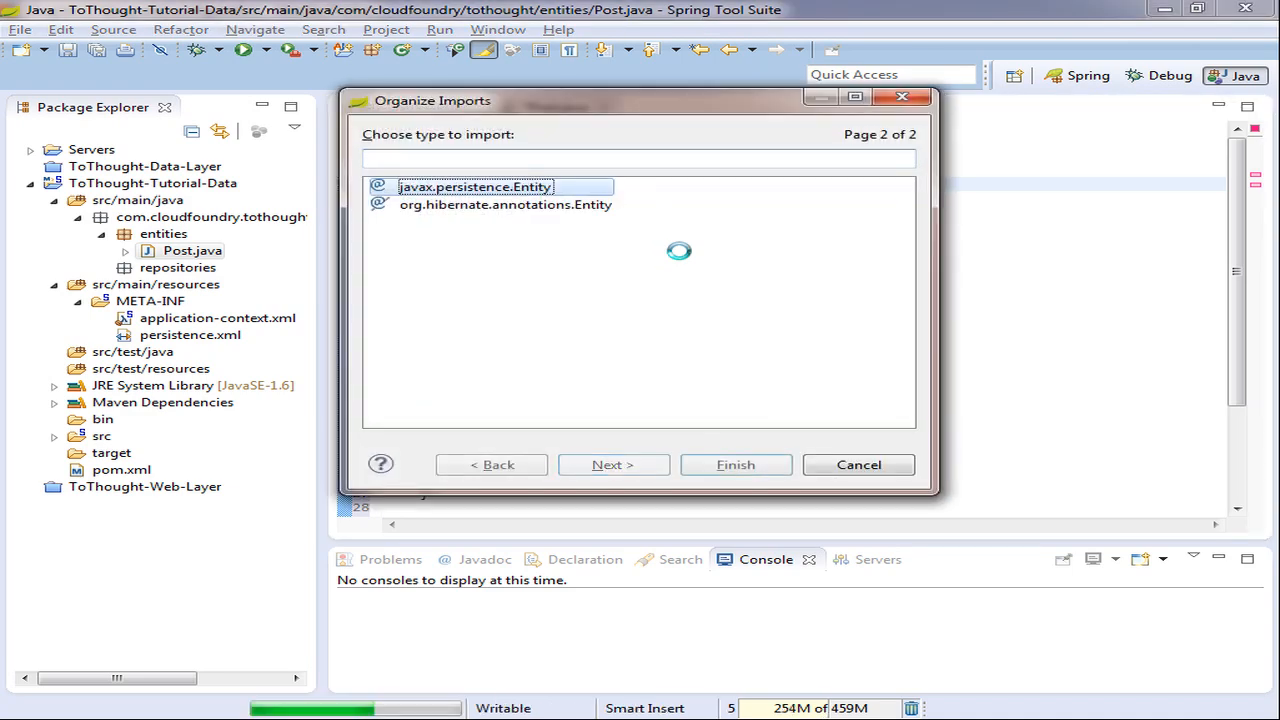
click(736, 464)
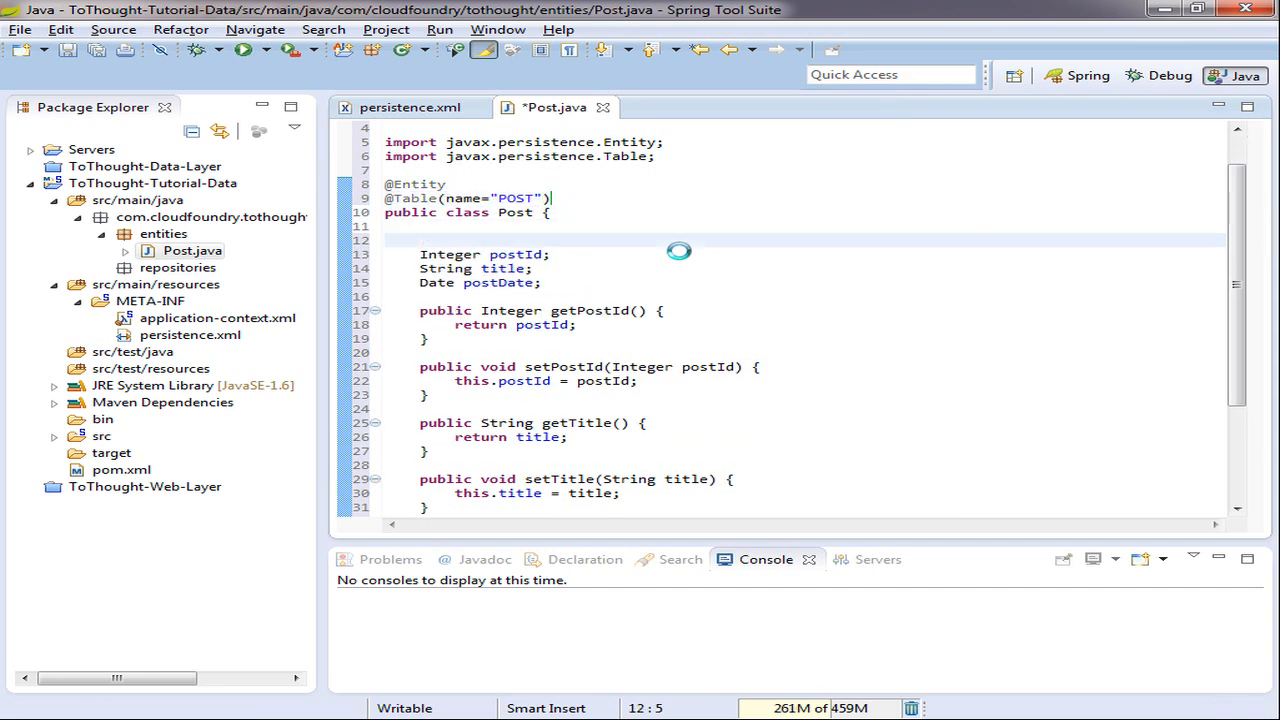
text(@Id)
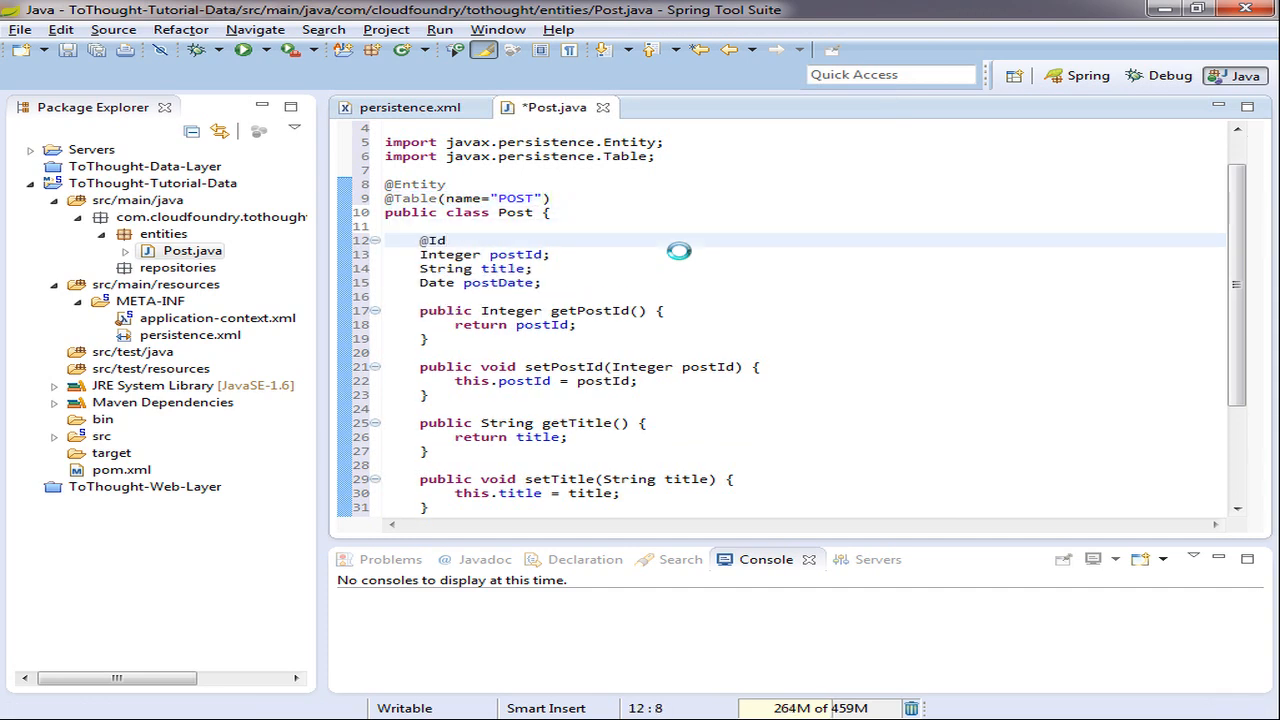
text(@GeneratedValu)
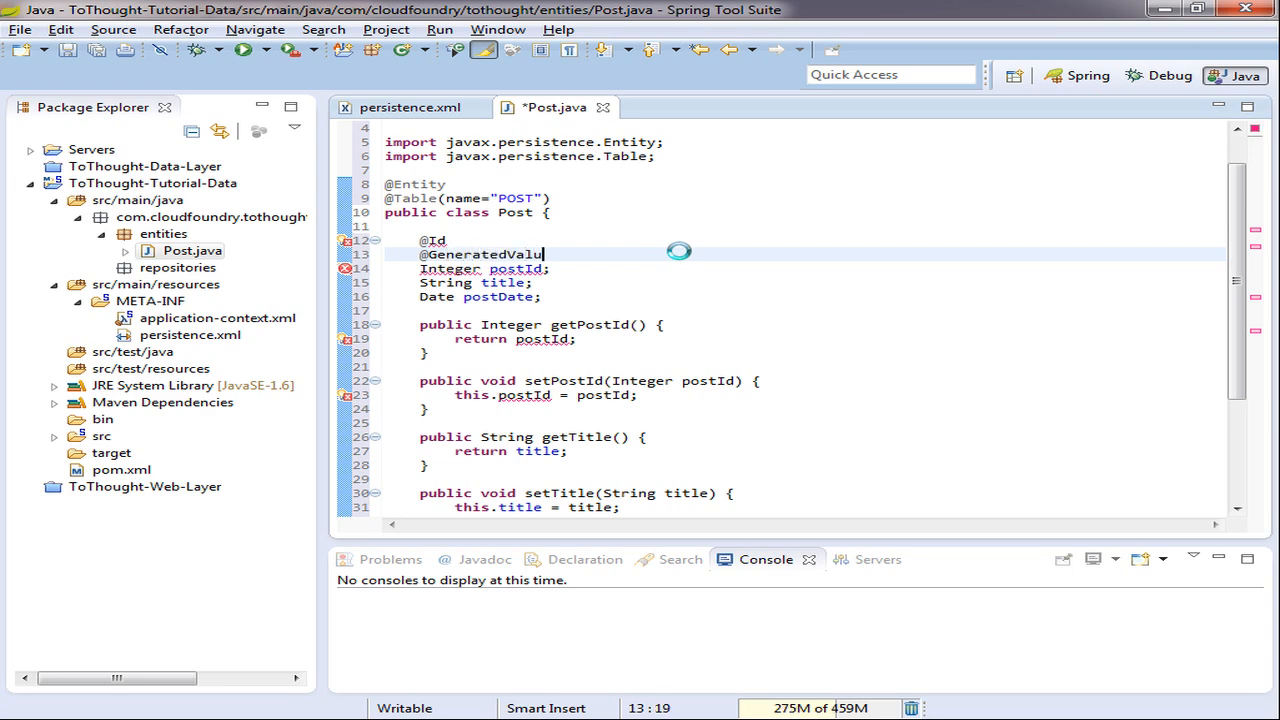
text(())
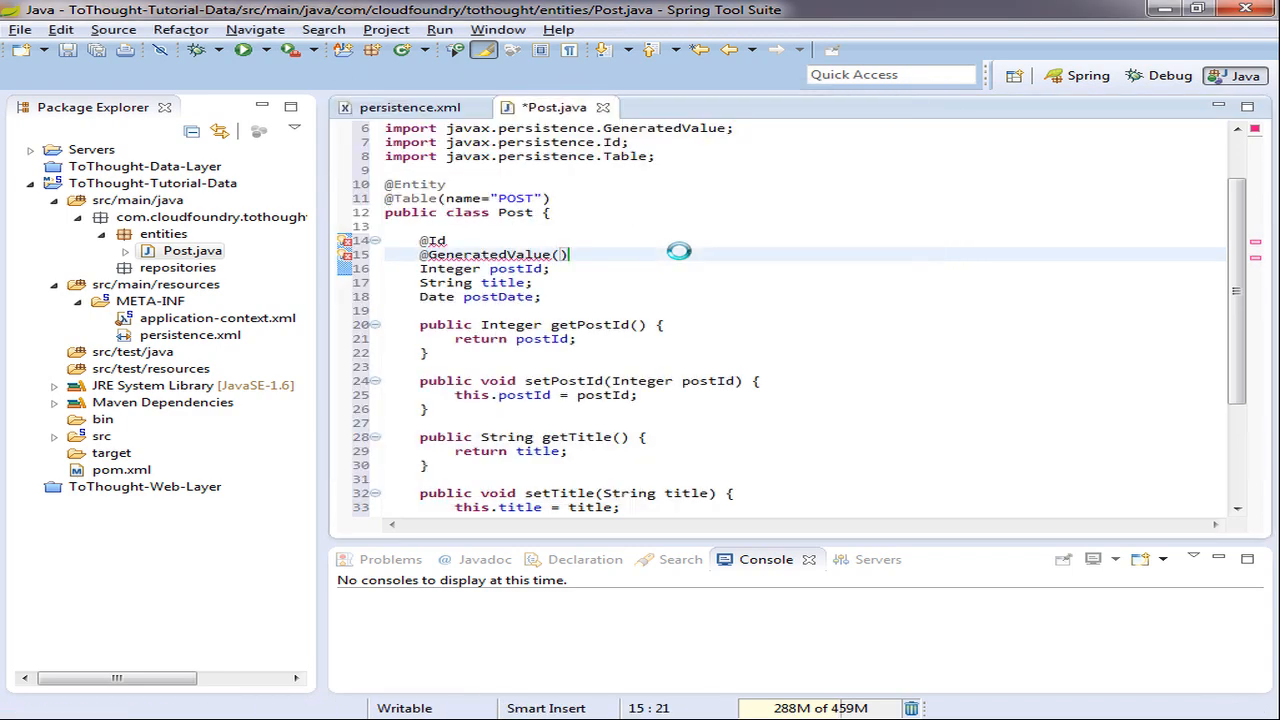
text(strategy)
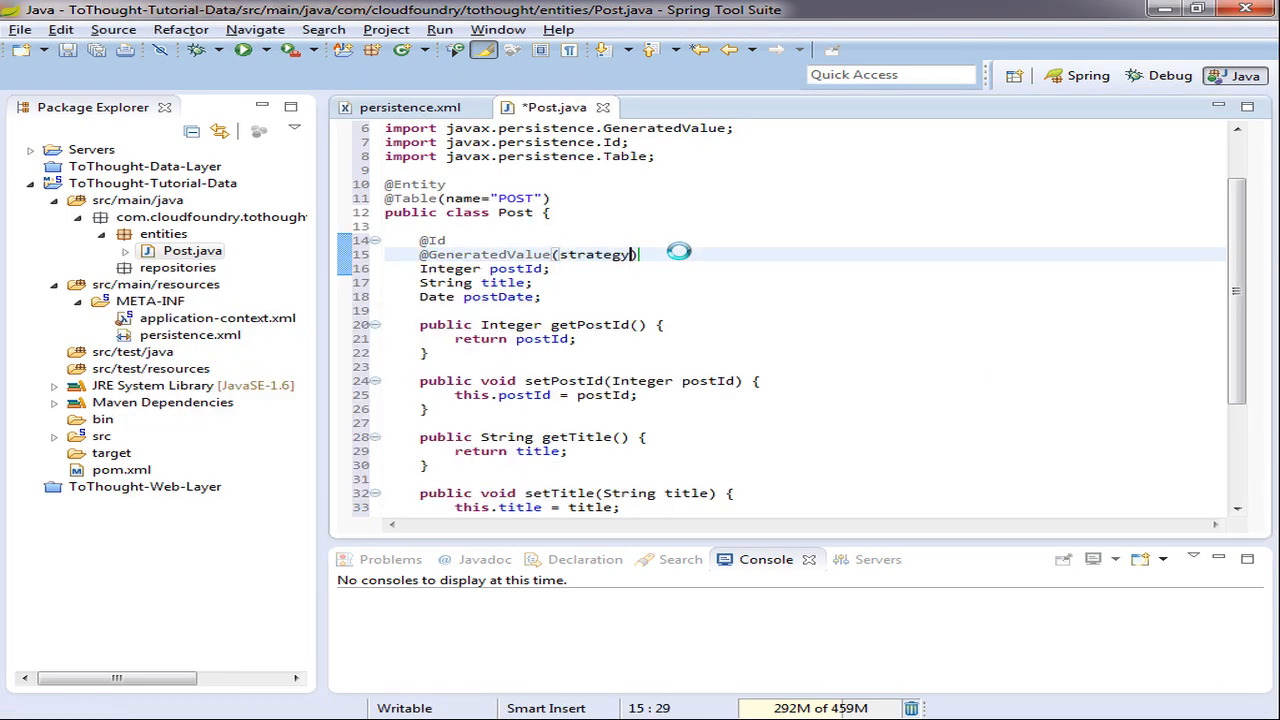
Set the strategy to GenerationType.AUTO and map postId to the POST_ID column
text(=)
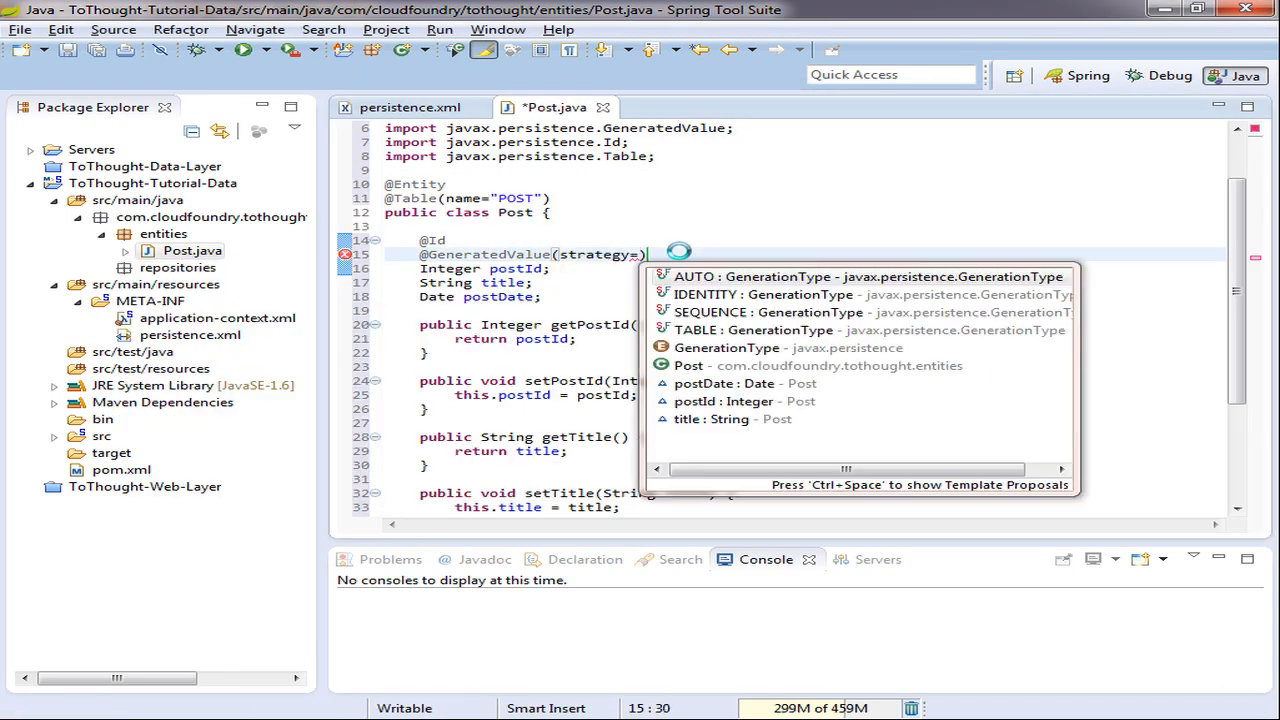
click(700, 276)
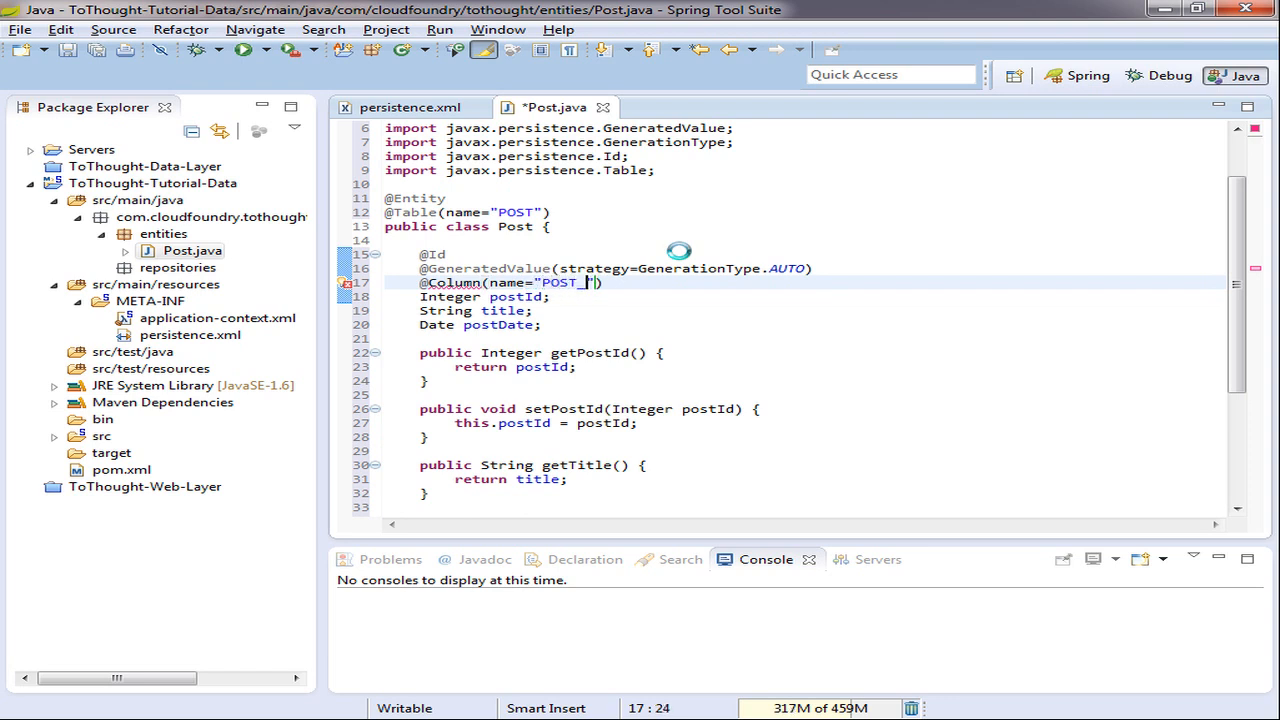
text(ID)
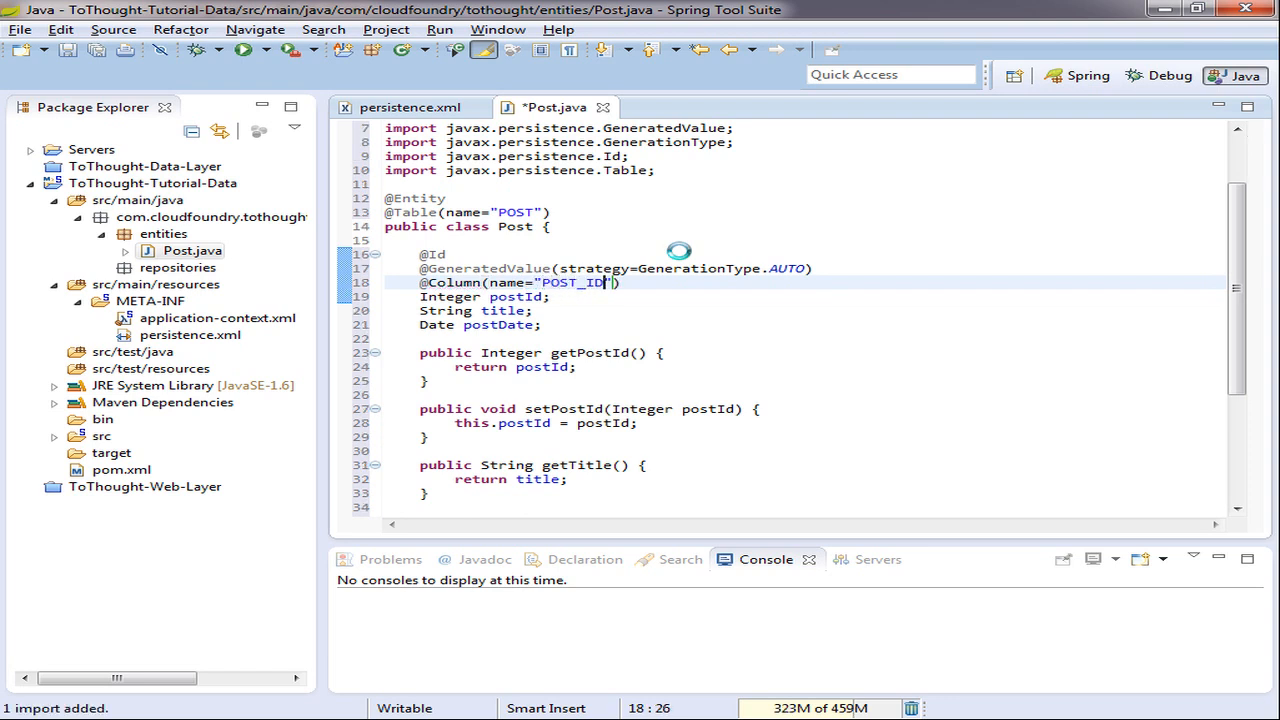
text(@Column(name="TITLE)
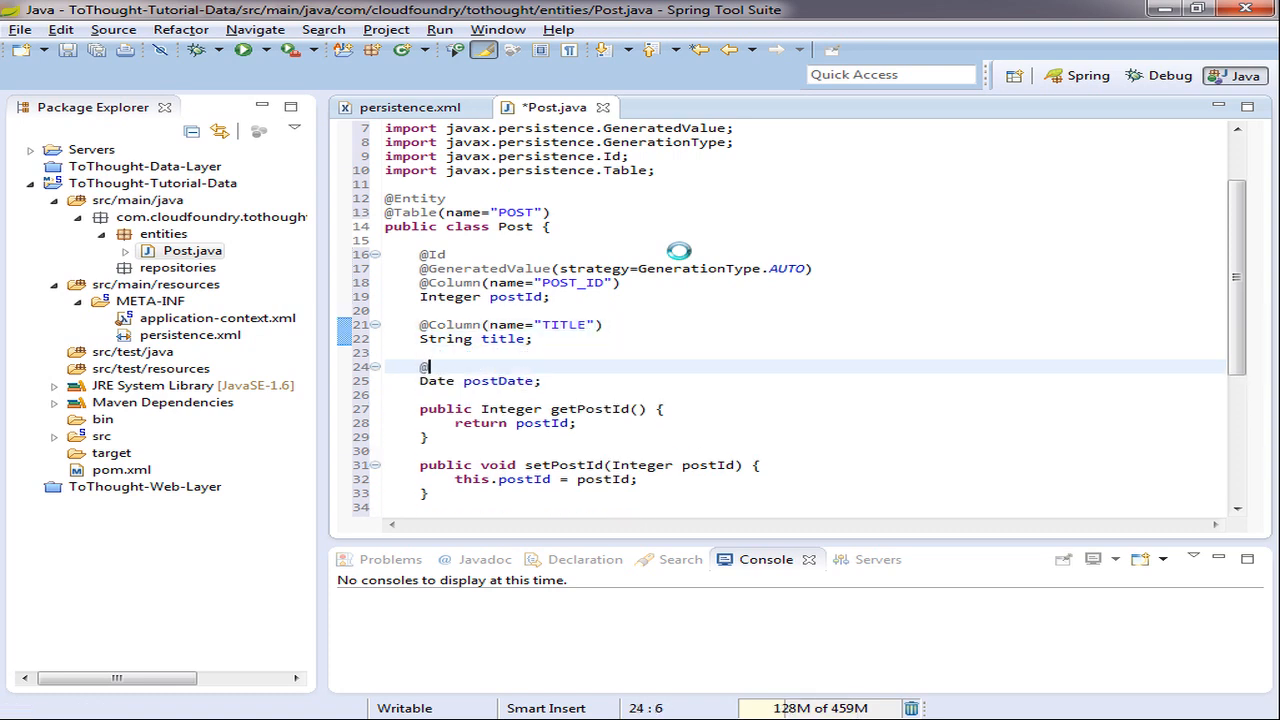
text(Column(na,m)
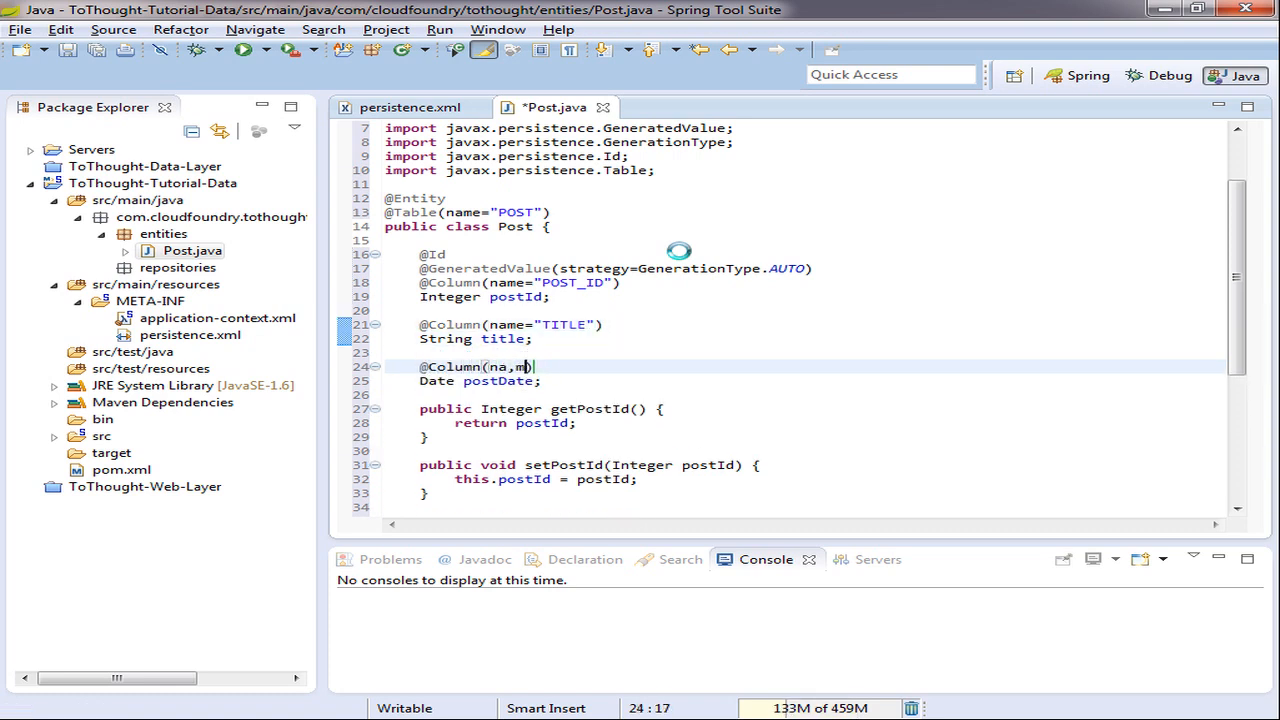
text(name="")
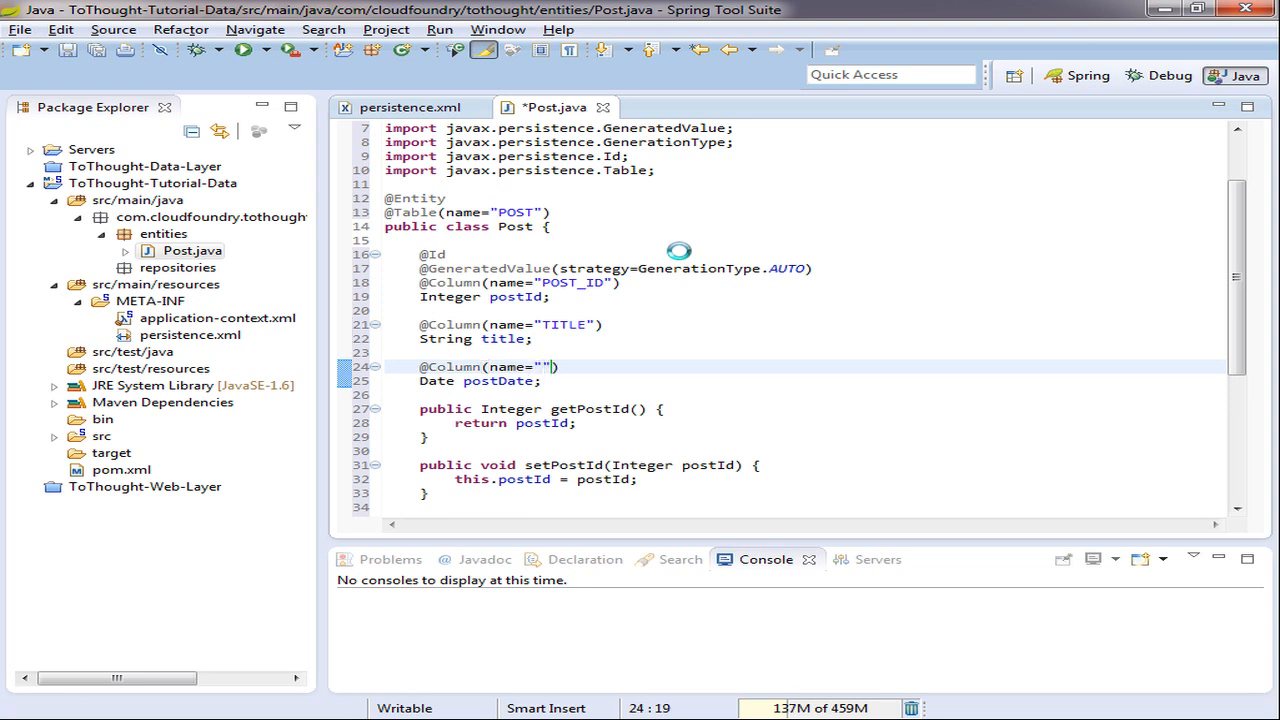
text(POST_DATE)
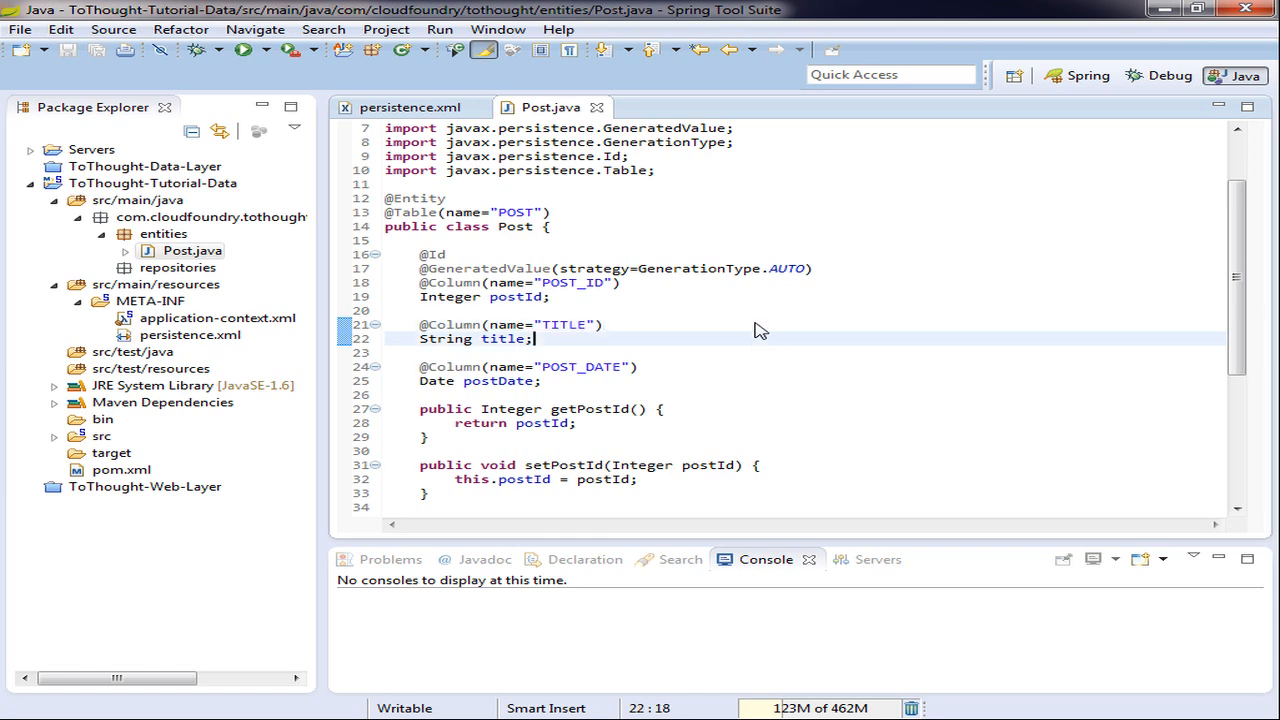
Start a new Java interface named PostRepository in the repositories package
click(176, 268)
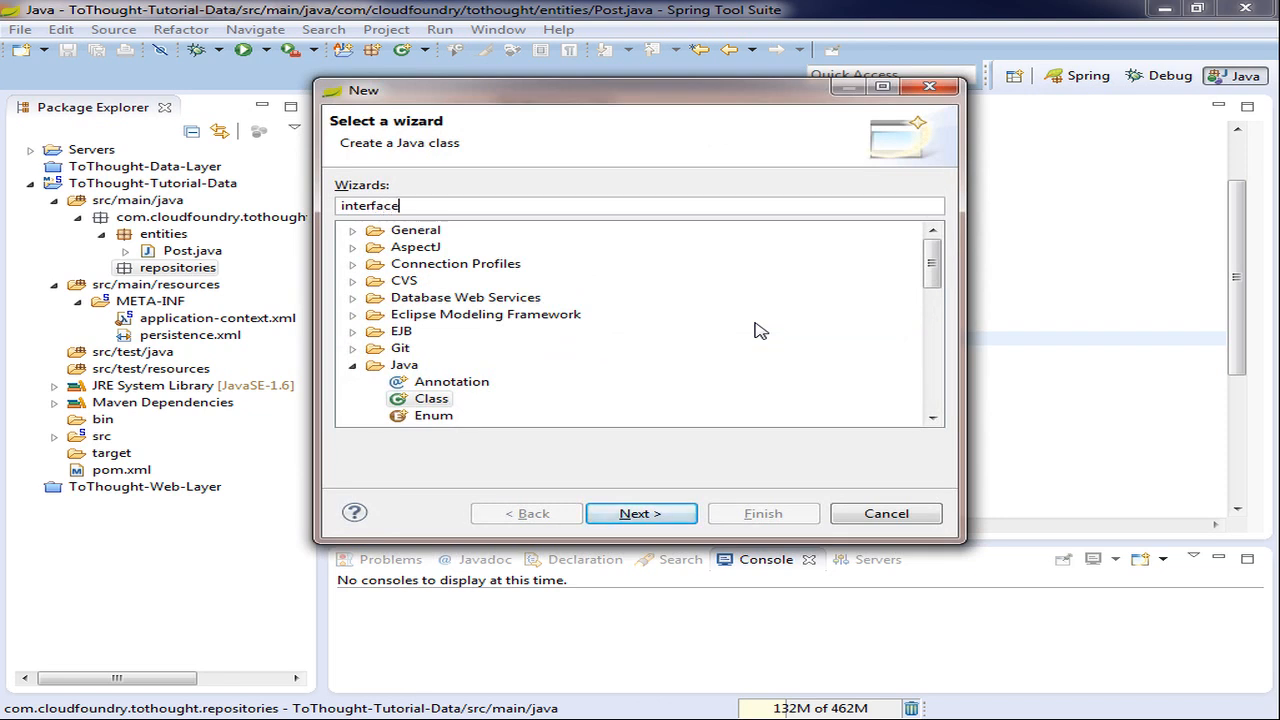
click(640, 512)
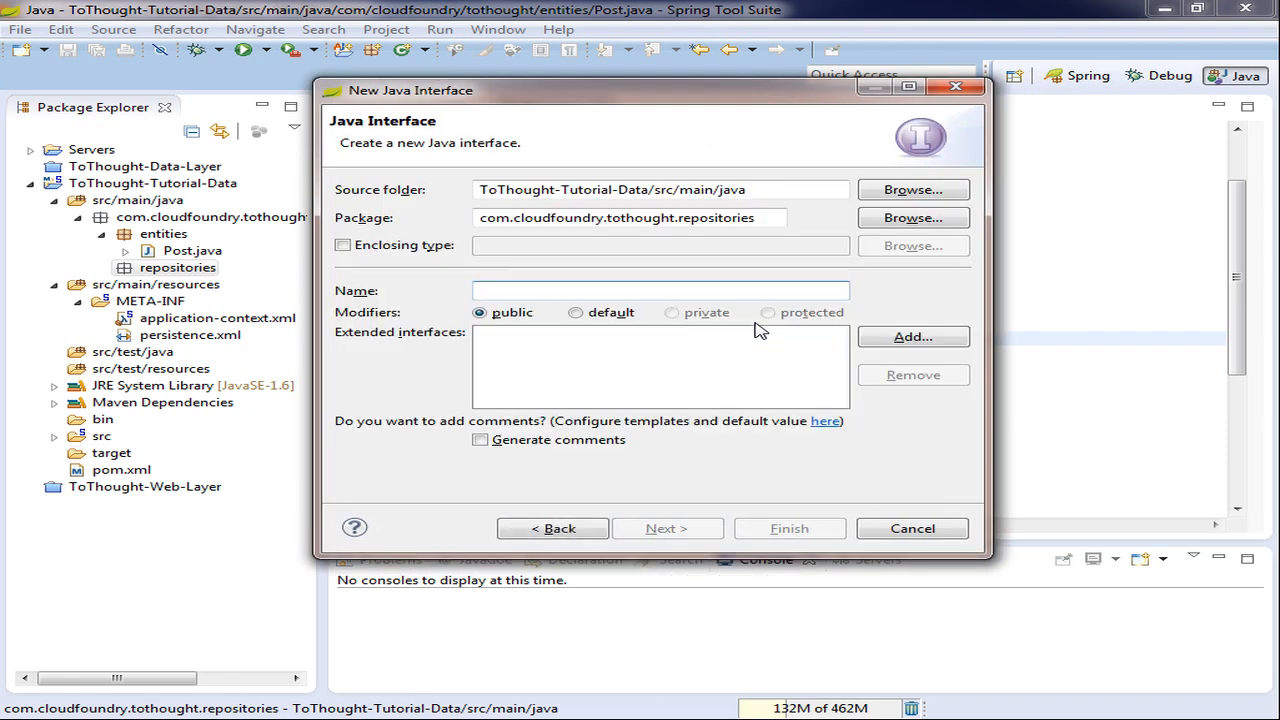
text(PostRepositori)
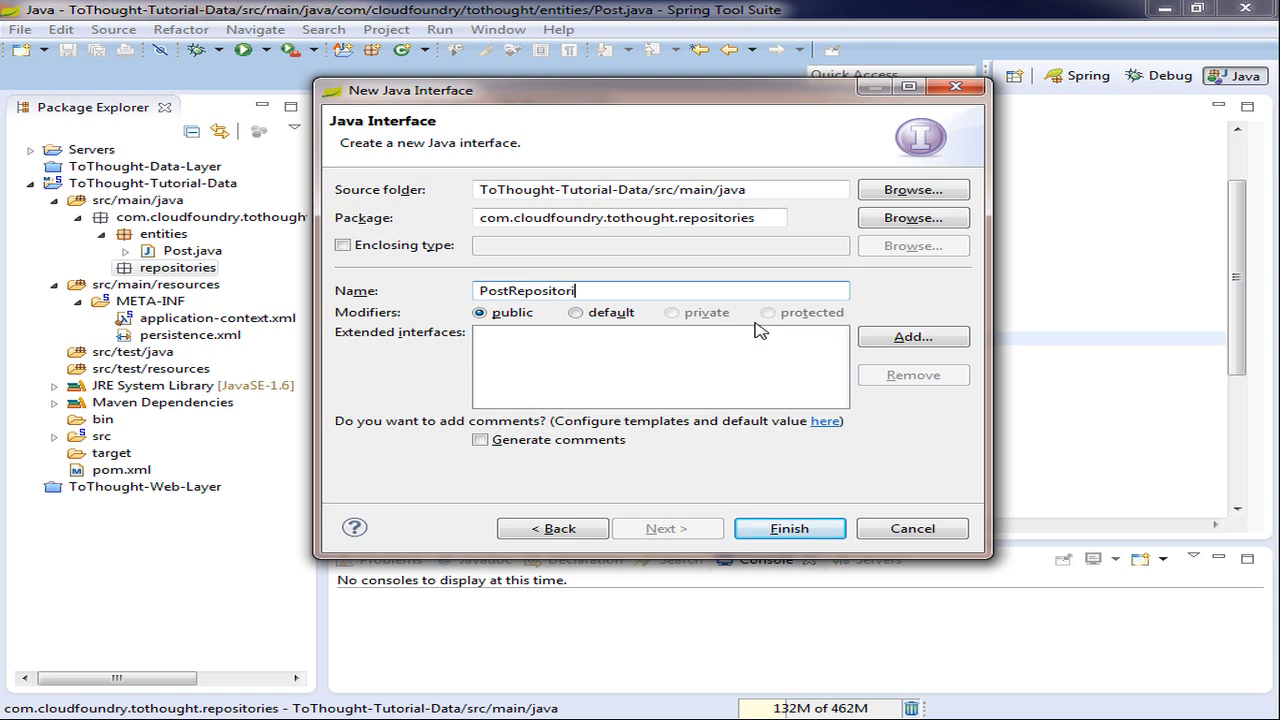
text(y)
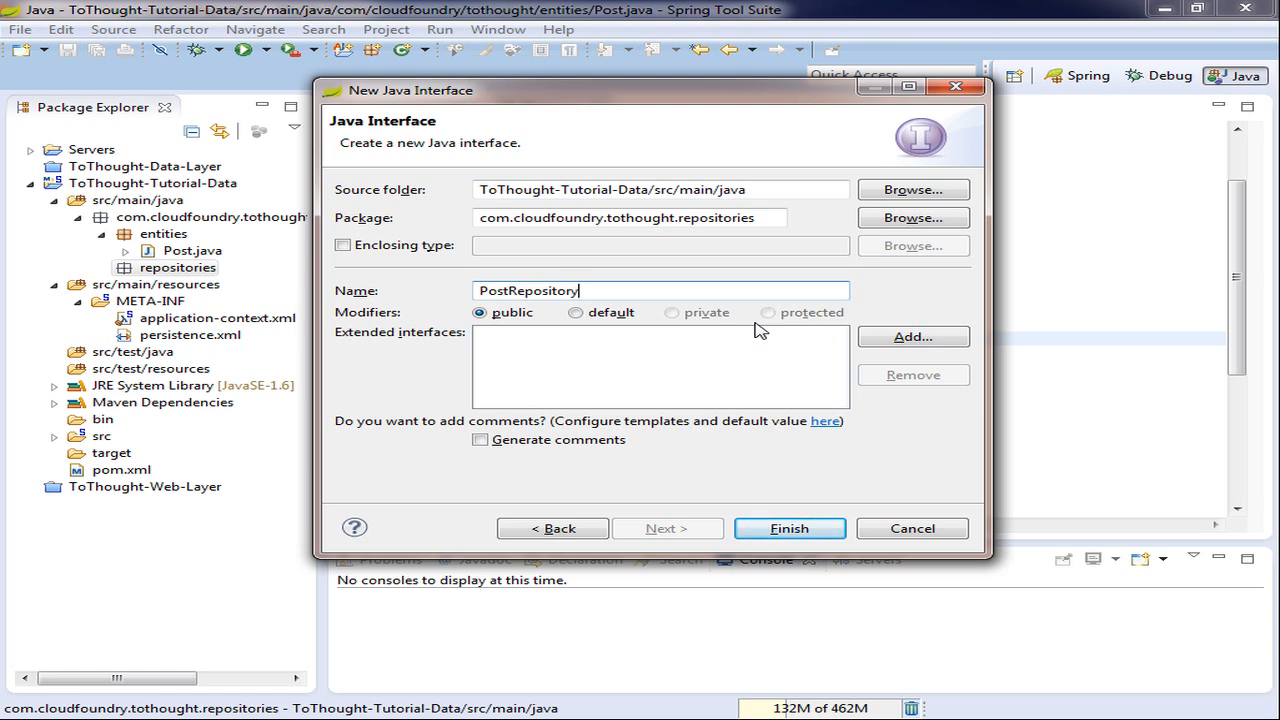
Make it extend JpaRepository<Post, Integer>, finish the wizard, and import the Post entity
click(912, 336)
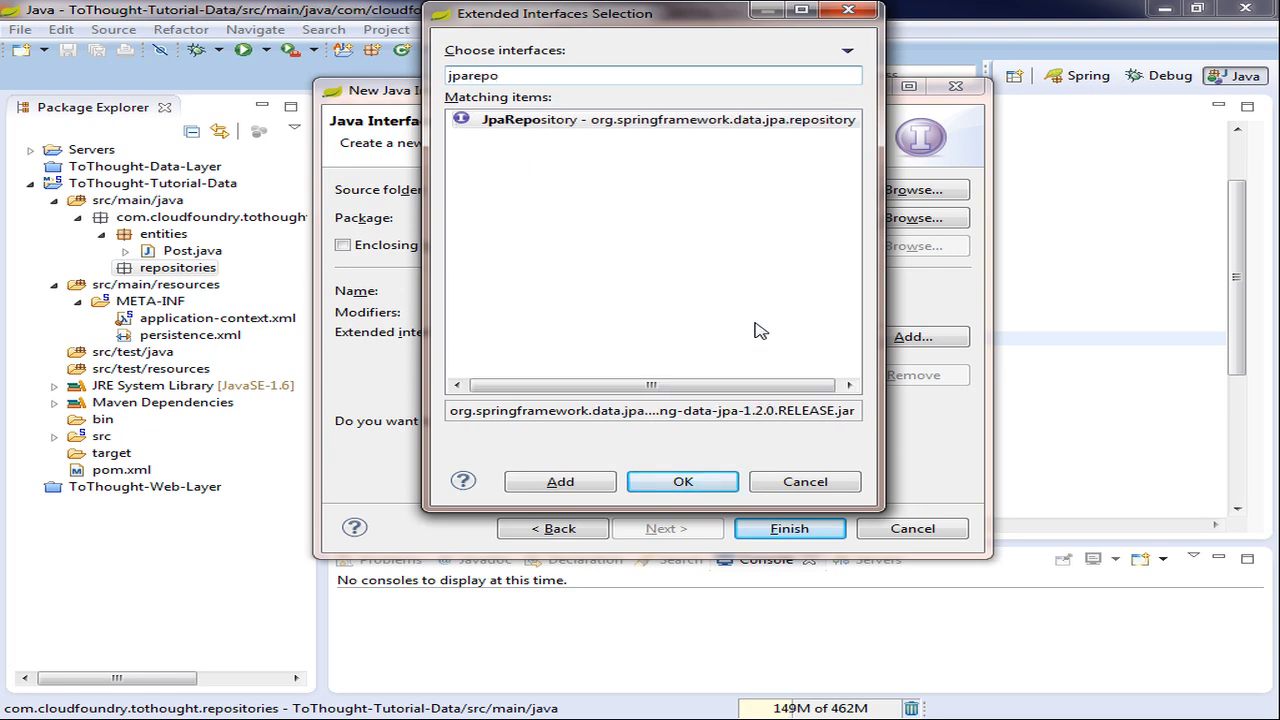
click(682, 480)
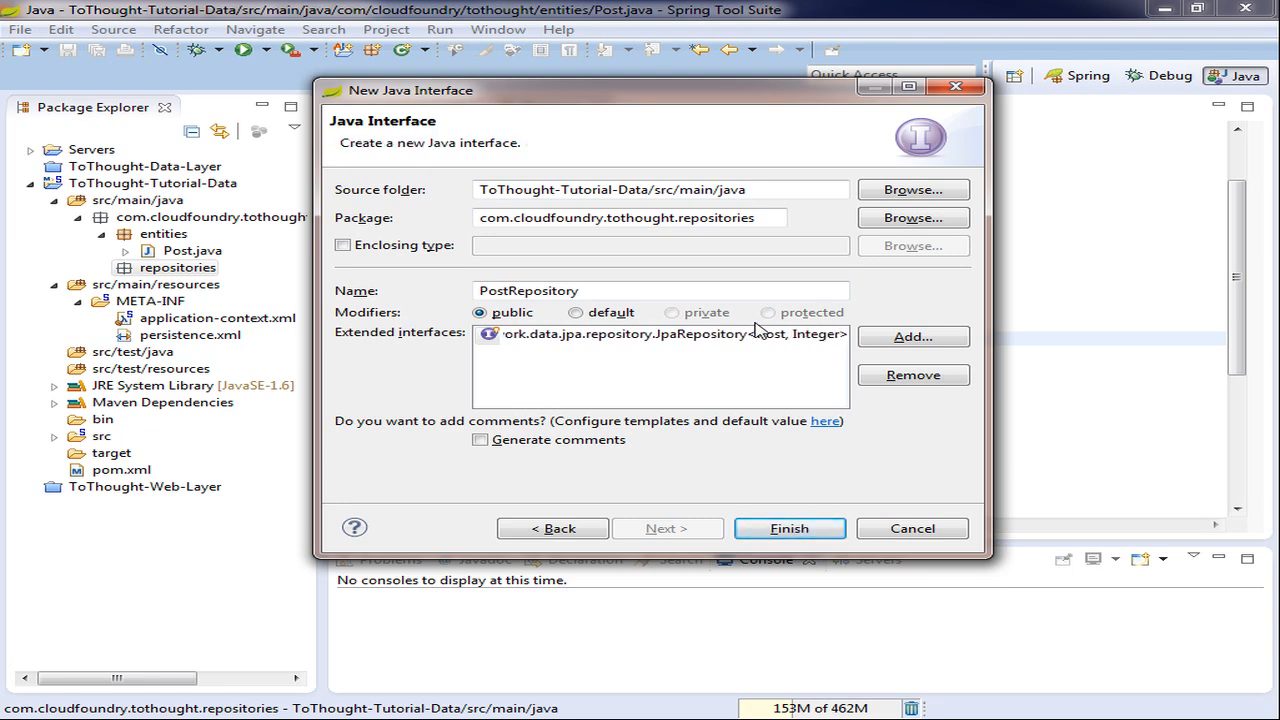
click(788, 528)
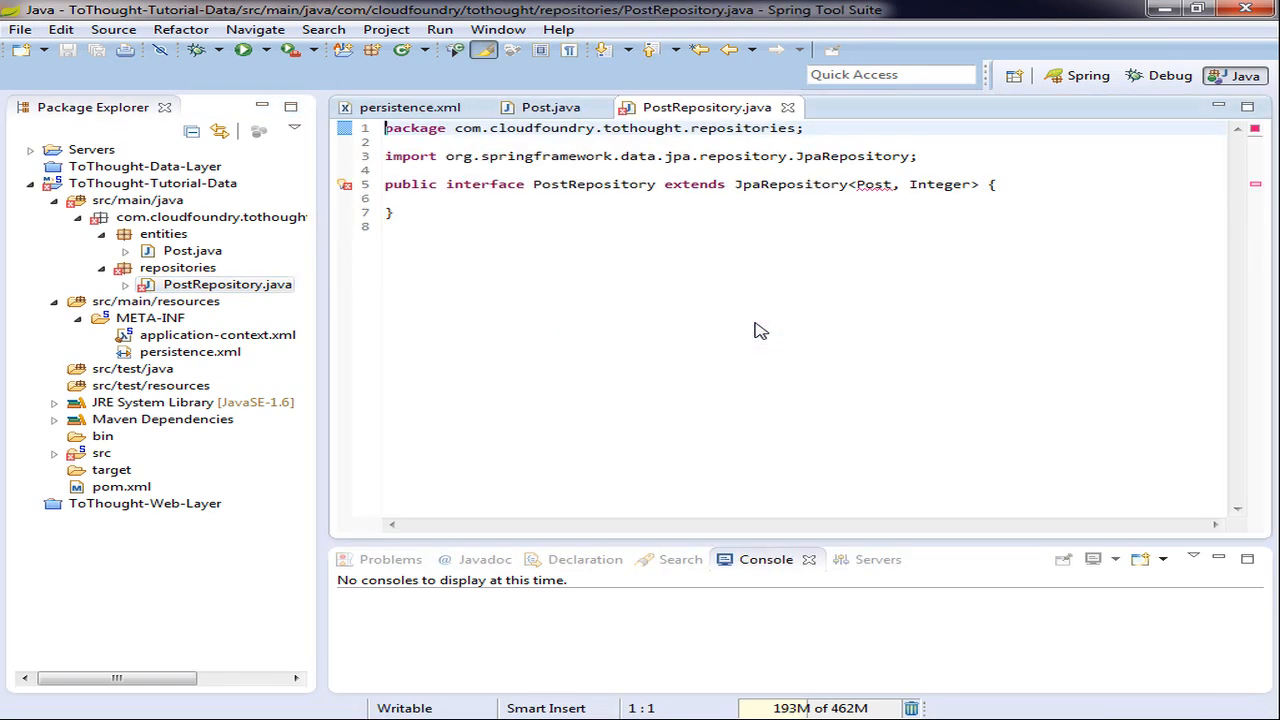
text(import com.cloudfoundry.tothought.entities.Post;)
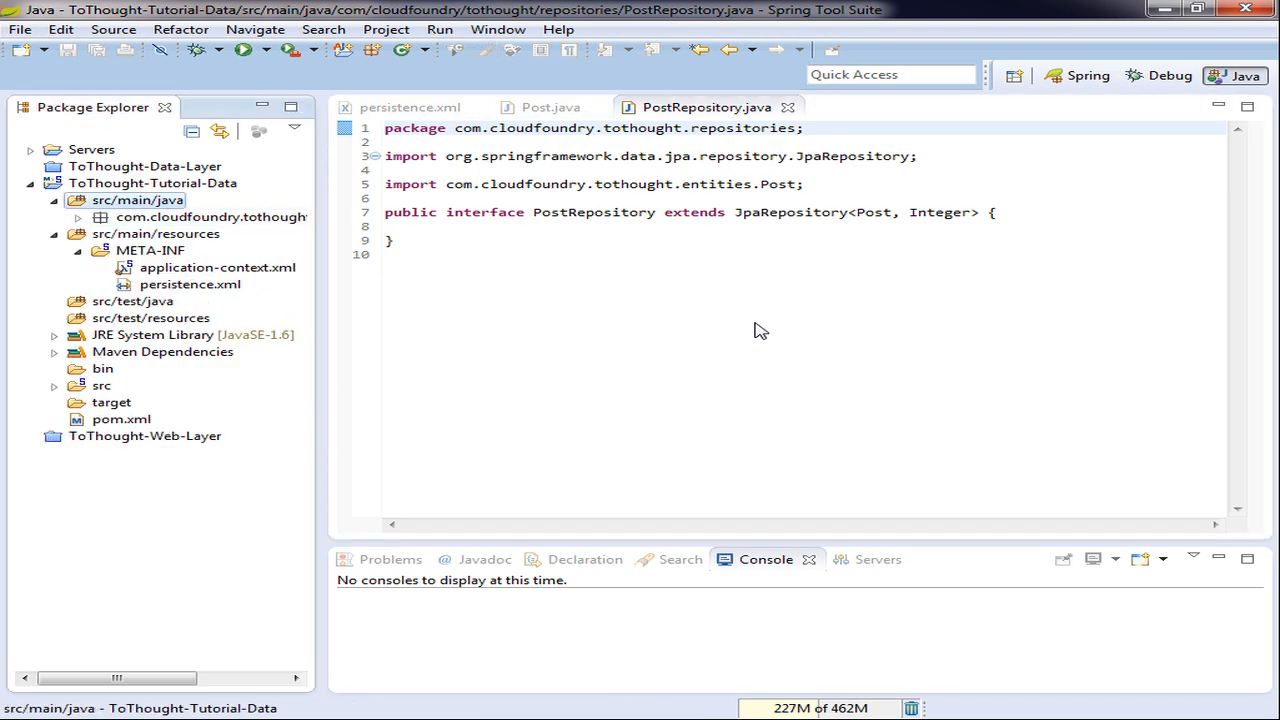
Start a JUnit Test Case in src/test/java, package com.cloudfoundry.tothought, named PostRepositoryTest
click(132, 284)
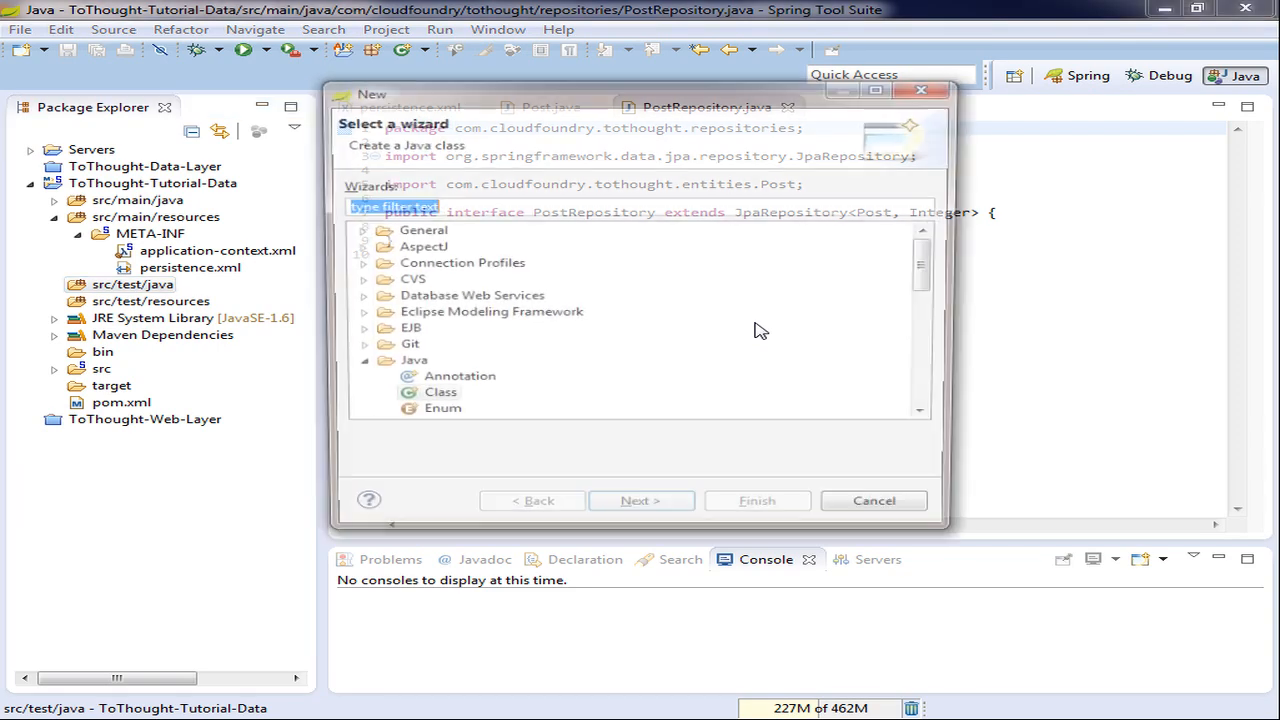
text(junit test)
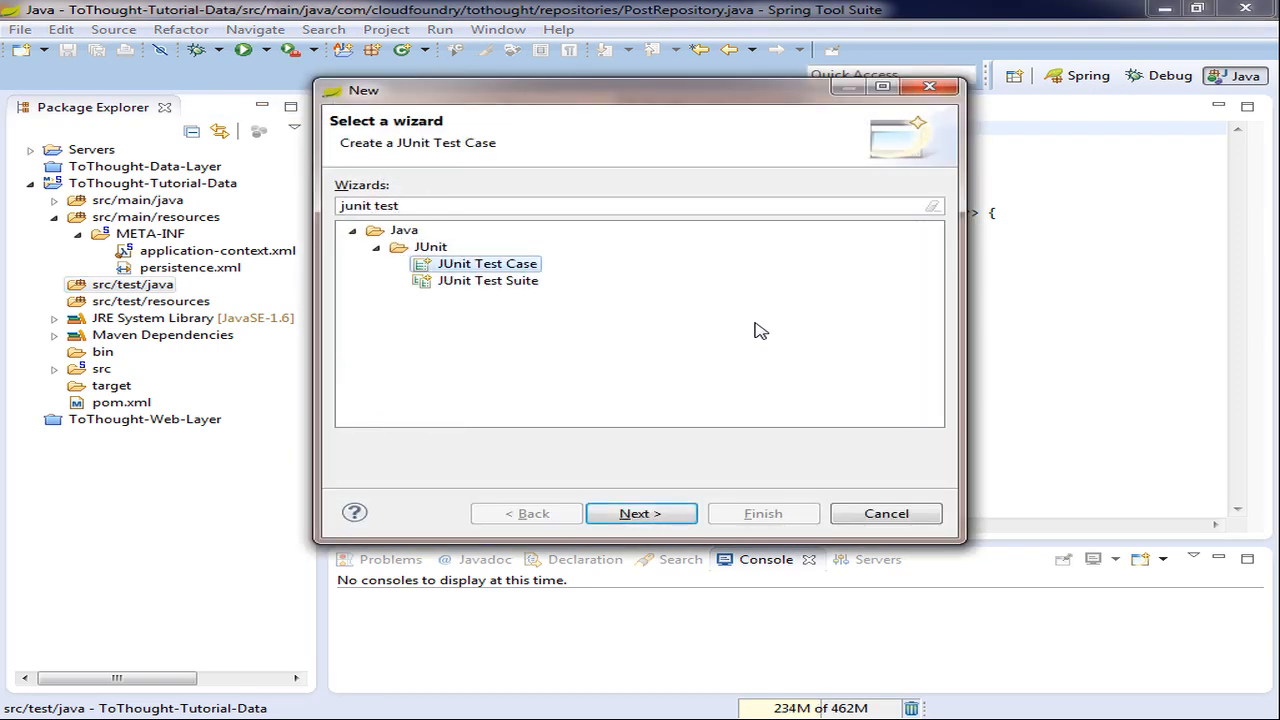
click(640, 512)
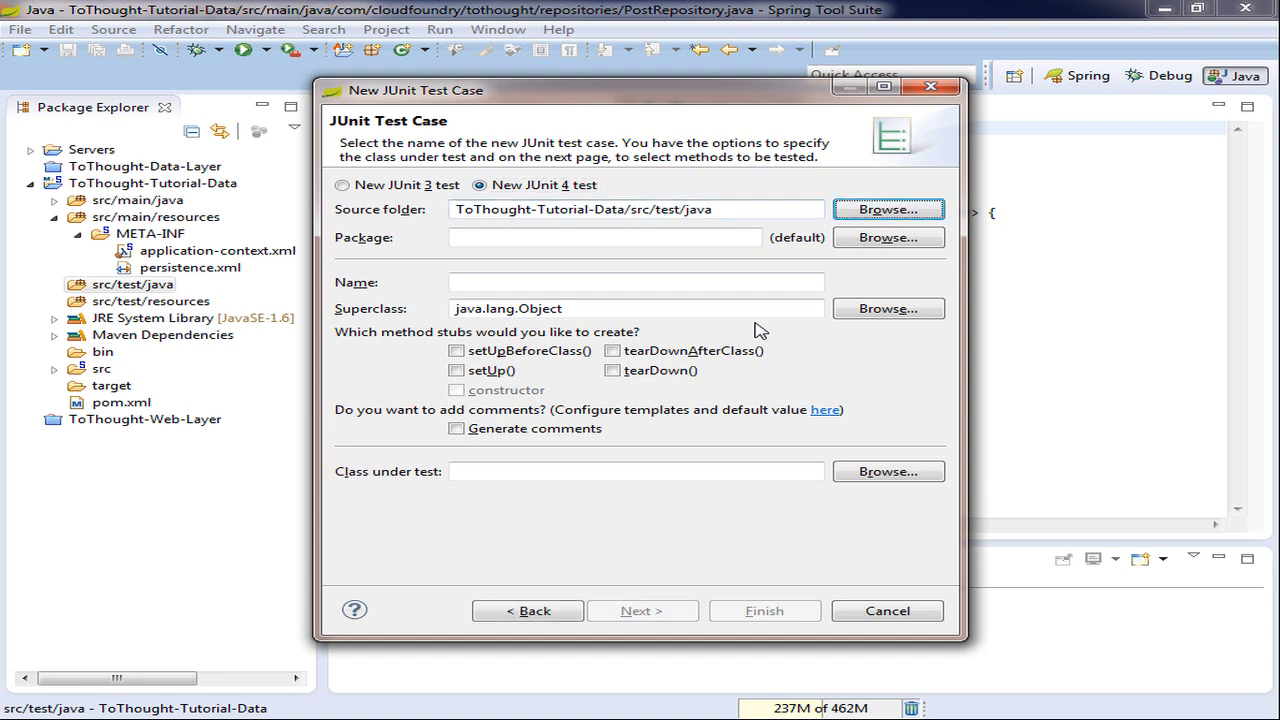
text(com.cloudfoundry.)
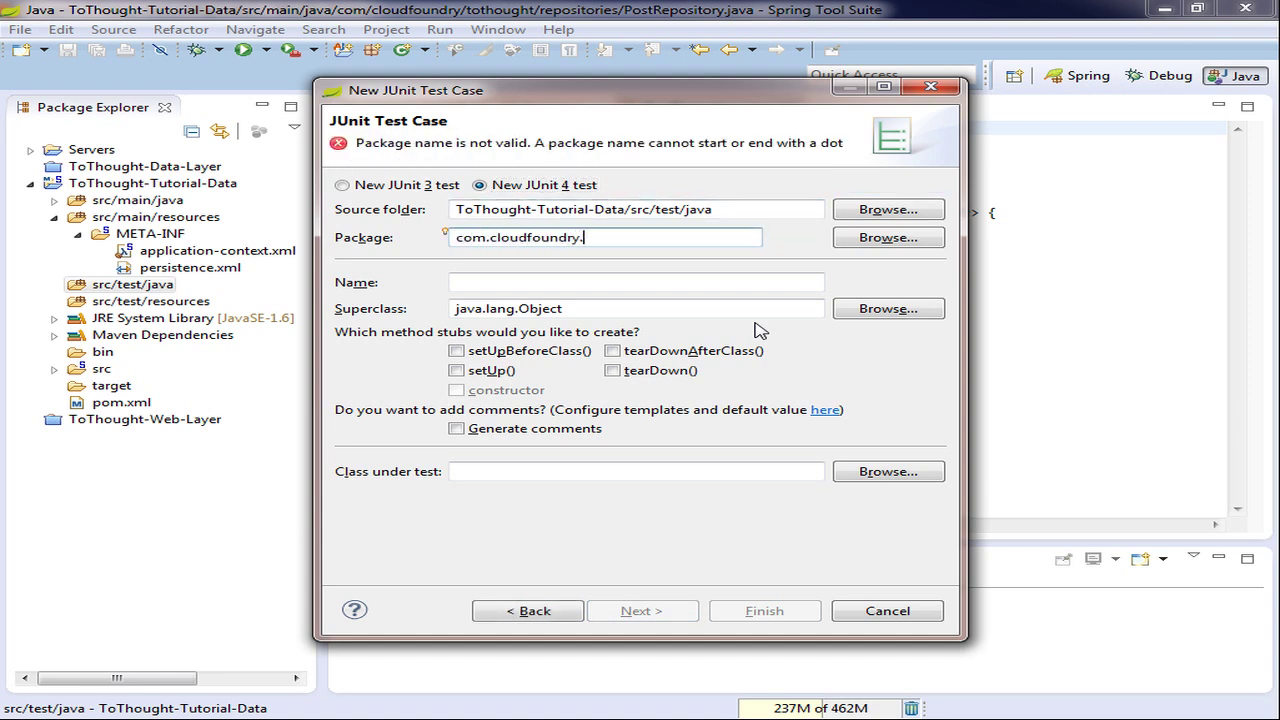
text(tothought)
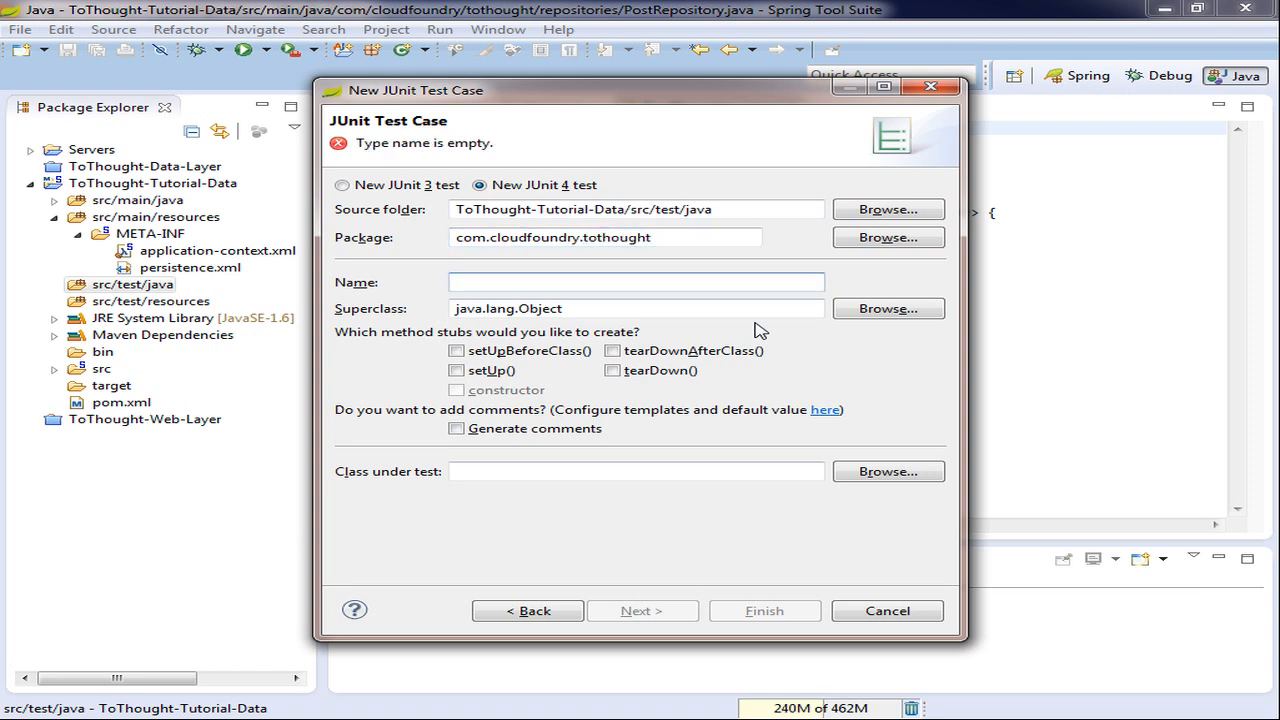
text(PostRepositoryTest)
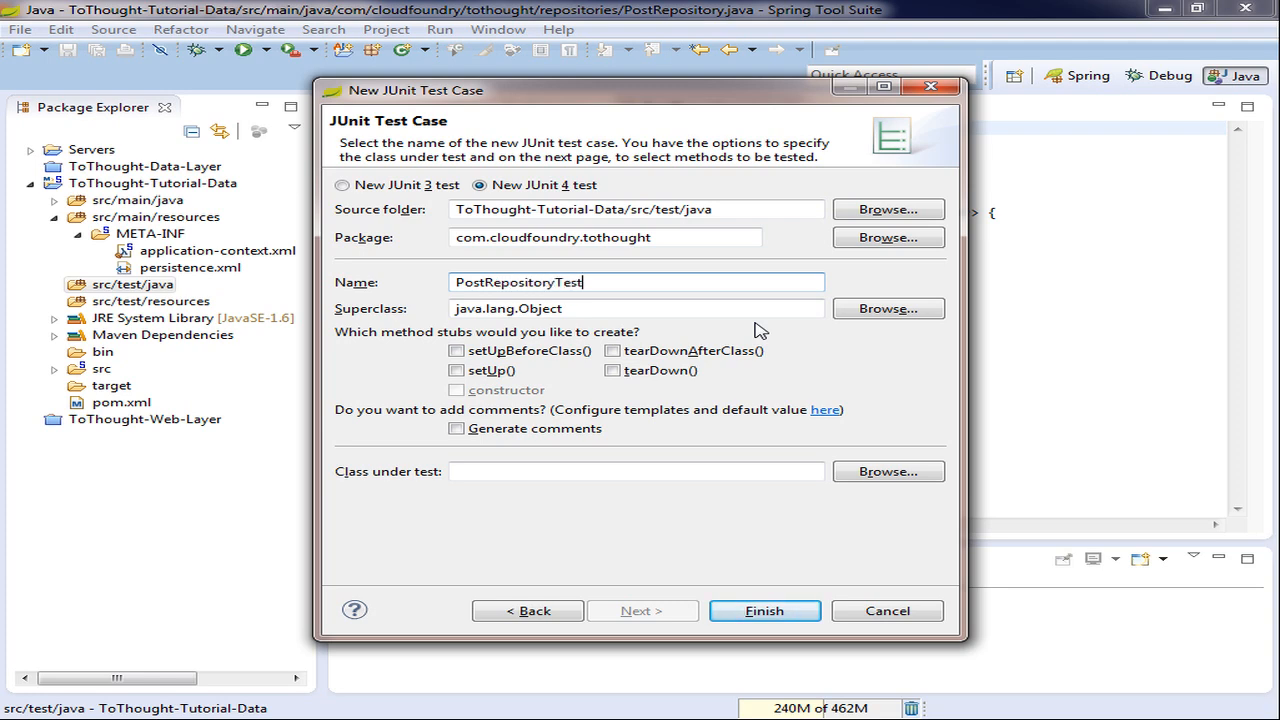
Finish creating PostRepositoryTest and accept adding JUnit 4 to the build path
click(764, 612)
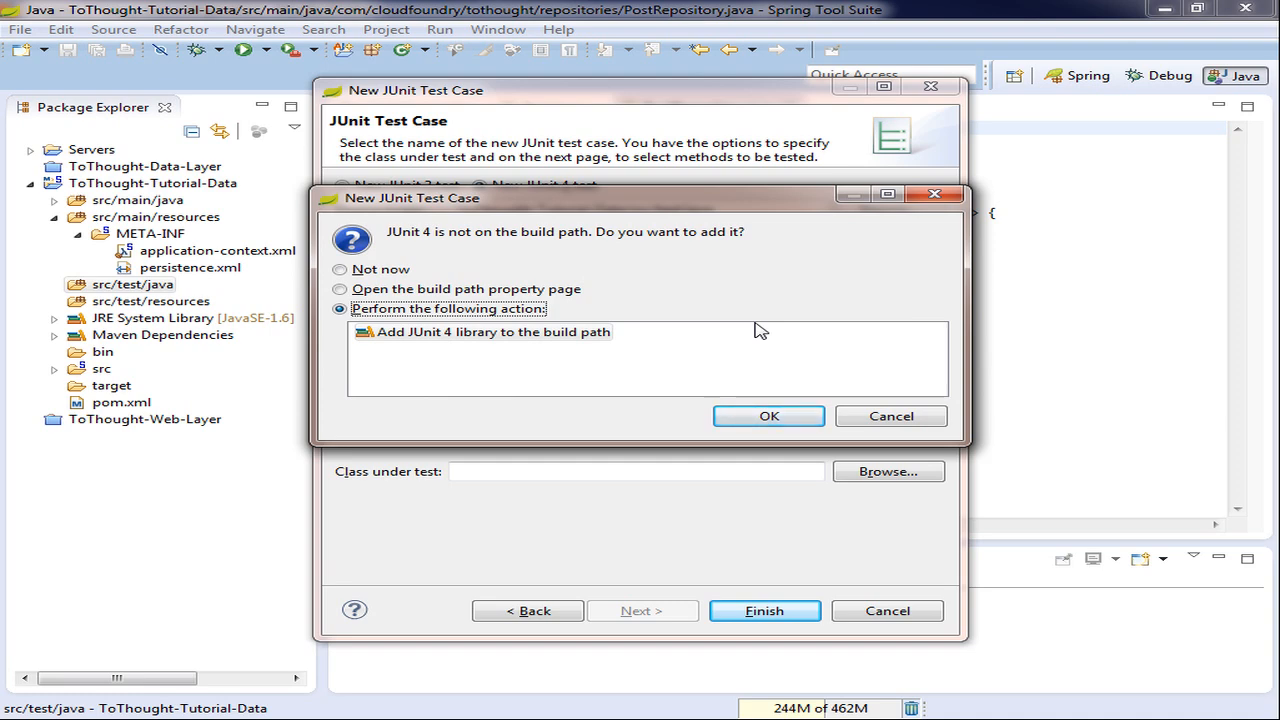
click(768, 416)
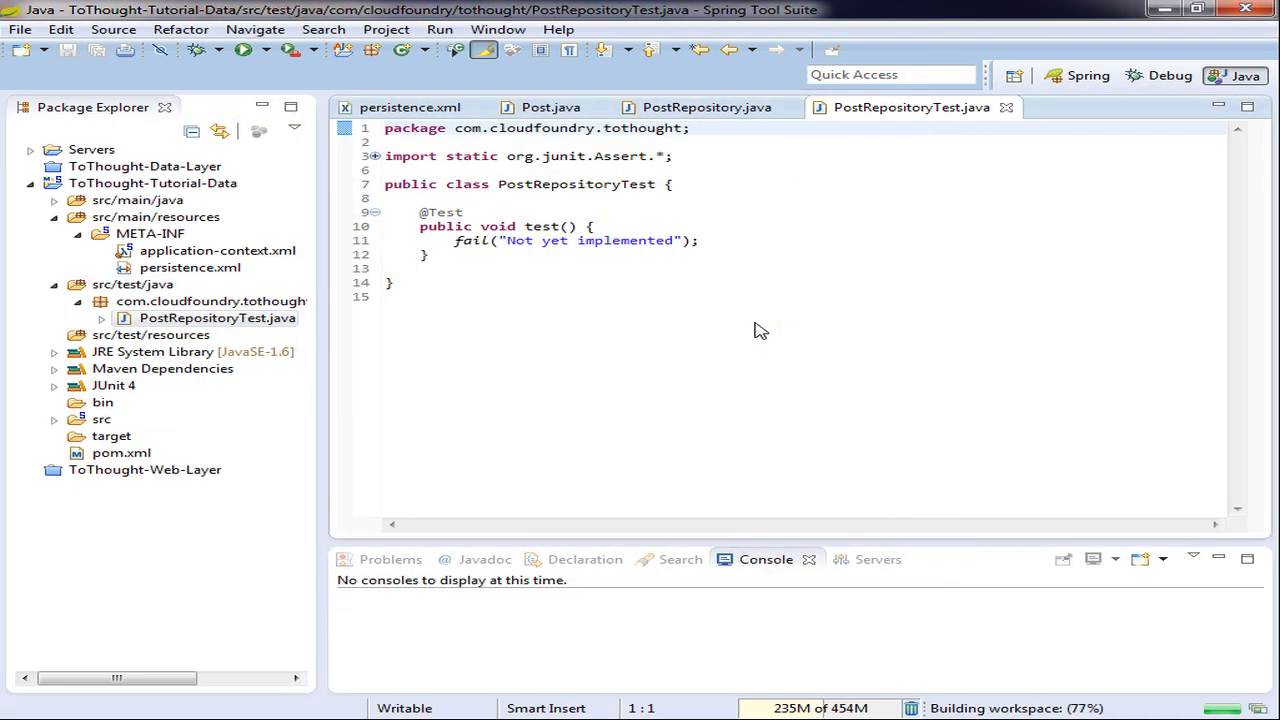
click(596, 226)
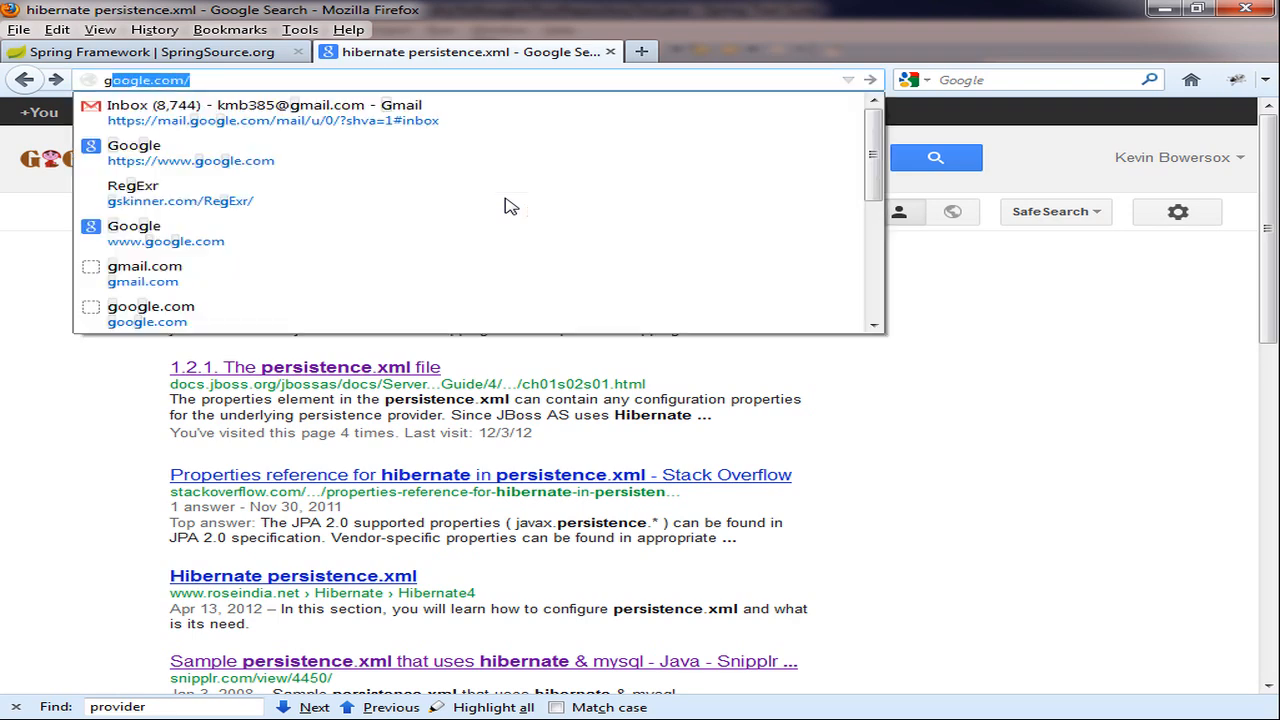
Google 'spring documentation' and reach the Spring Framework 3.2 HTML reference manual
text(goog)
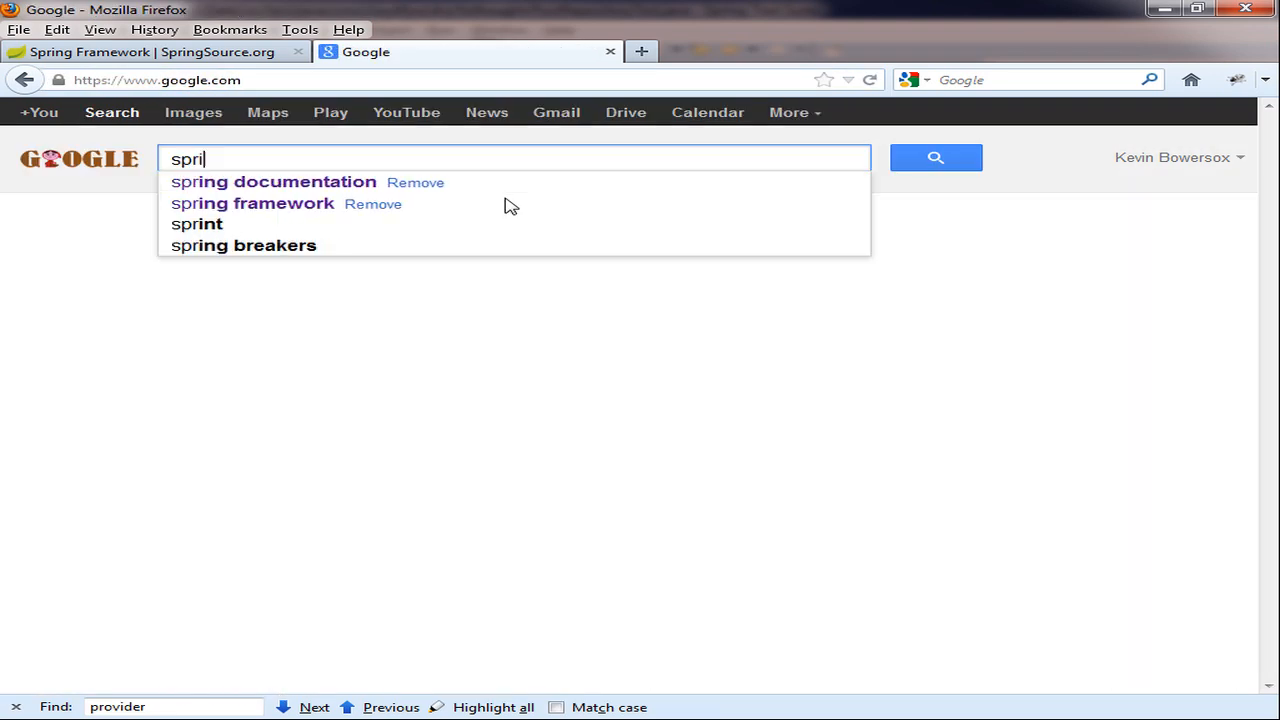
click(272, 180)
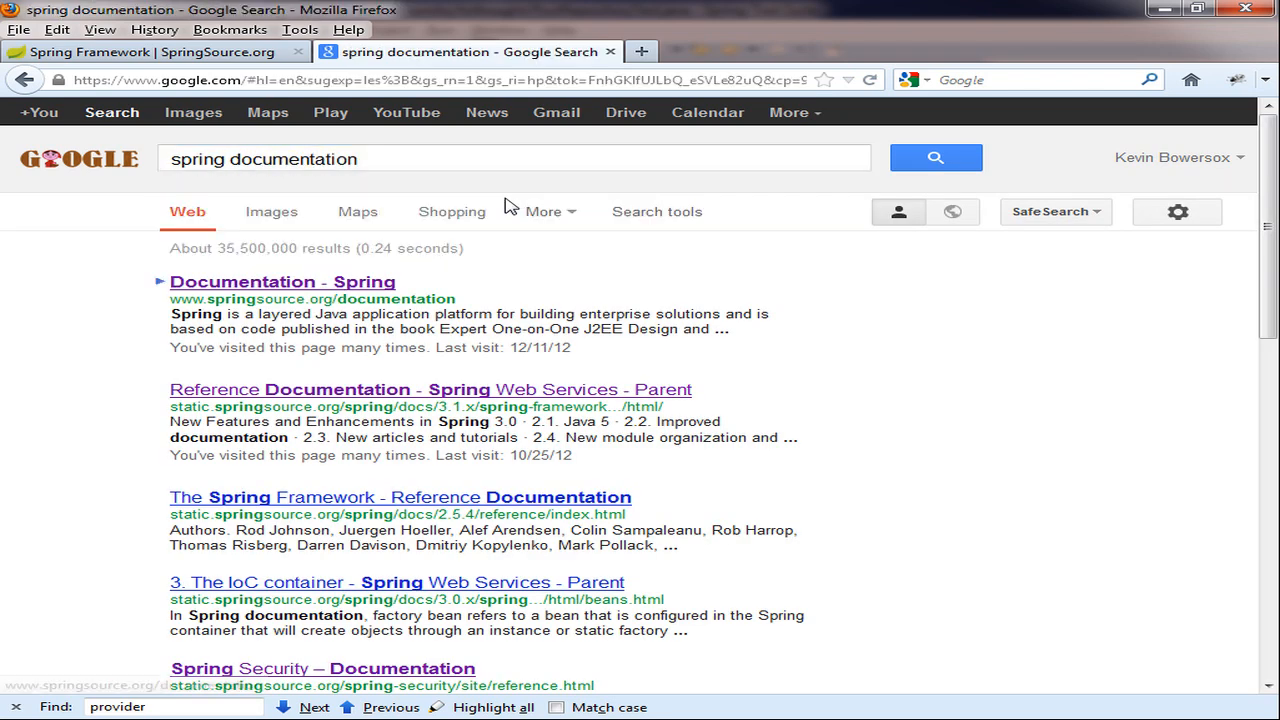
click(282, 280)
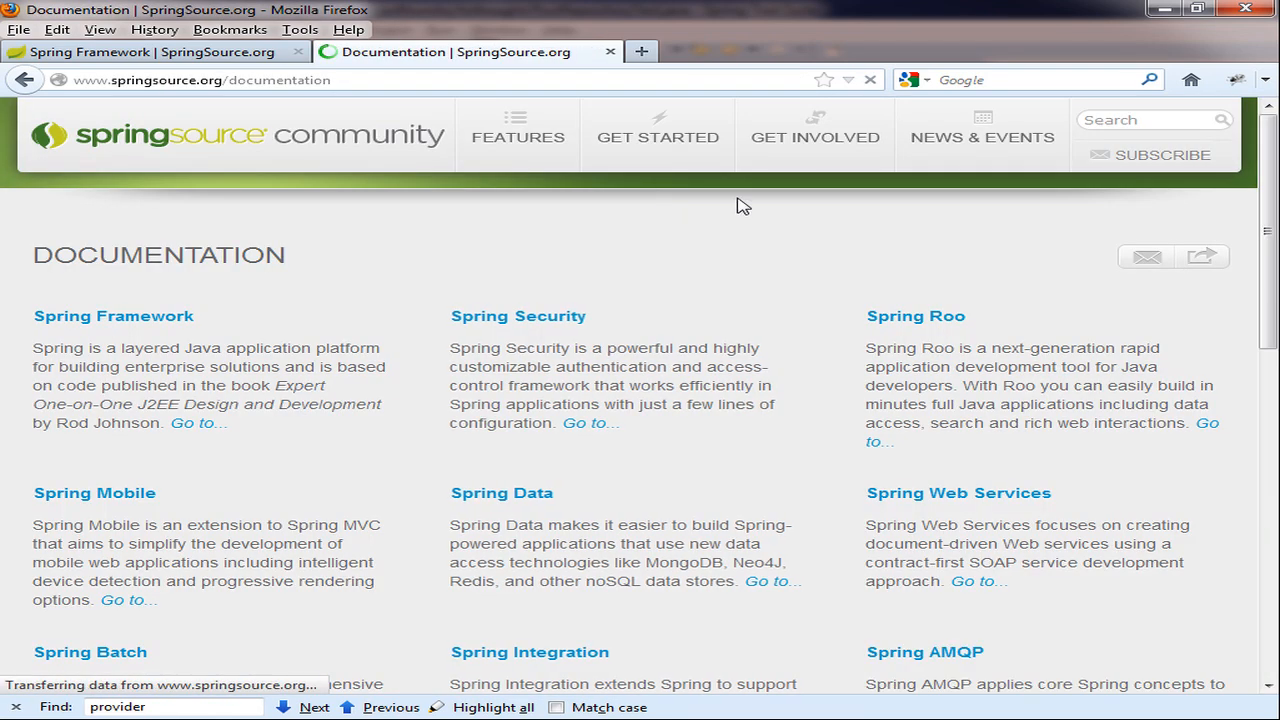
click(656, 136)
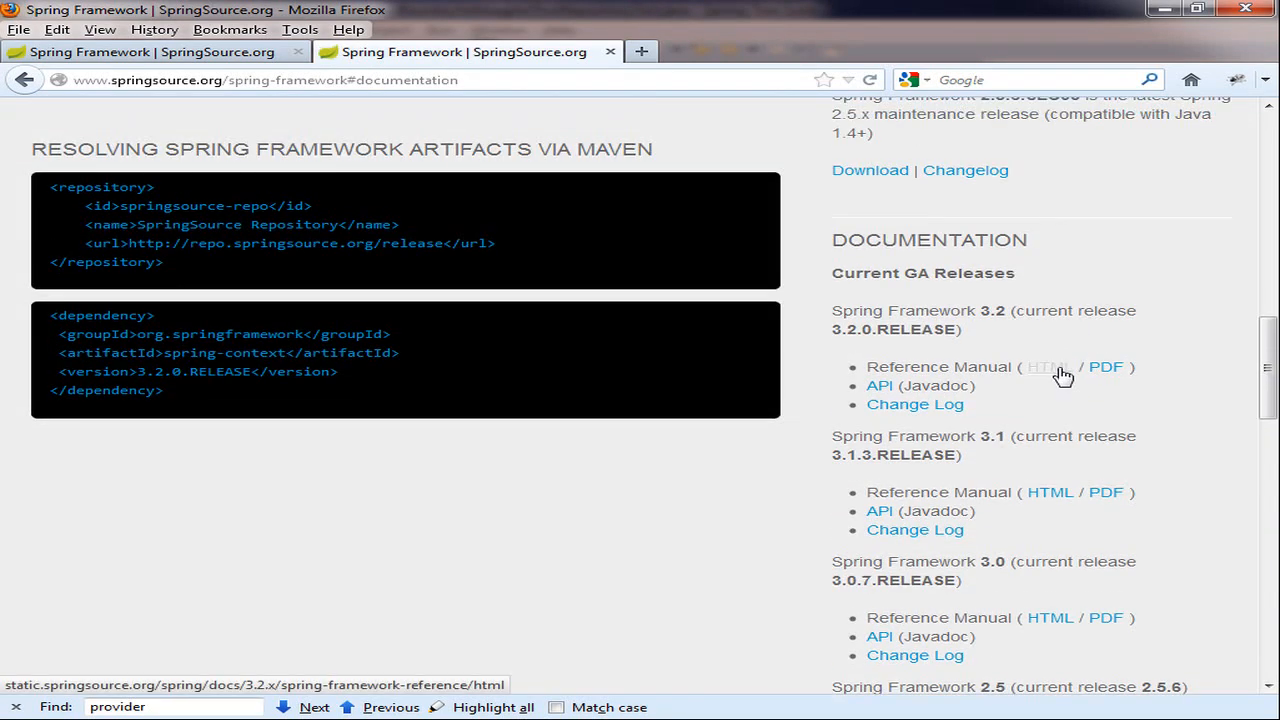
click(1052, 368)
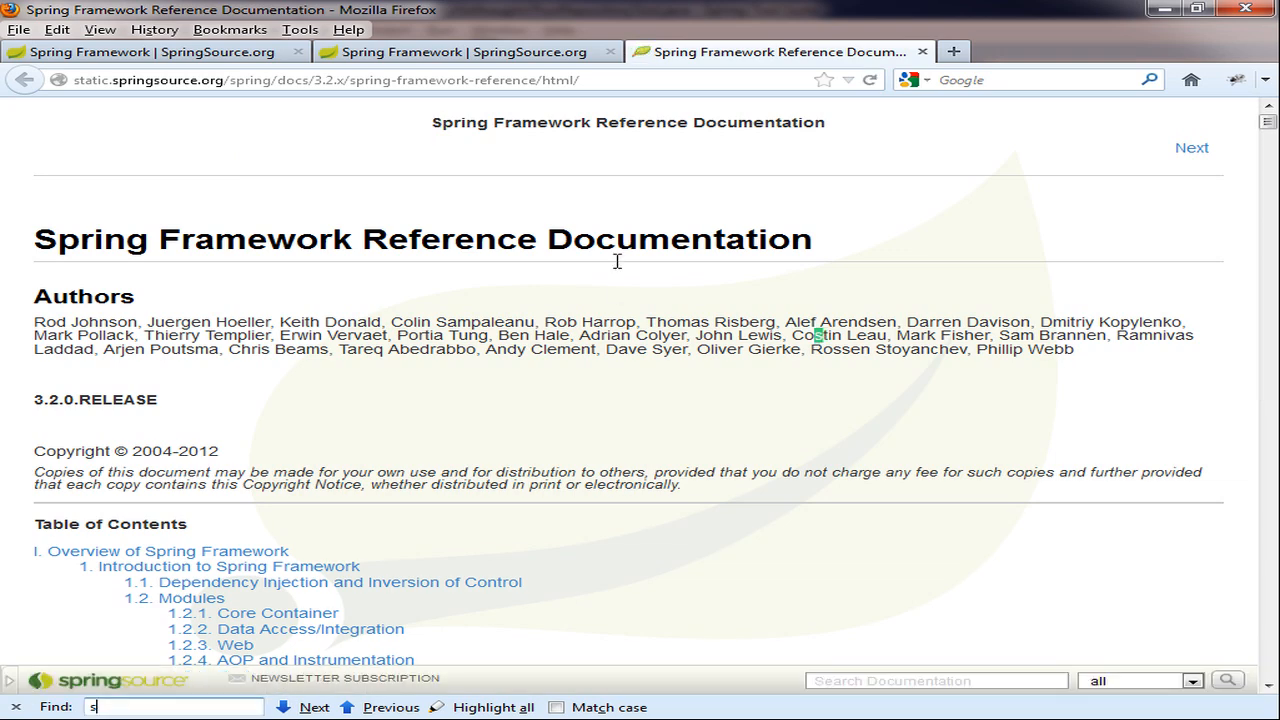
Find and open the Spring Testing chapter, then search it for 'run'
text(pring test)
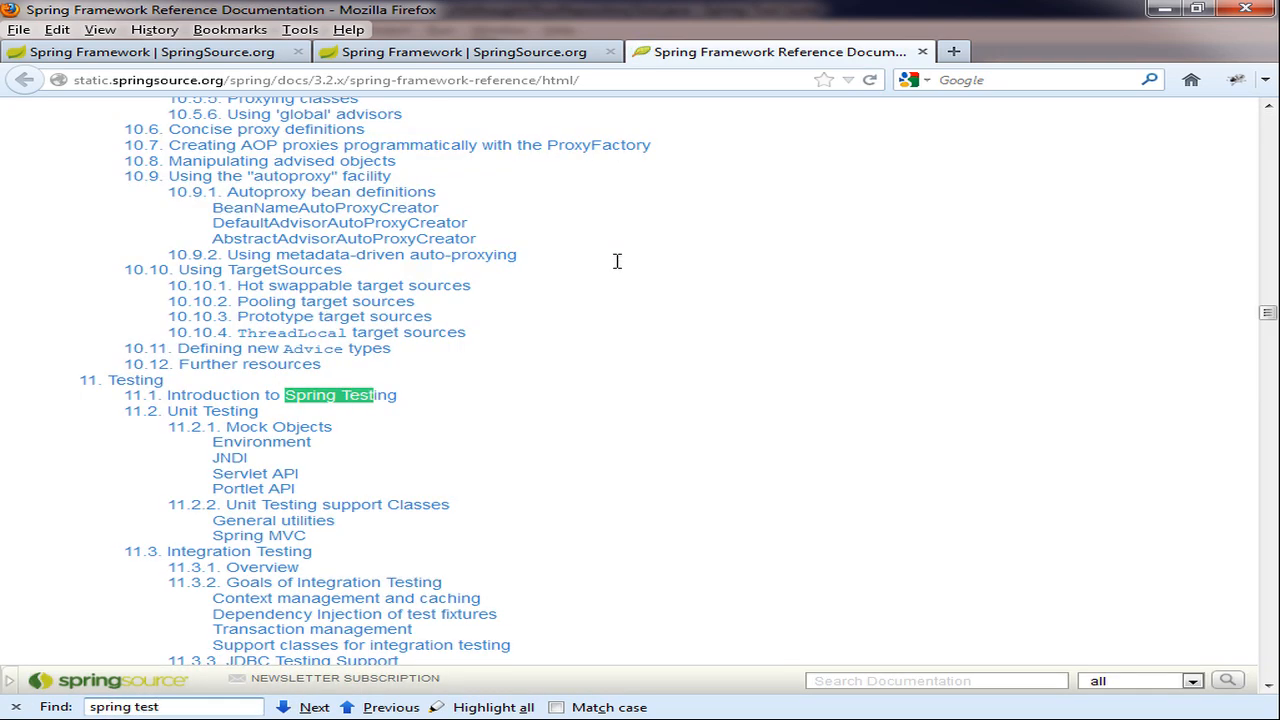
click(330, 396)
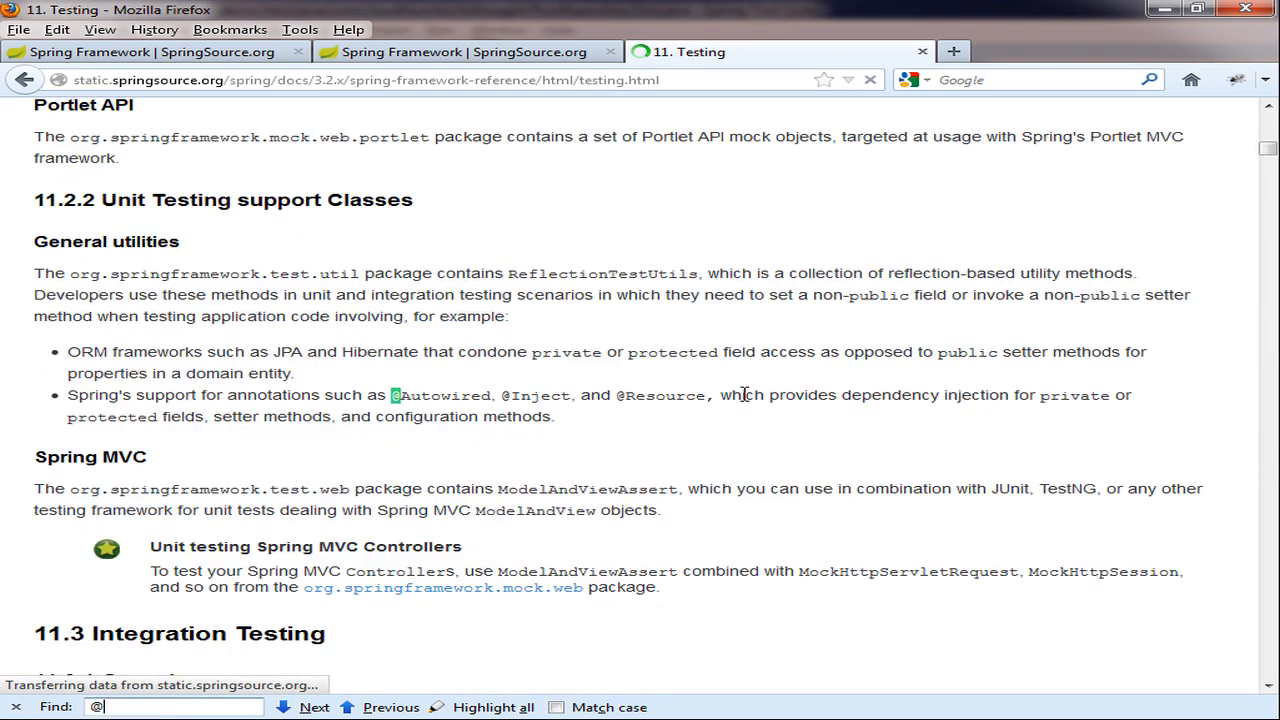
text(run)
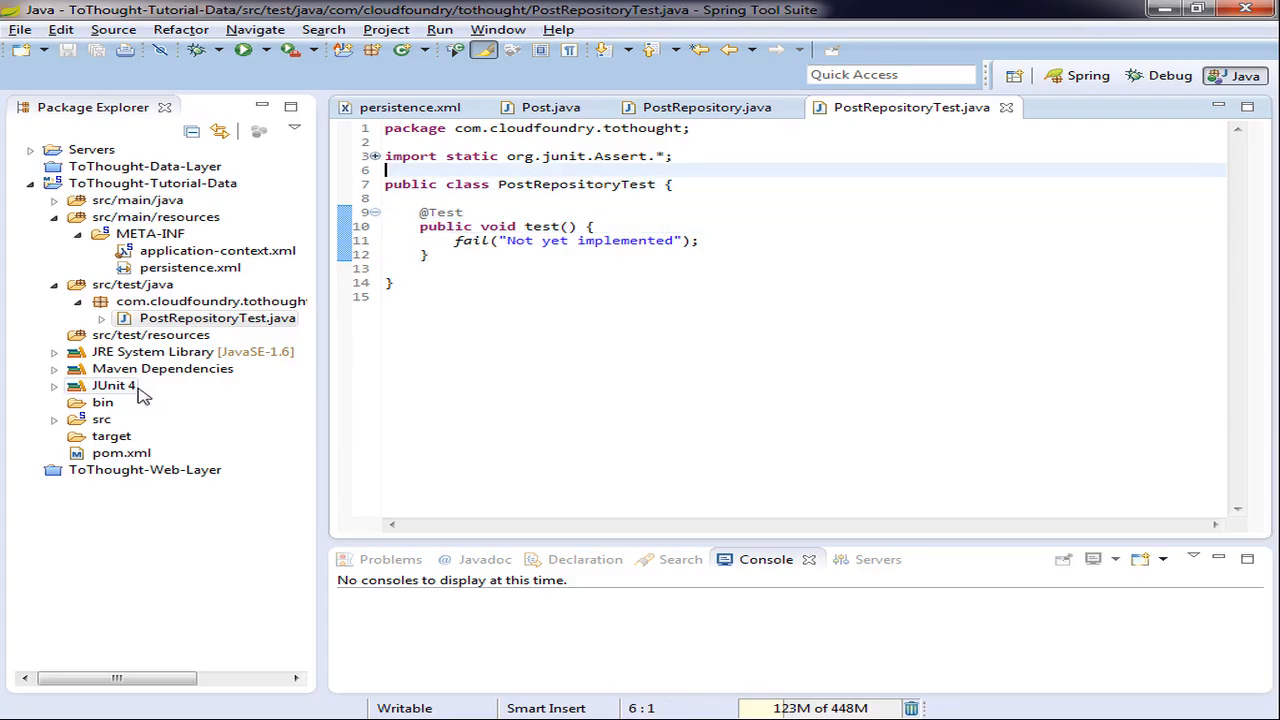
text(@RunWith(SpringJUnit4ClassRunner.class))
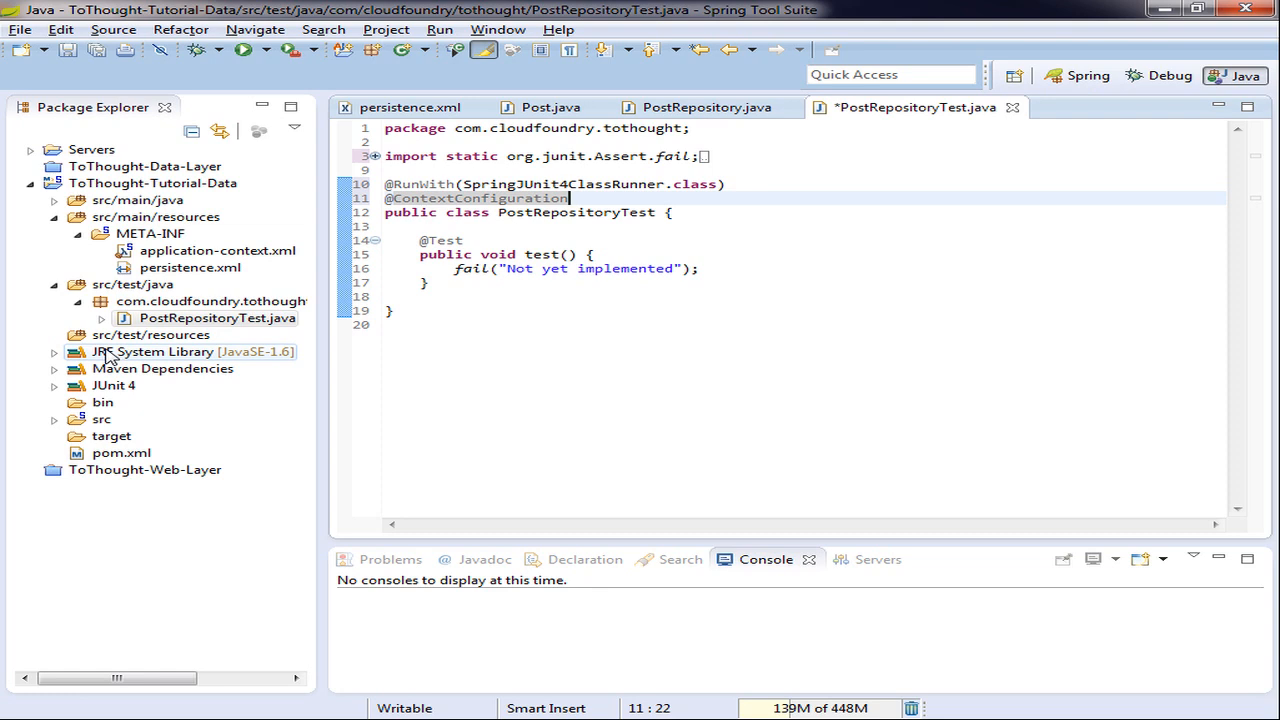
text(())
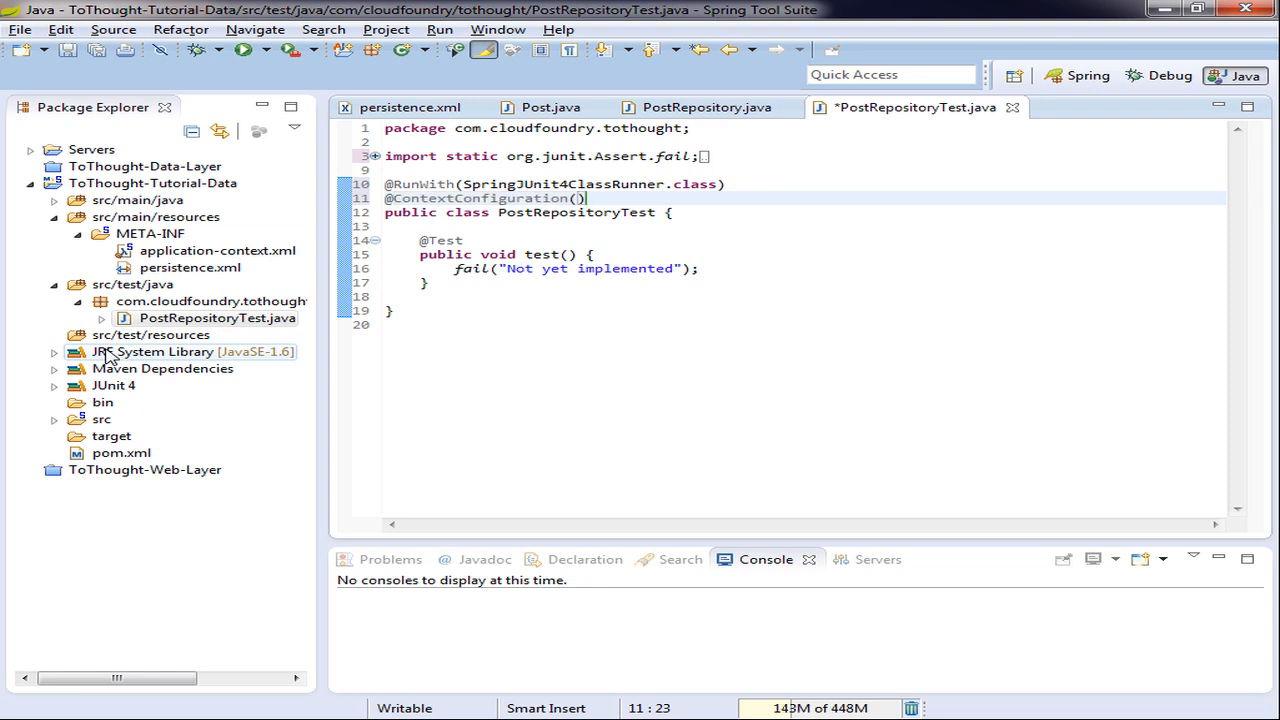
key(Ctrl+Space)
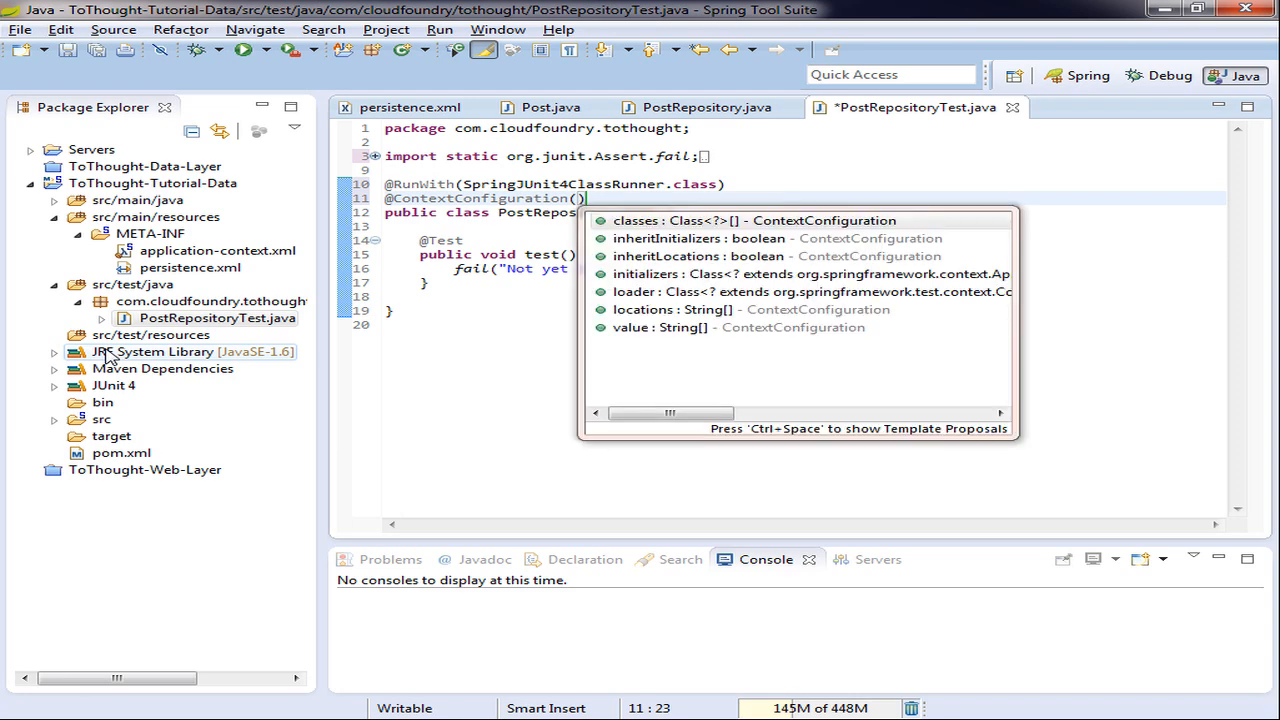
click(654, 308)
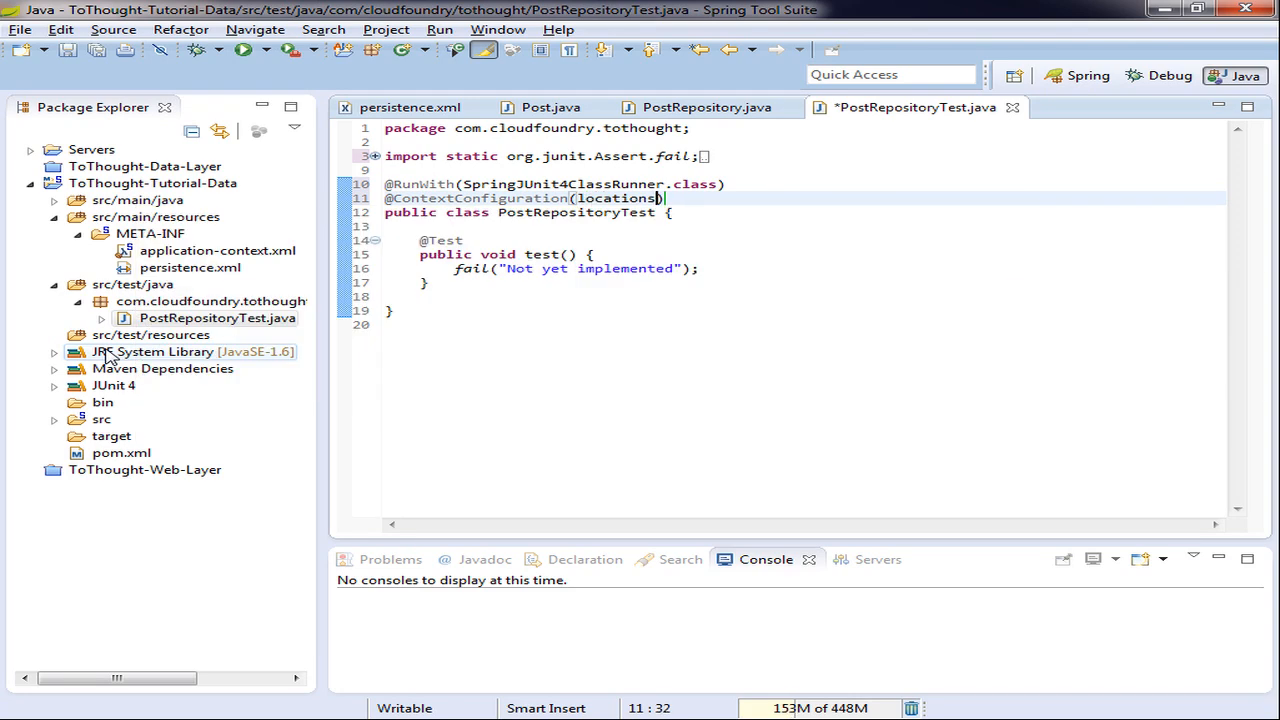
Point locations to classpath:META-INF/application-context, check the file name, and organise imports
text(="clas")
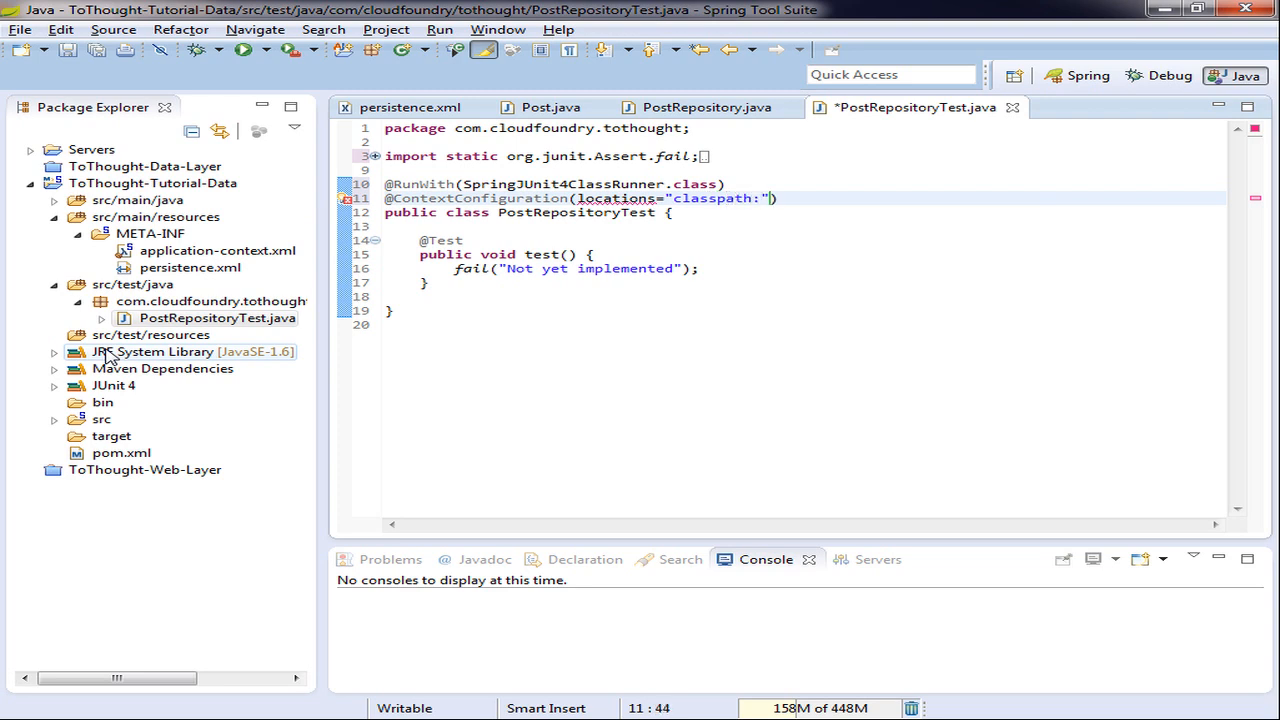
text(:META-INF)
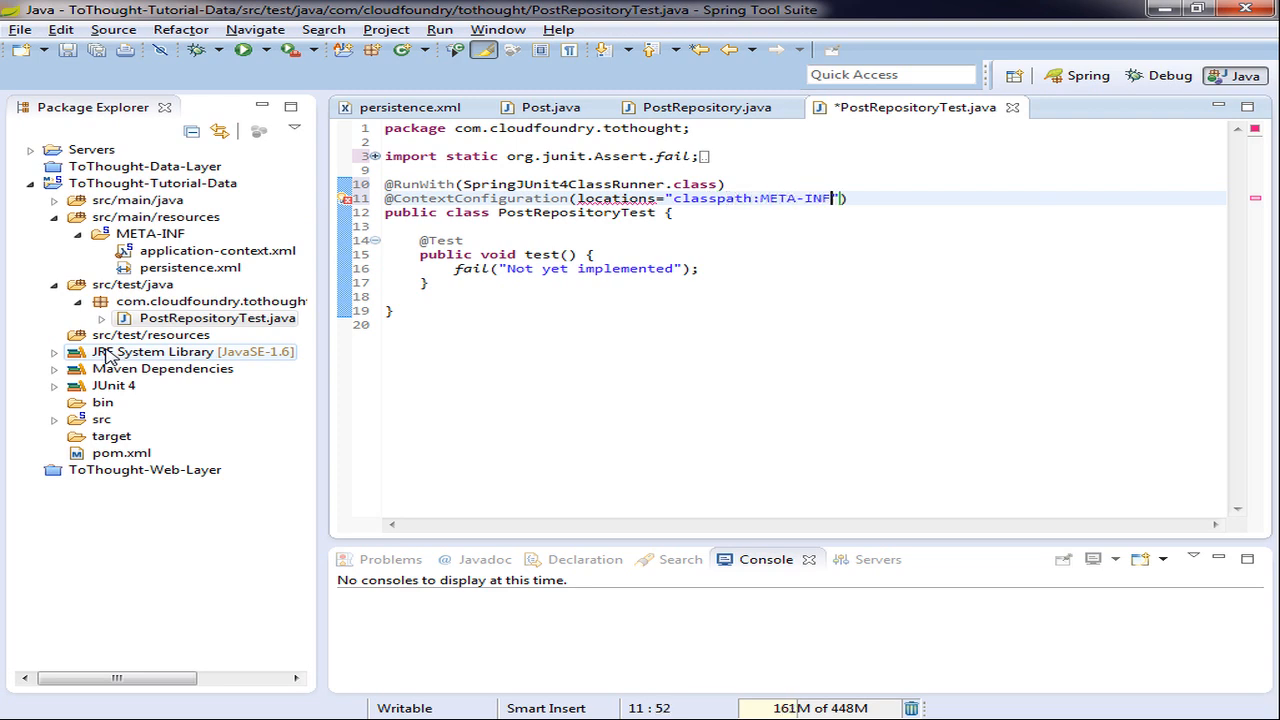
text(/application)
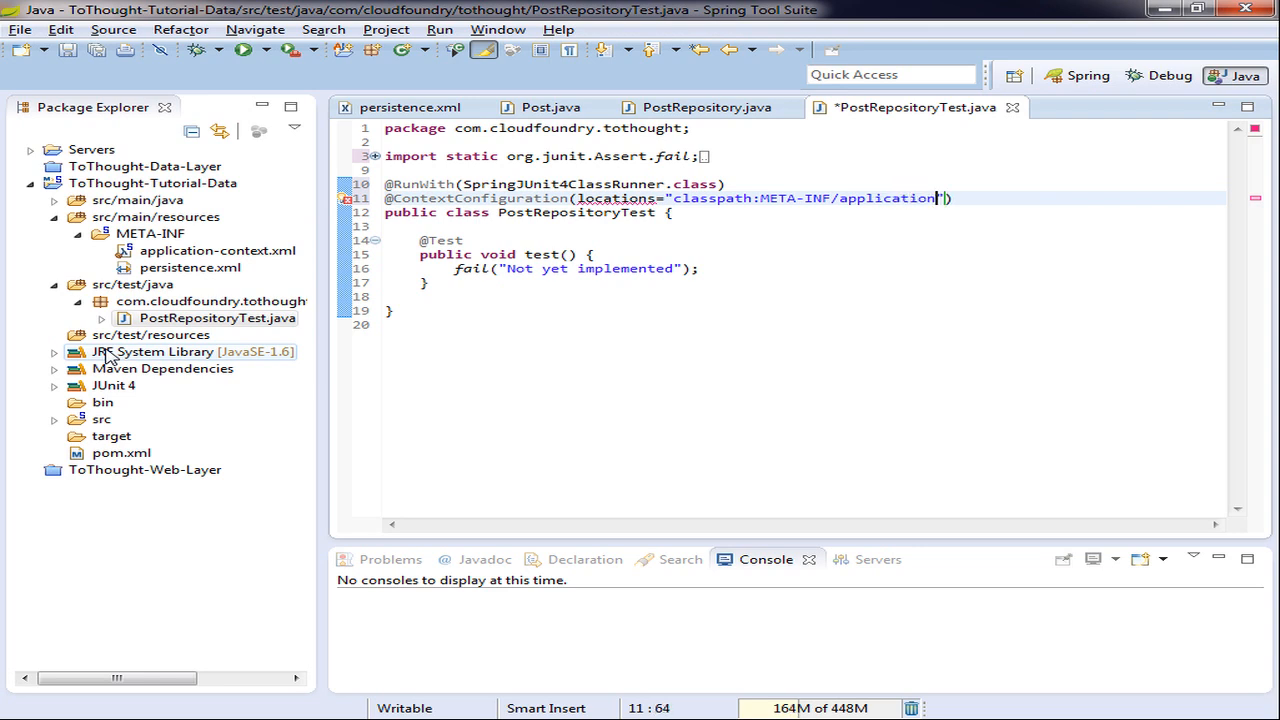
text(-context.ml)
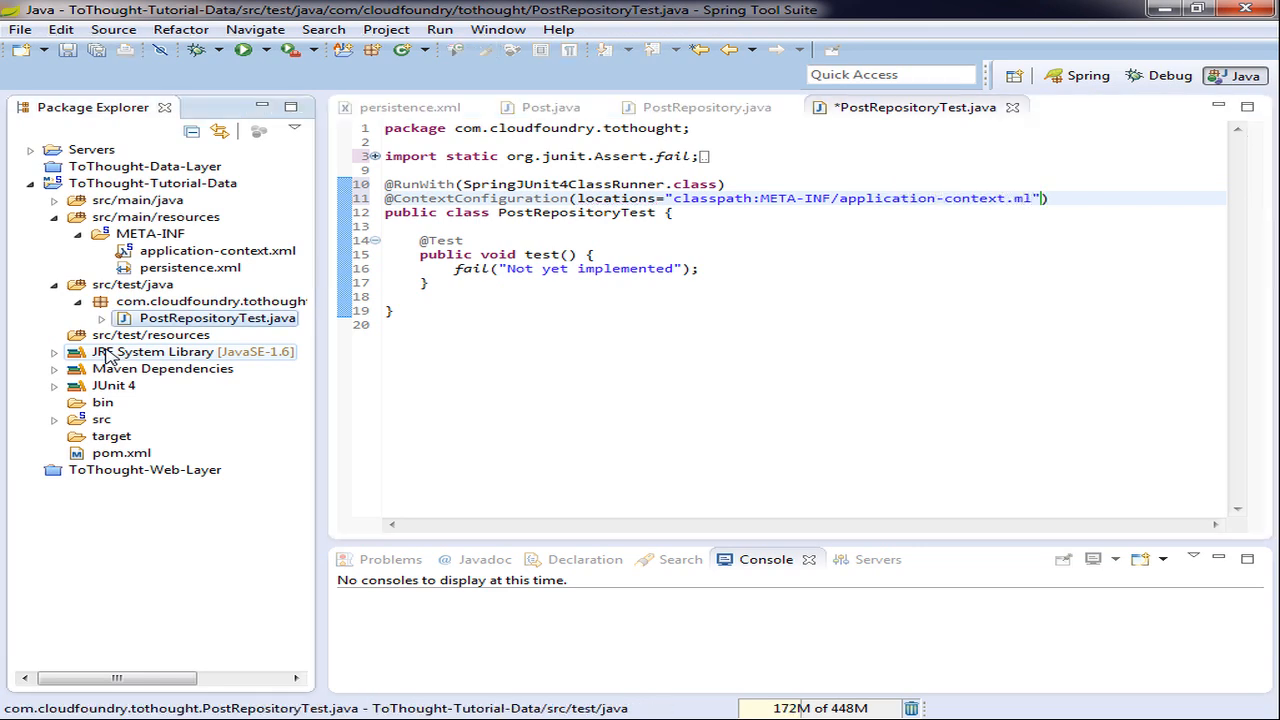
click(218, 250)
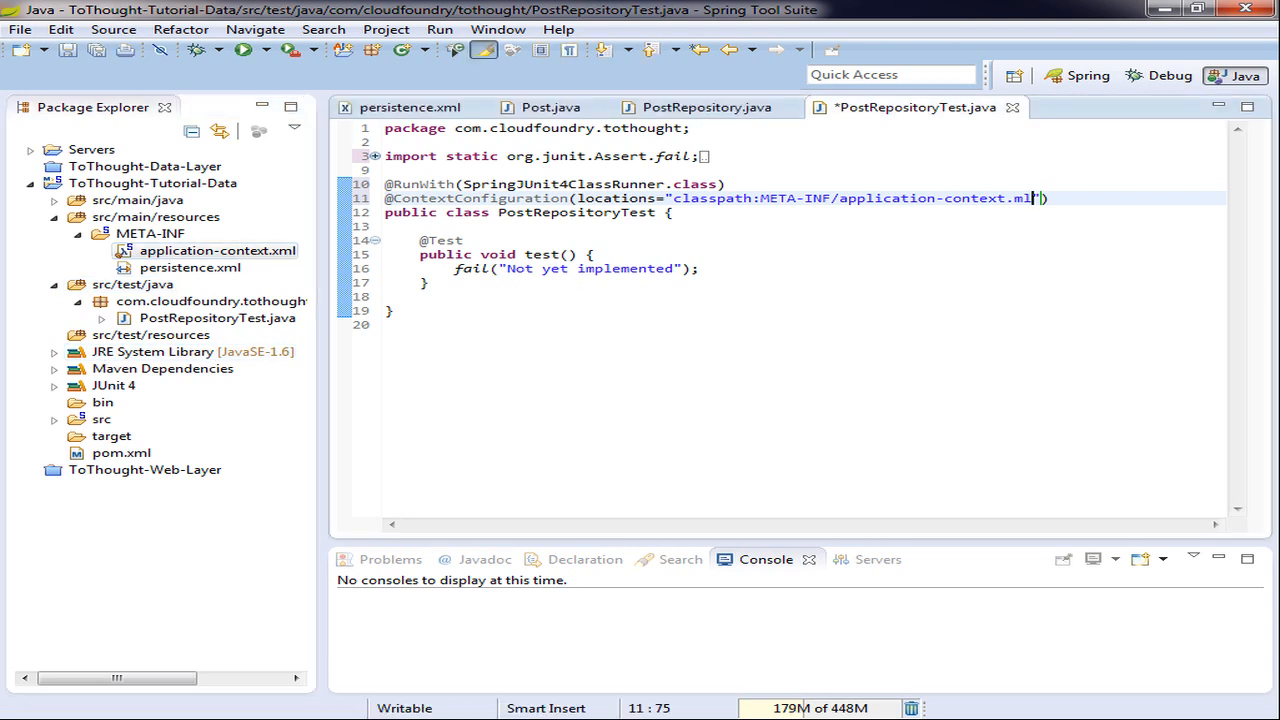
key(Ctrl+Shift+o)
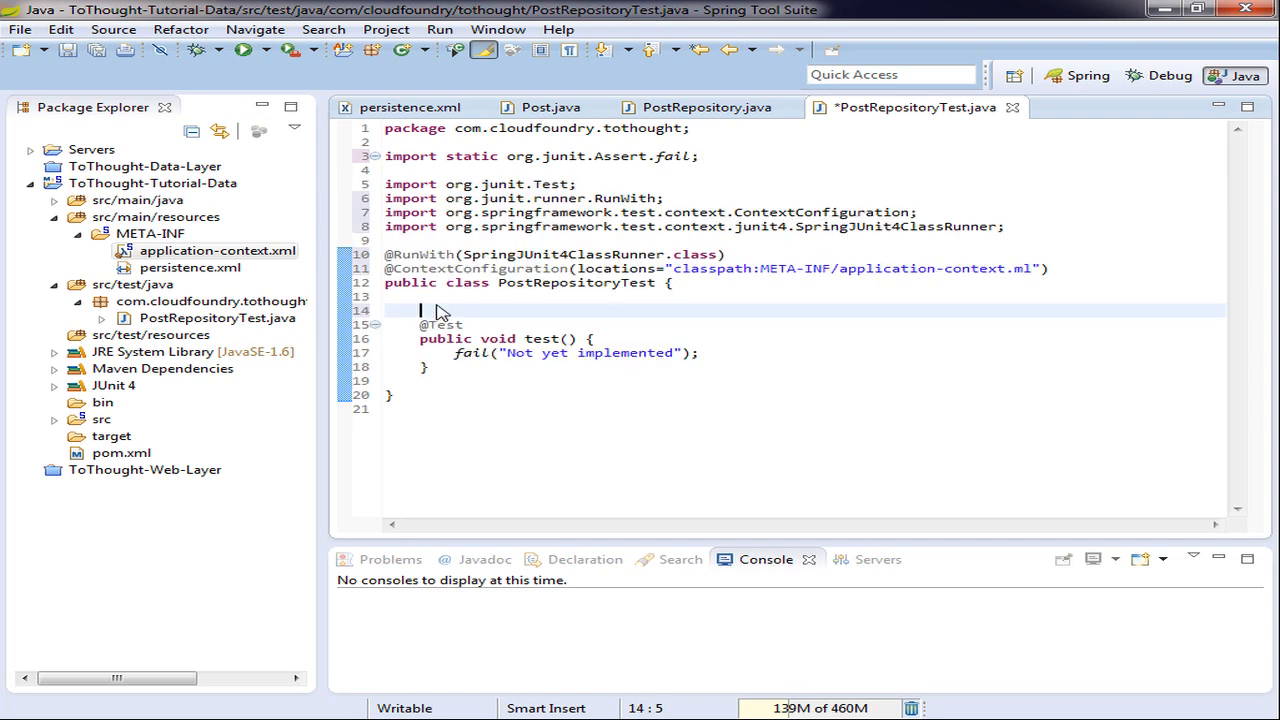
text(@)
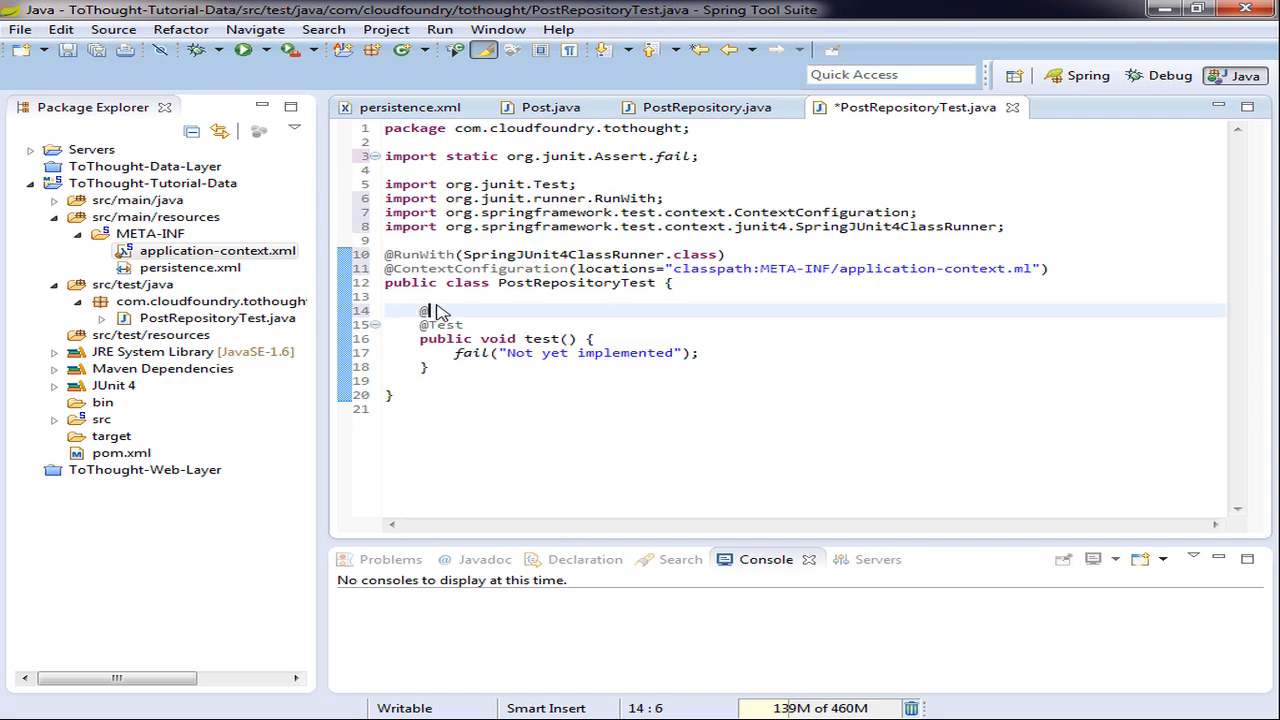
text(@Autowired)
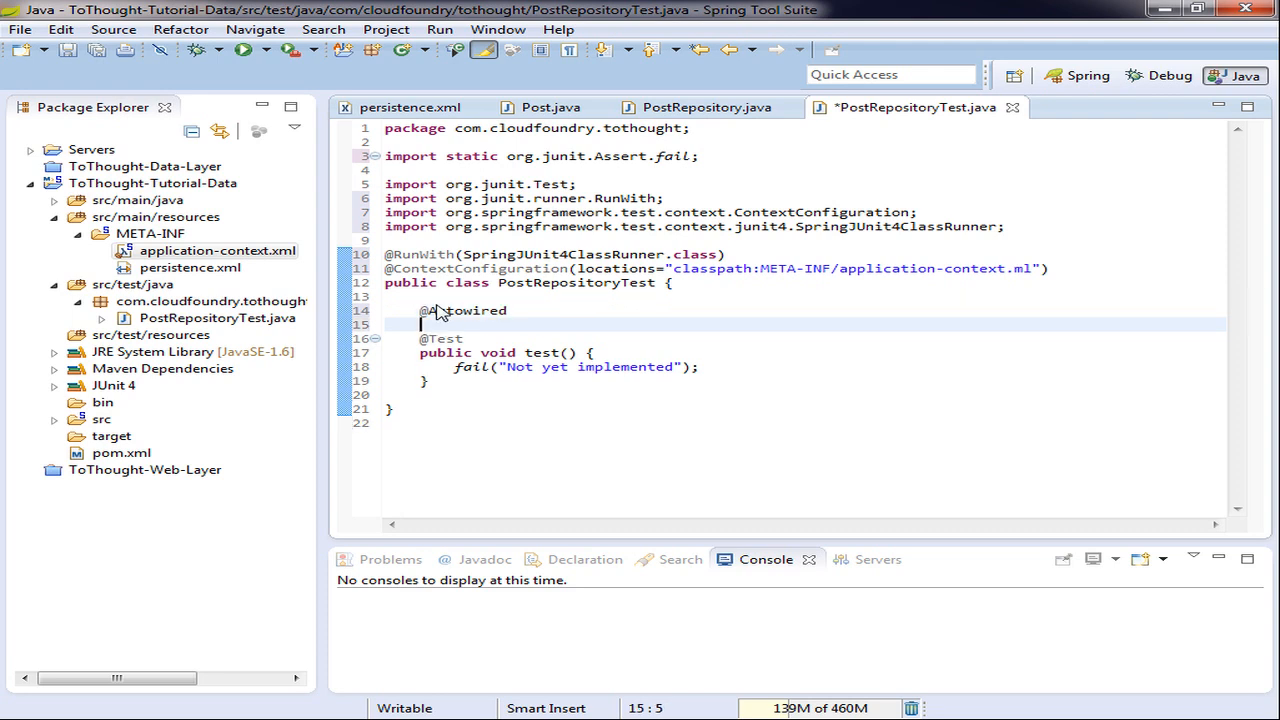
text(PostRepository repository;)
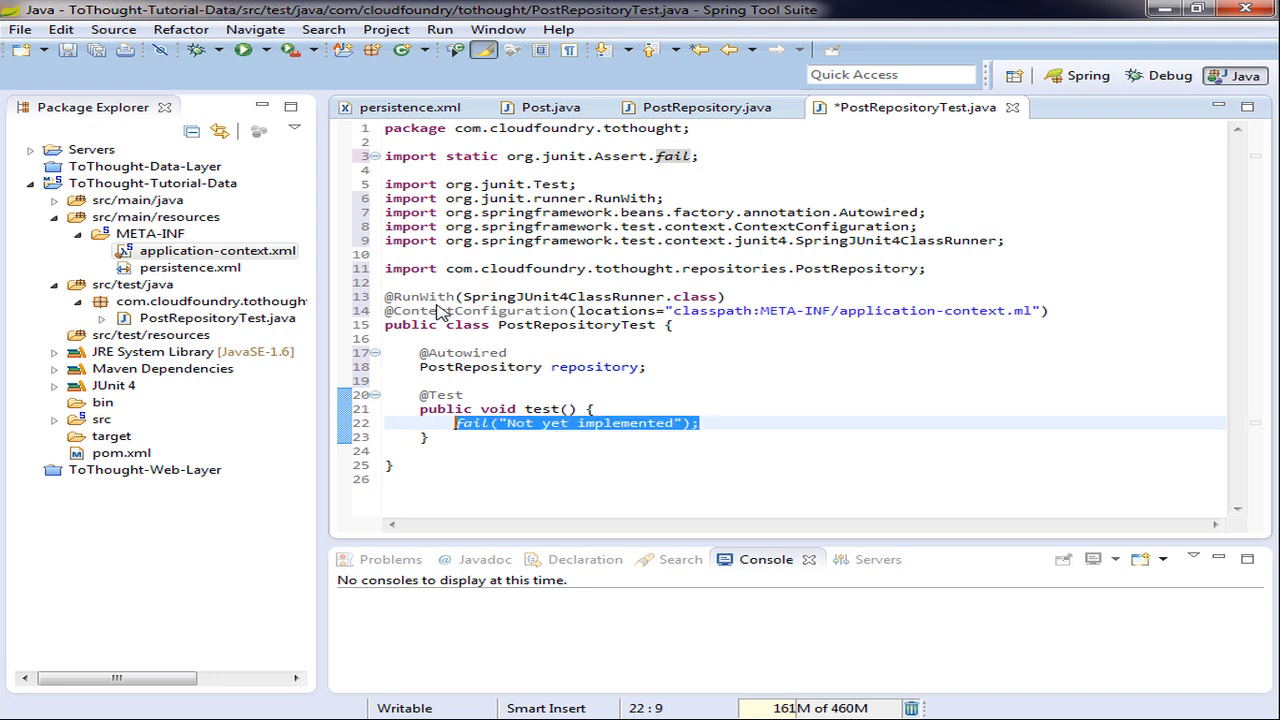
Build a Post with setPostDate(new Date()) and setTitle("First Post"), then repository.save(post)
text(Post post)
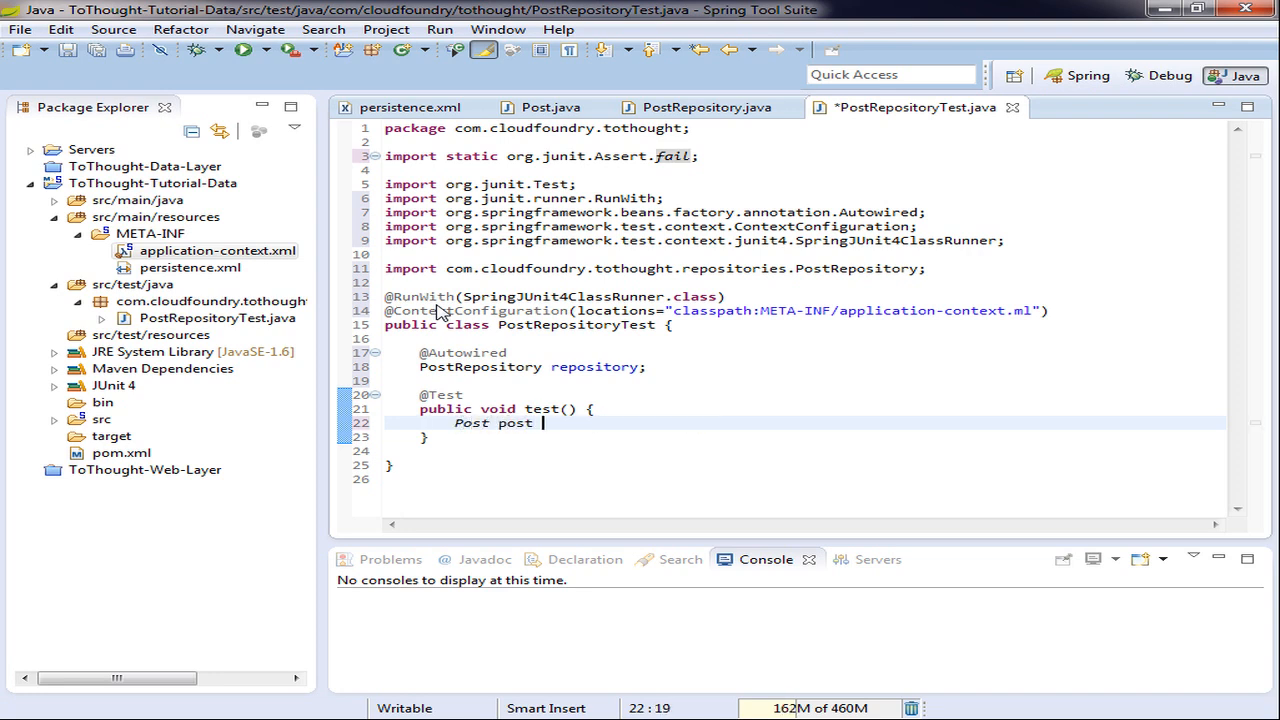
text(= new Post();)
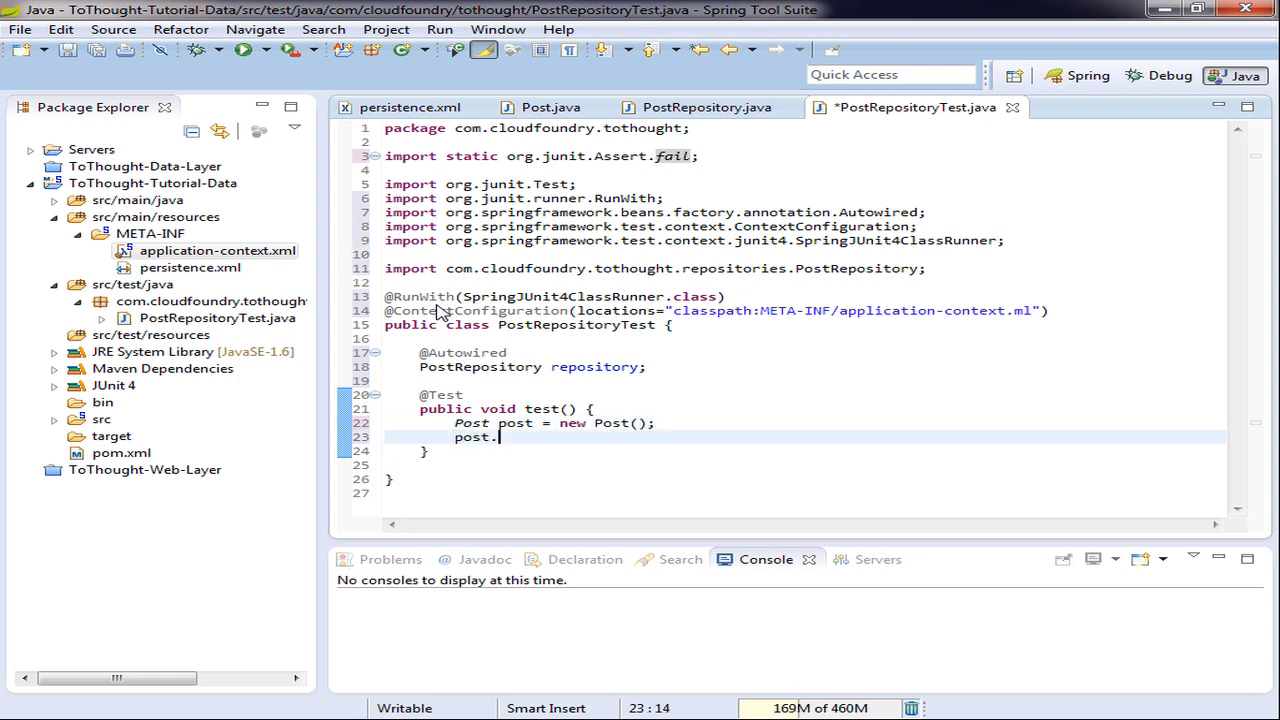
text(setPostDate(new Date());)
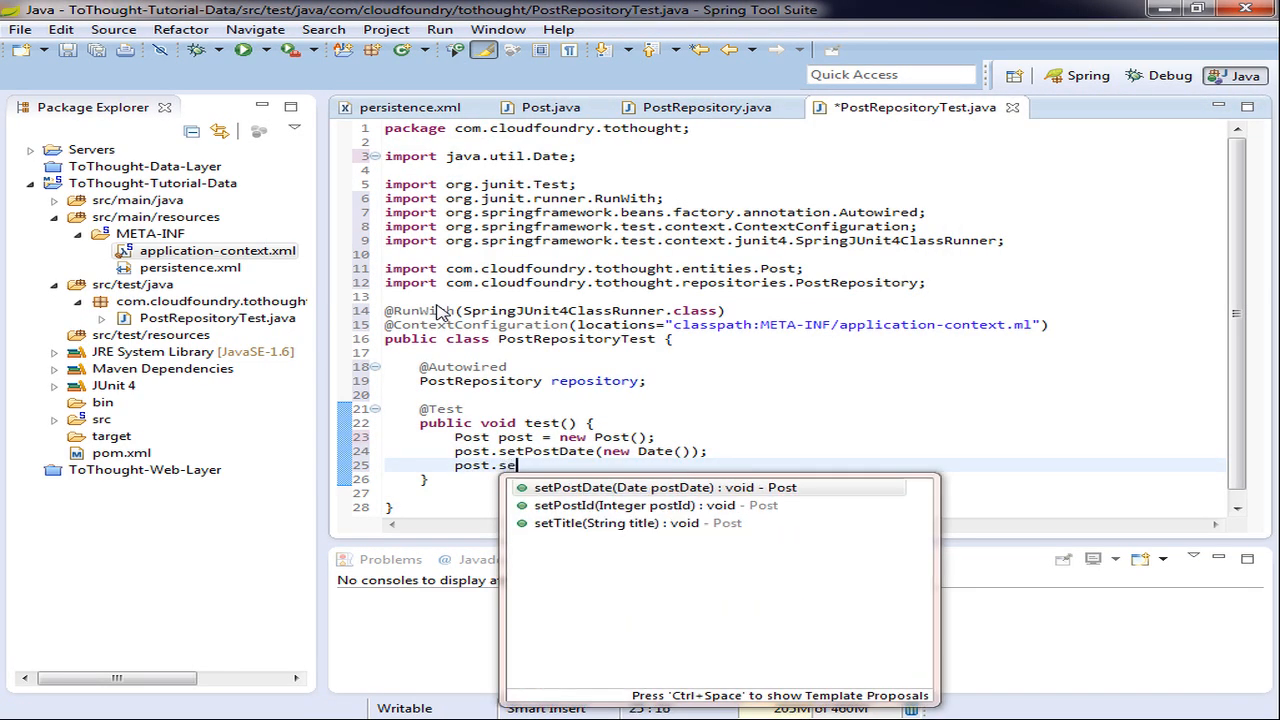
text(setTitle("FIR)
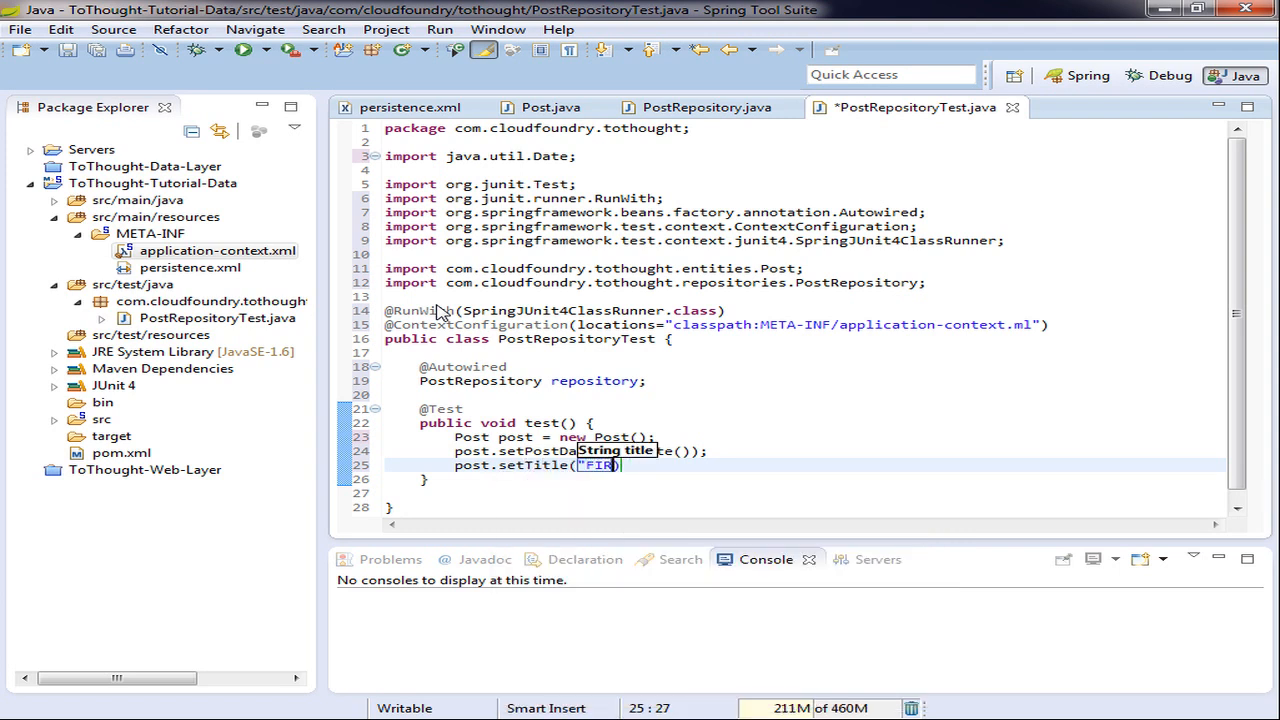
text(First Post)
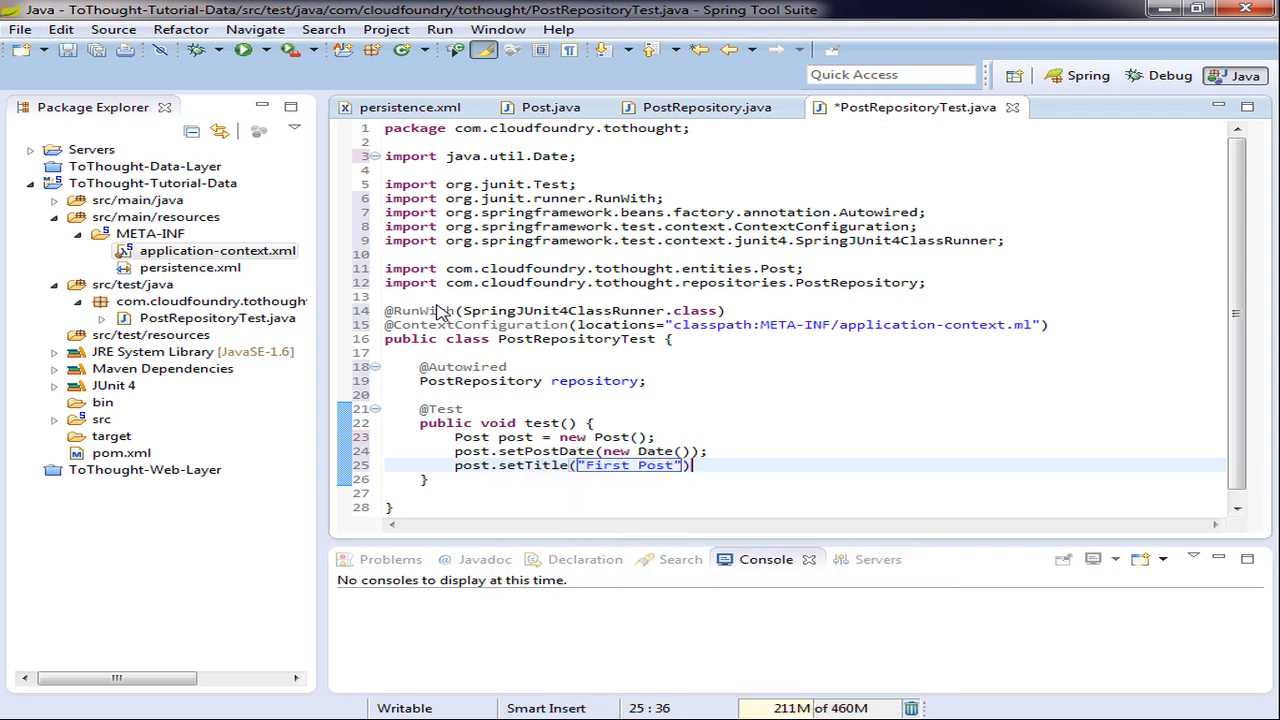
text(repository.save(post);)
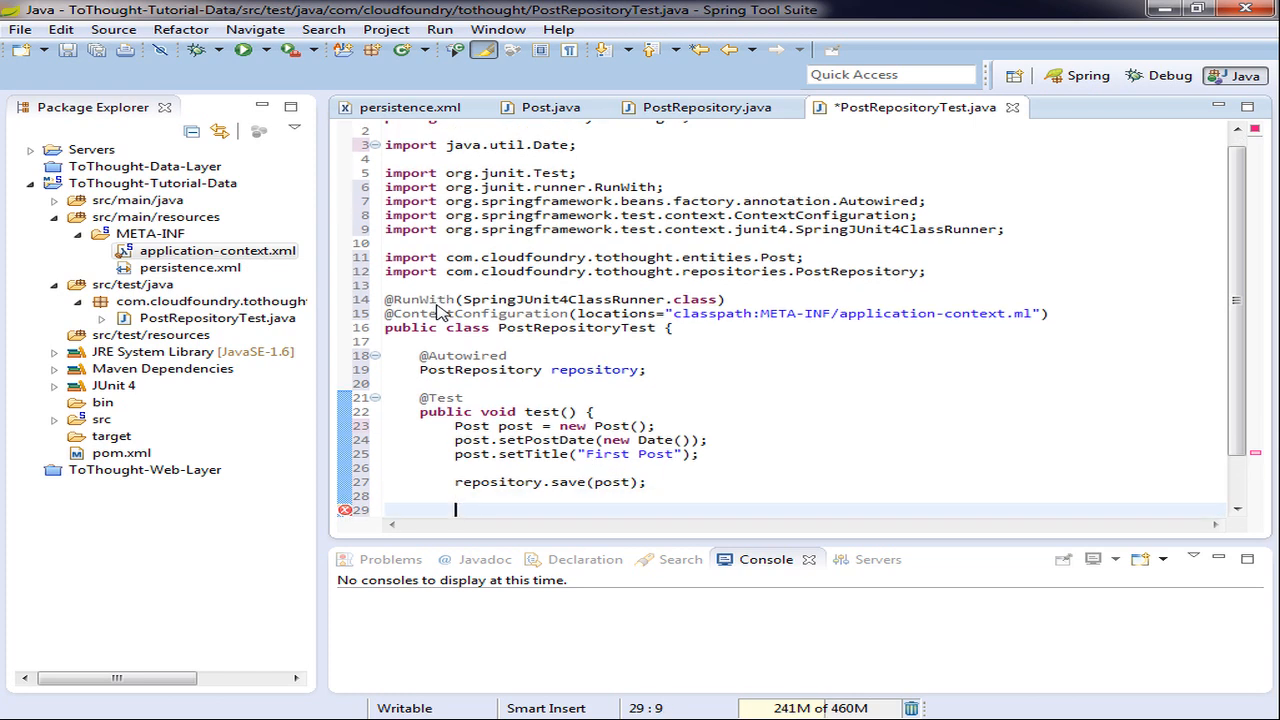
Fetch Post dbpost via repository.findOne(post.getPostId())
text(Post dbpost =)
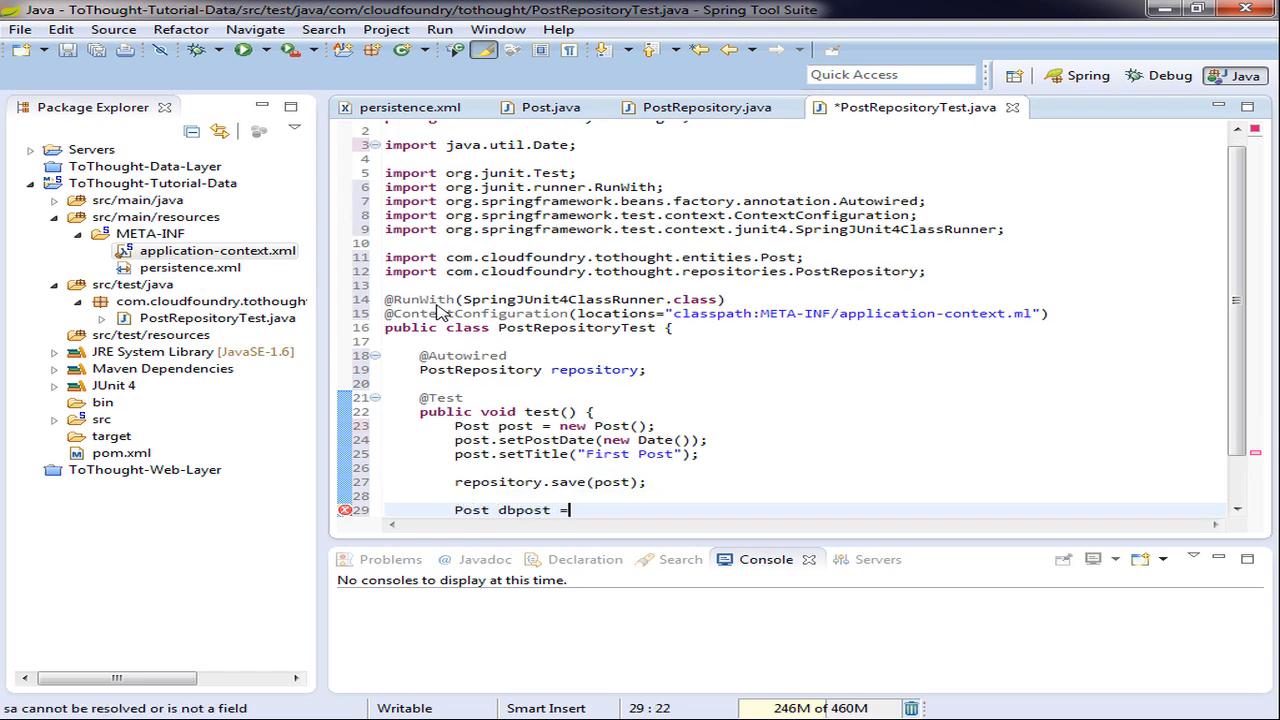
text(rep)
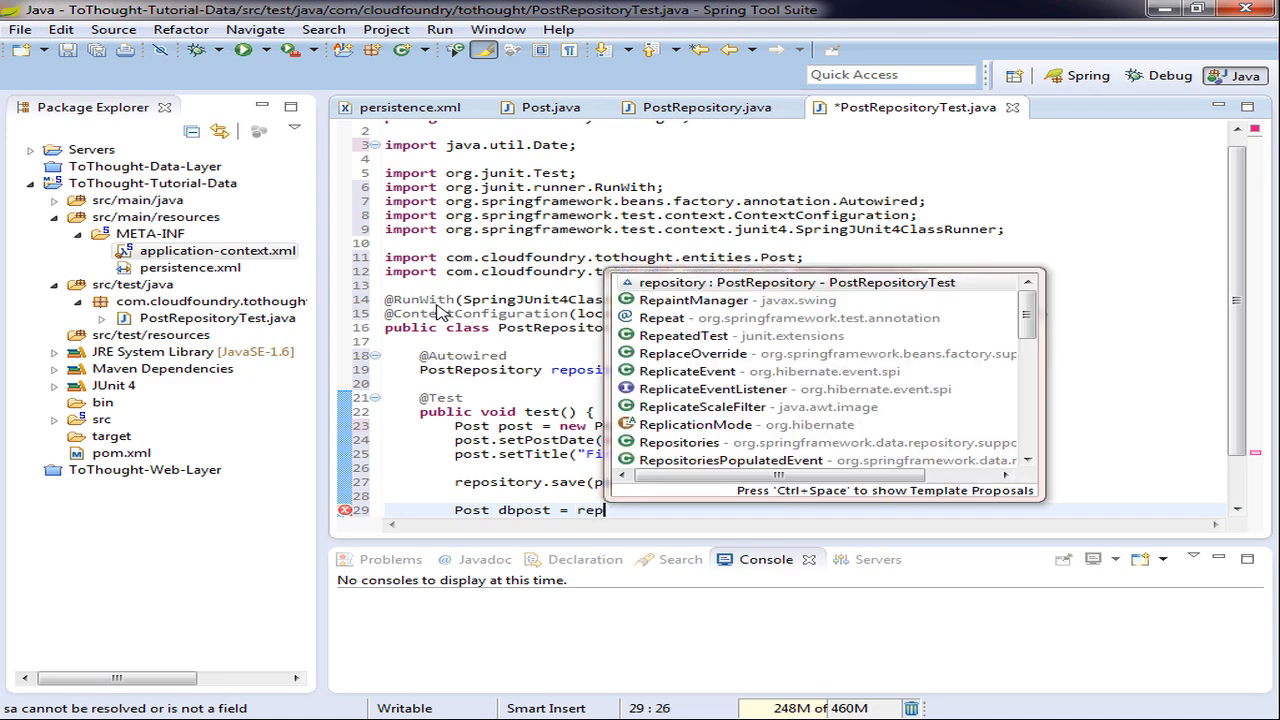
text(ository.findOne(post.)
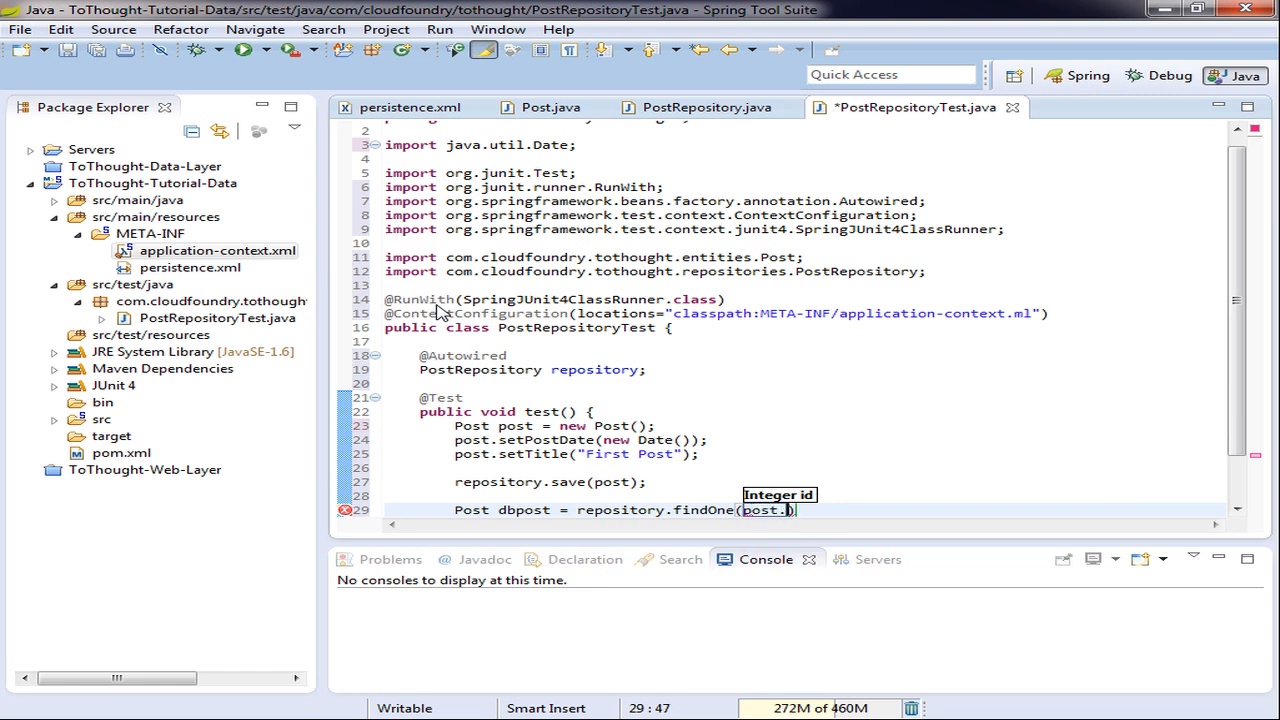
text(getPostId());)
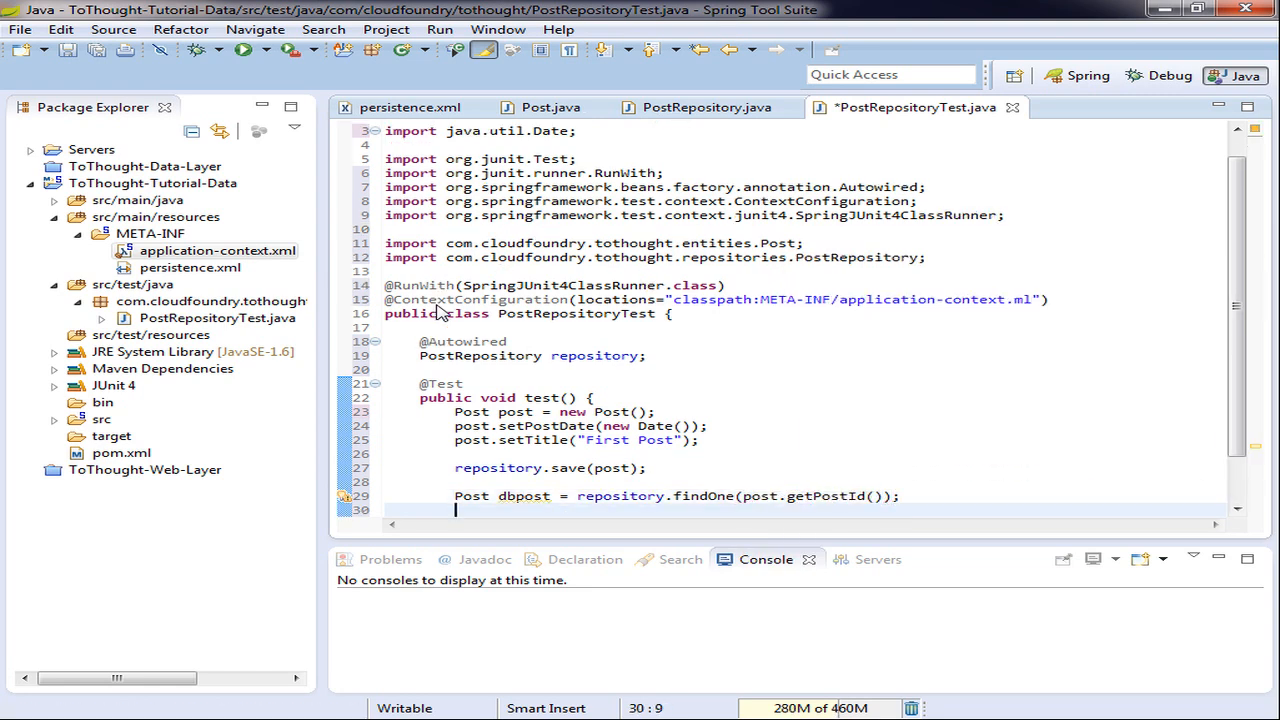
Add assertNotNull(dbpost) and print dbpost.getTitle(), then save
text(assertNotNull()
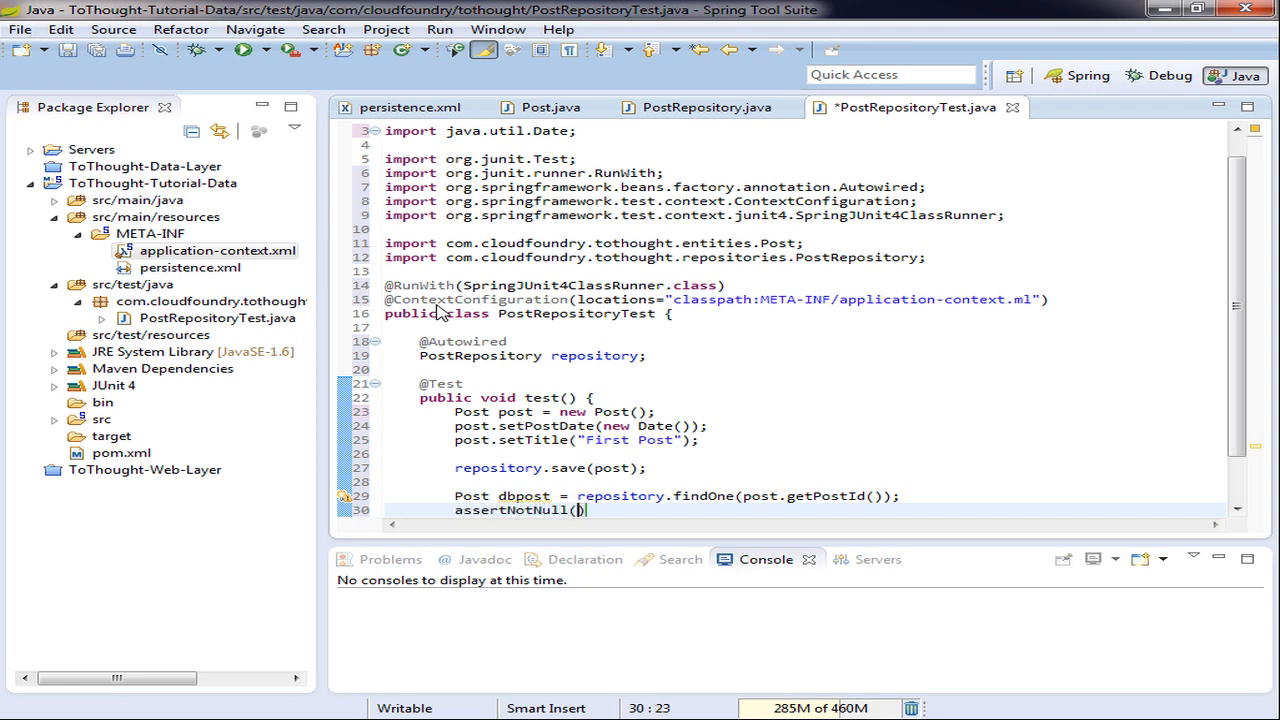
text(dbpost)
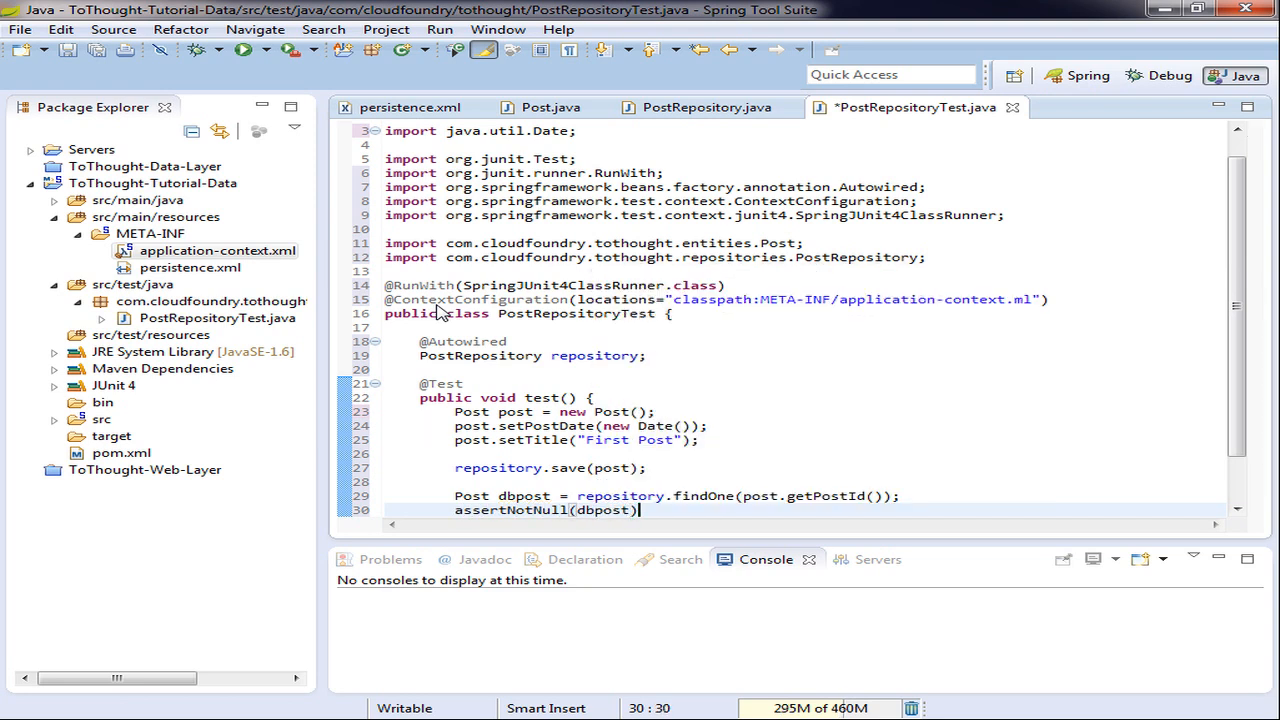
text(syso)
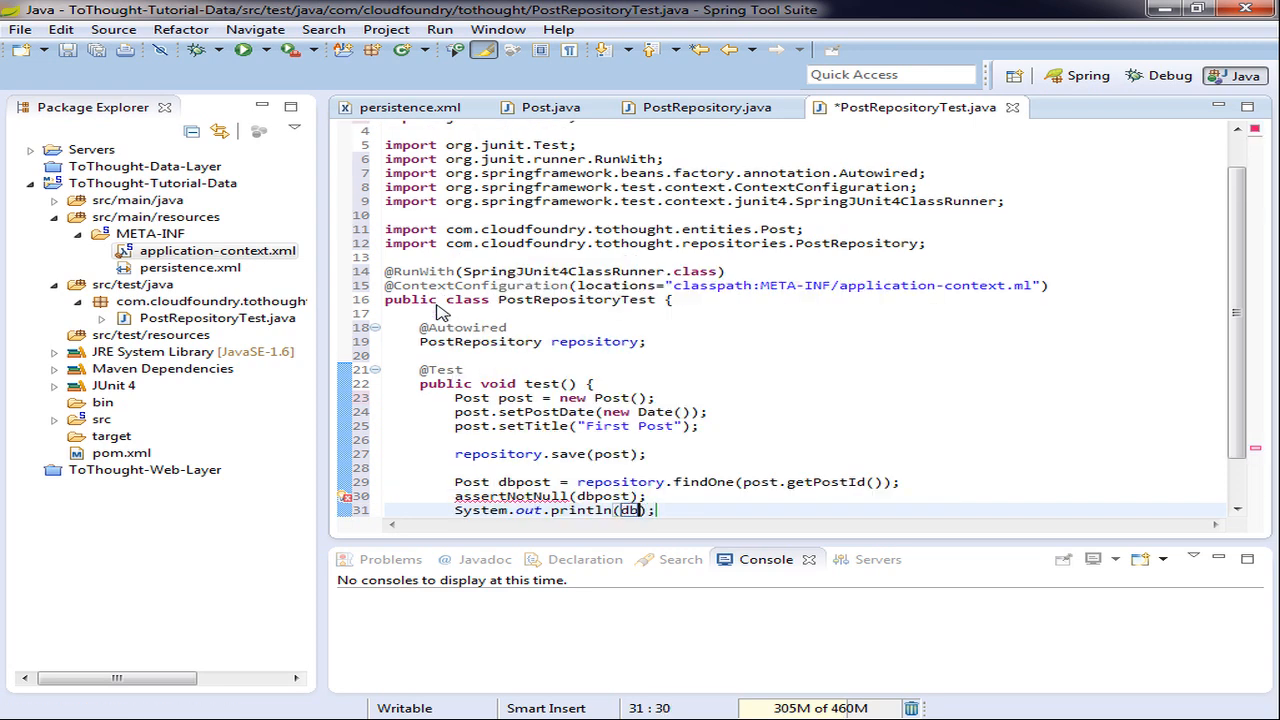
text(post.)
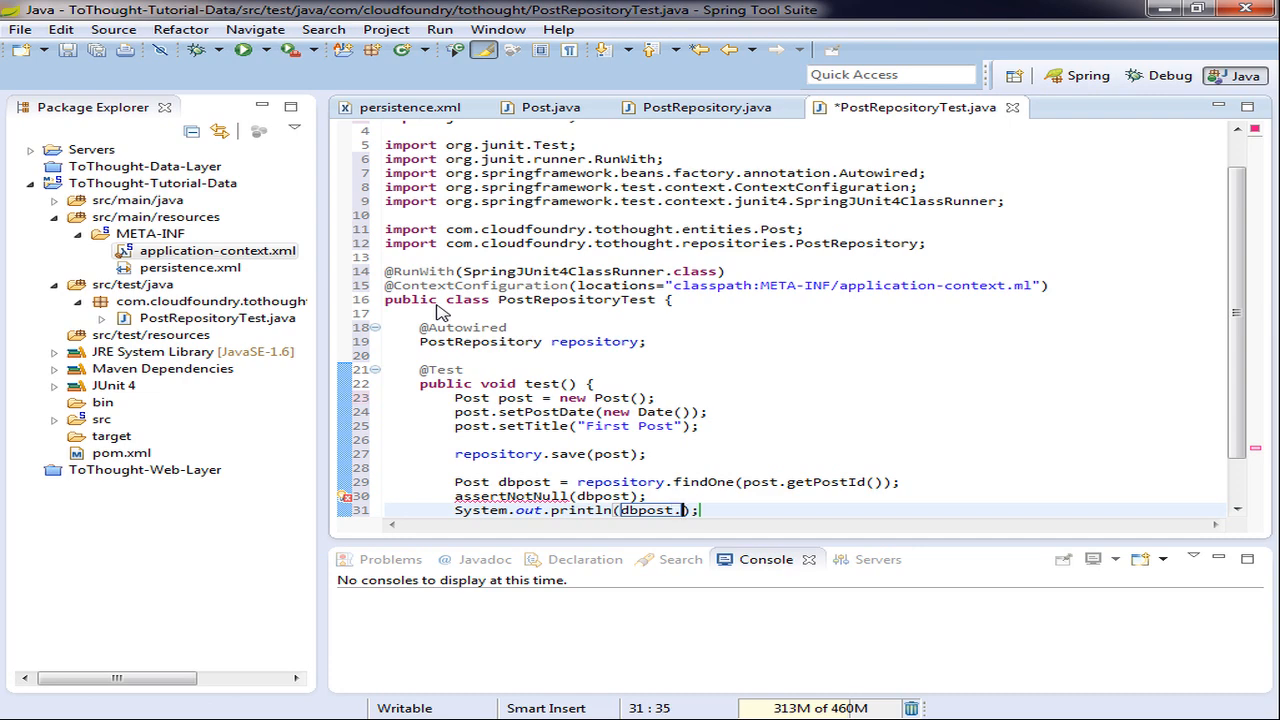
text(getTitle())
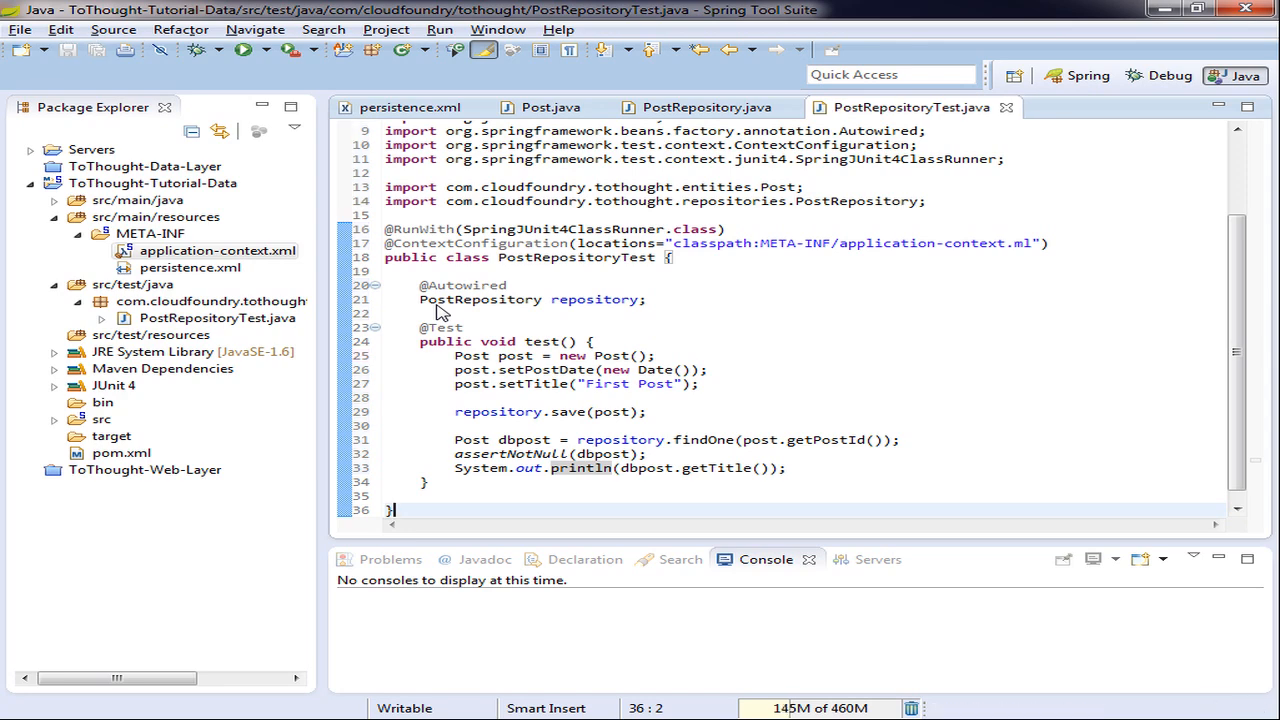
Run PostRepositoryTest as a JUnit test and inspect the IllegalStateException failure trace
click(258, 54)
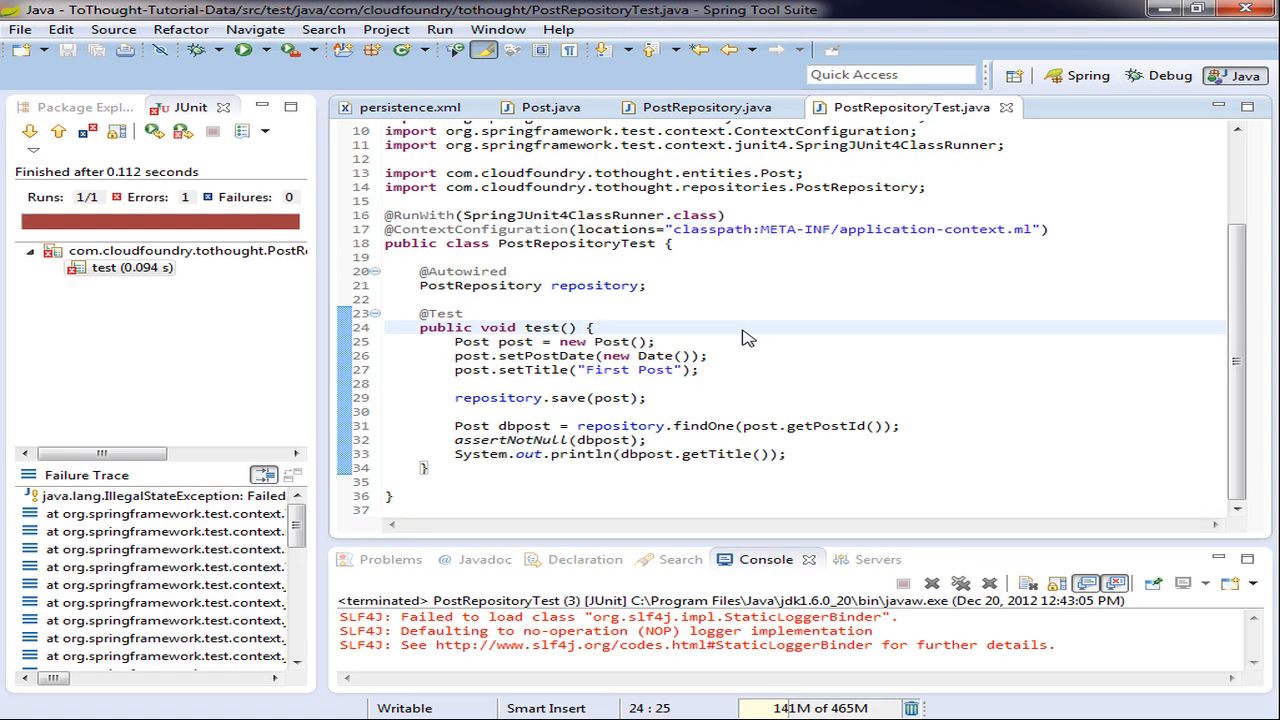
click(592, 340)
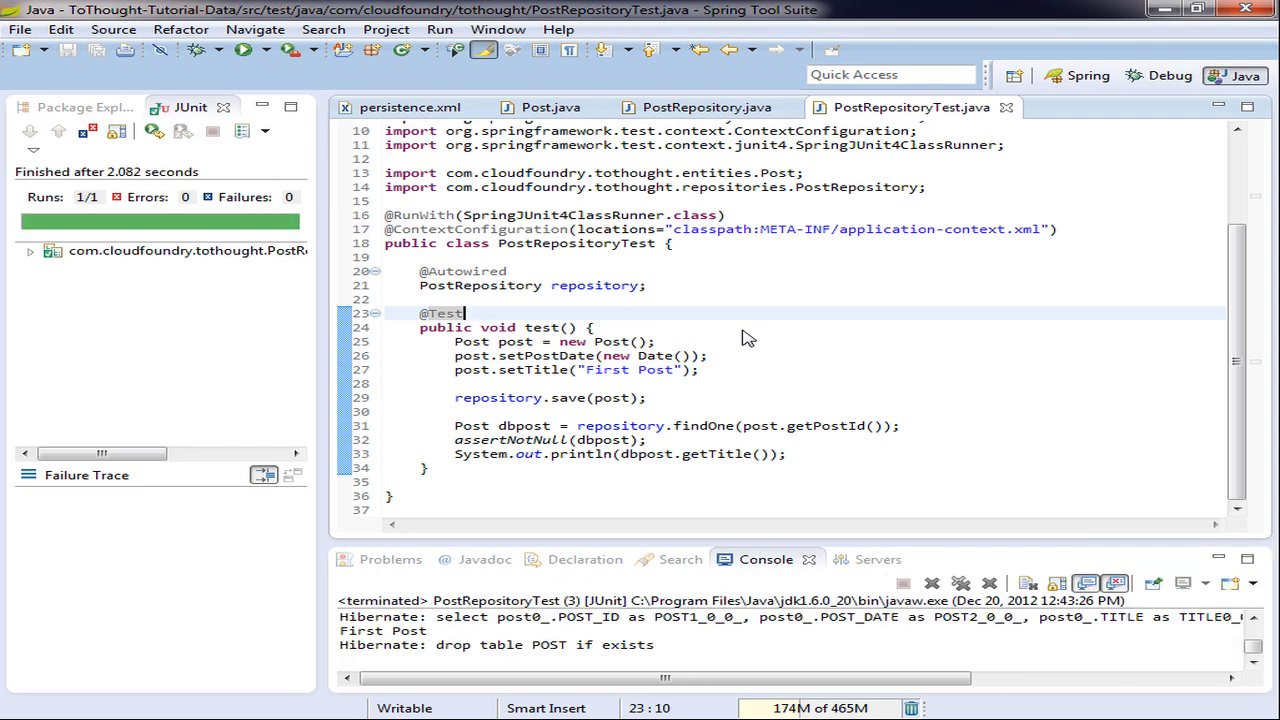
mouse_move(528, 550)
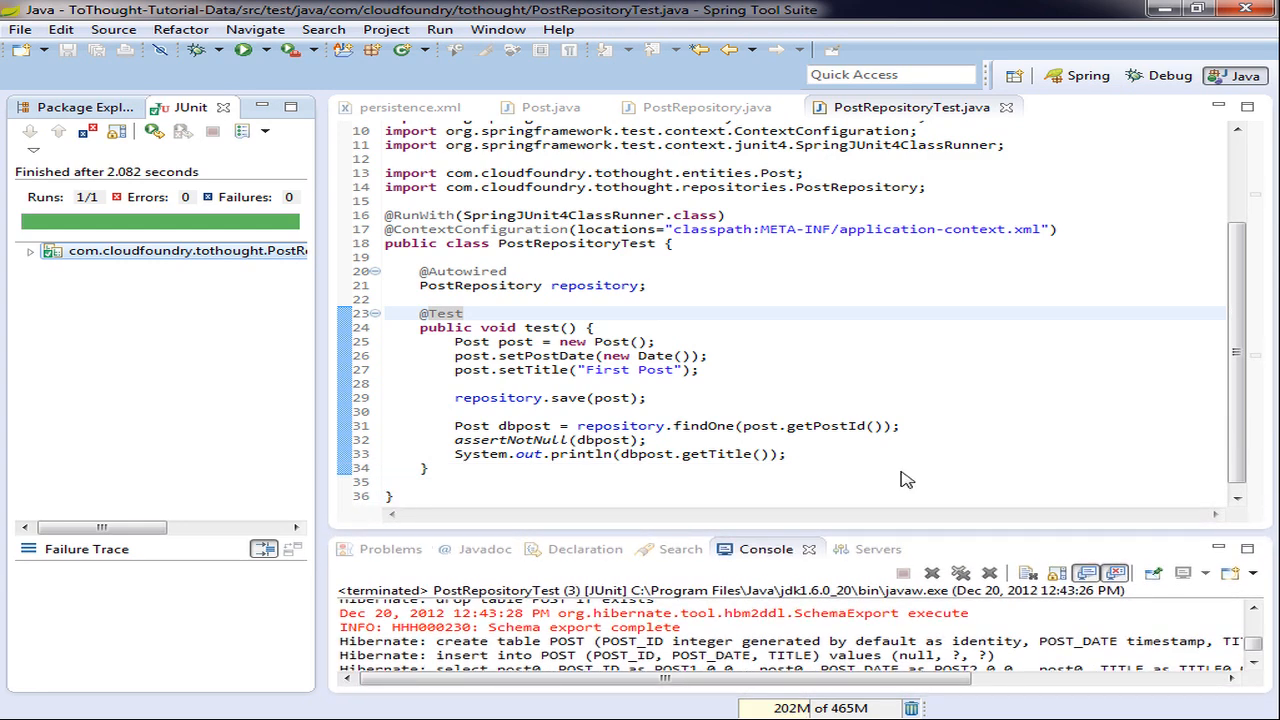
mouse_move(1024, 472)
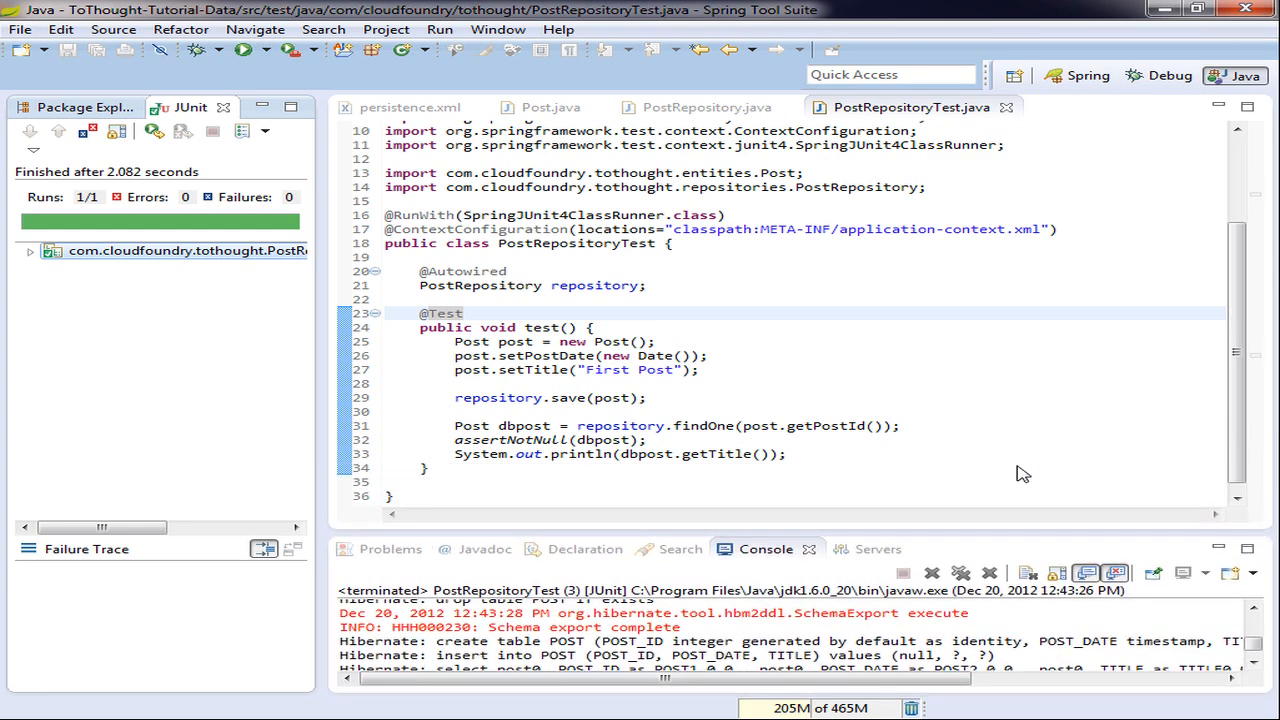
mouse_move(916, 464)
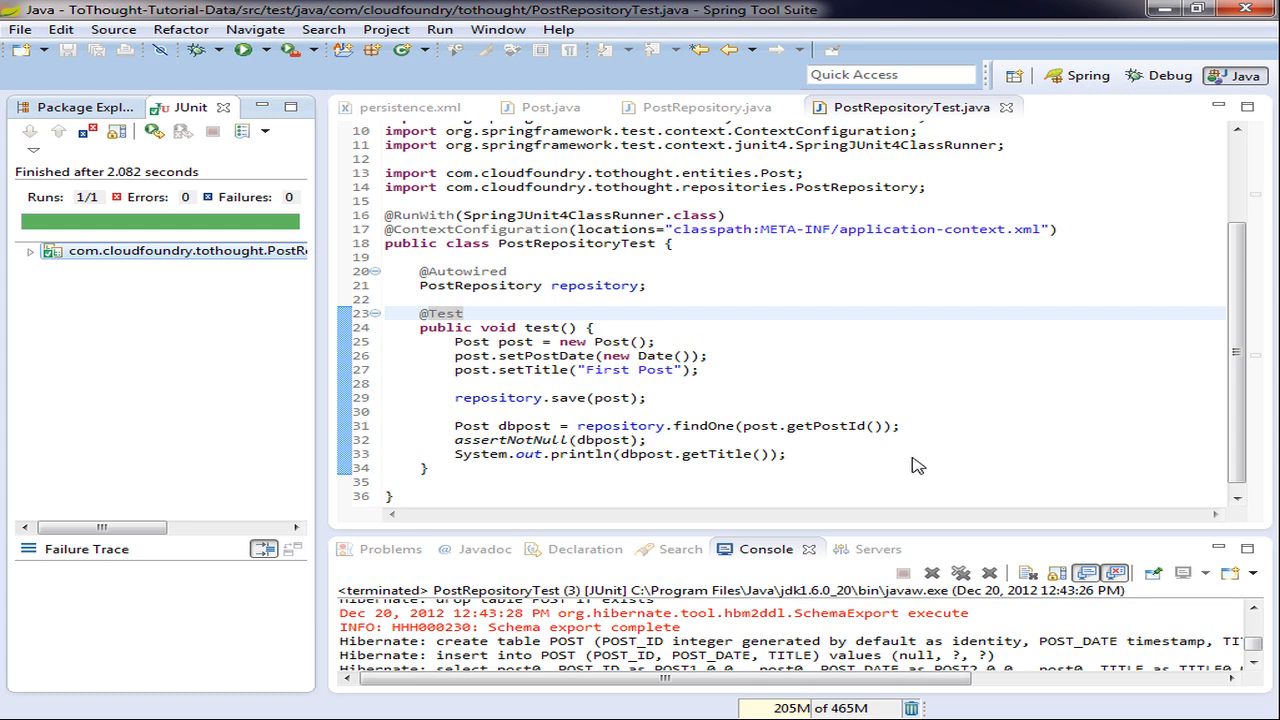